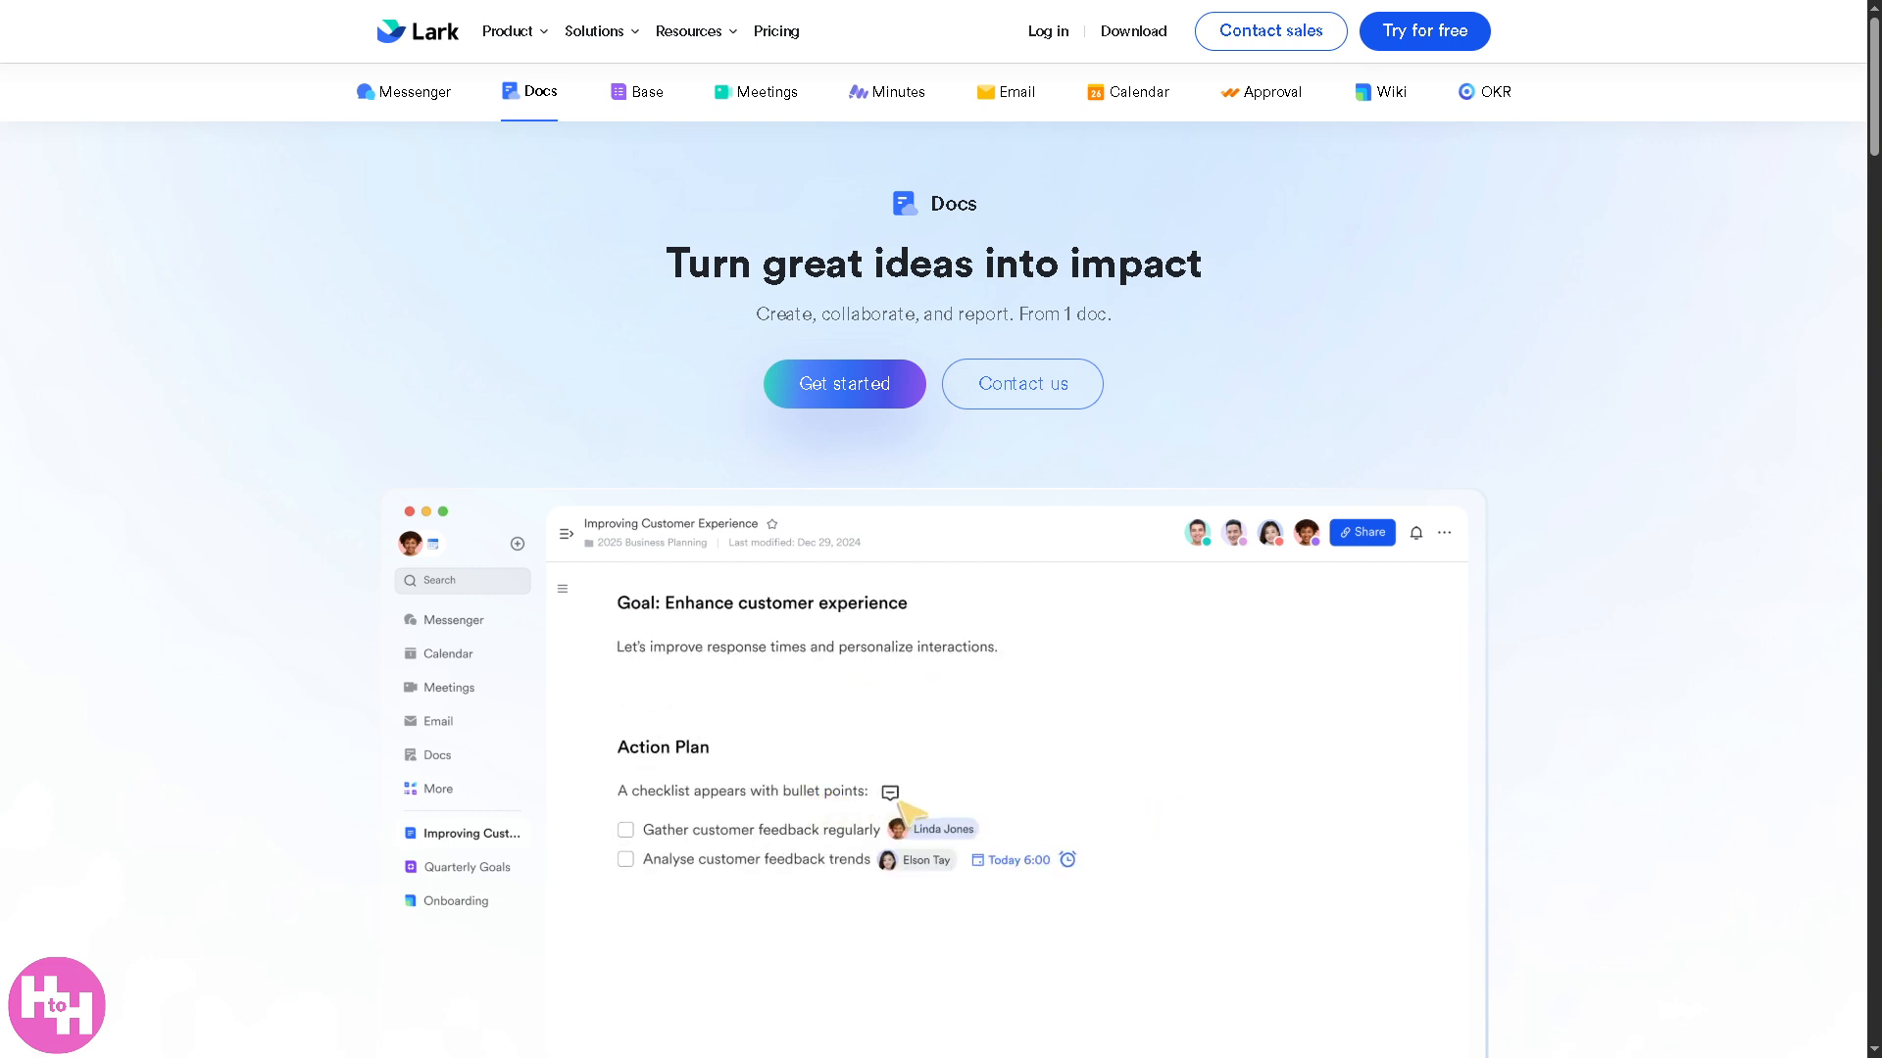
# Start a free Lark sign-up from the homepage's 'Try for free' link.
pyautogui.click(890, 790)
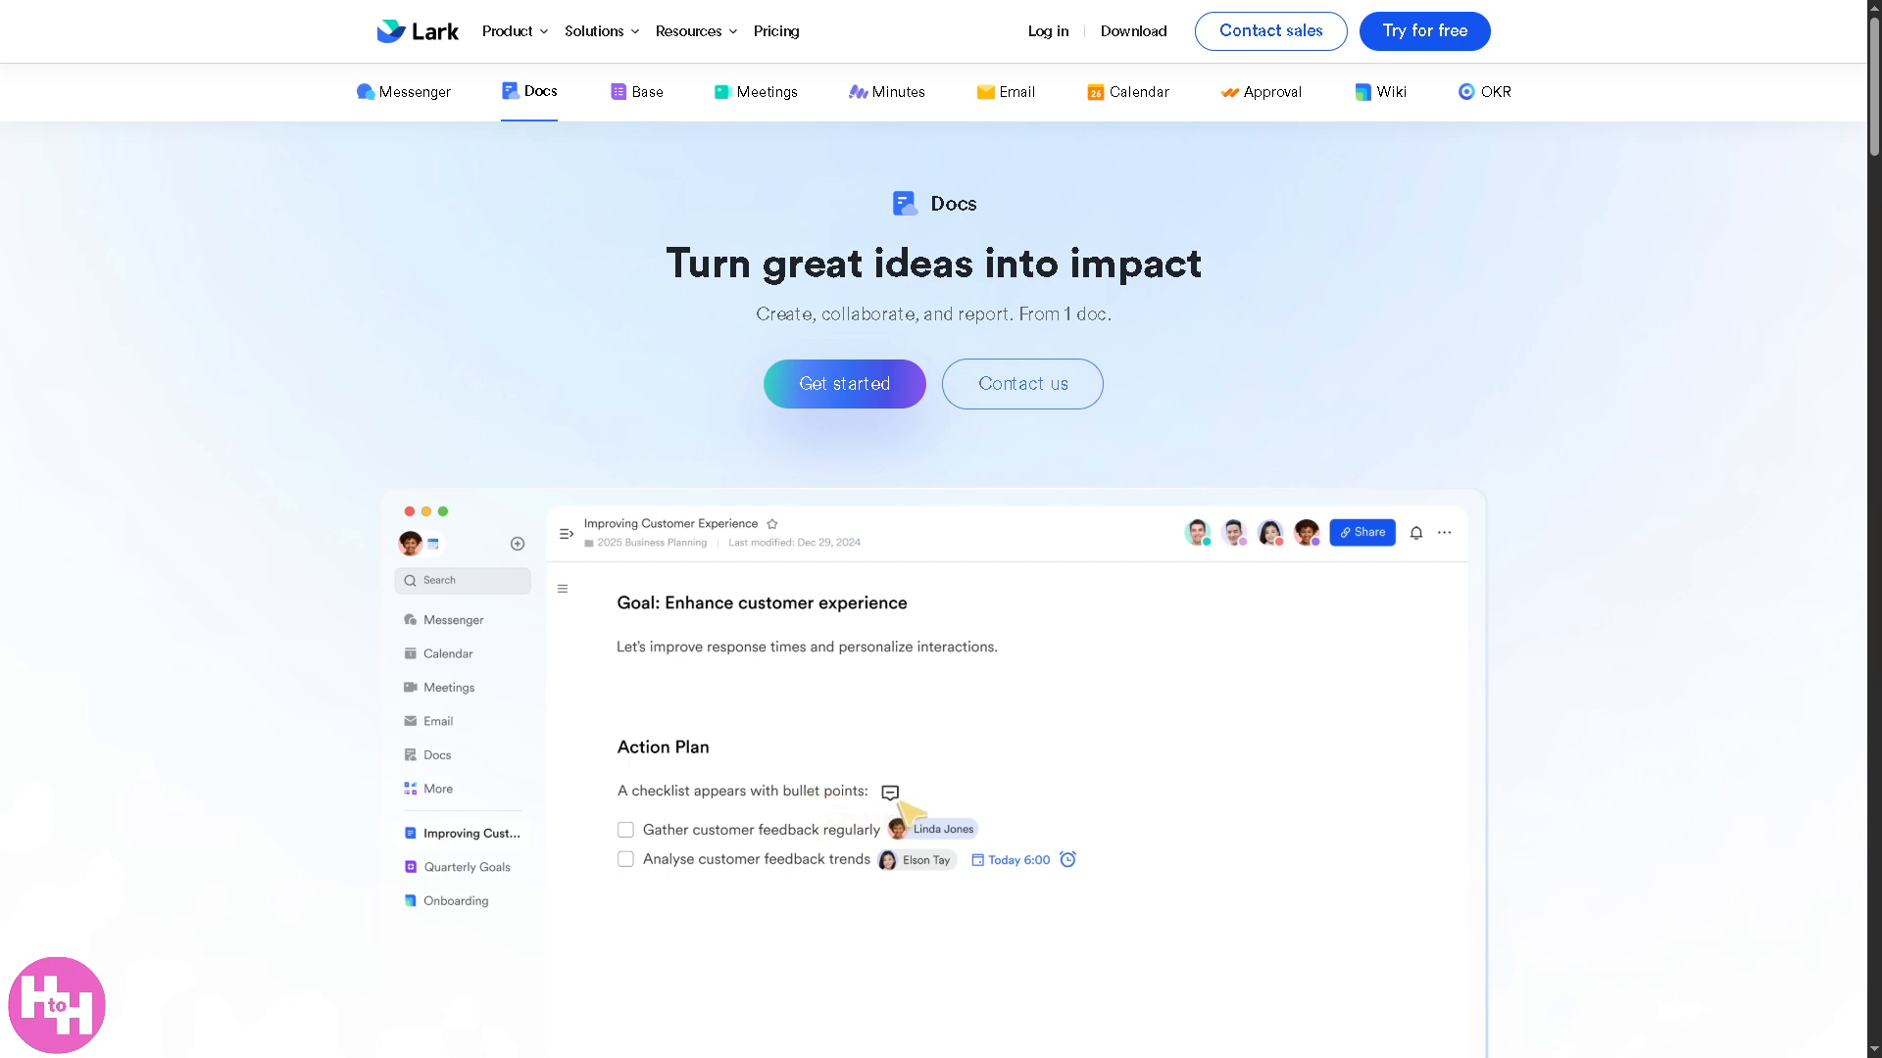
pyautogui.click(890, 790)
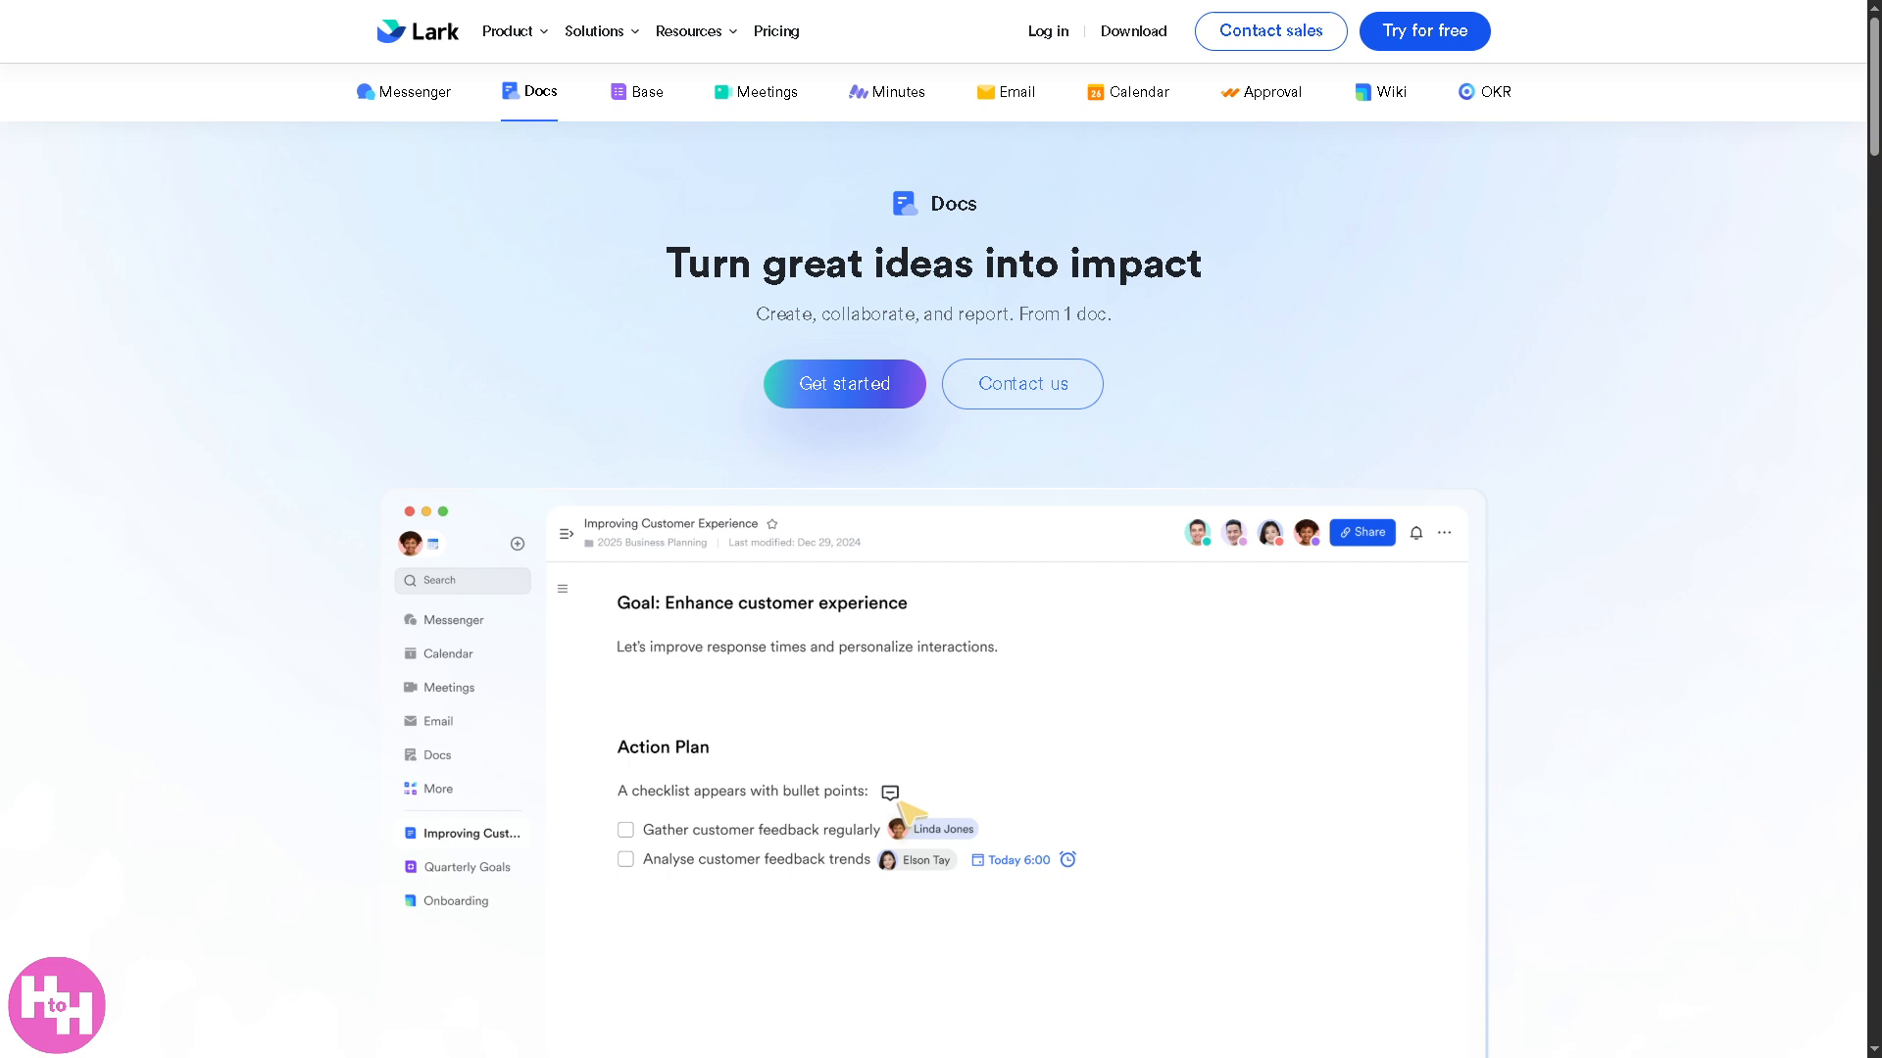
pyautogui.click(890, 792)
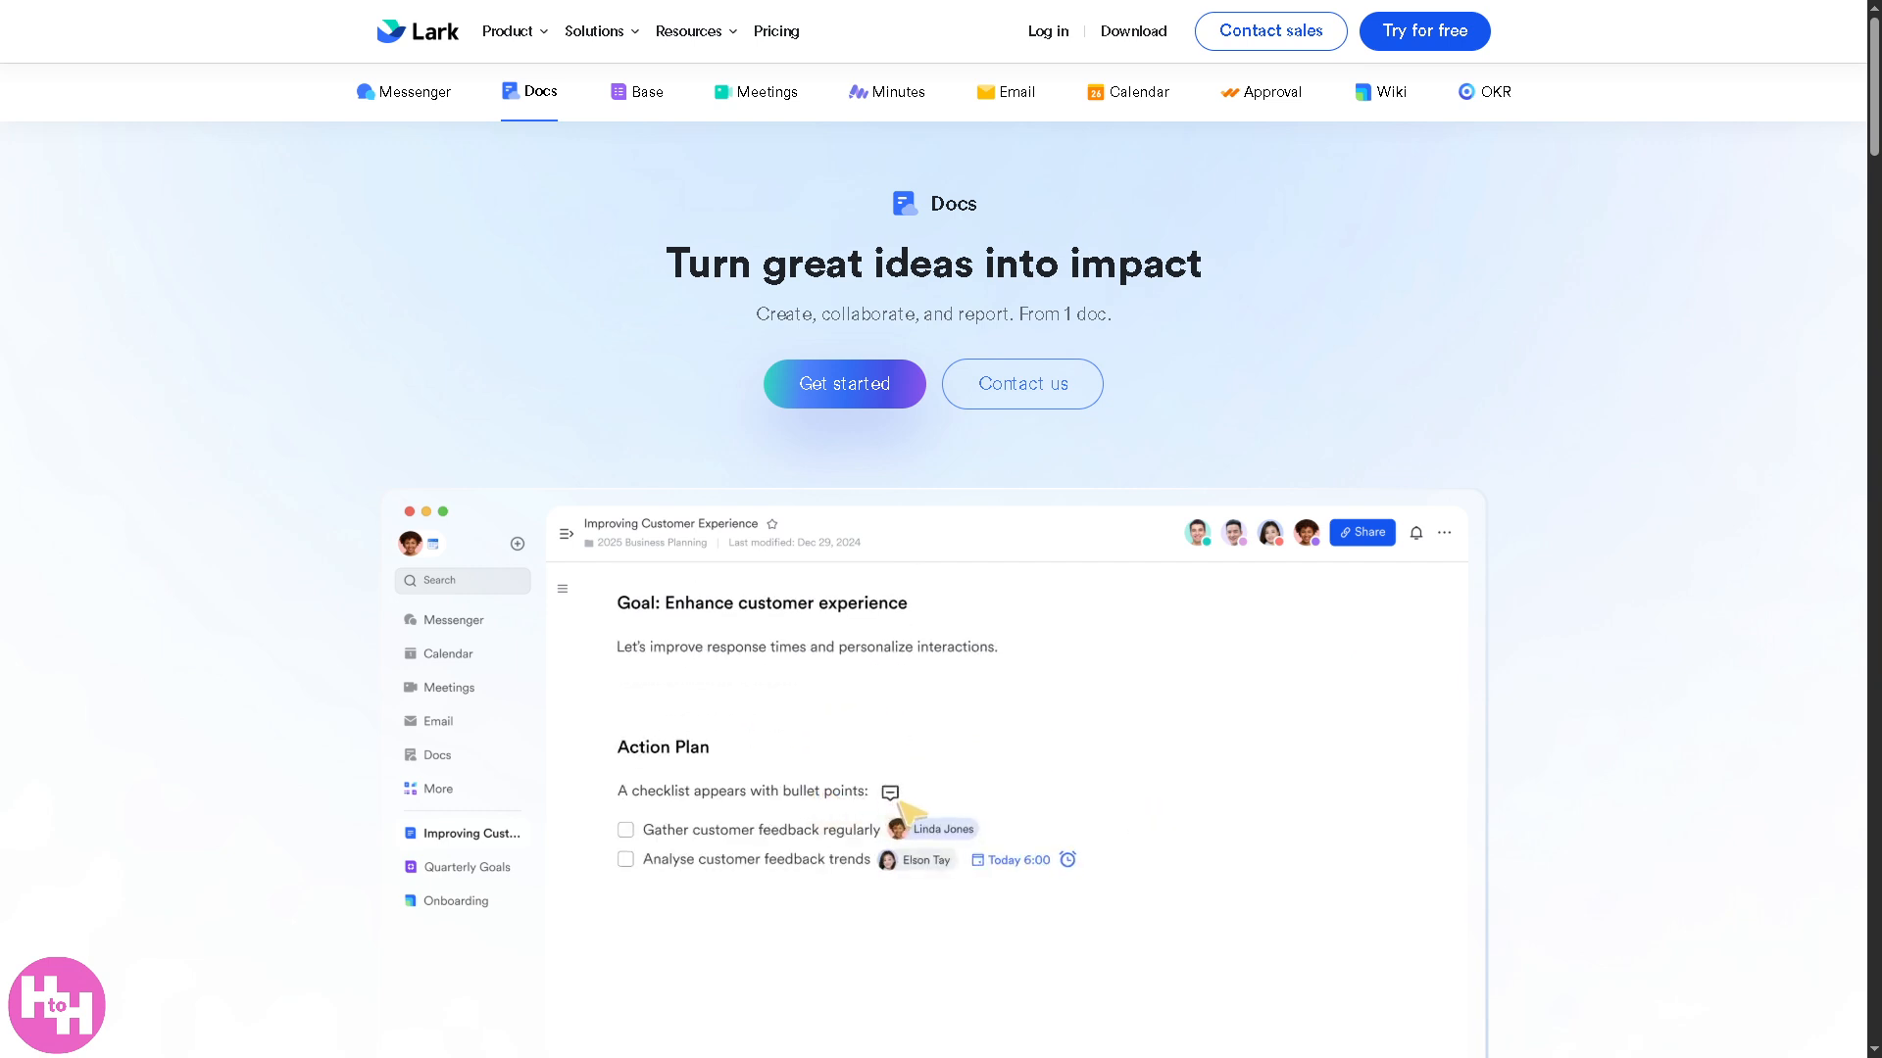
pyautogui.click(888, 790)
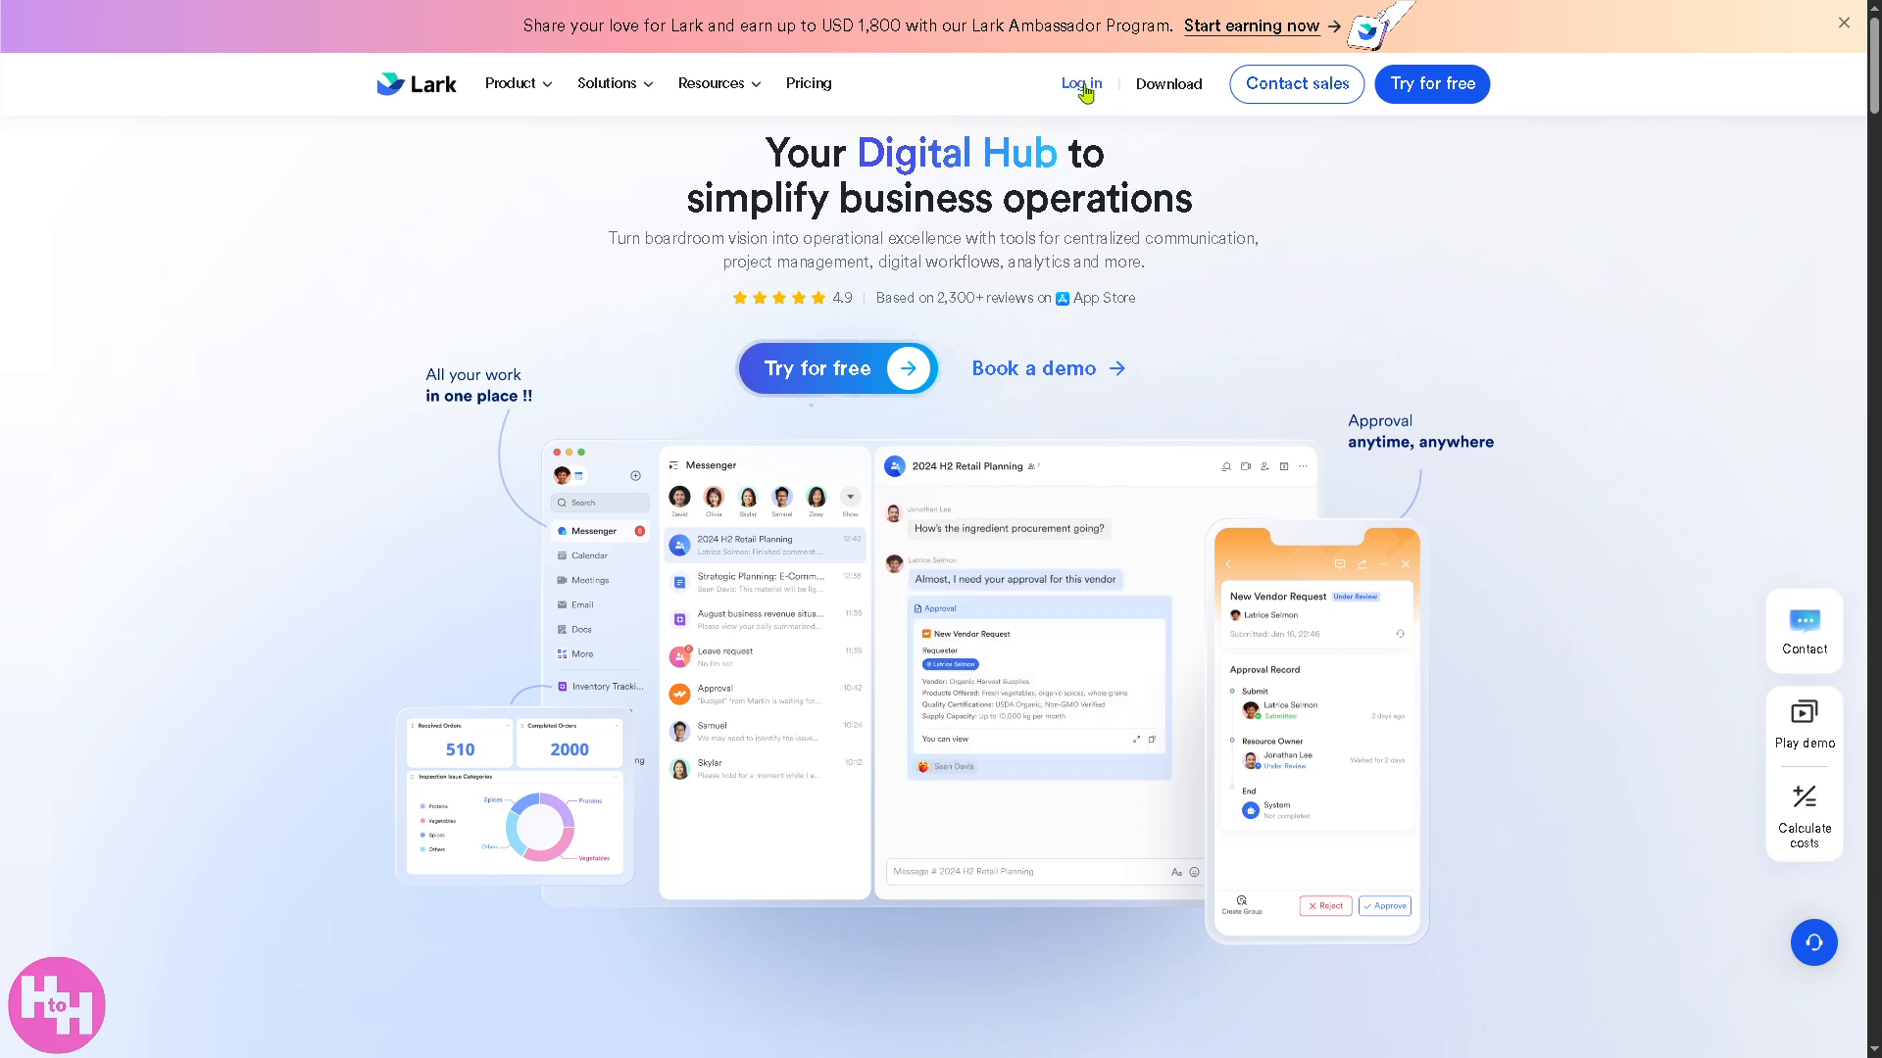
pyautogui.moveTo(1166, 84)
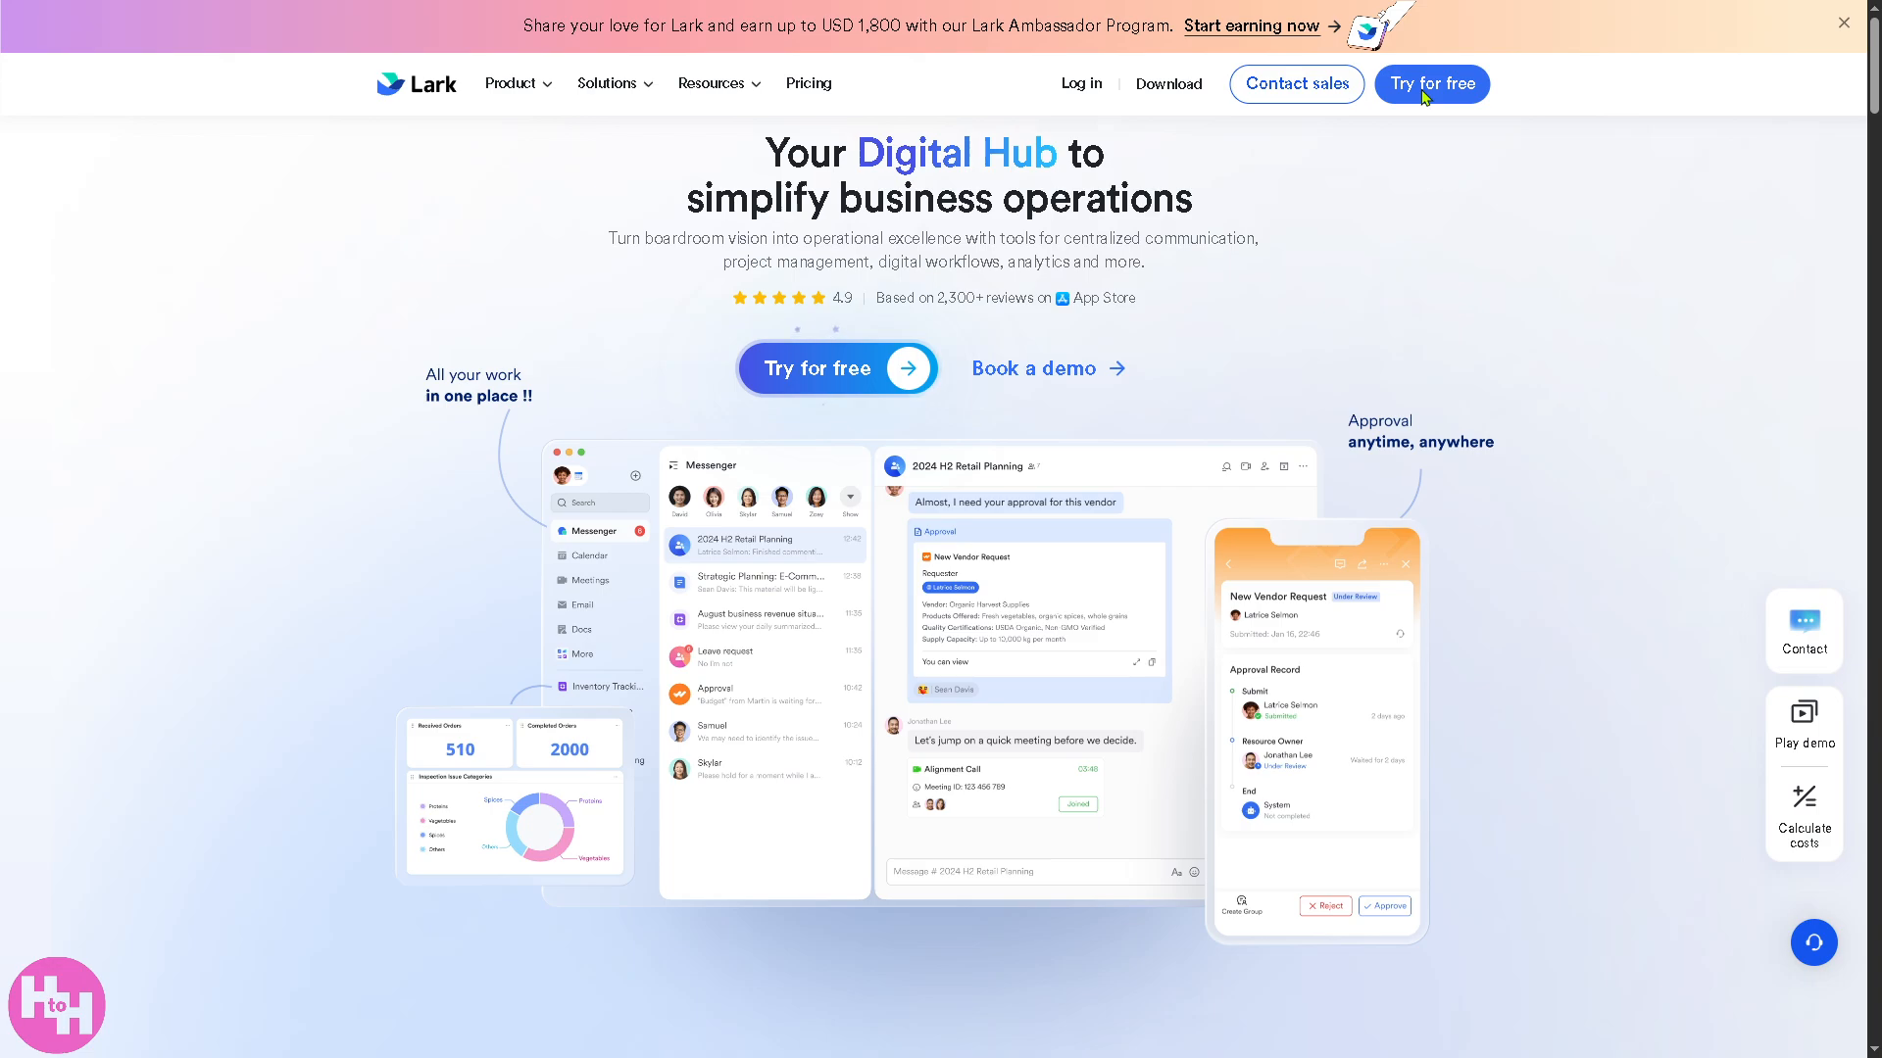
pyautogui.click(1431, 84)
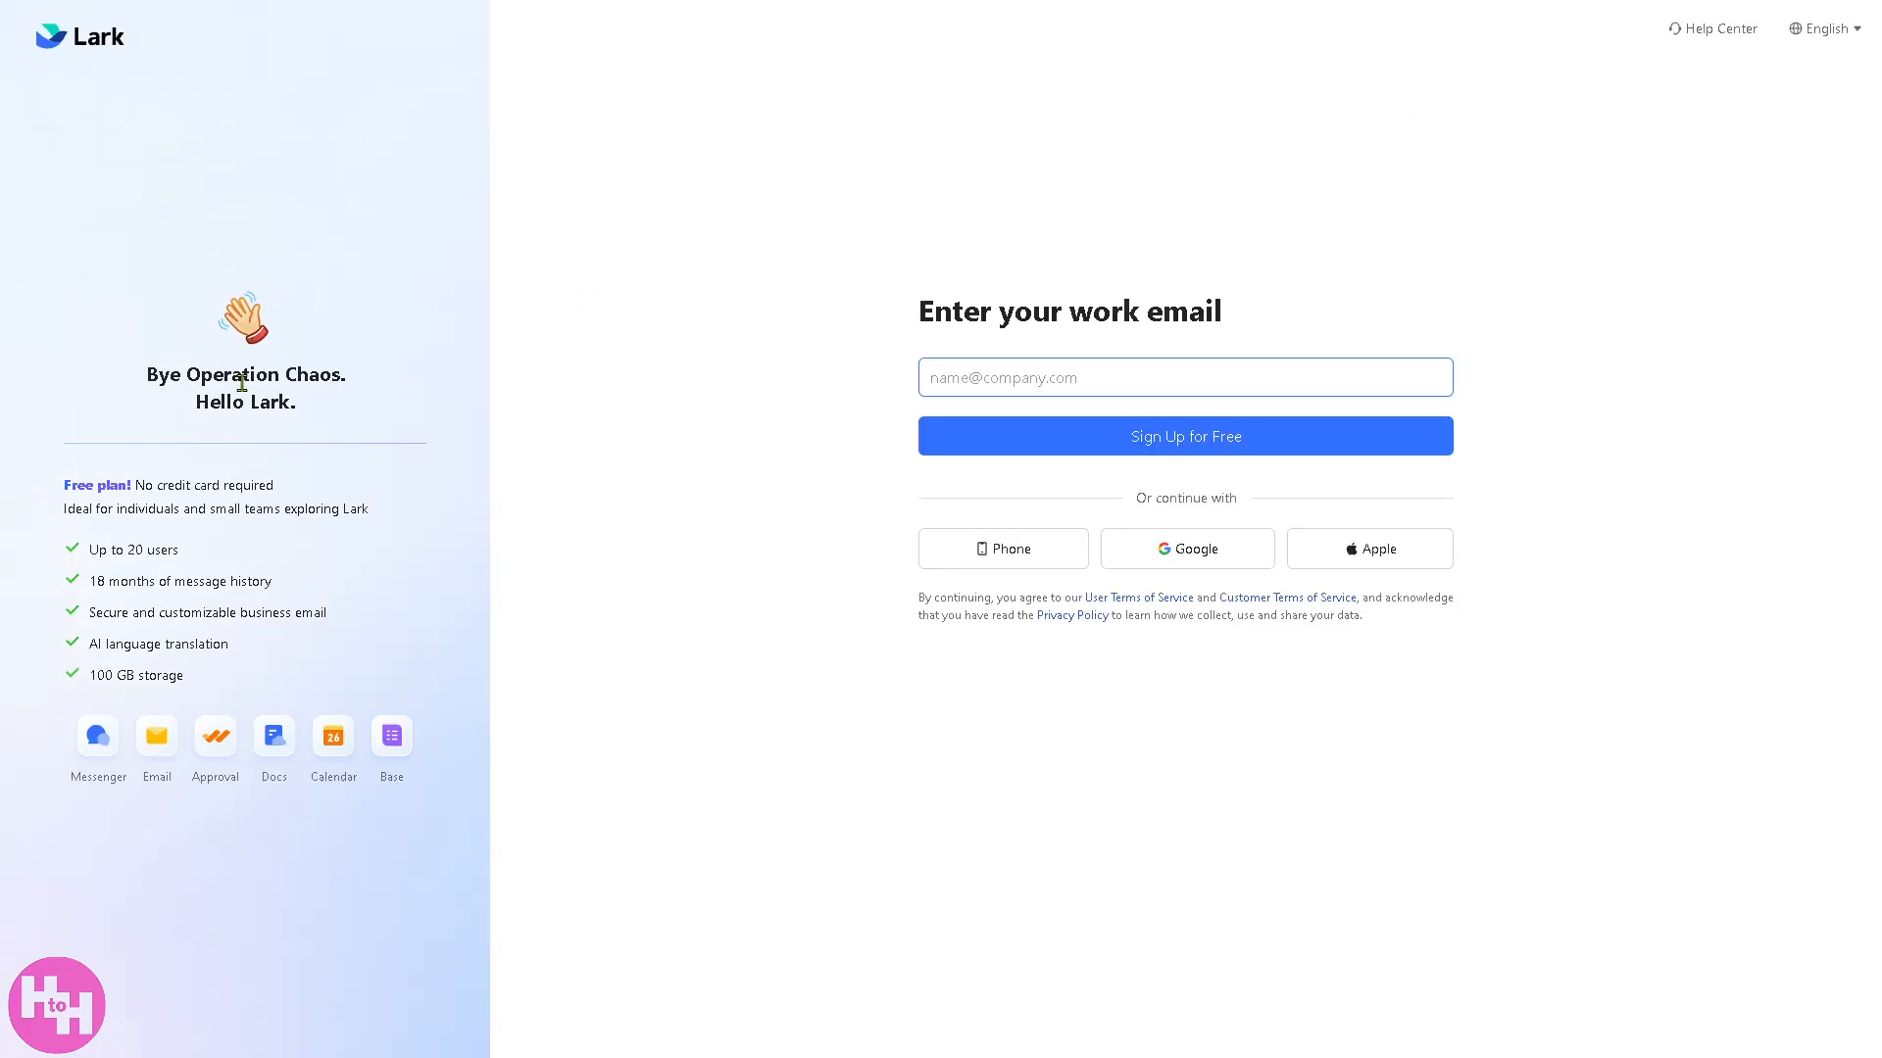
pyautogui.moveTo(694, 433)
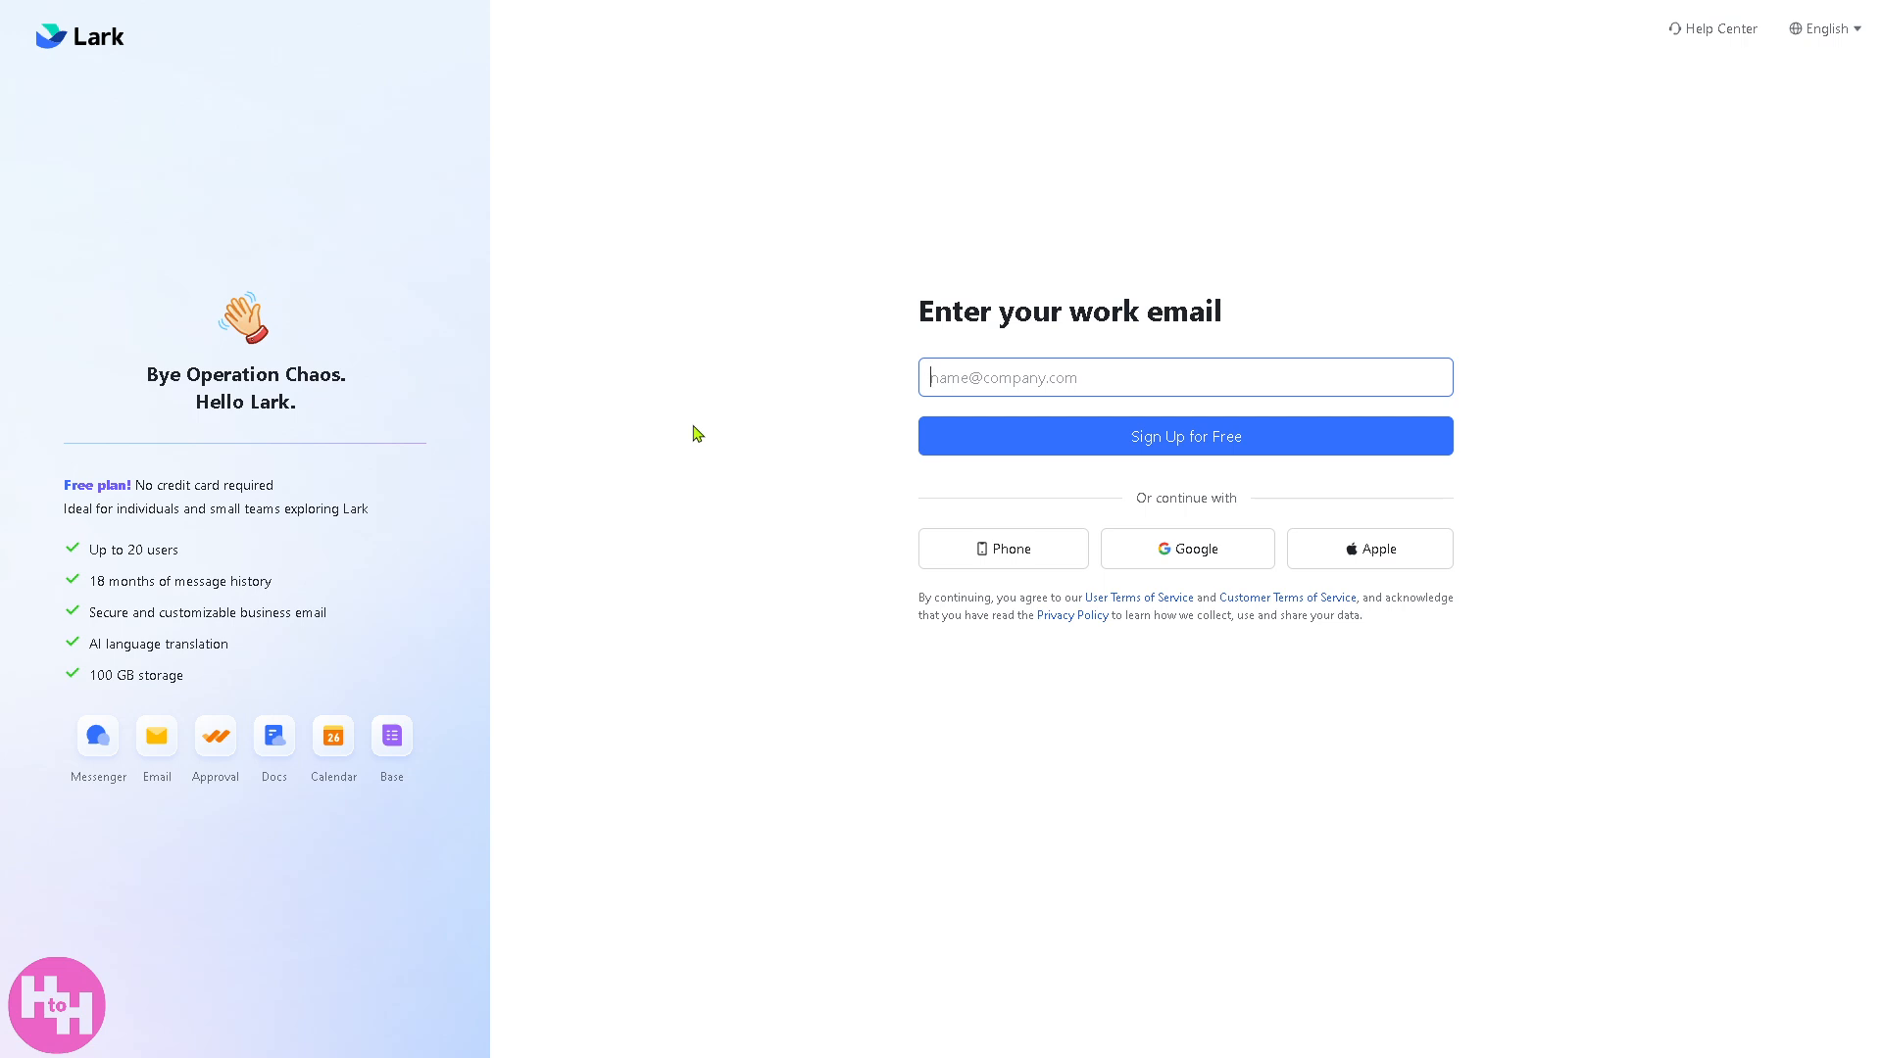
pyautogui.moveTo(1004, 549)
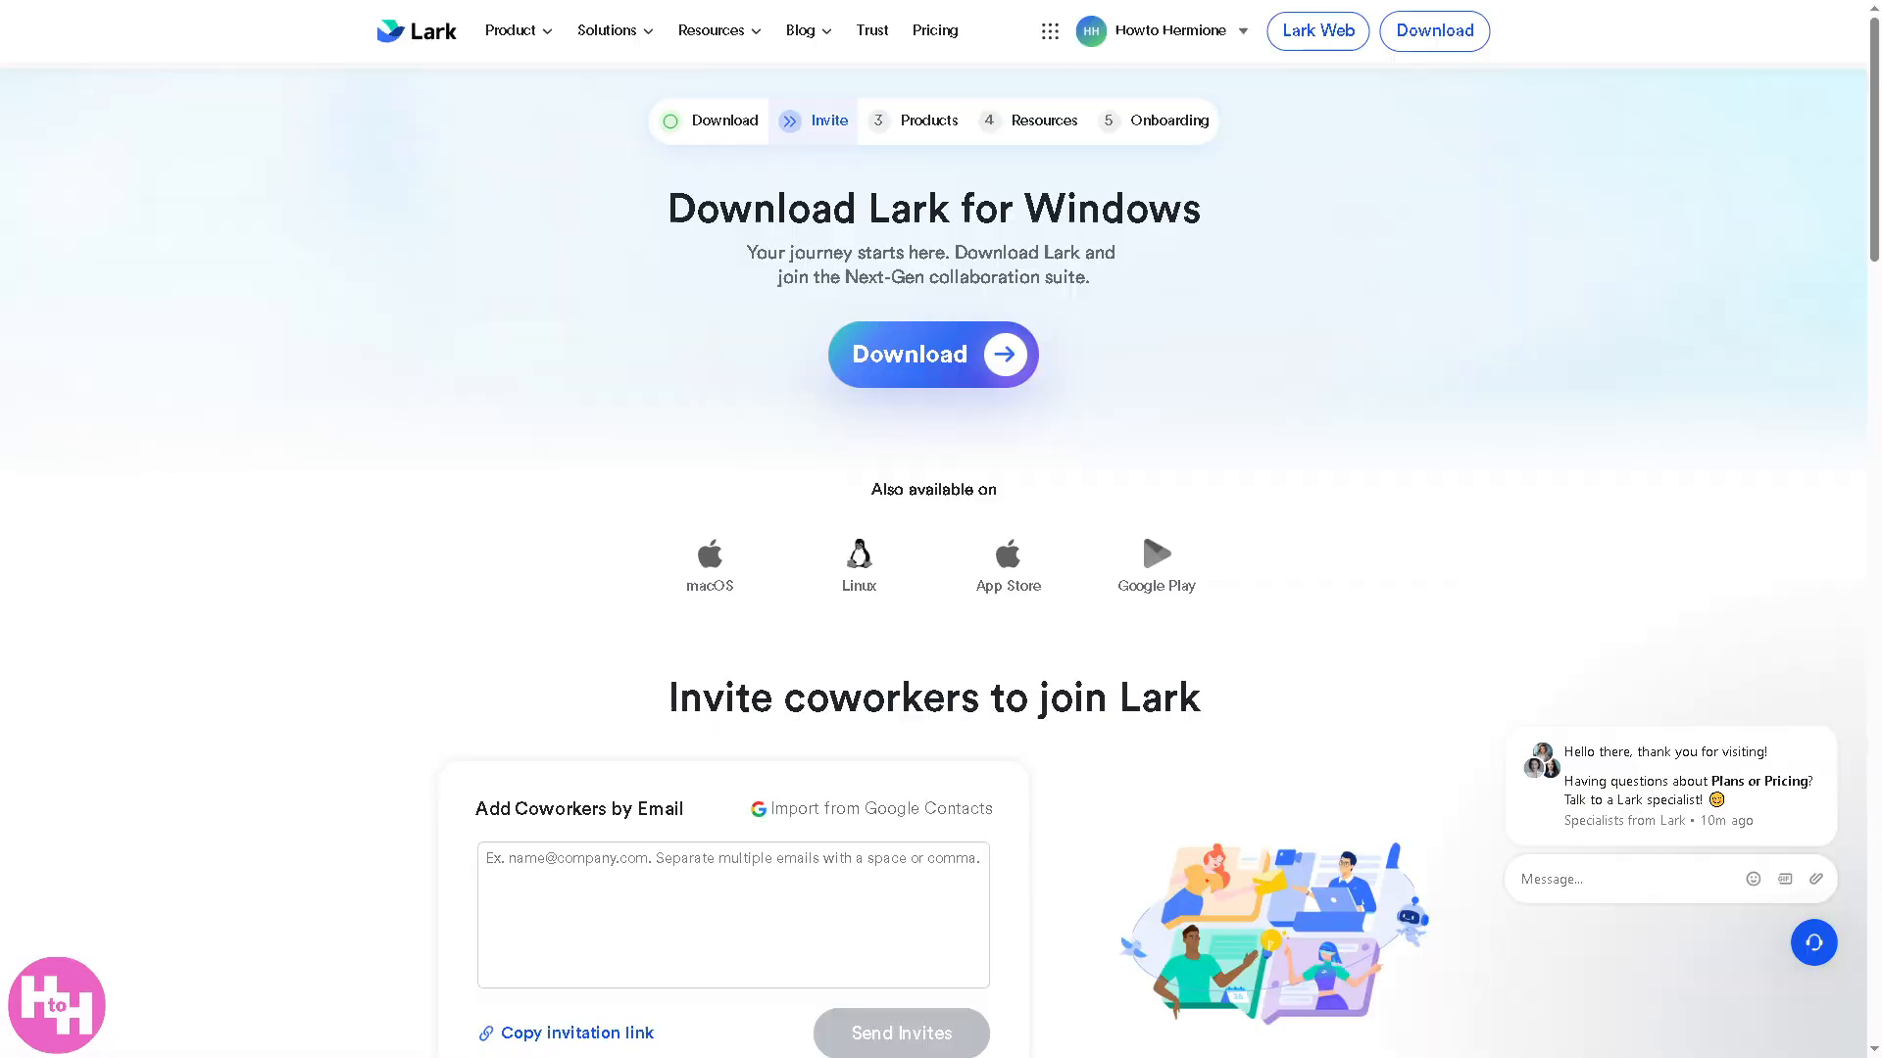
pyautogui.moveTo(1317, 32)
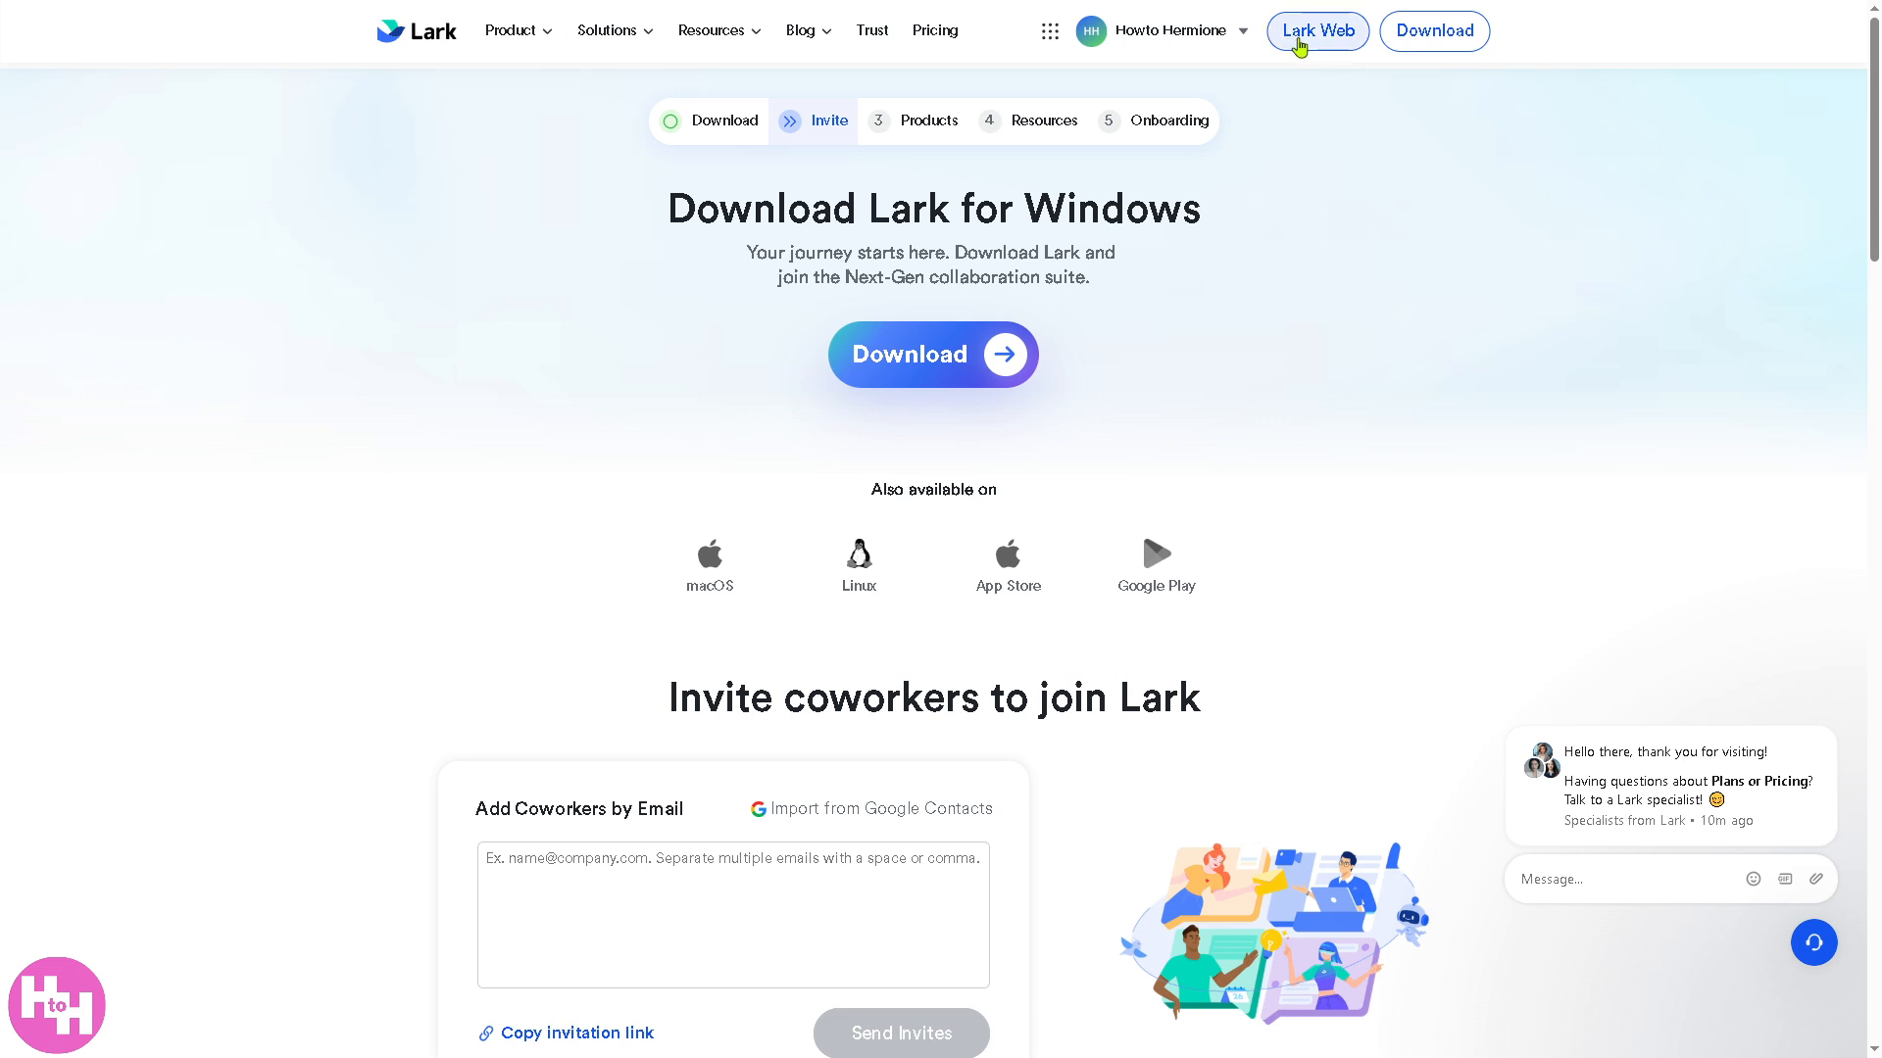
pyautogui.moveTo(1433, 31)
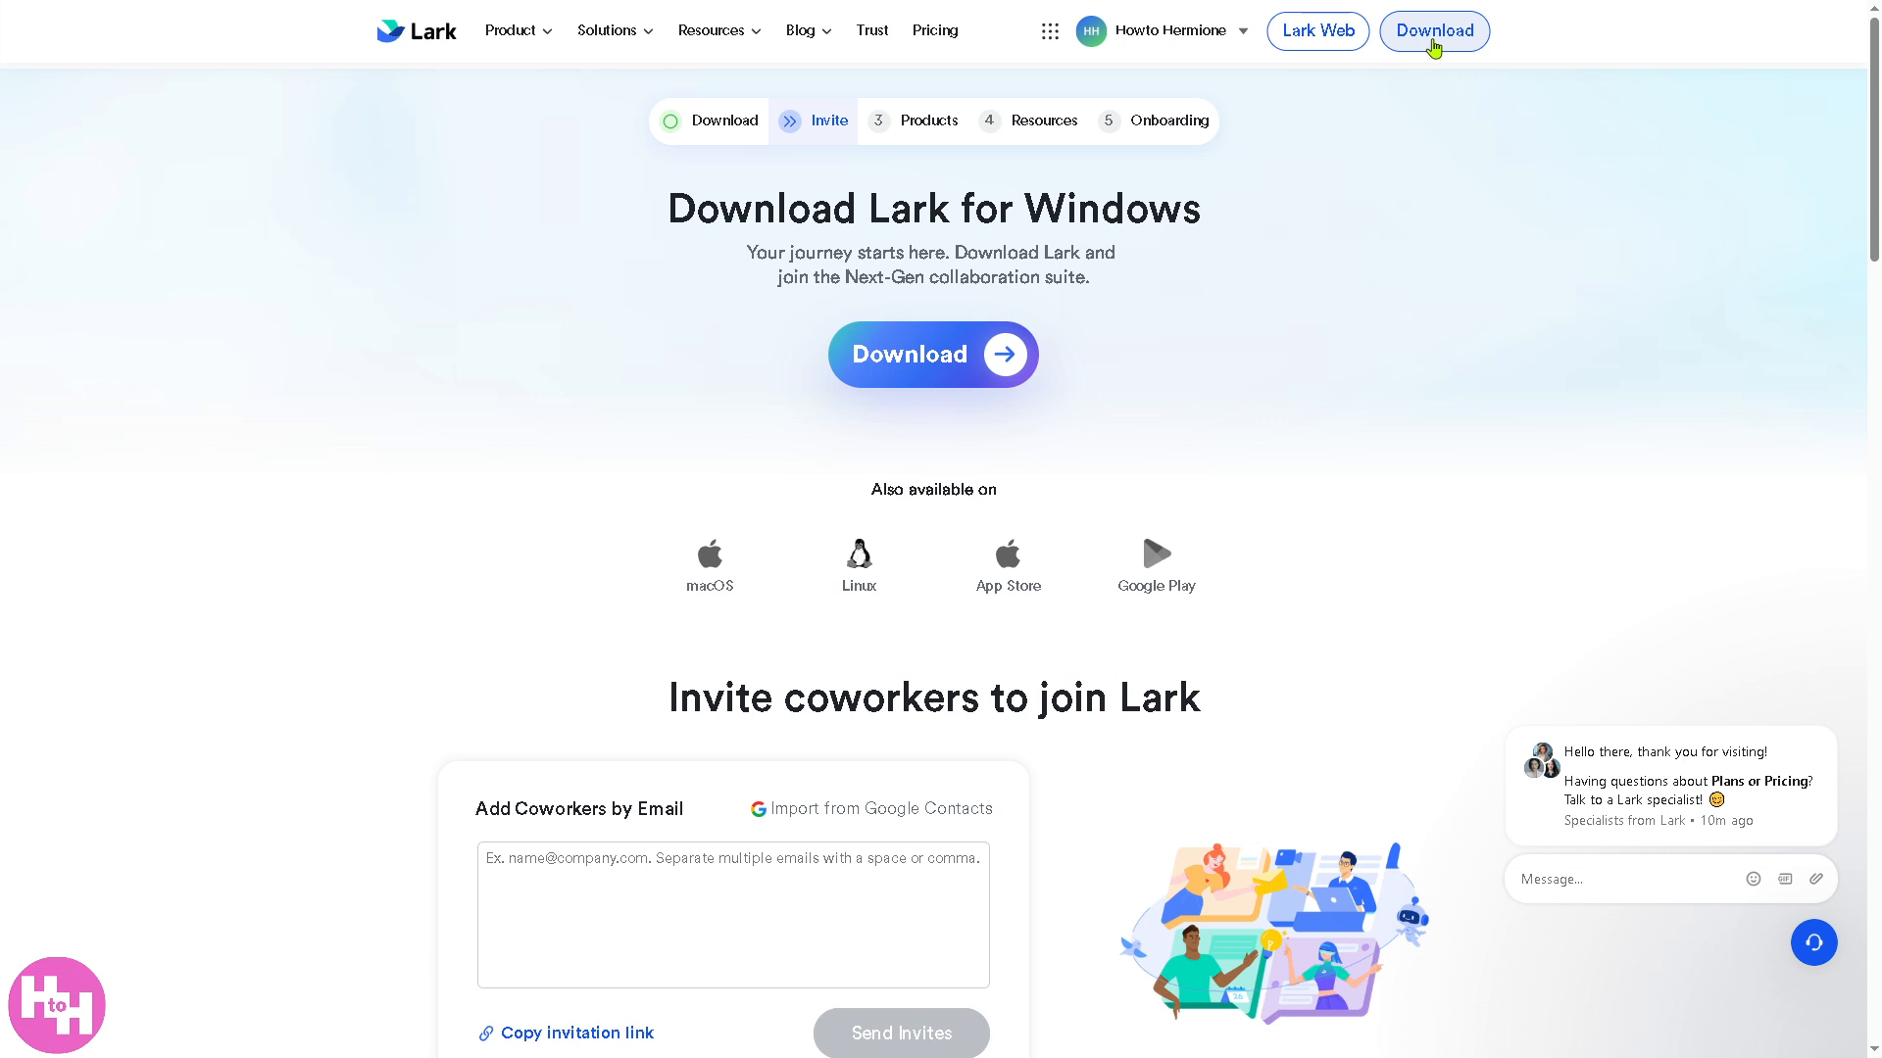
pyautogui.moveTo(1317, 32)
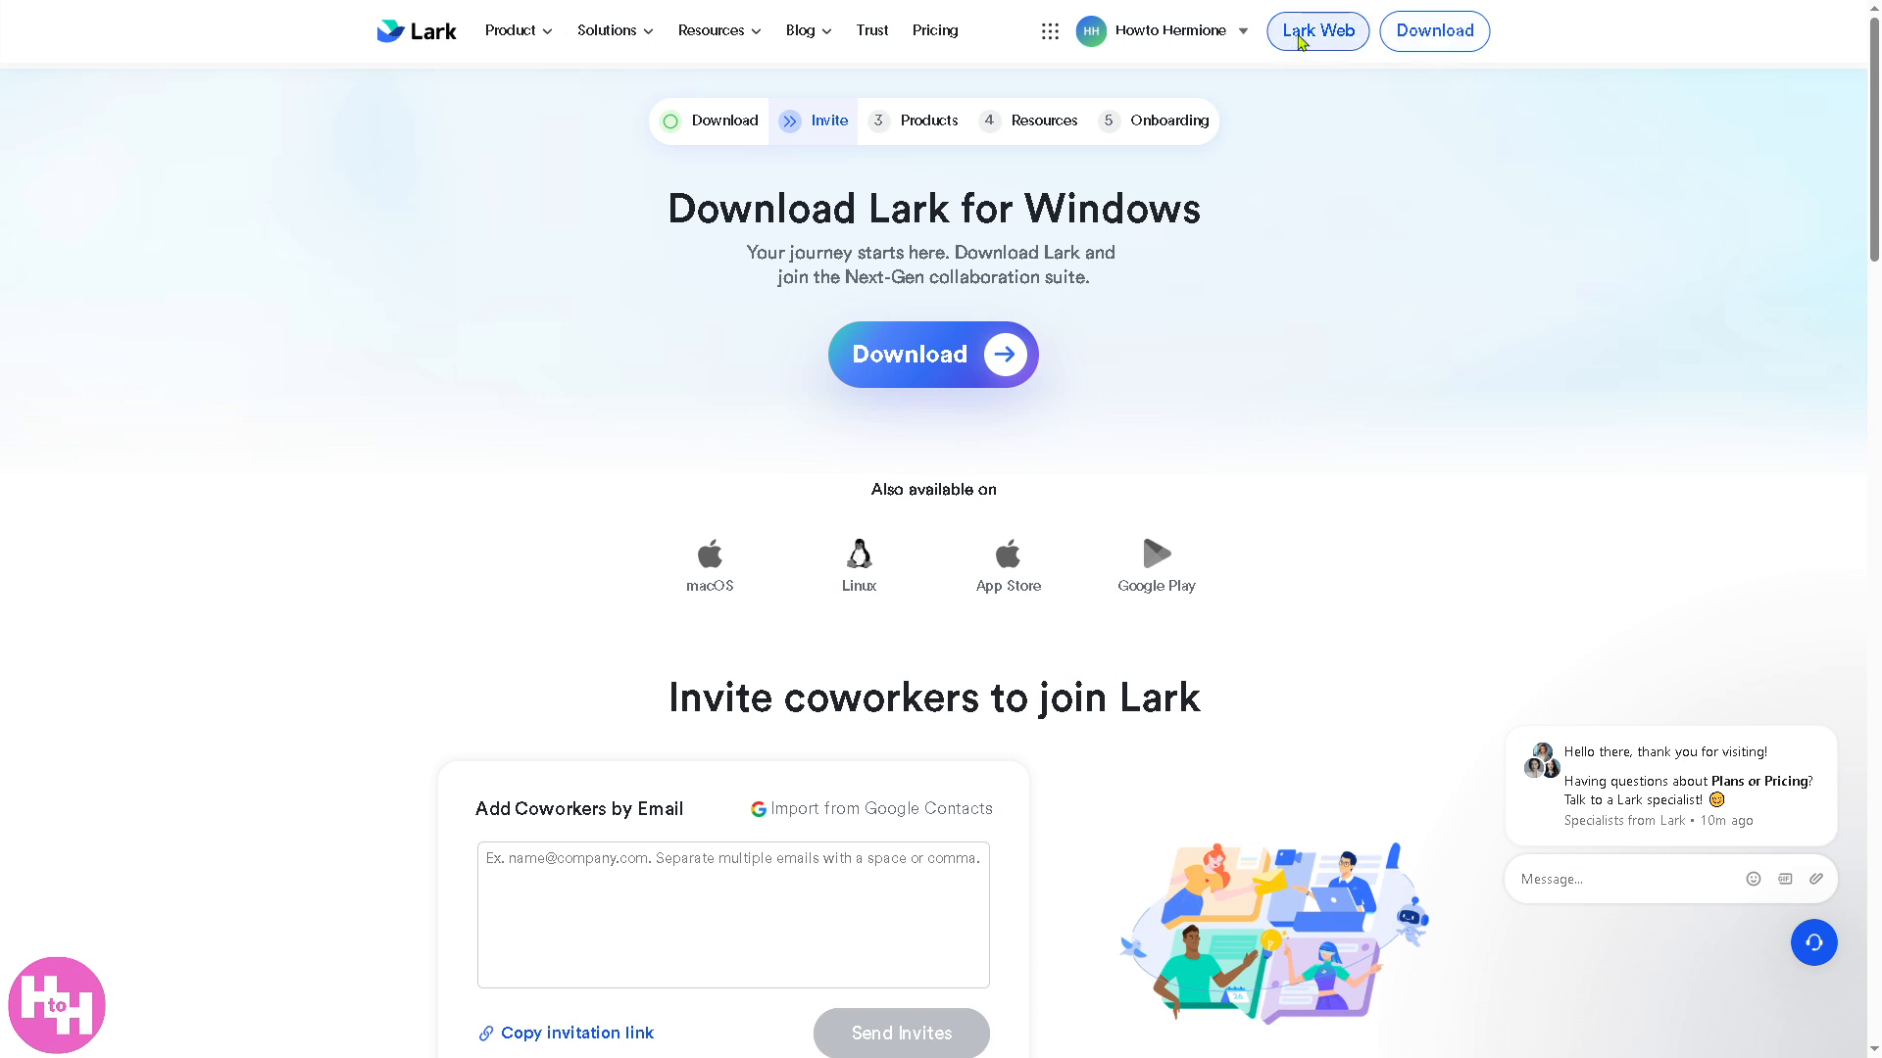
# Launch Lark Web from the Windows download page header.
pyautogui.click(1315, 29)
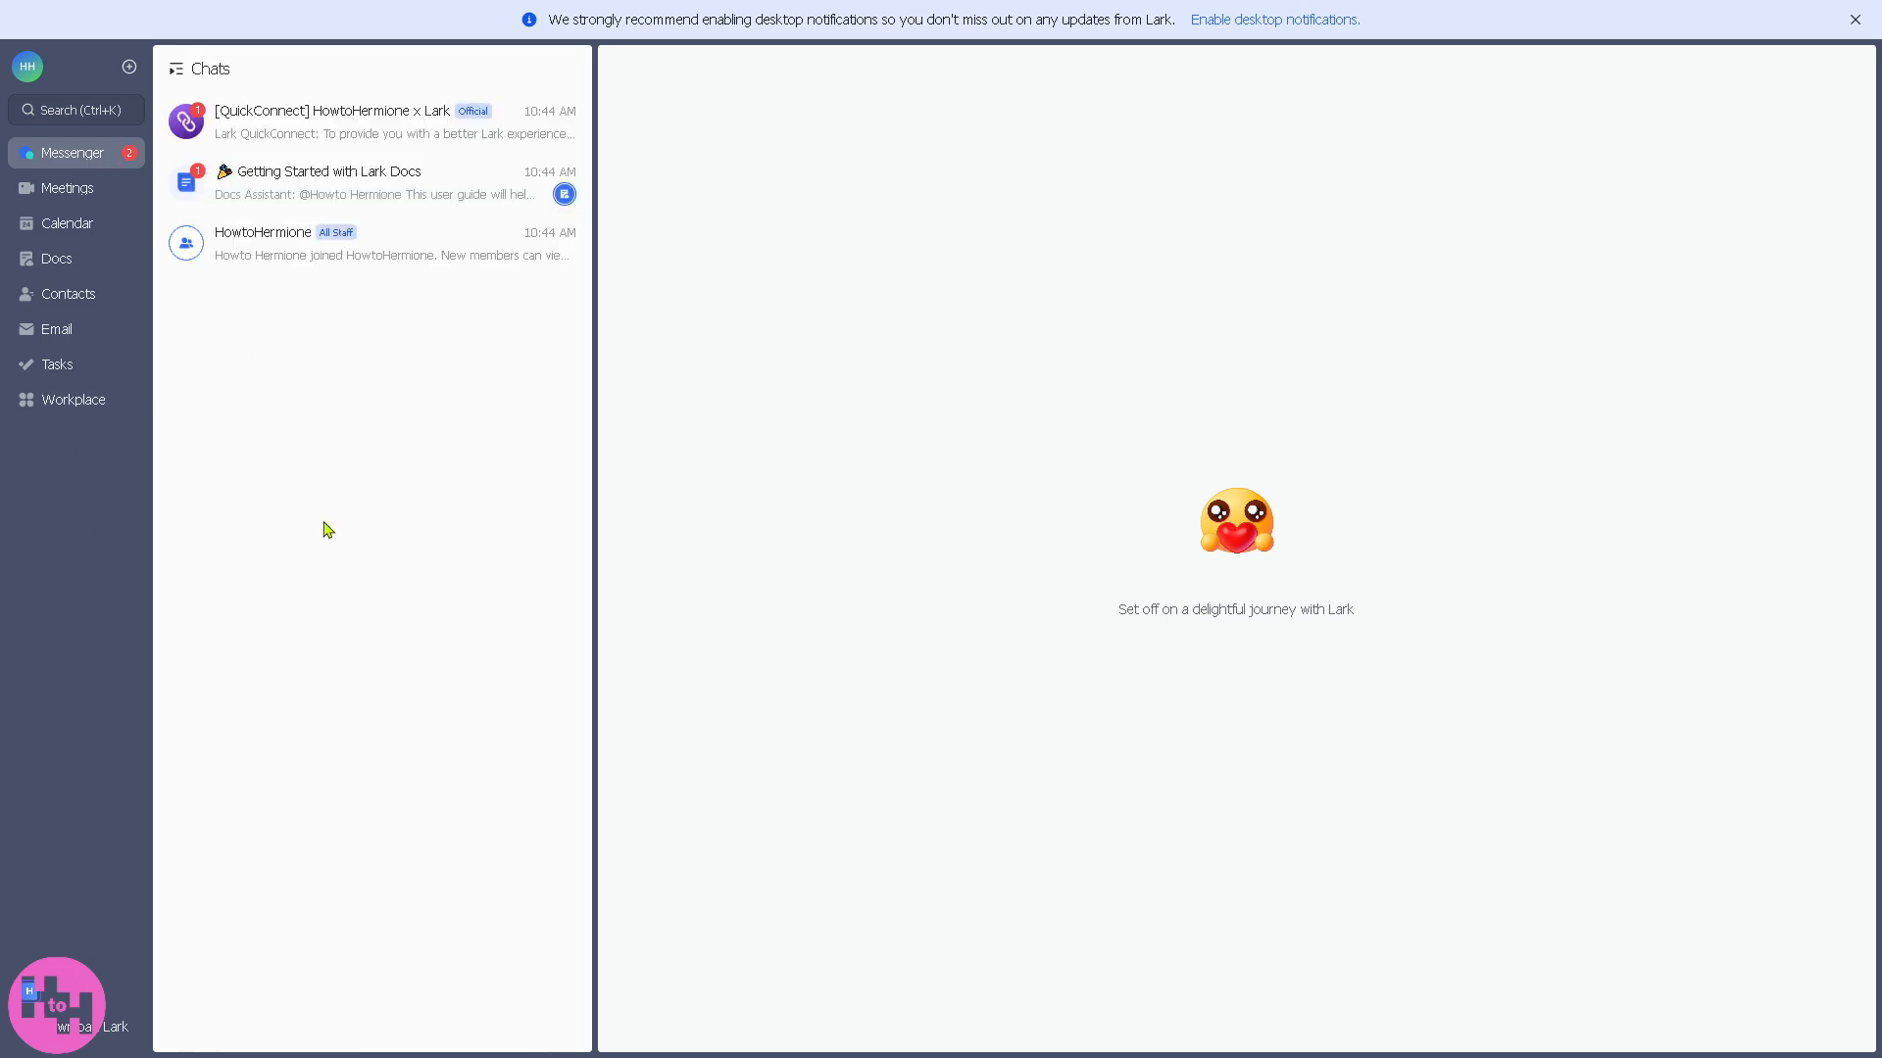
pyautogui.moveTo(14, 713)
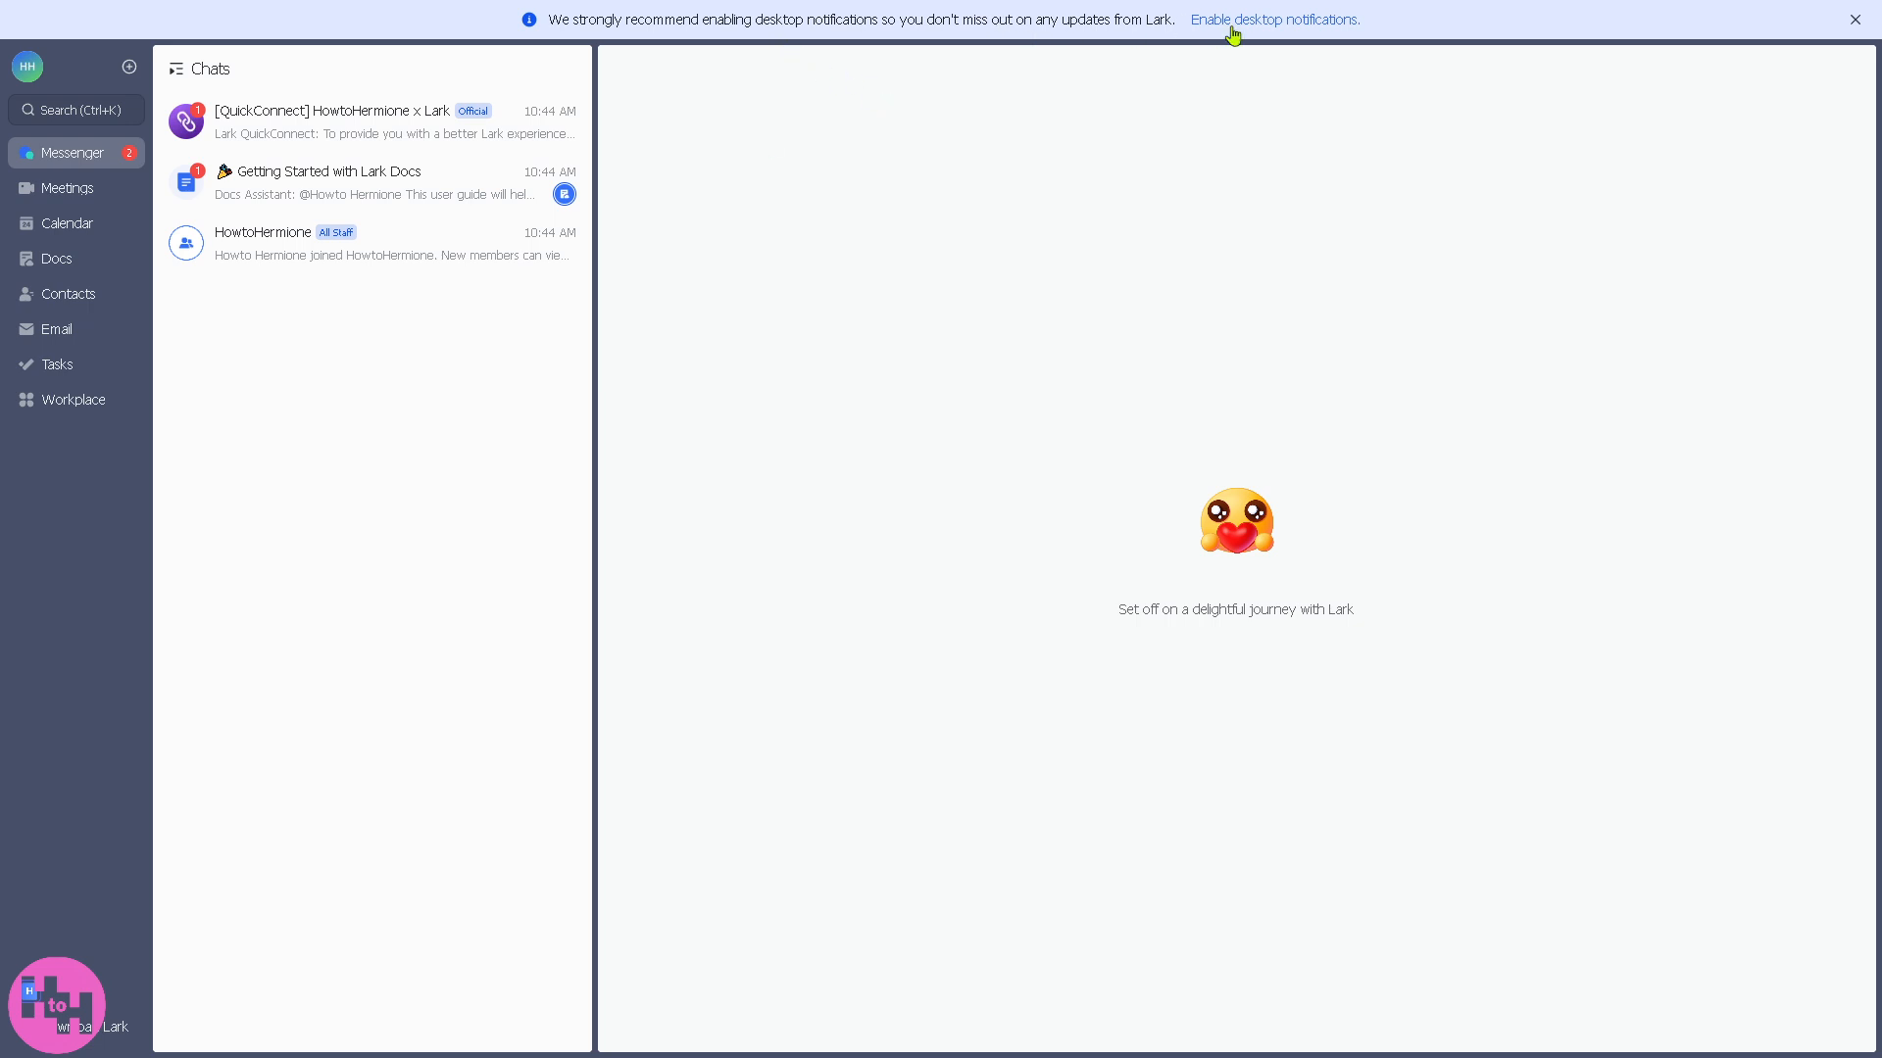
pyautogui.moveTo(1239, 29)
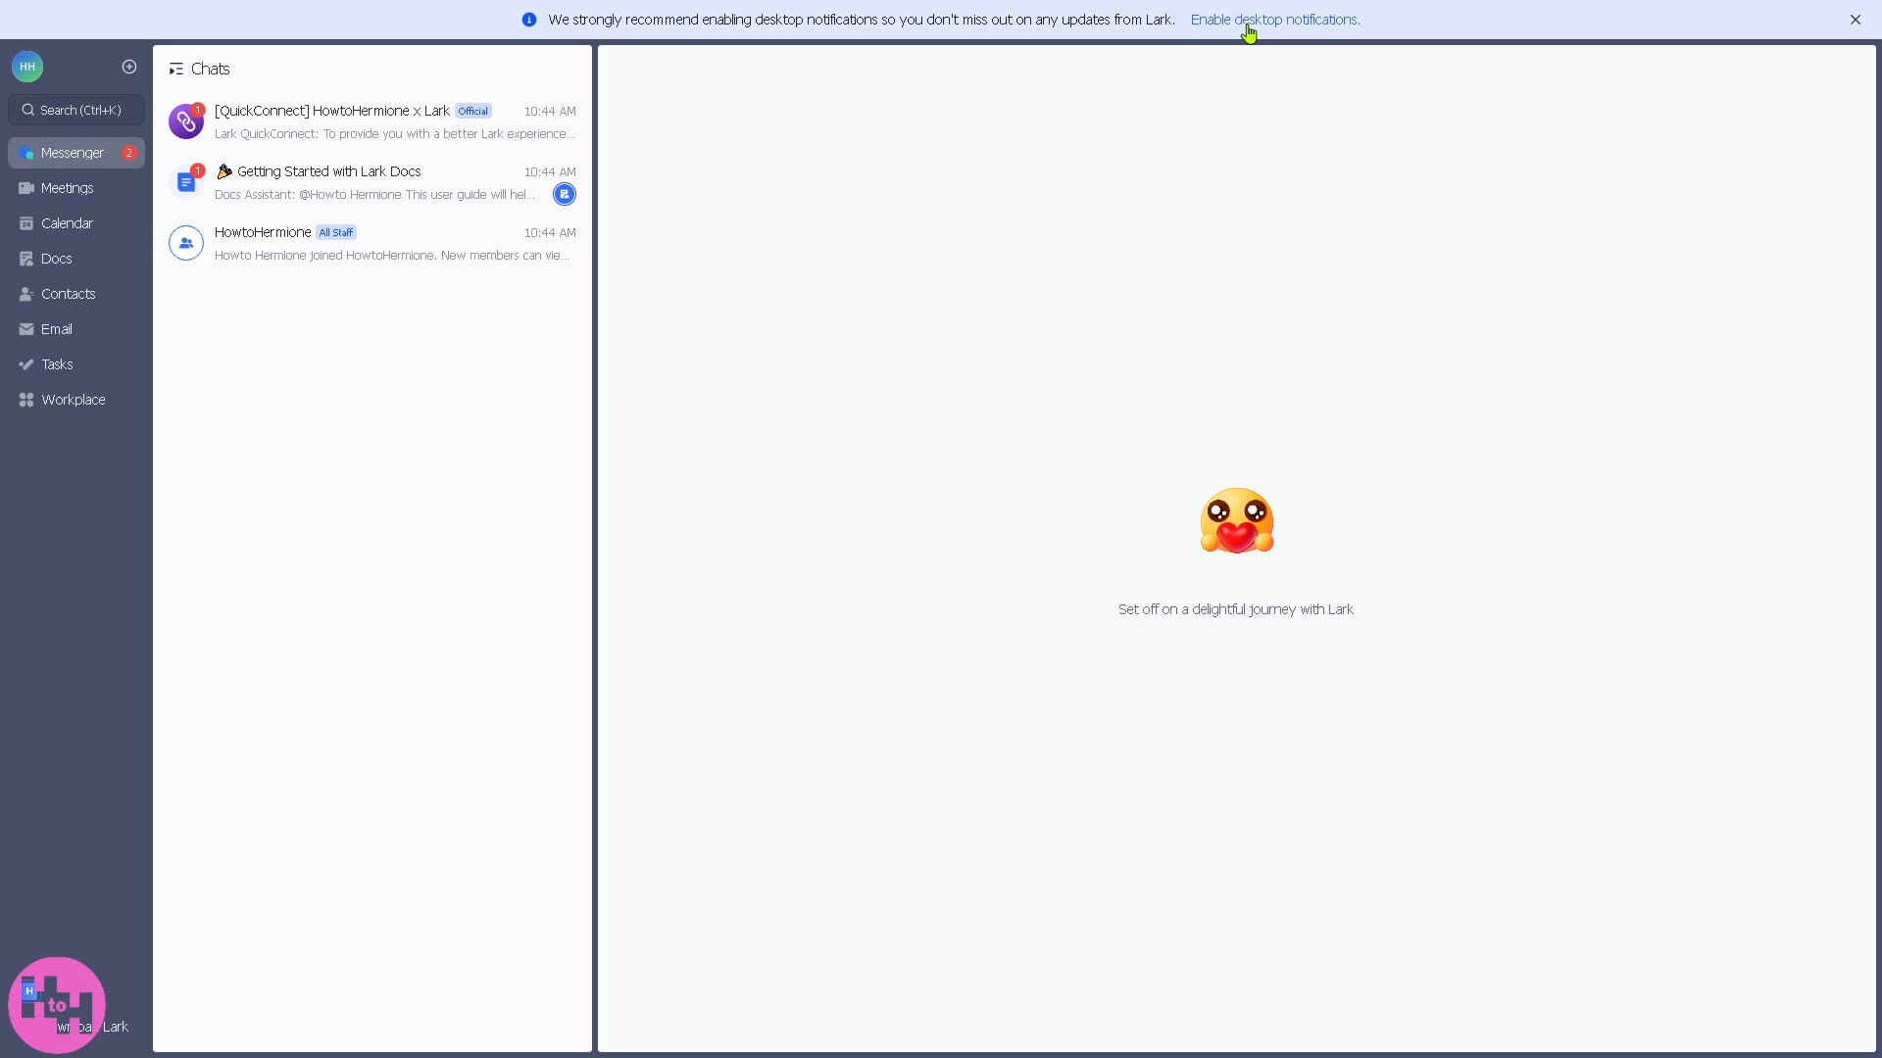
# Enable desktop notifications from the top banner.
pyautogui.click(1852, 20)
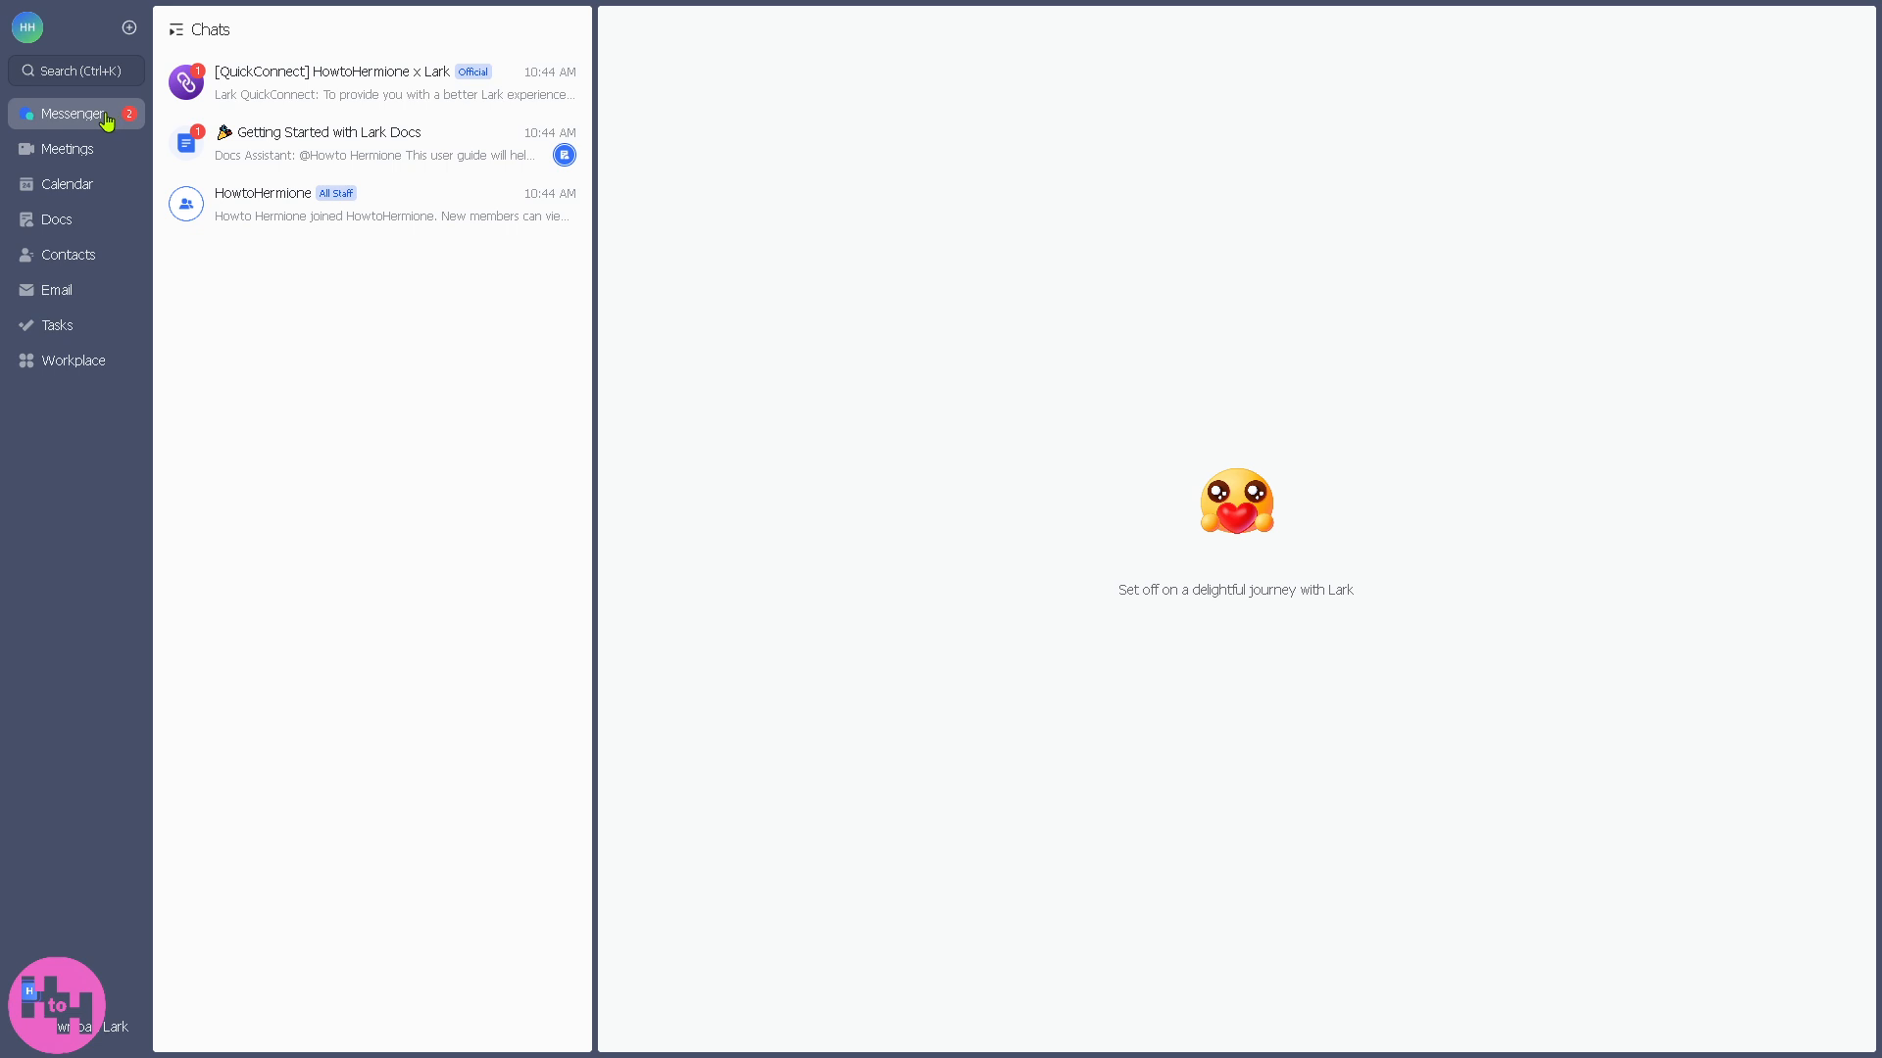
pyautogui.moveTo(104, 124)
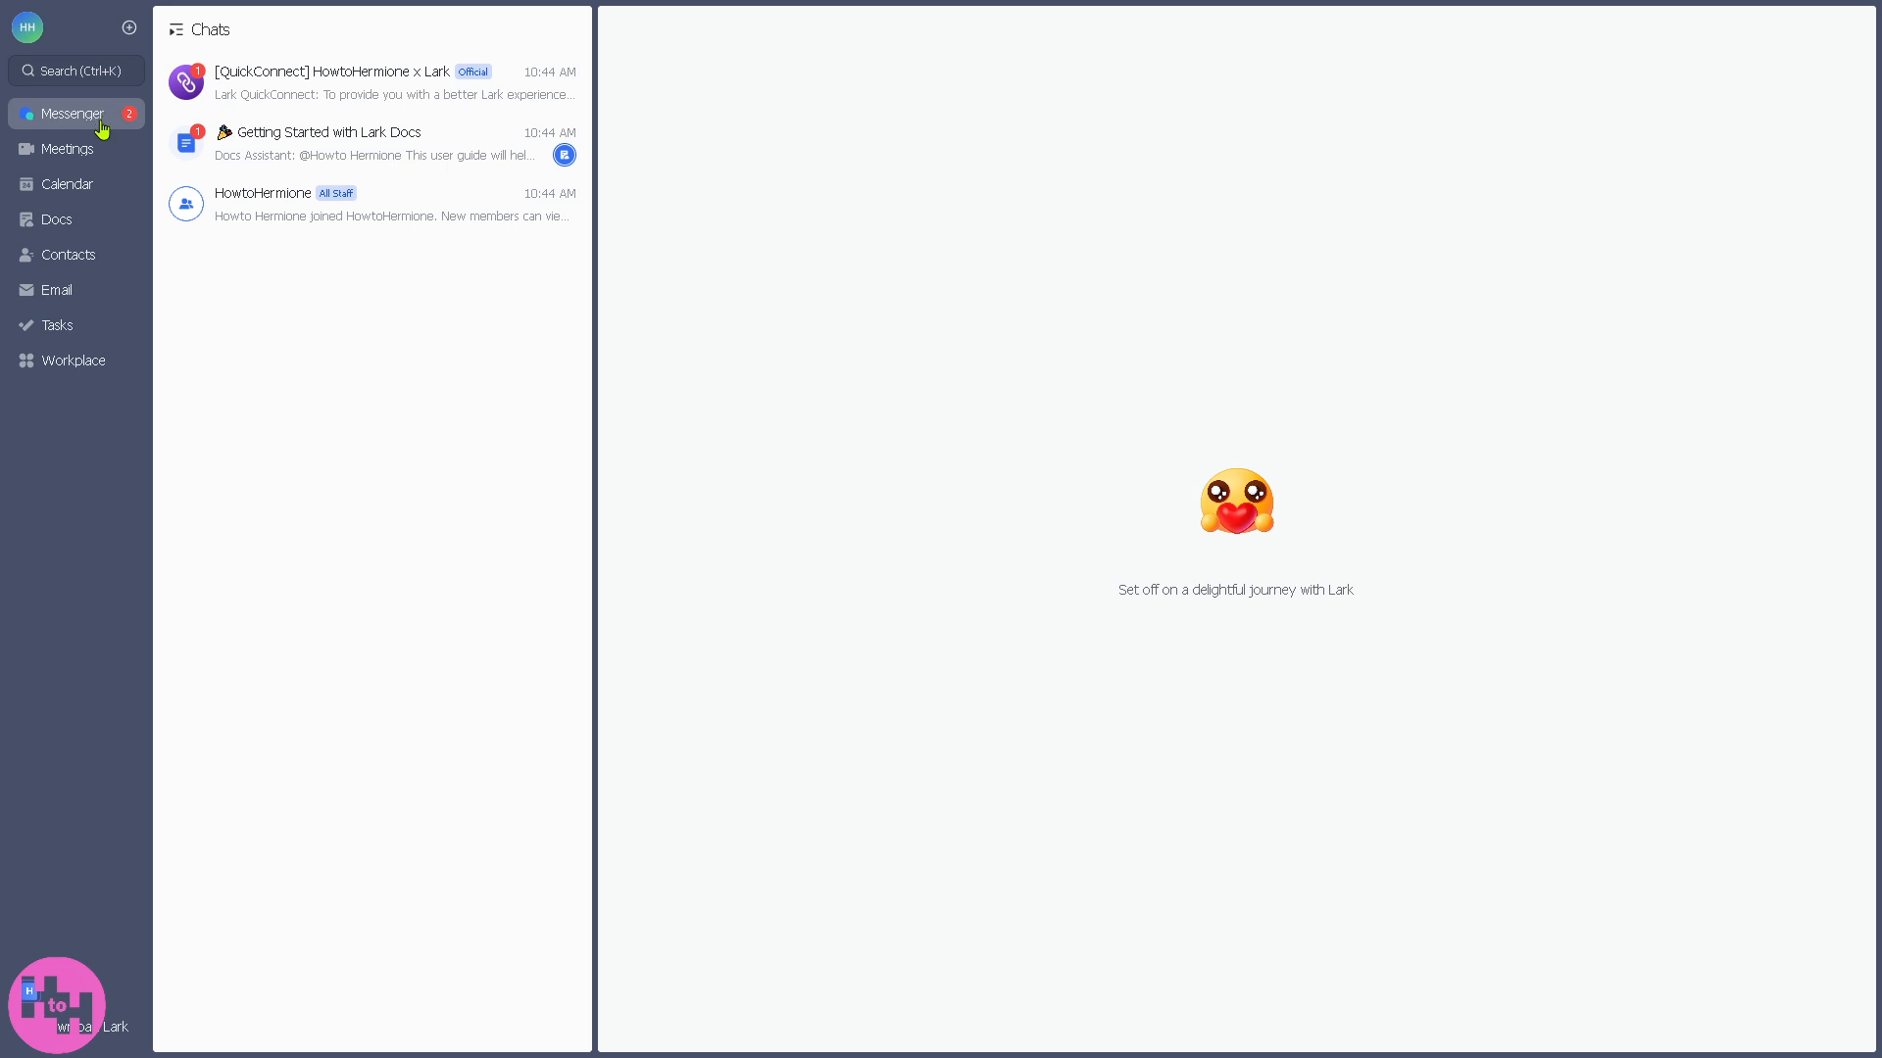
pyautogui.moveTo(67, 148)
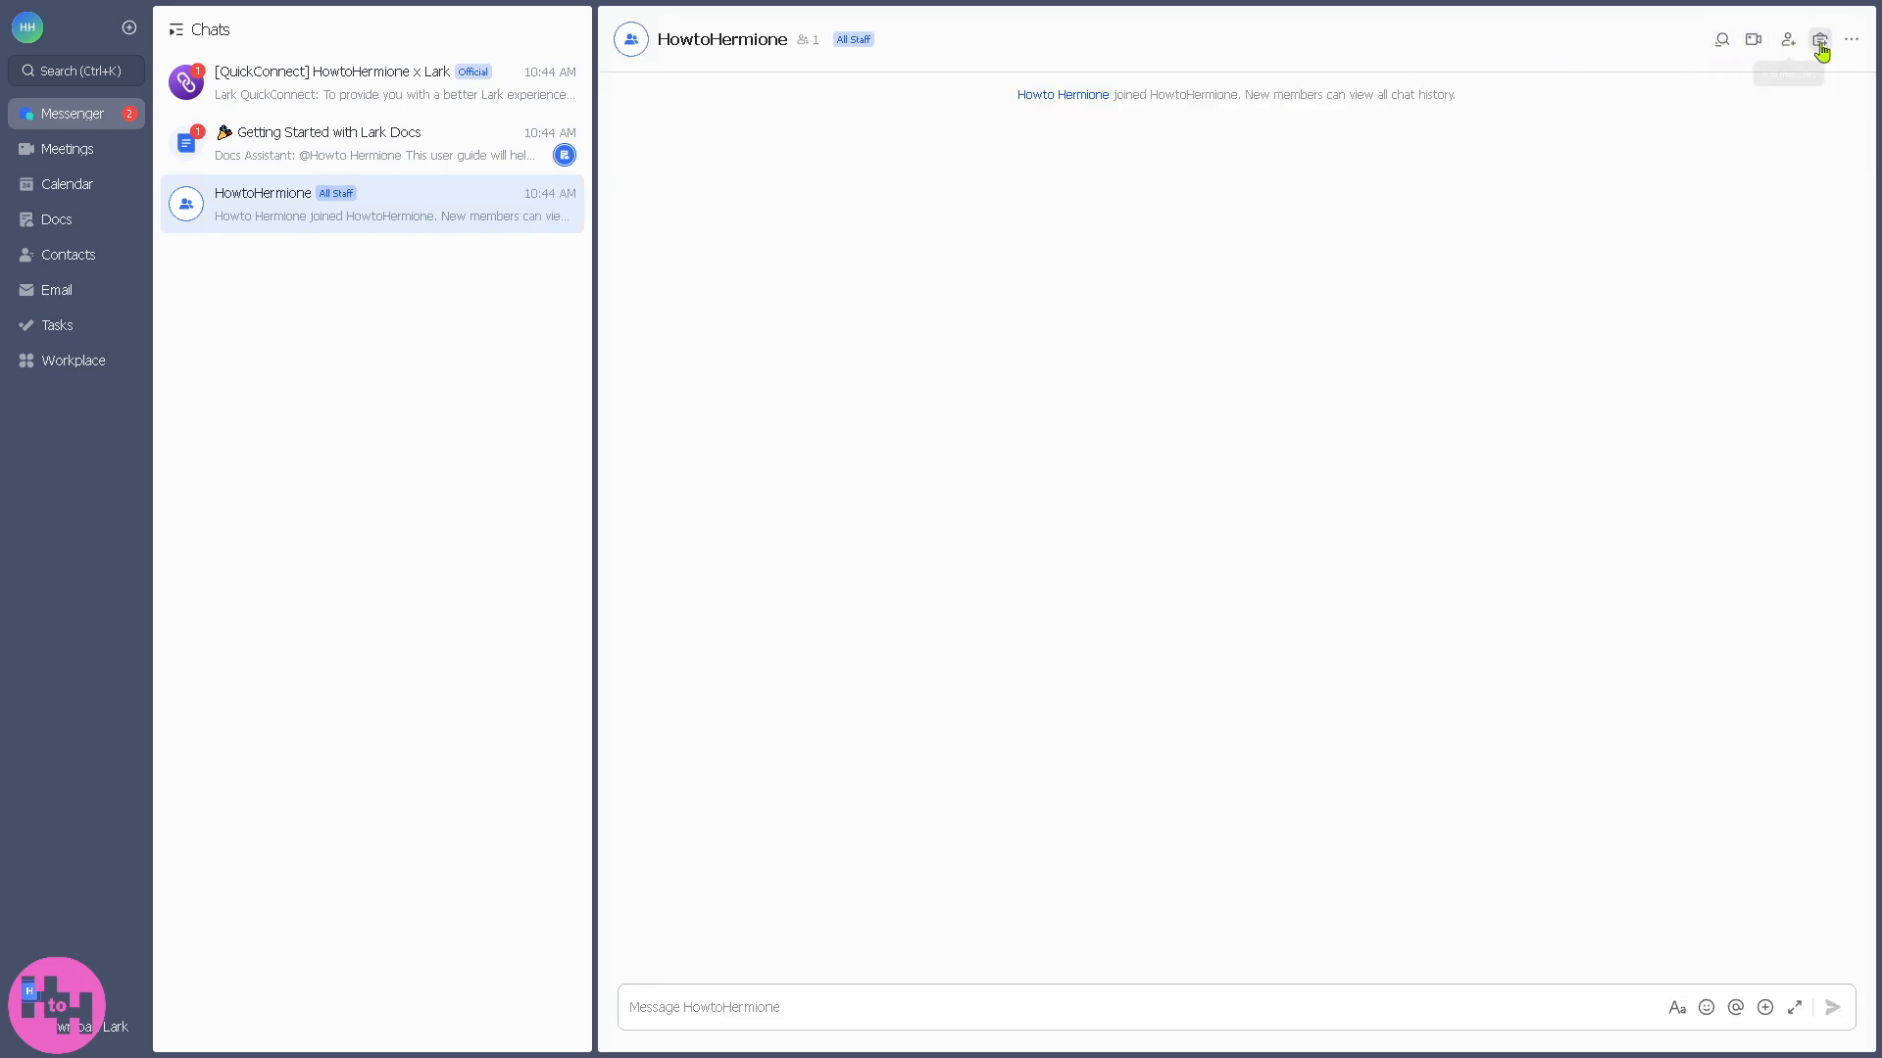
pyautogui.moveTo(1819, 39)
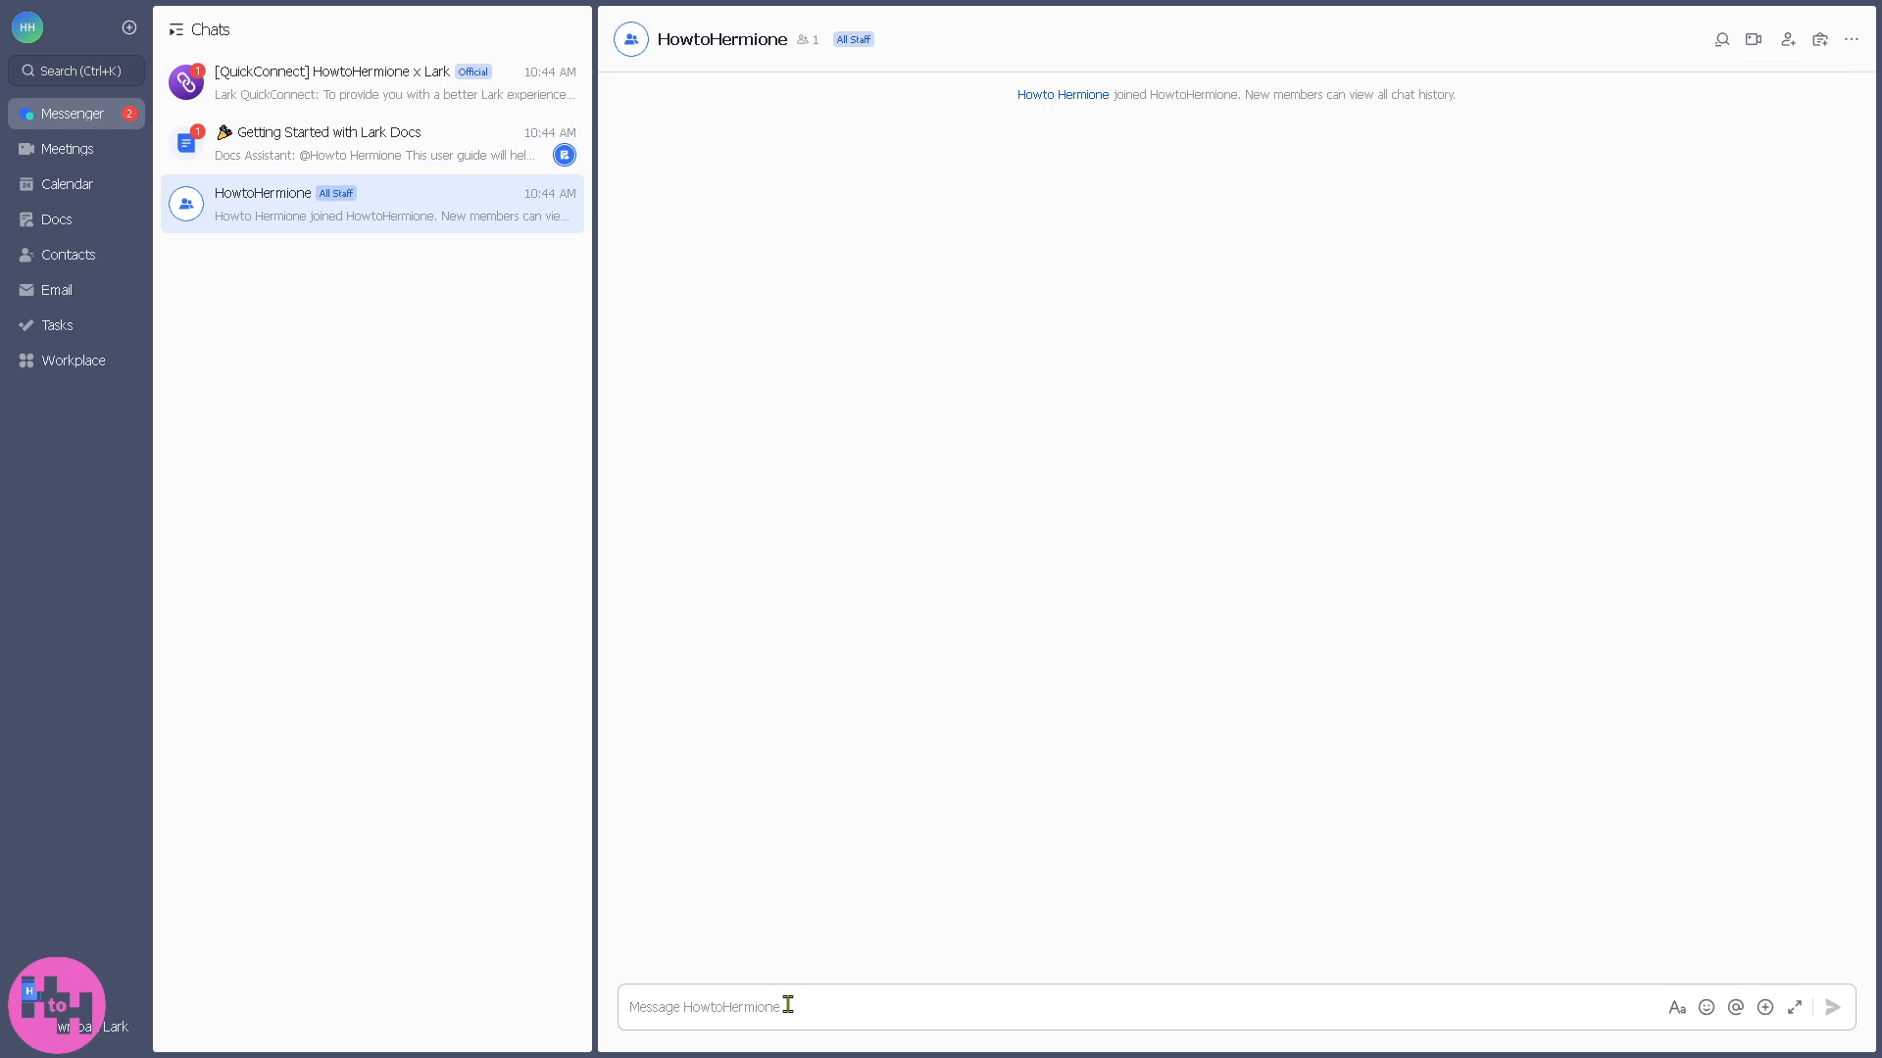
# Send a bold 'How to use LARK' message to the all-staff group chat.
pyautogui.write('H')
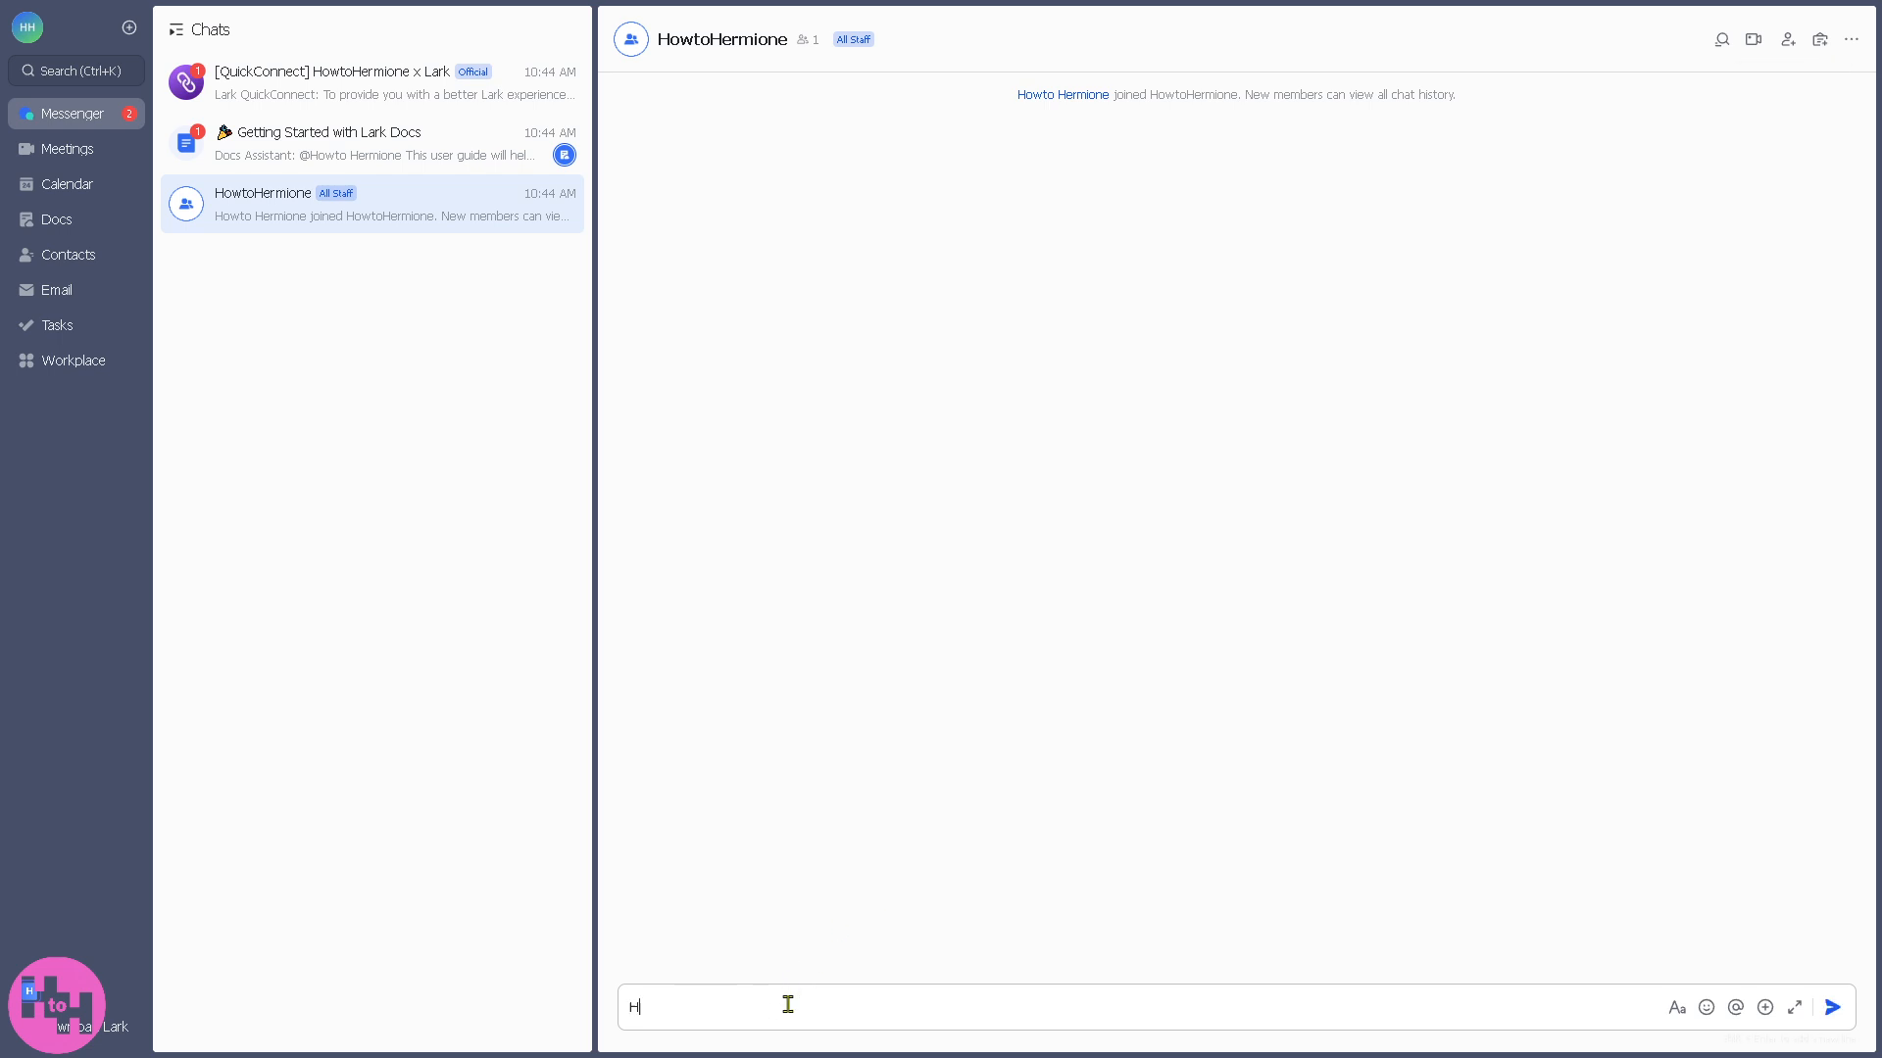
pyautogui.write('ow to use L')
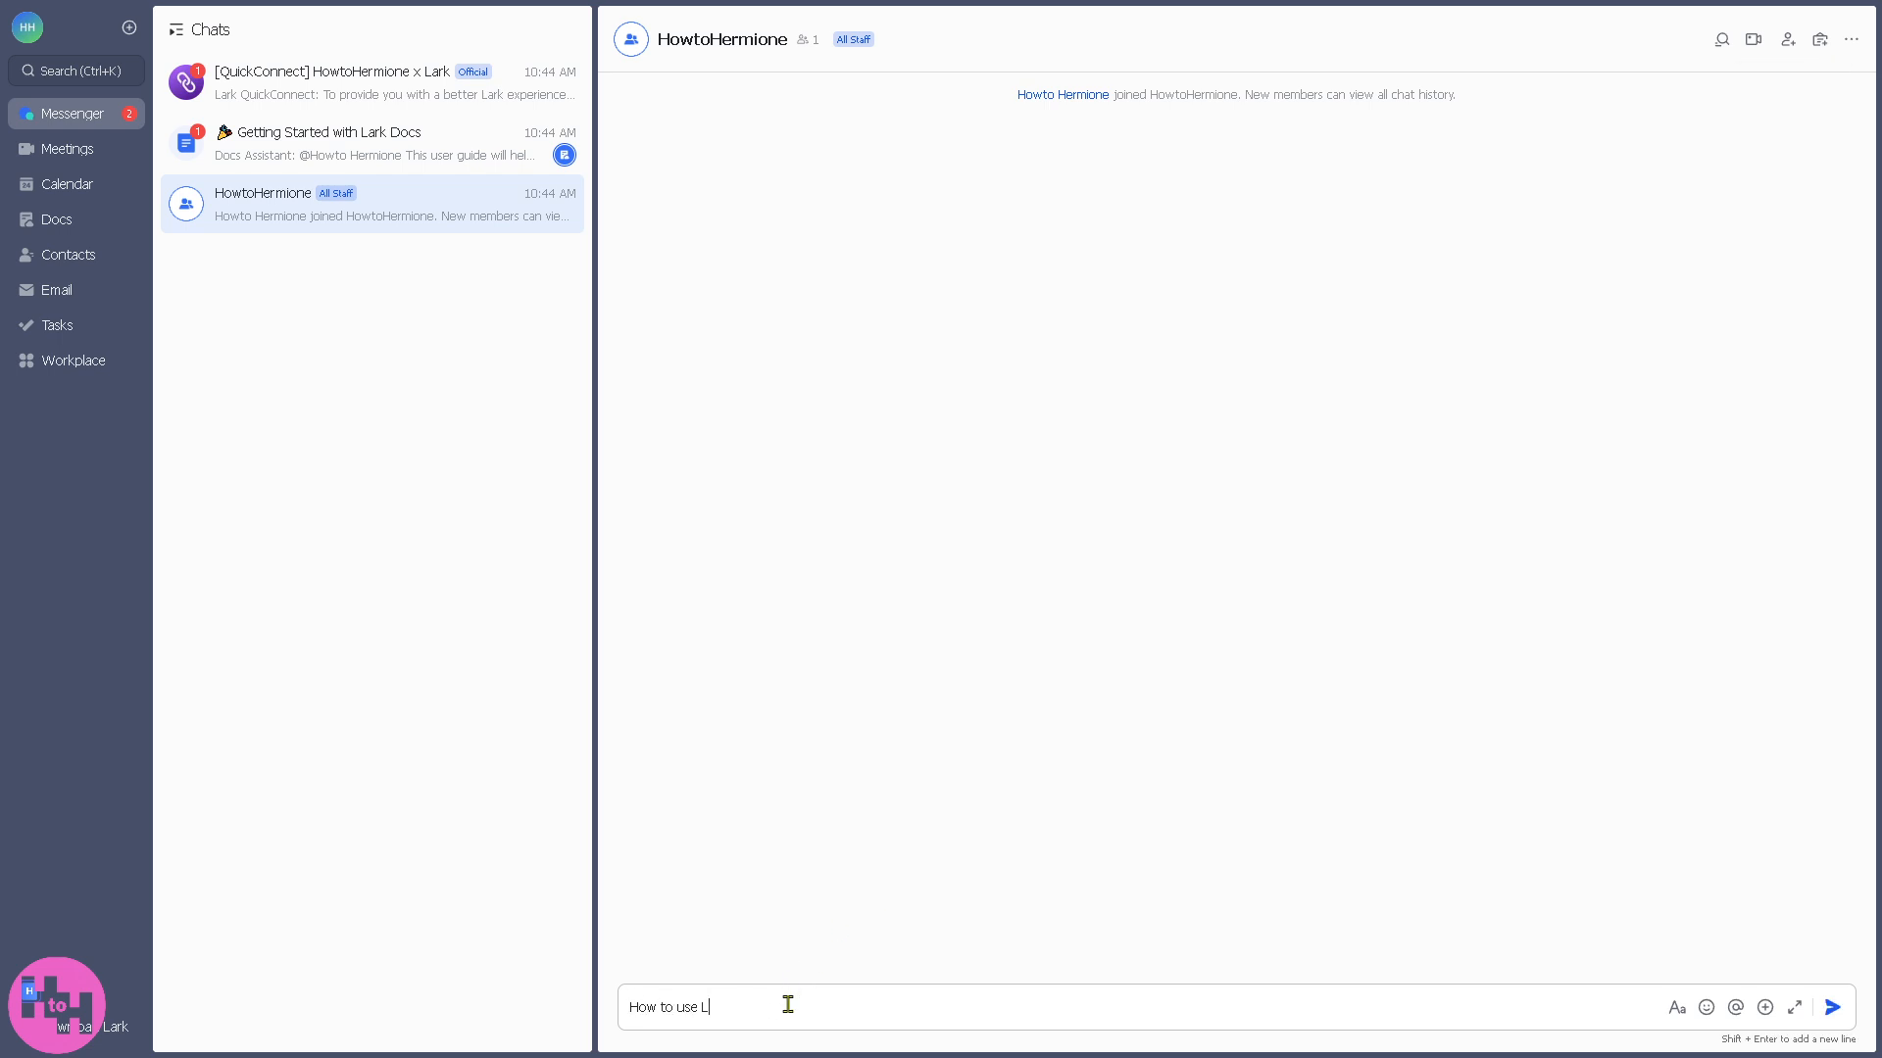
pyautogui.write('ARK')
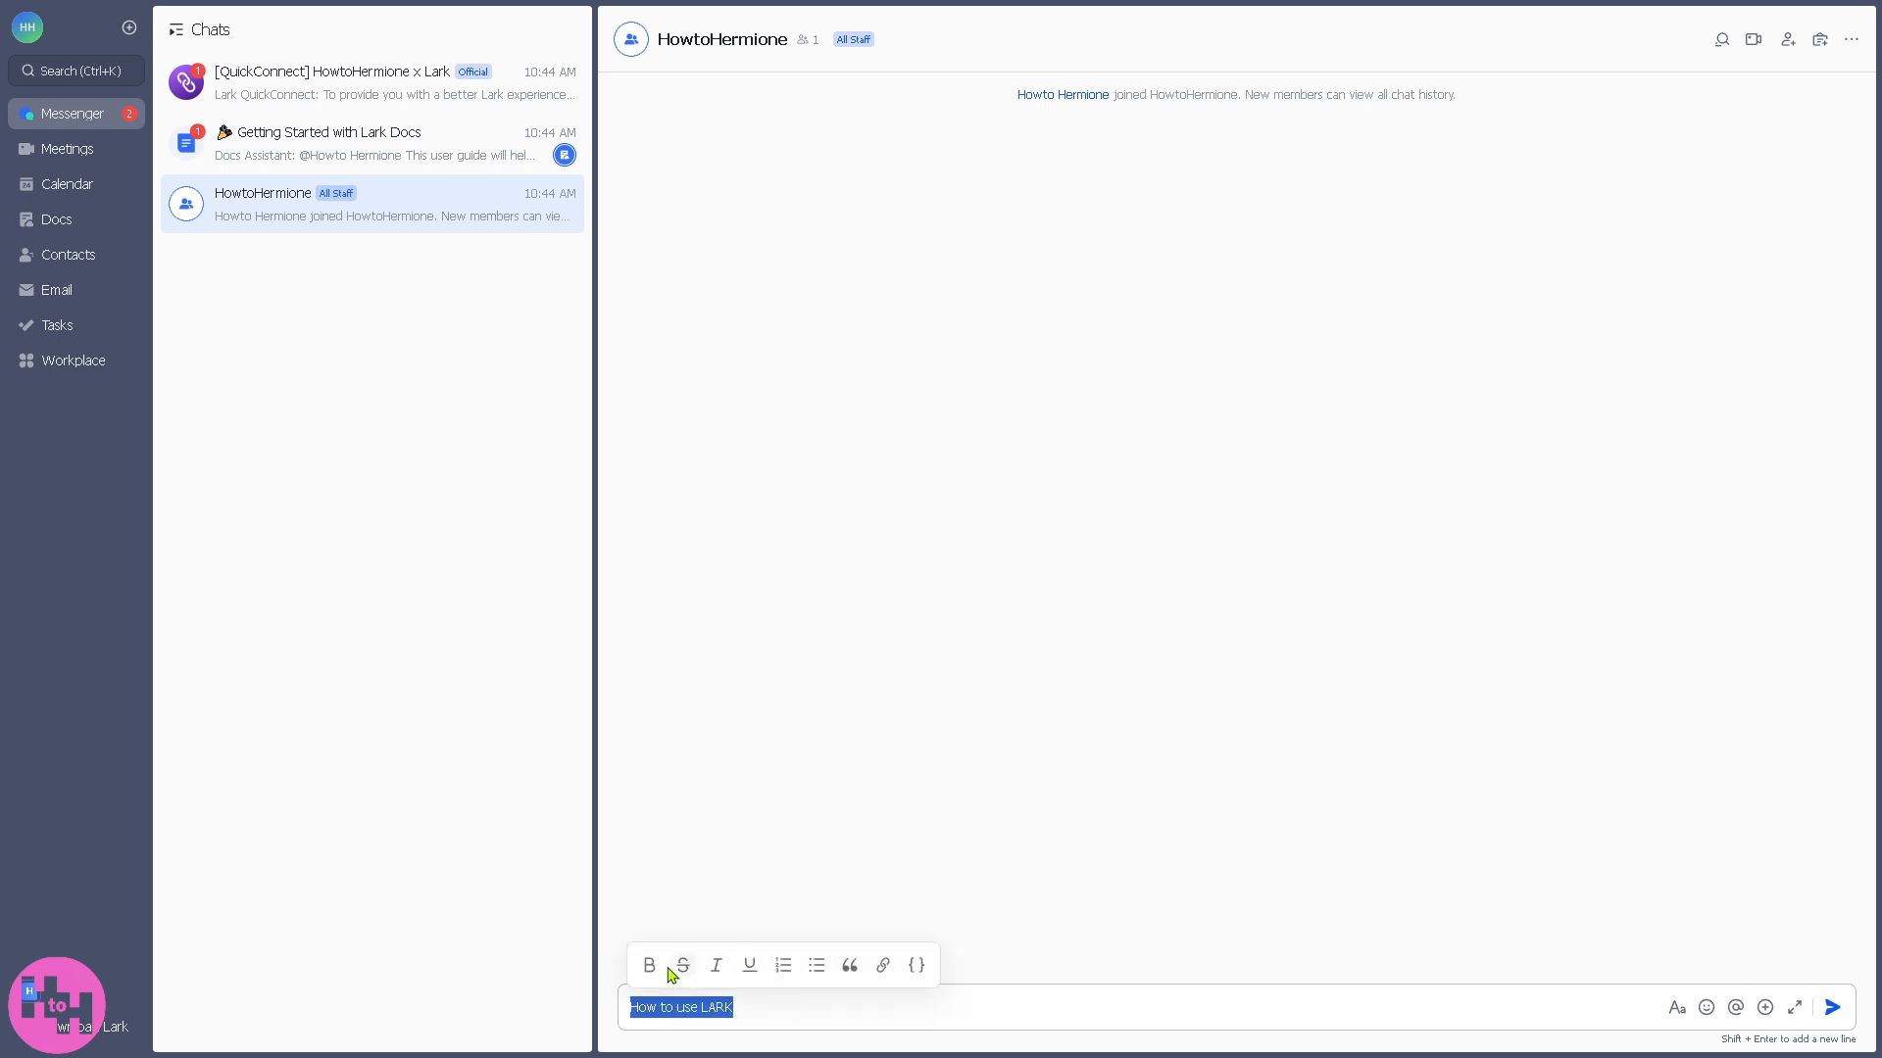
pyautogui.click(650, 967)
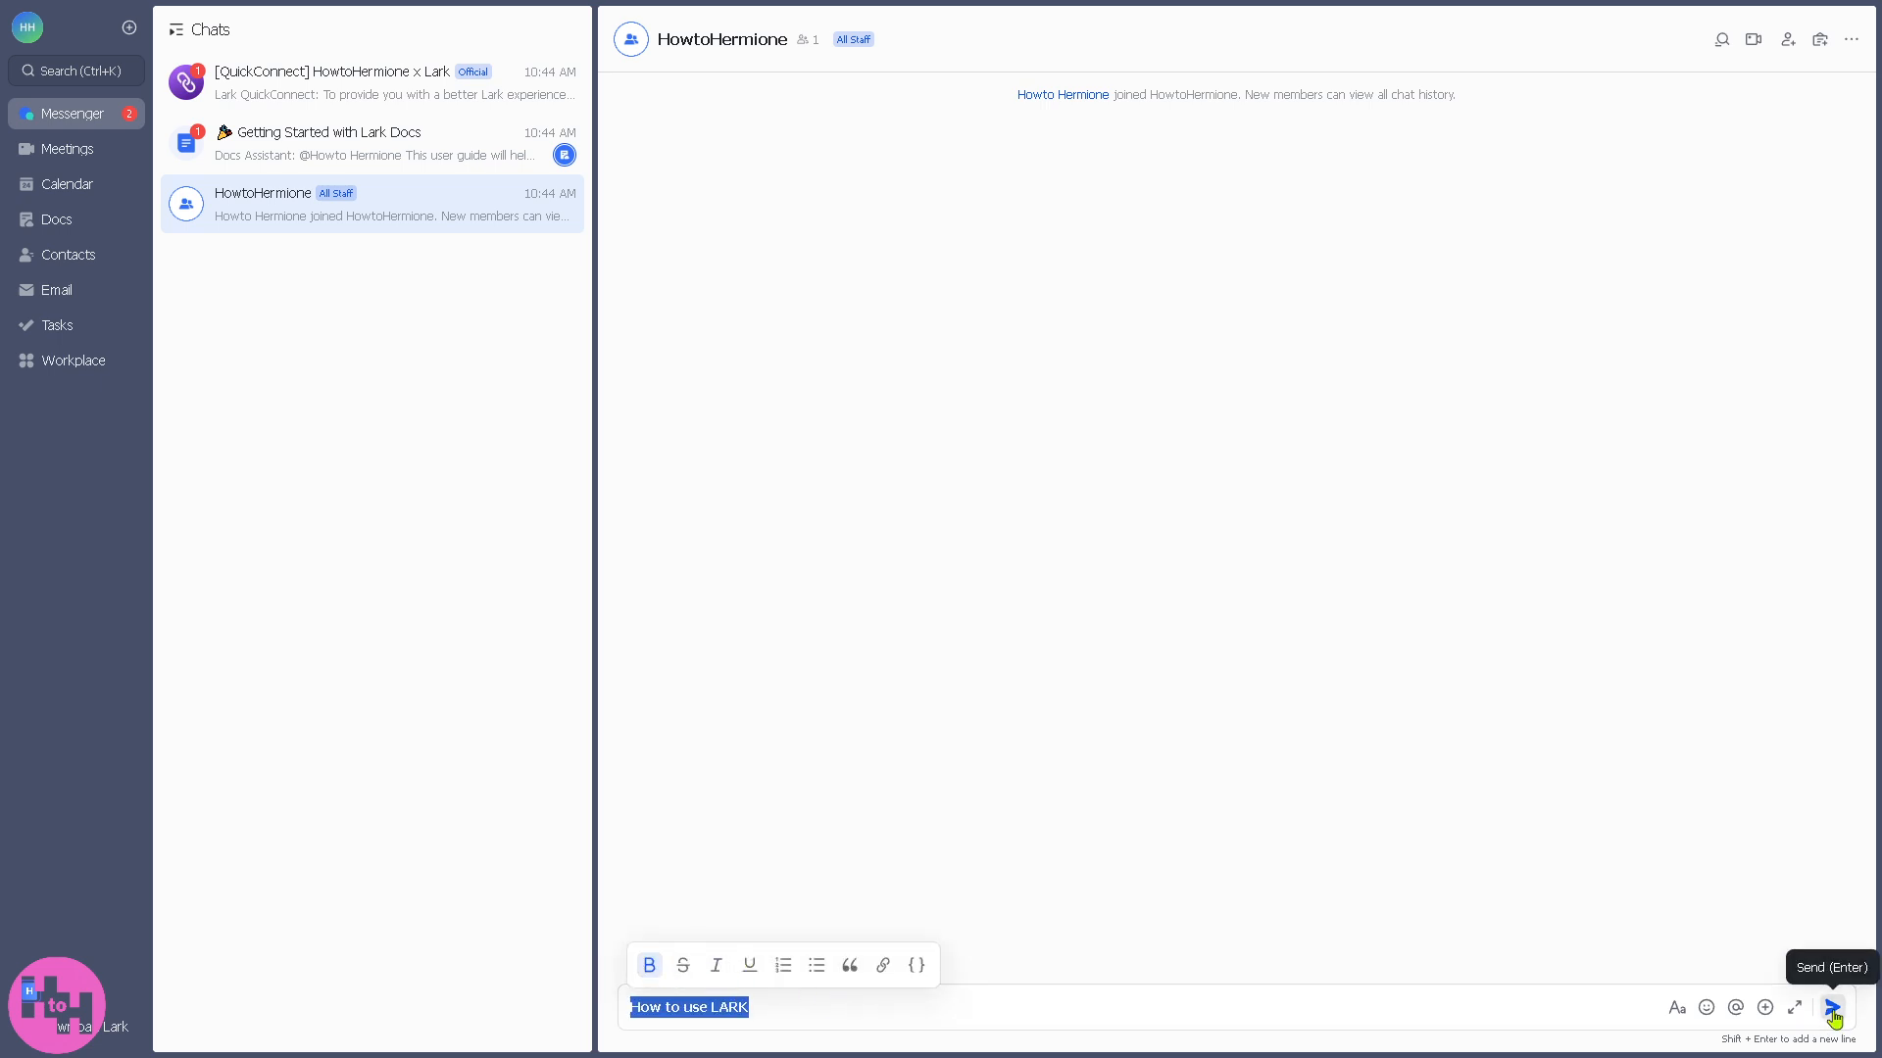
pyautogui.click(1829, 1007)
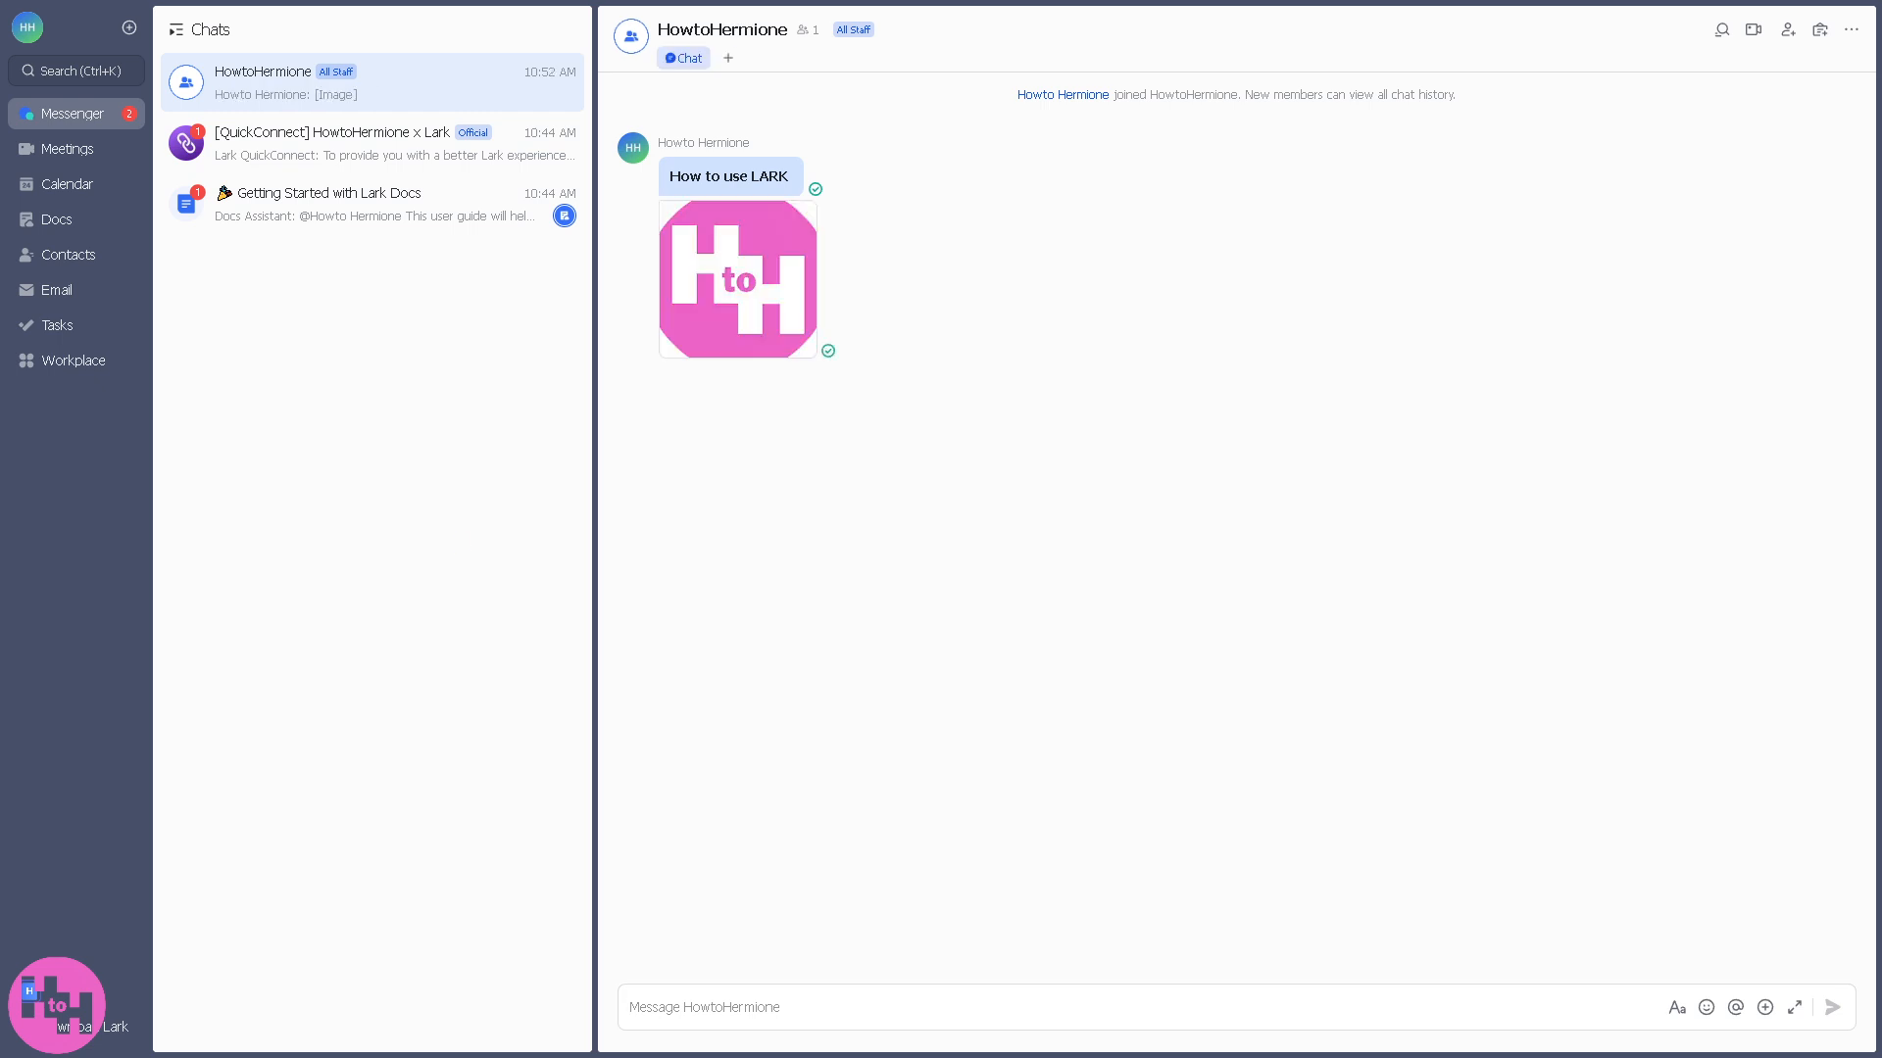
pyautogui.moveTo(878, 590)
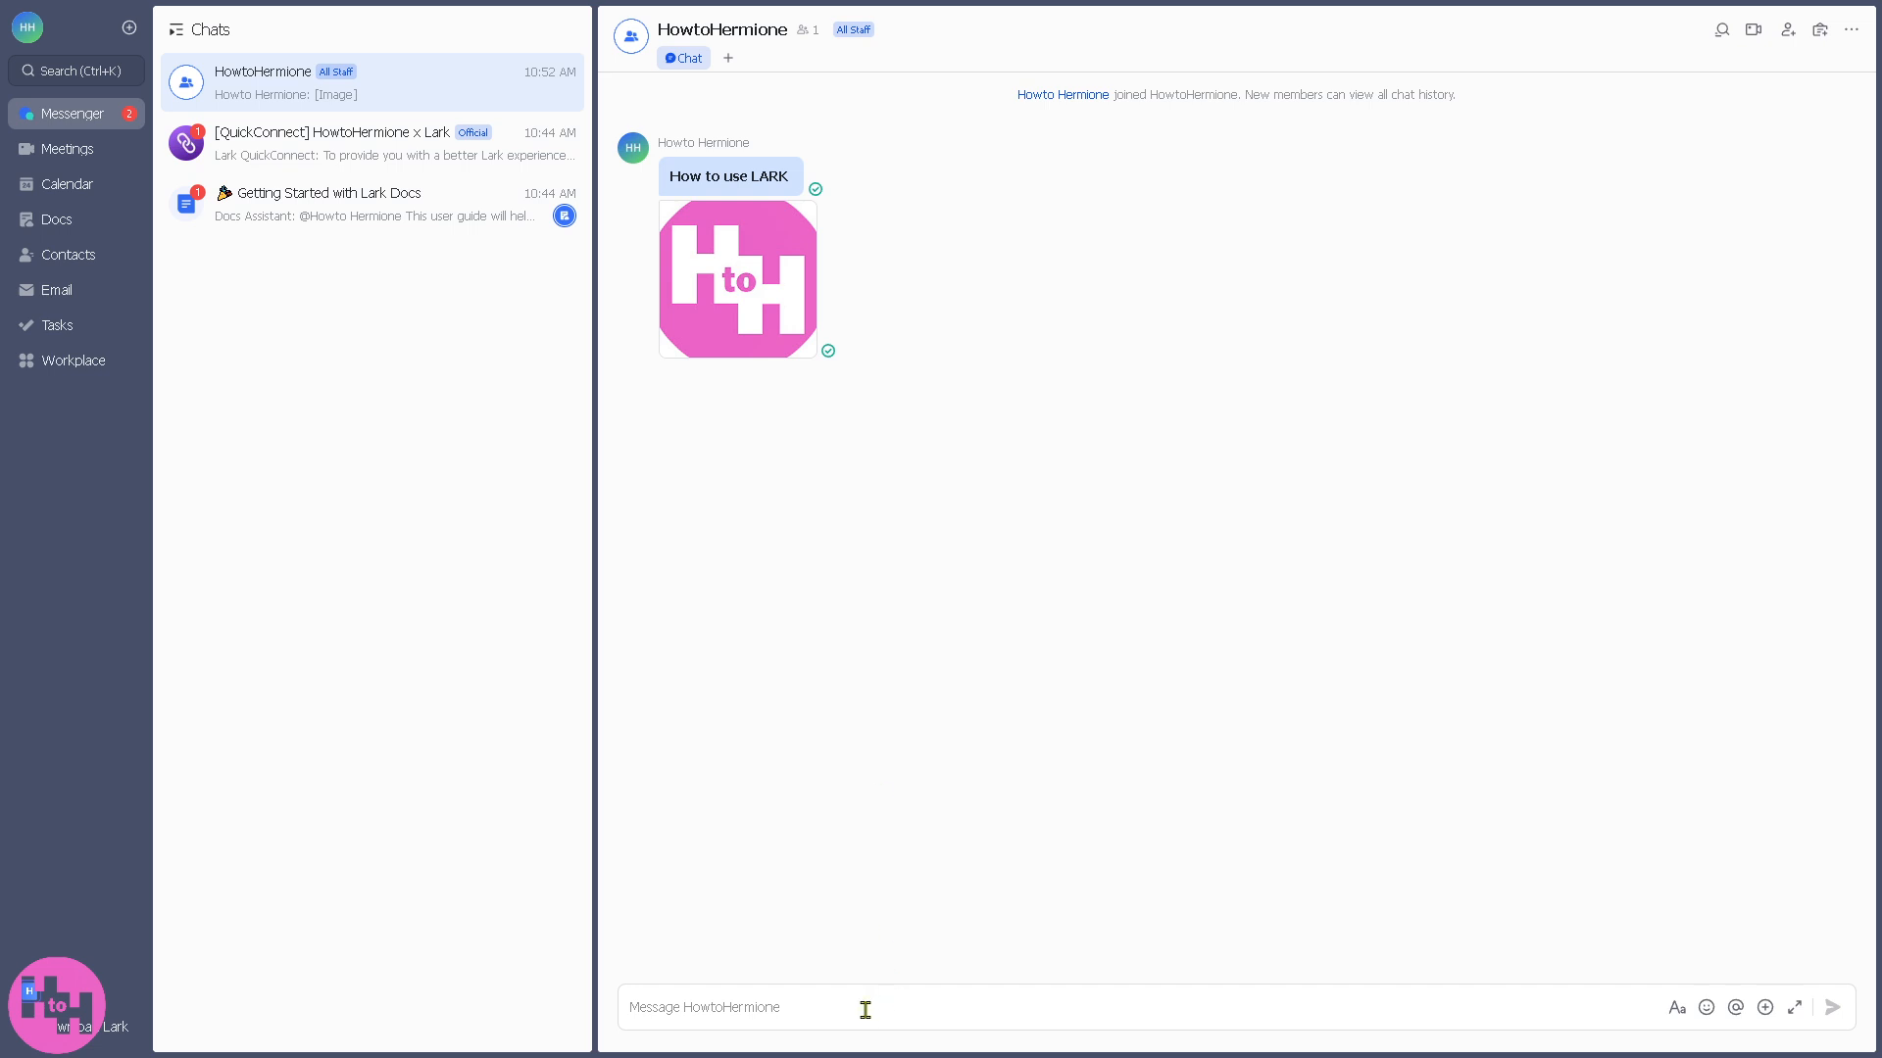
# Mention Howto Hermione in the chat box and bring up the add-members dialog.
pyautogui.write('@')
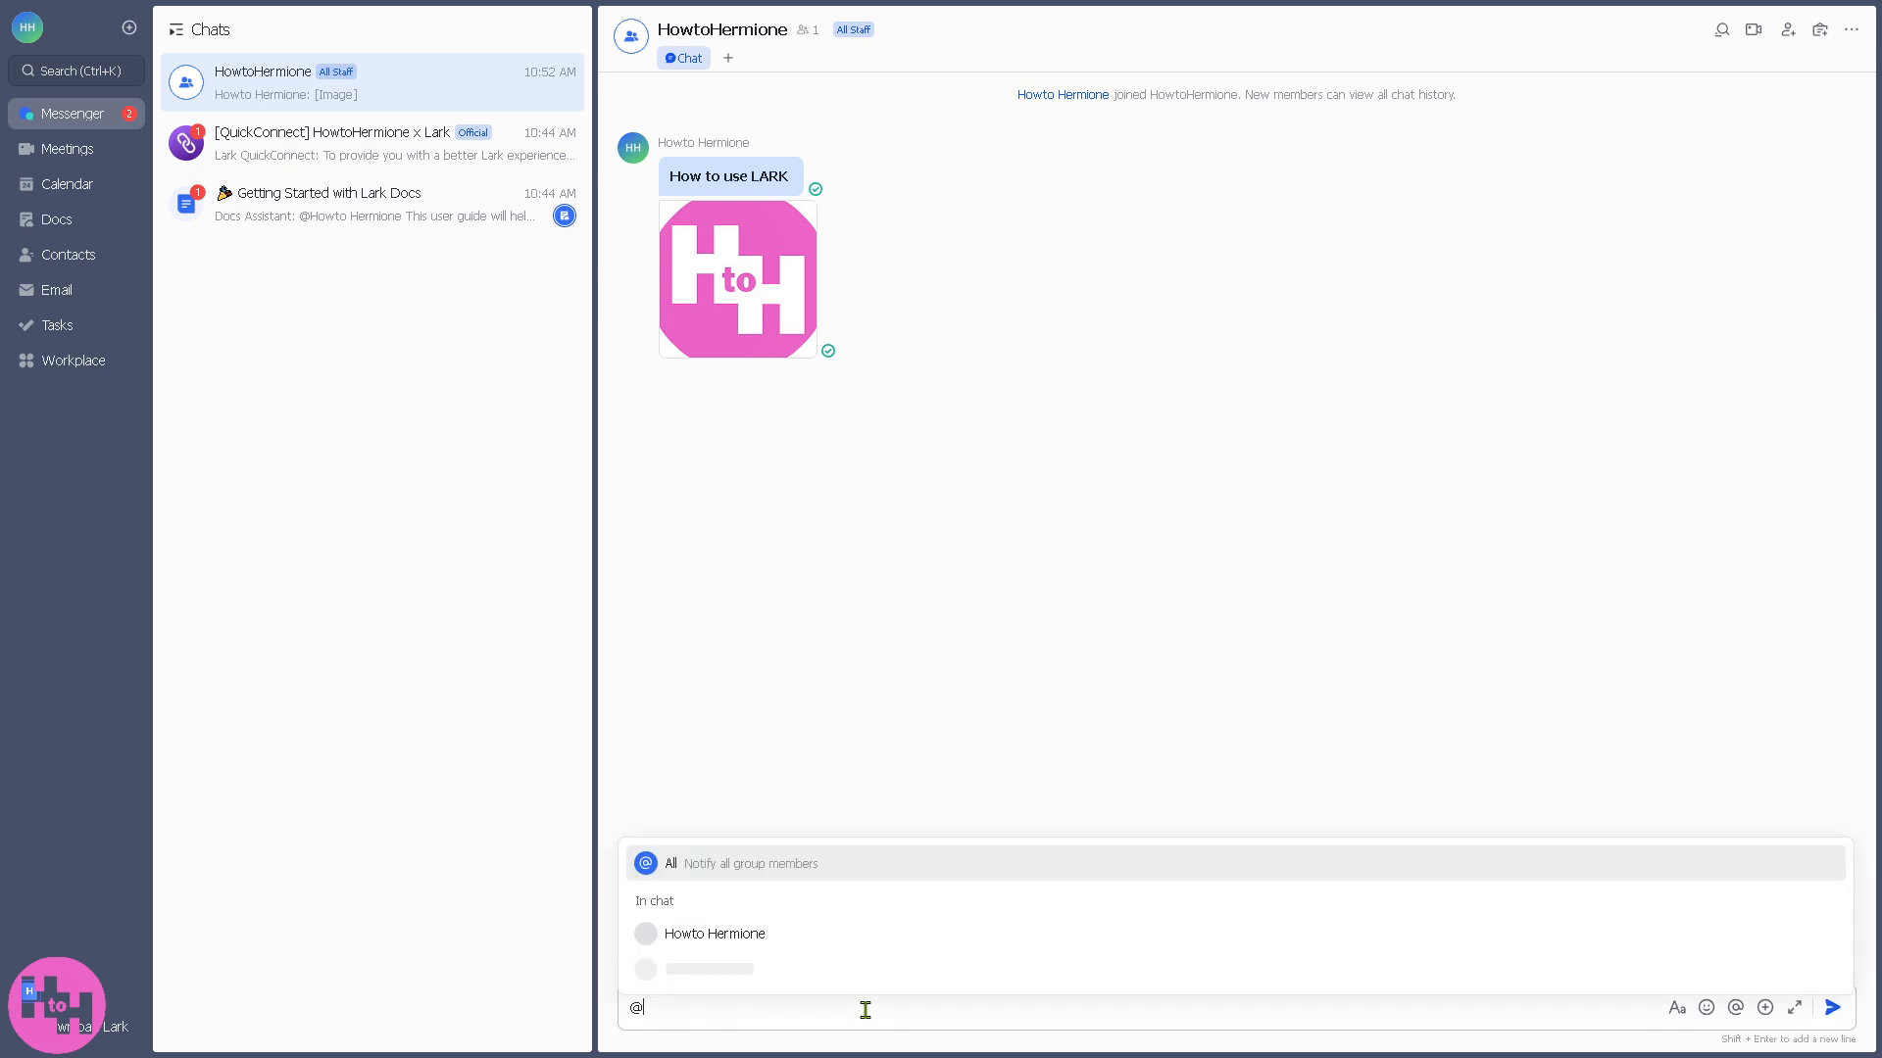
pyautogui.moveTo(839, 980)
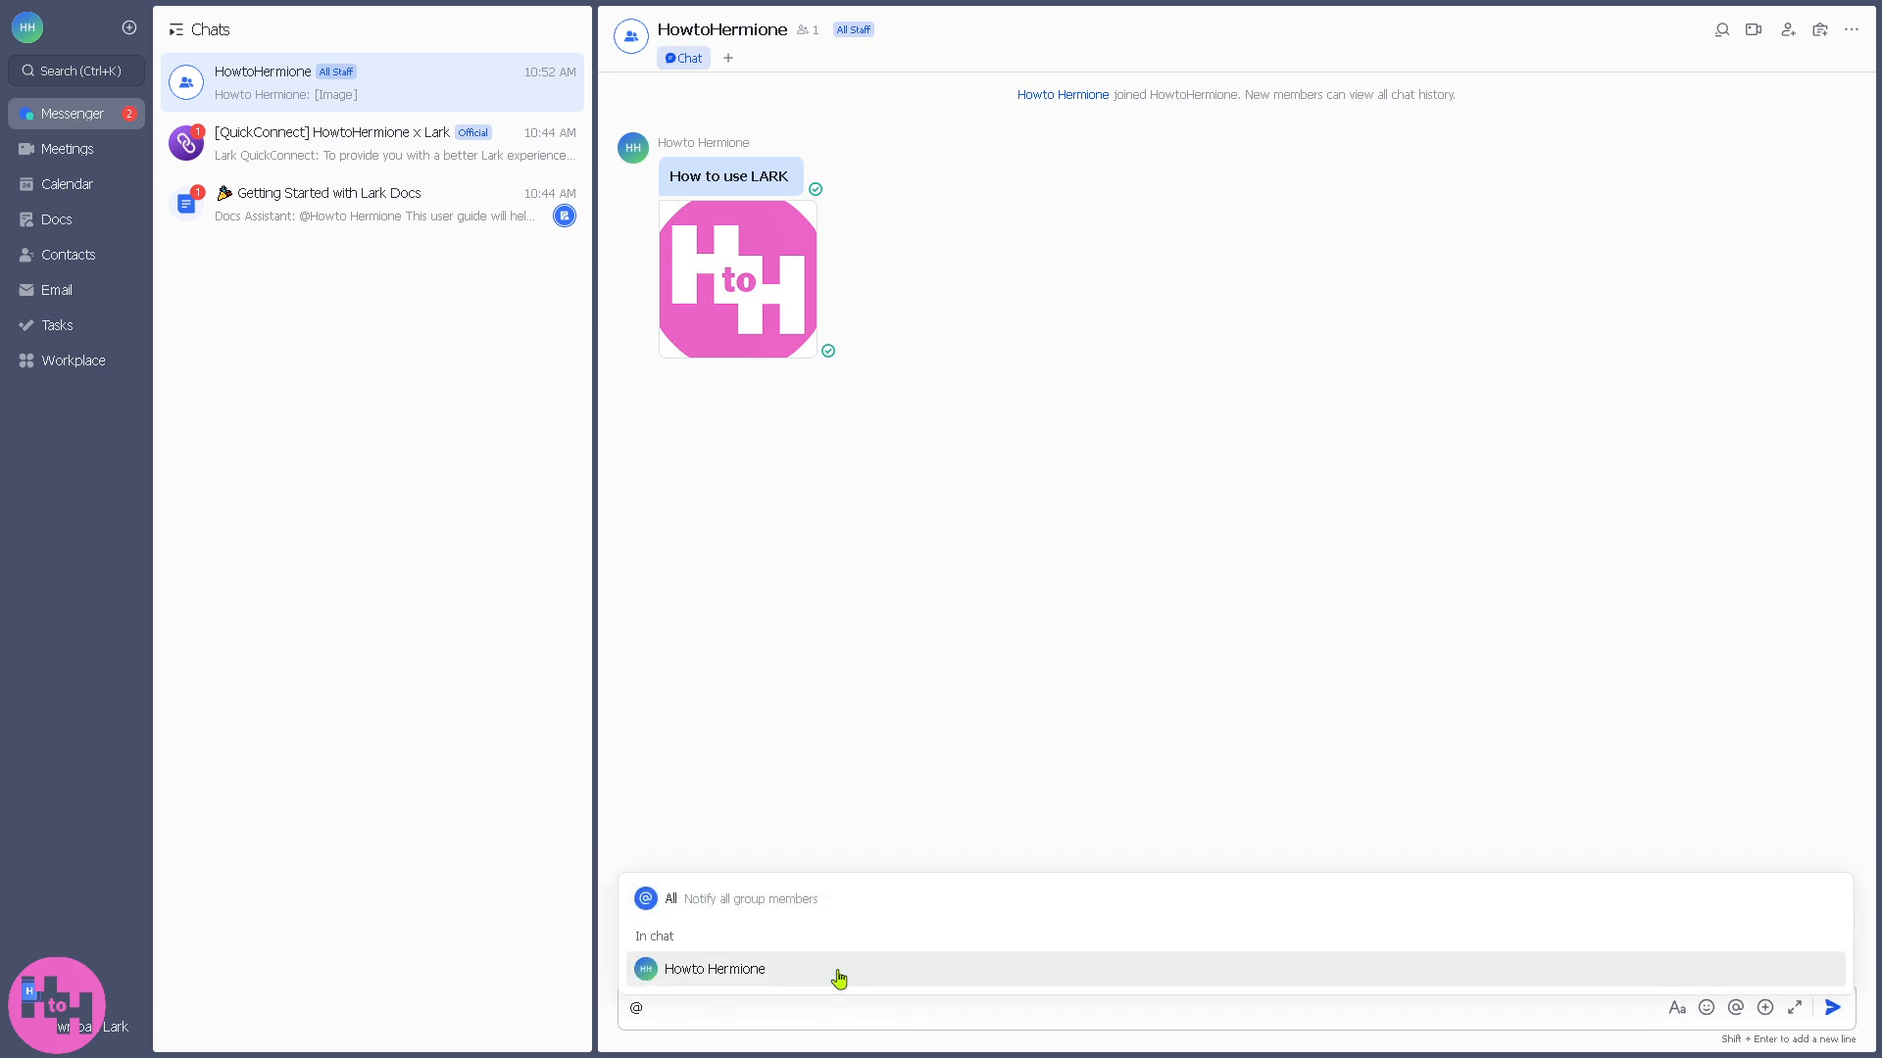
pyautogui.click(713, 970)
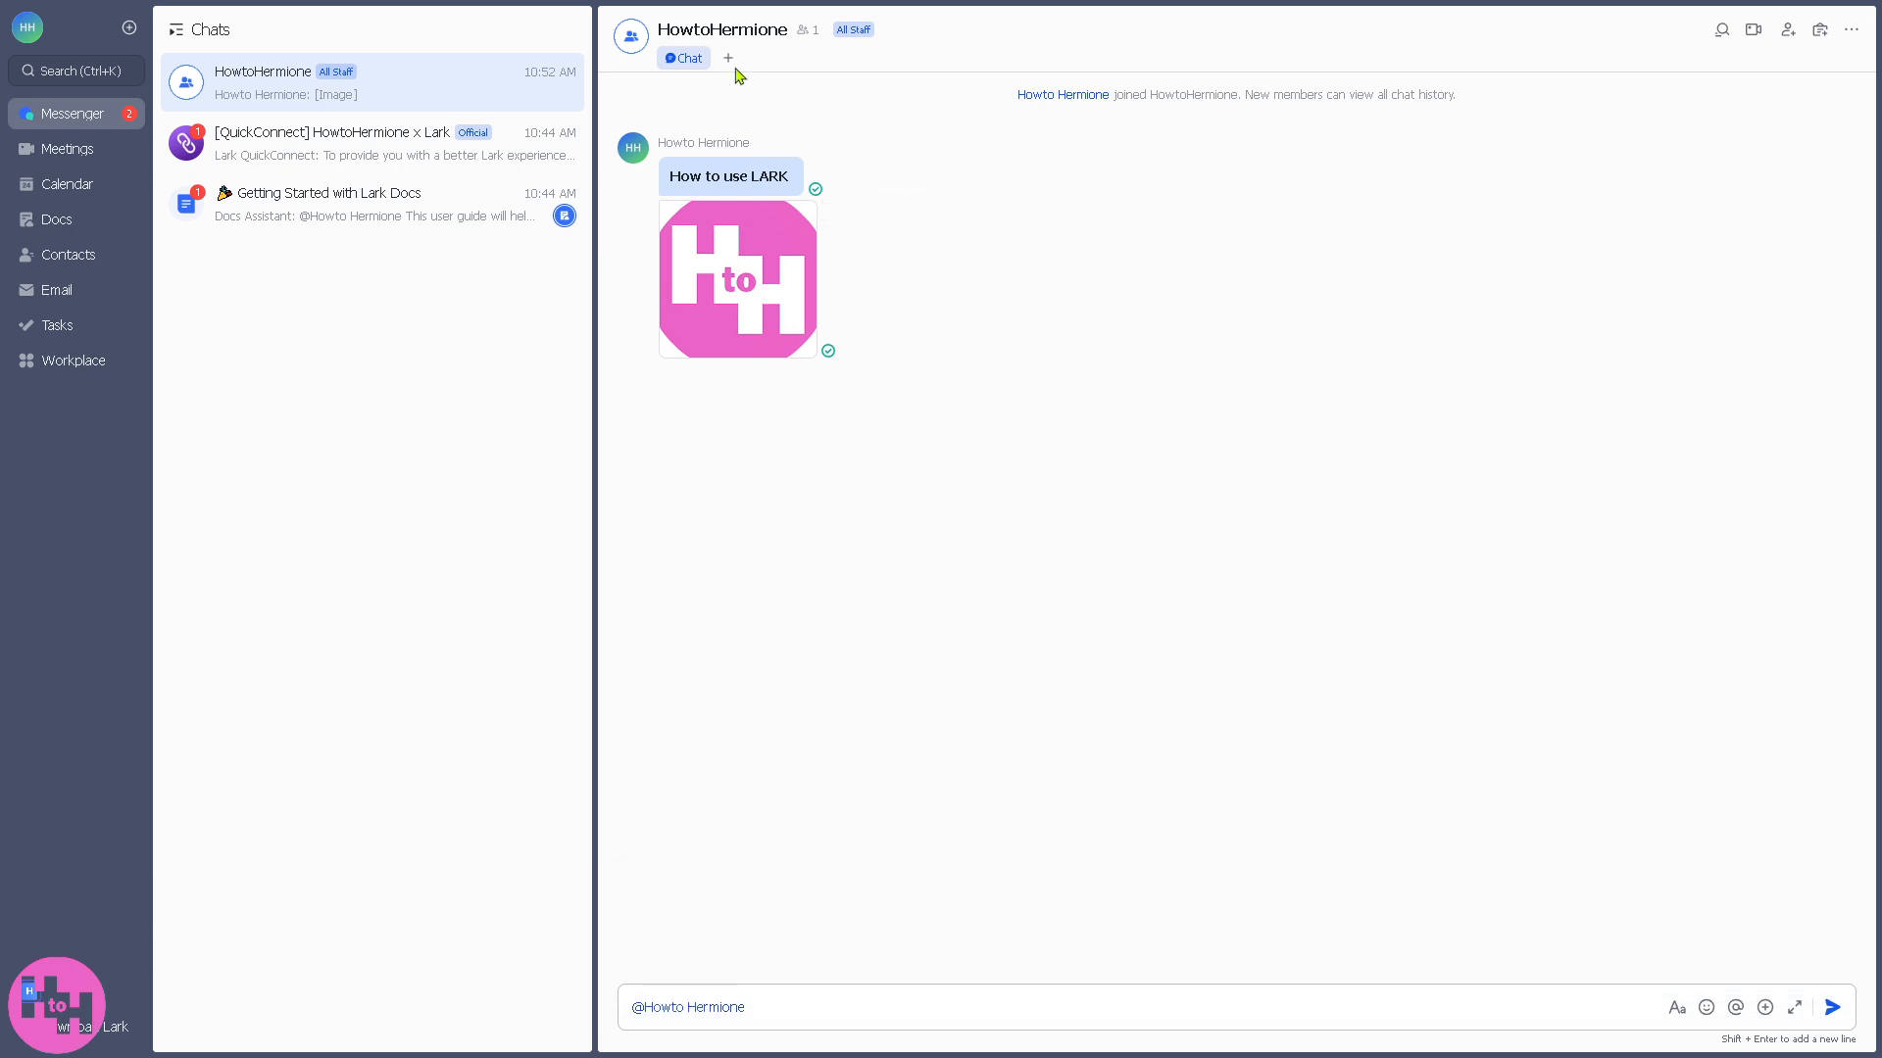
pyautogui.click(727, 57)
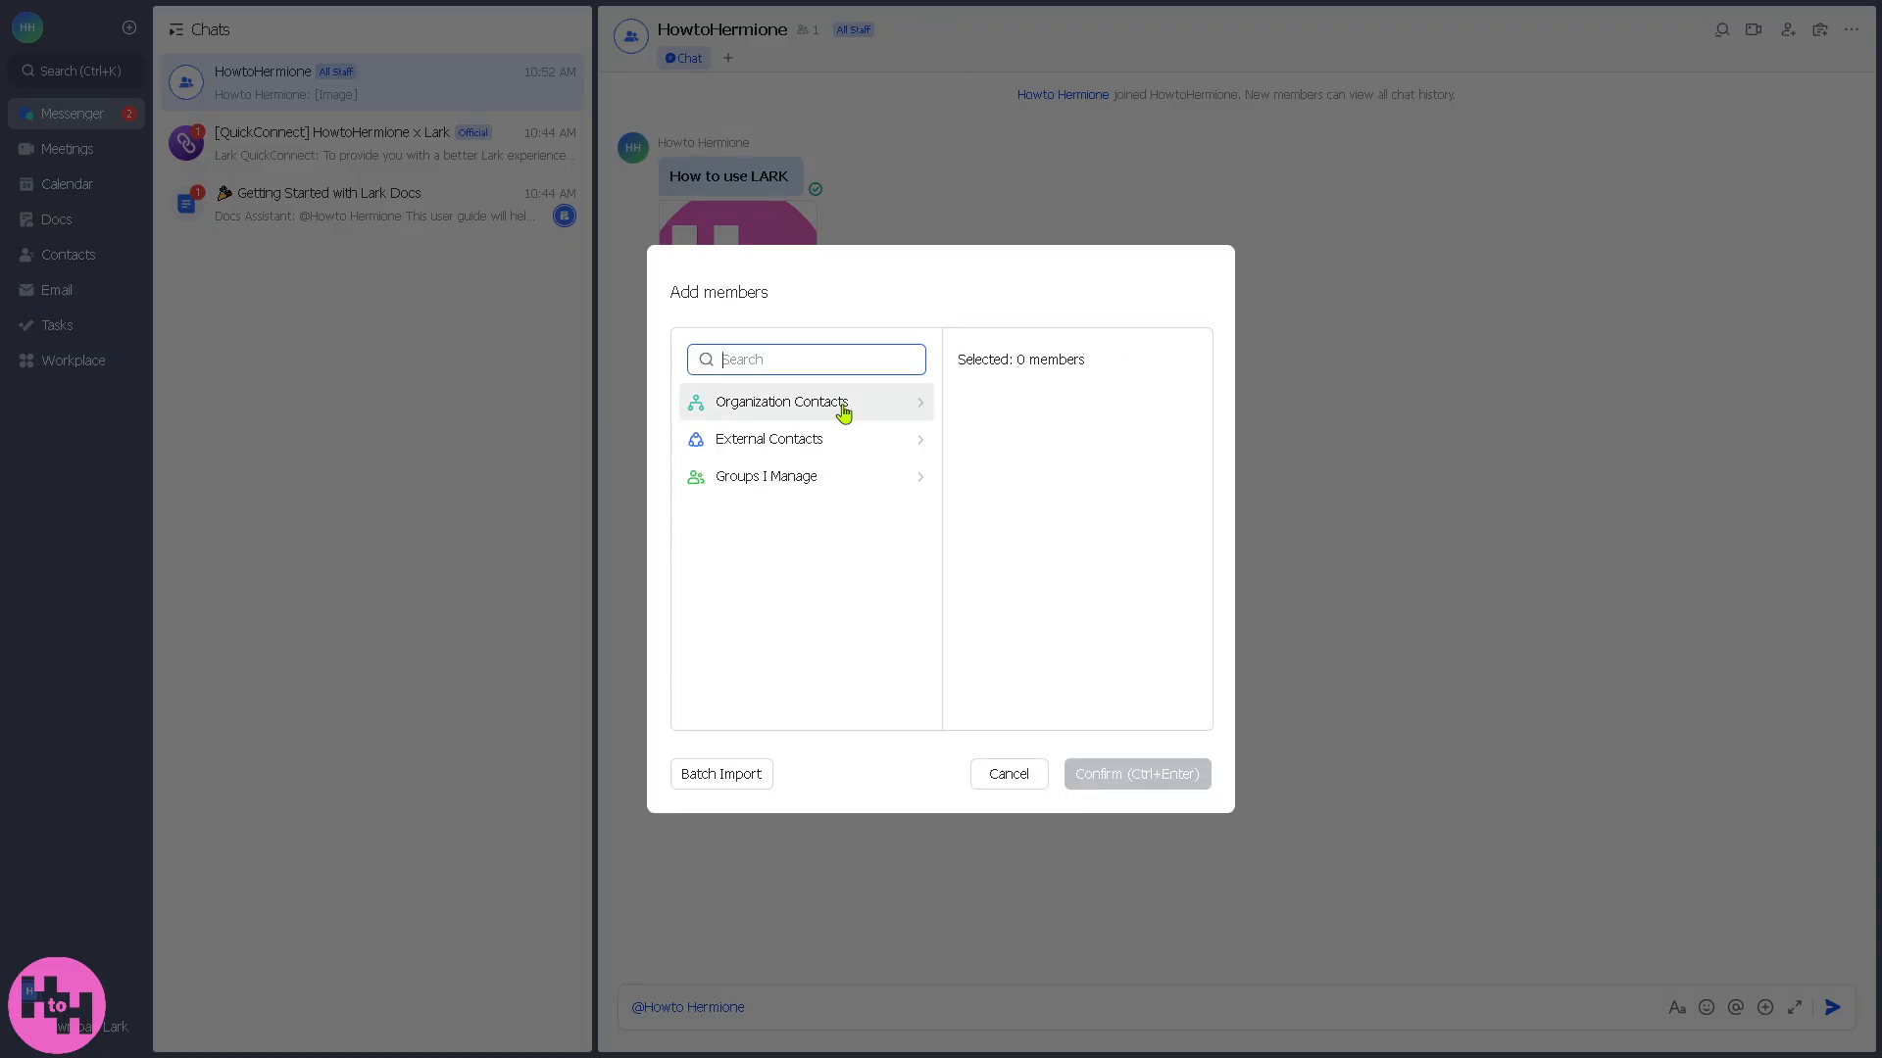
# Browse Organization Contacts, then cancel the add-members dialog without adding anyone.
pyautogui.click(780, 400)
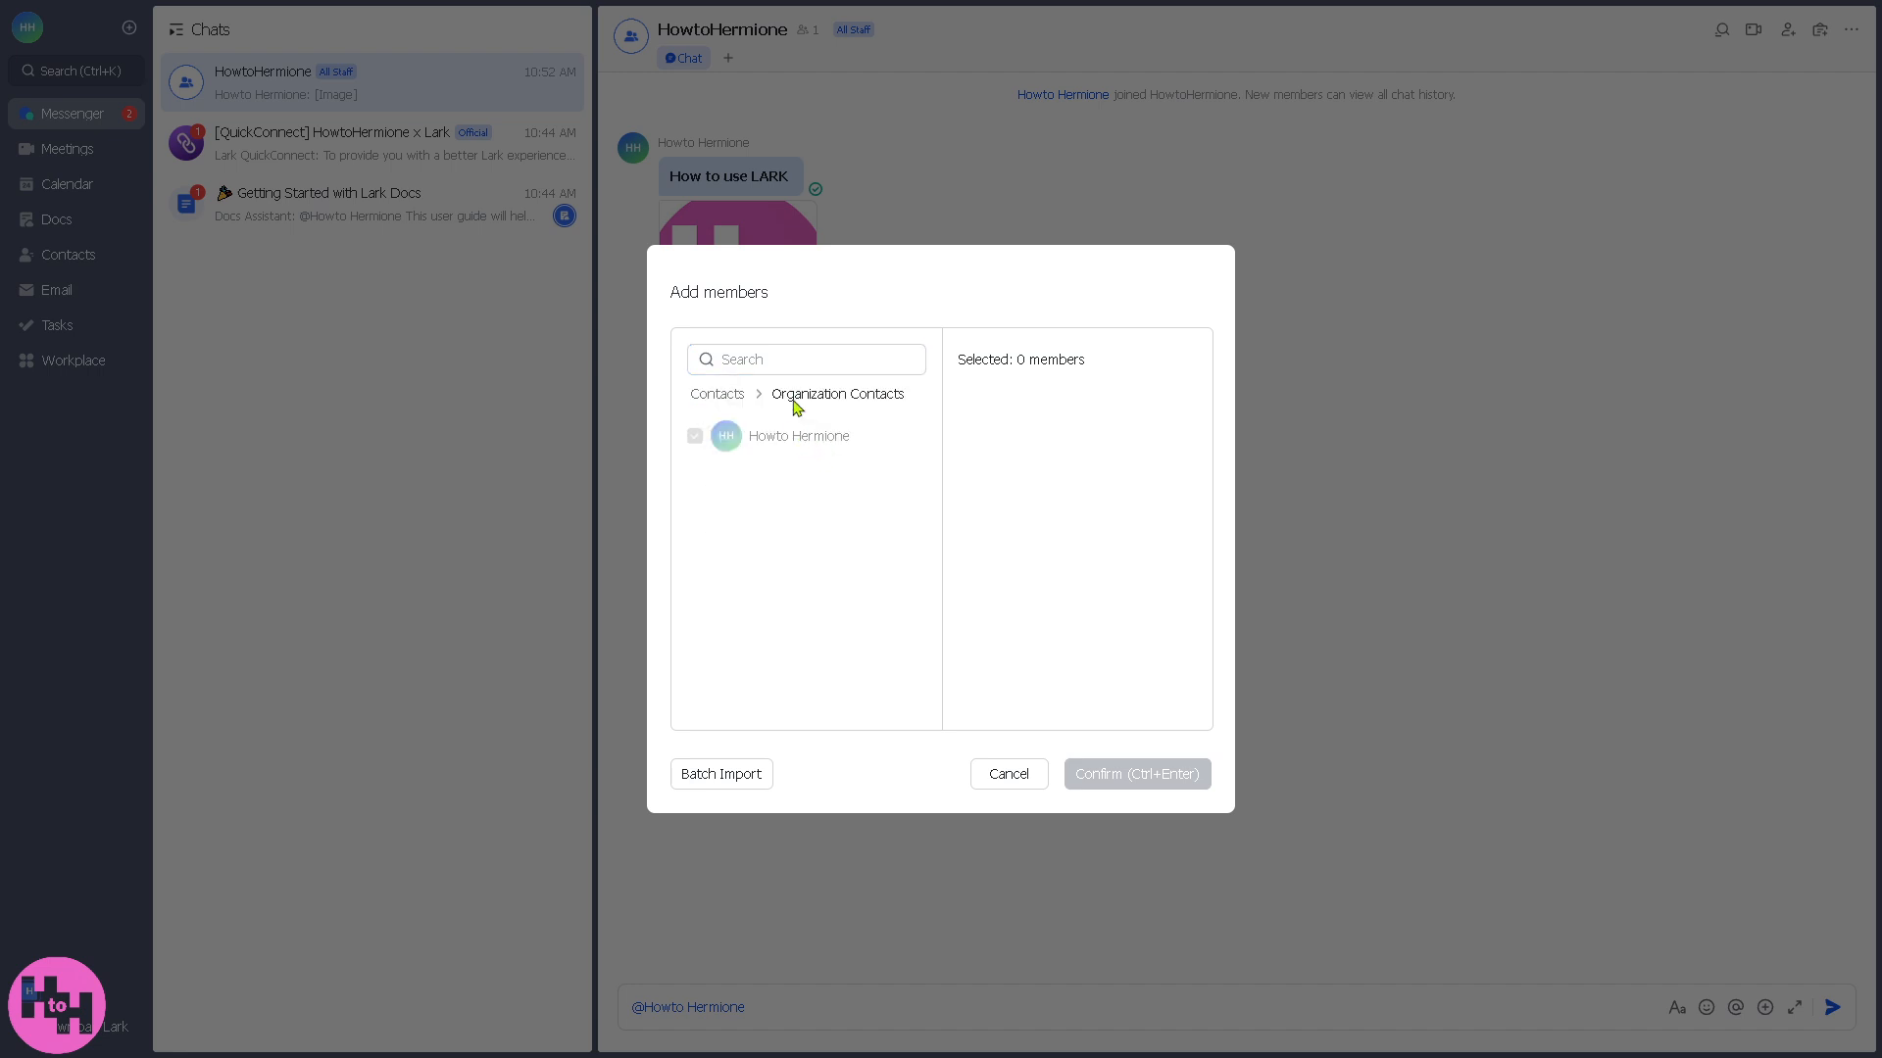
pyautogui.click(717, 394)
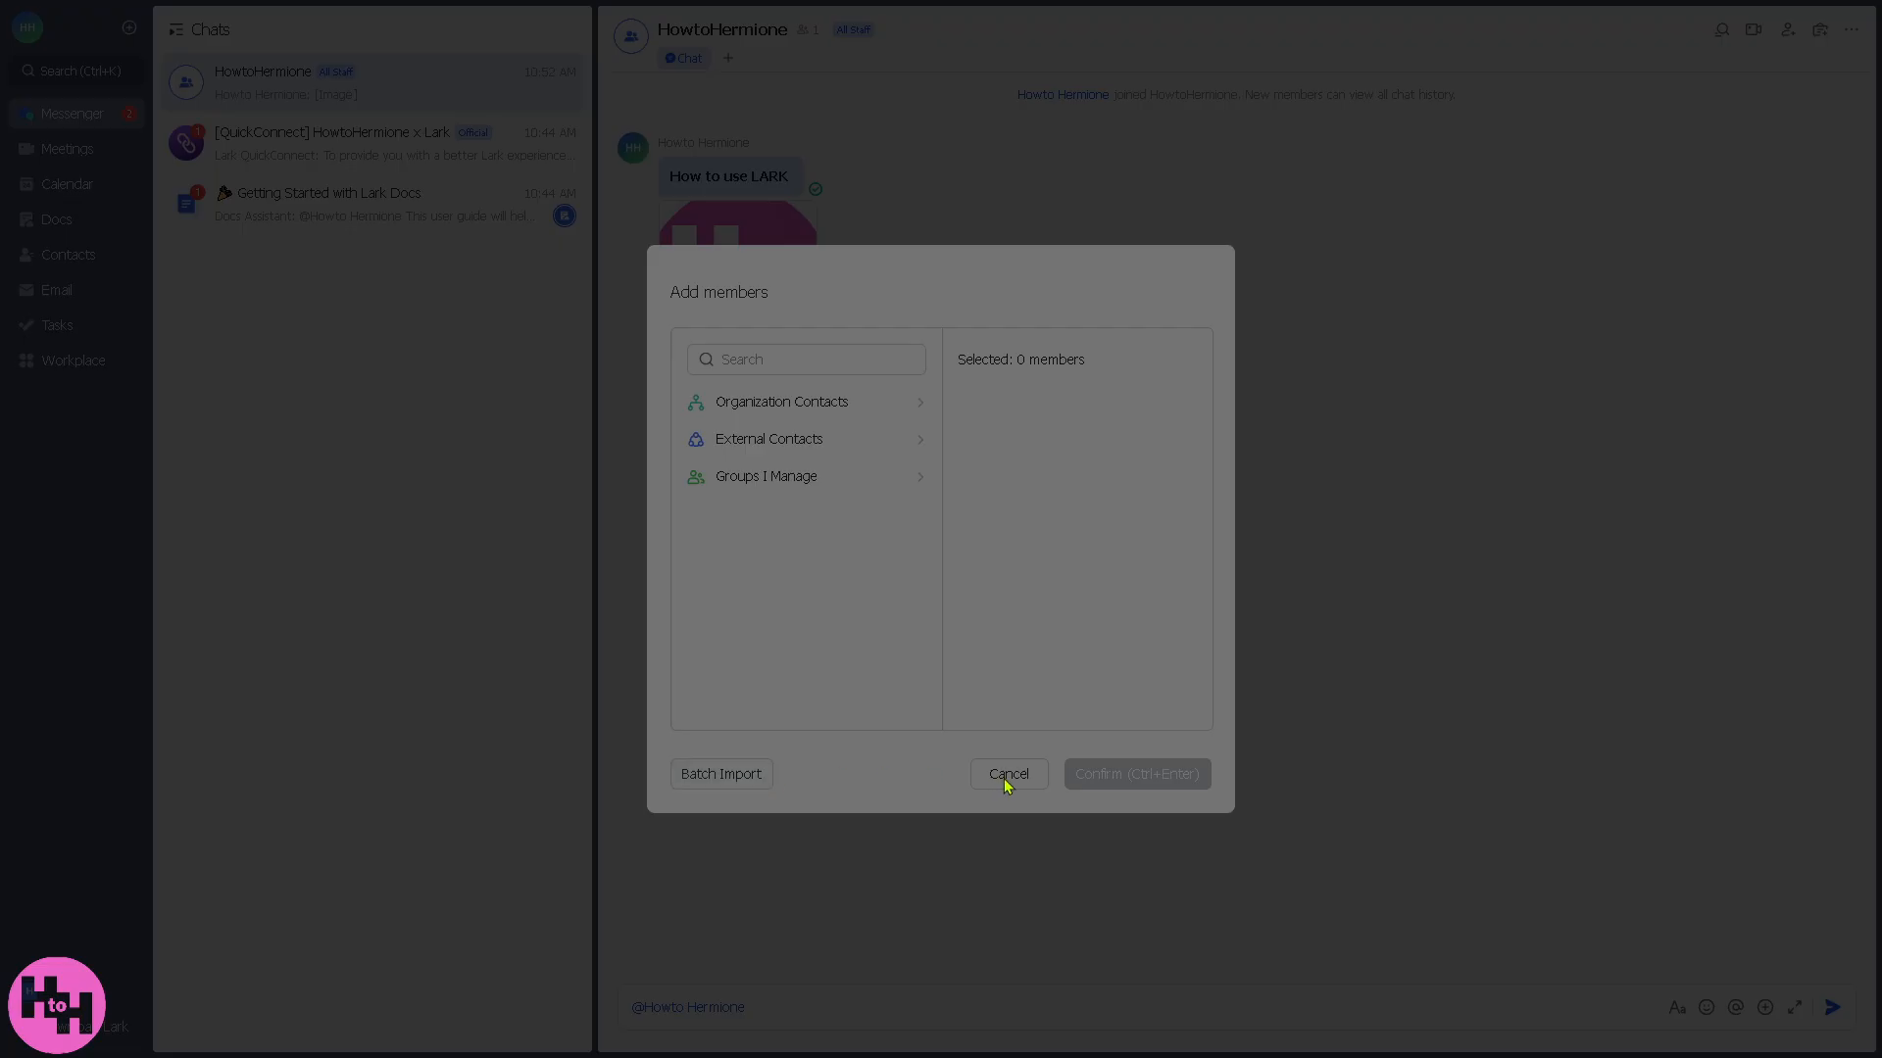
pyautogui.click(720, 774)
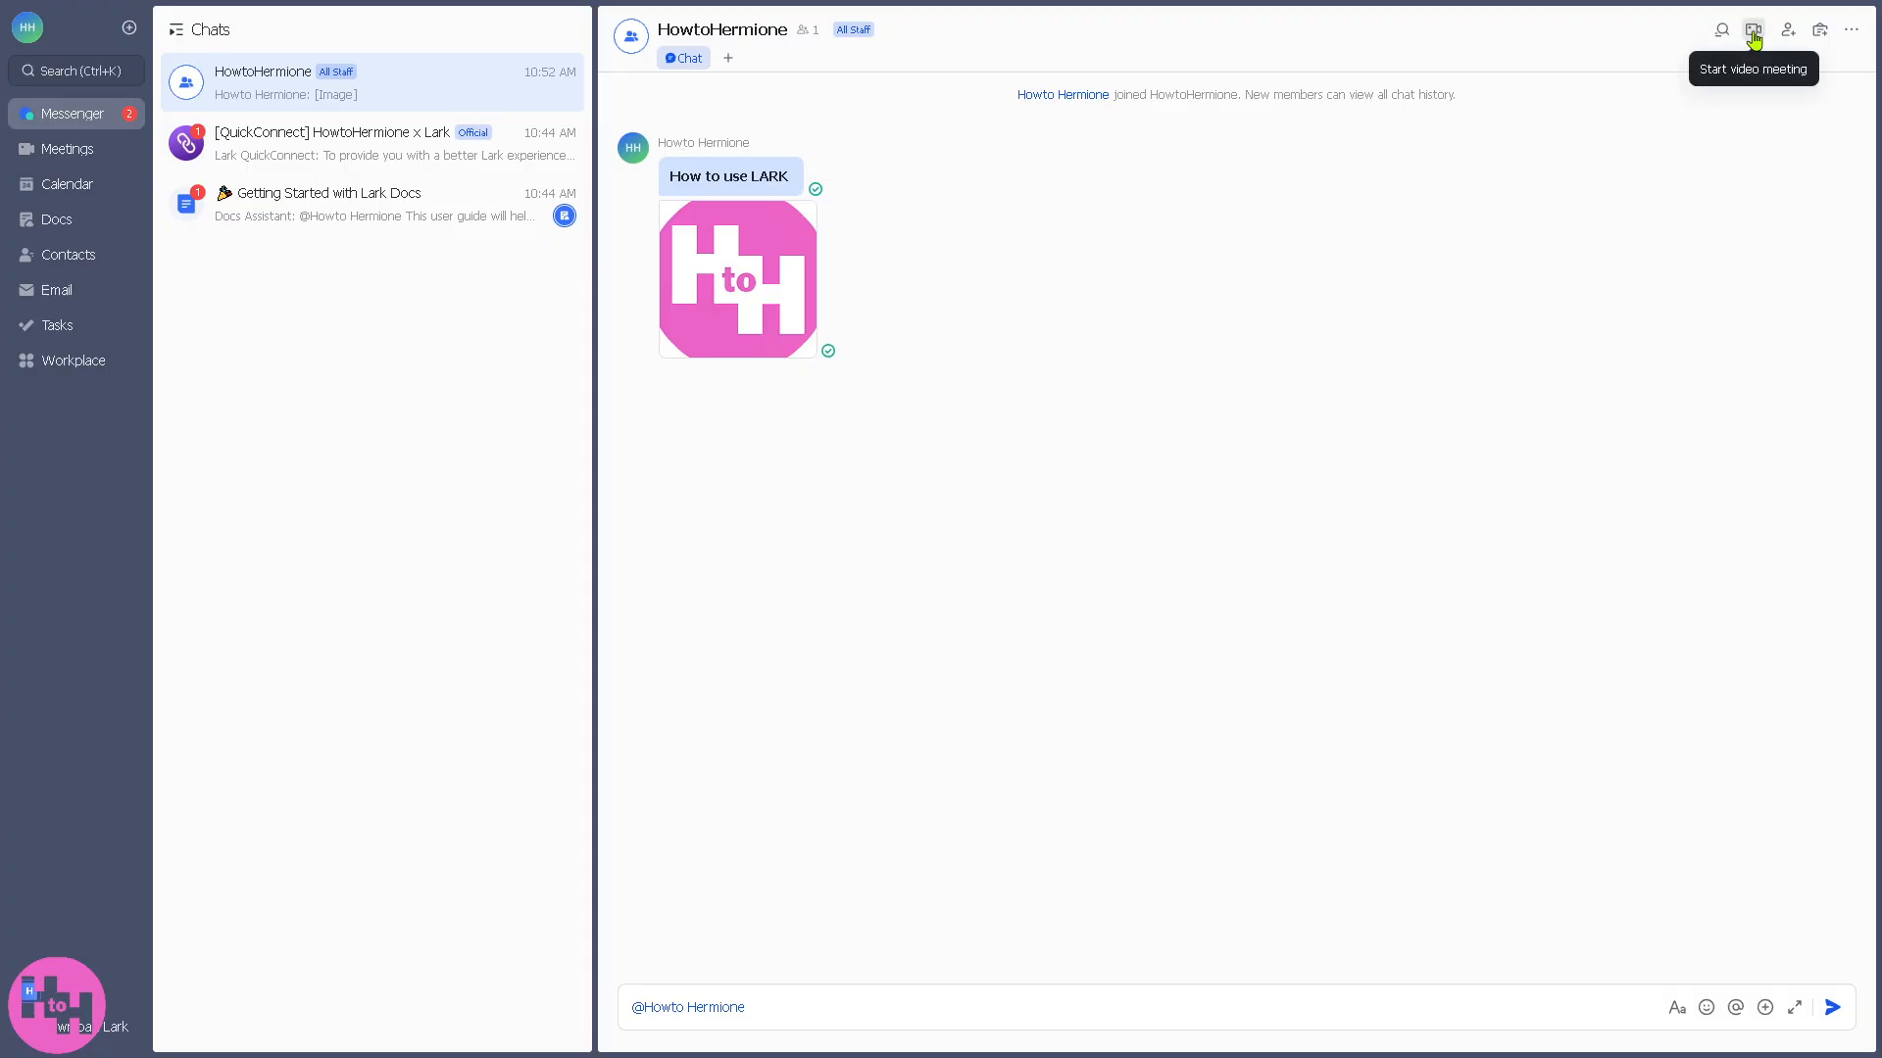
pyautogui.click(1751, 29)
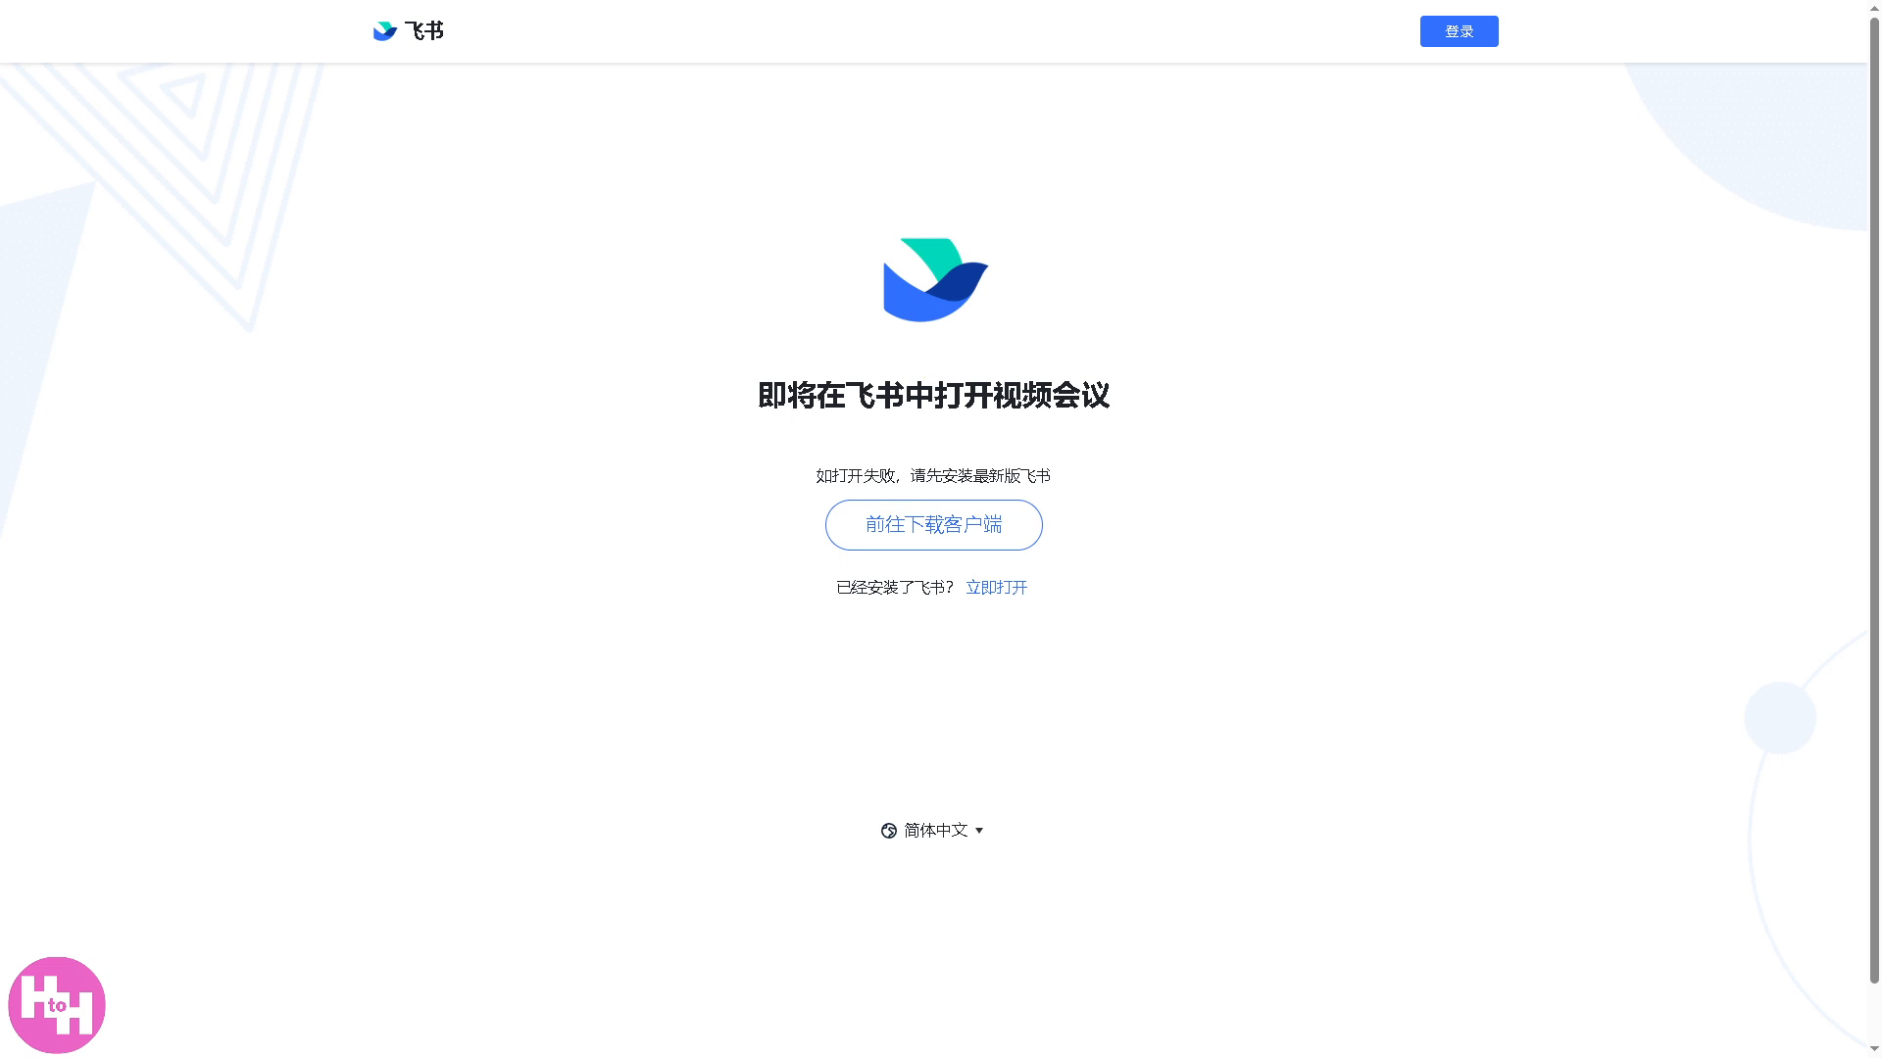
pyautogui.click(994, 586)
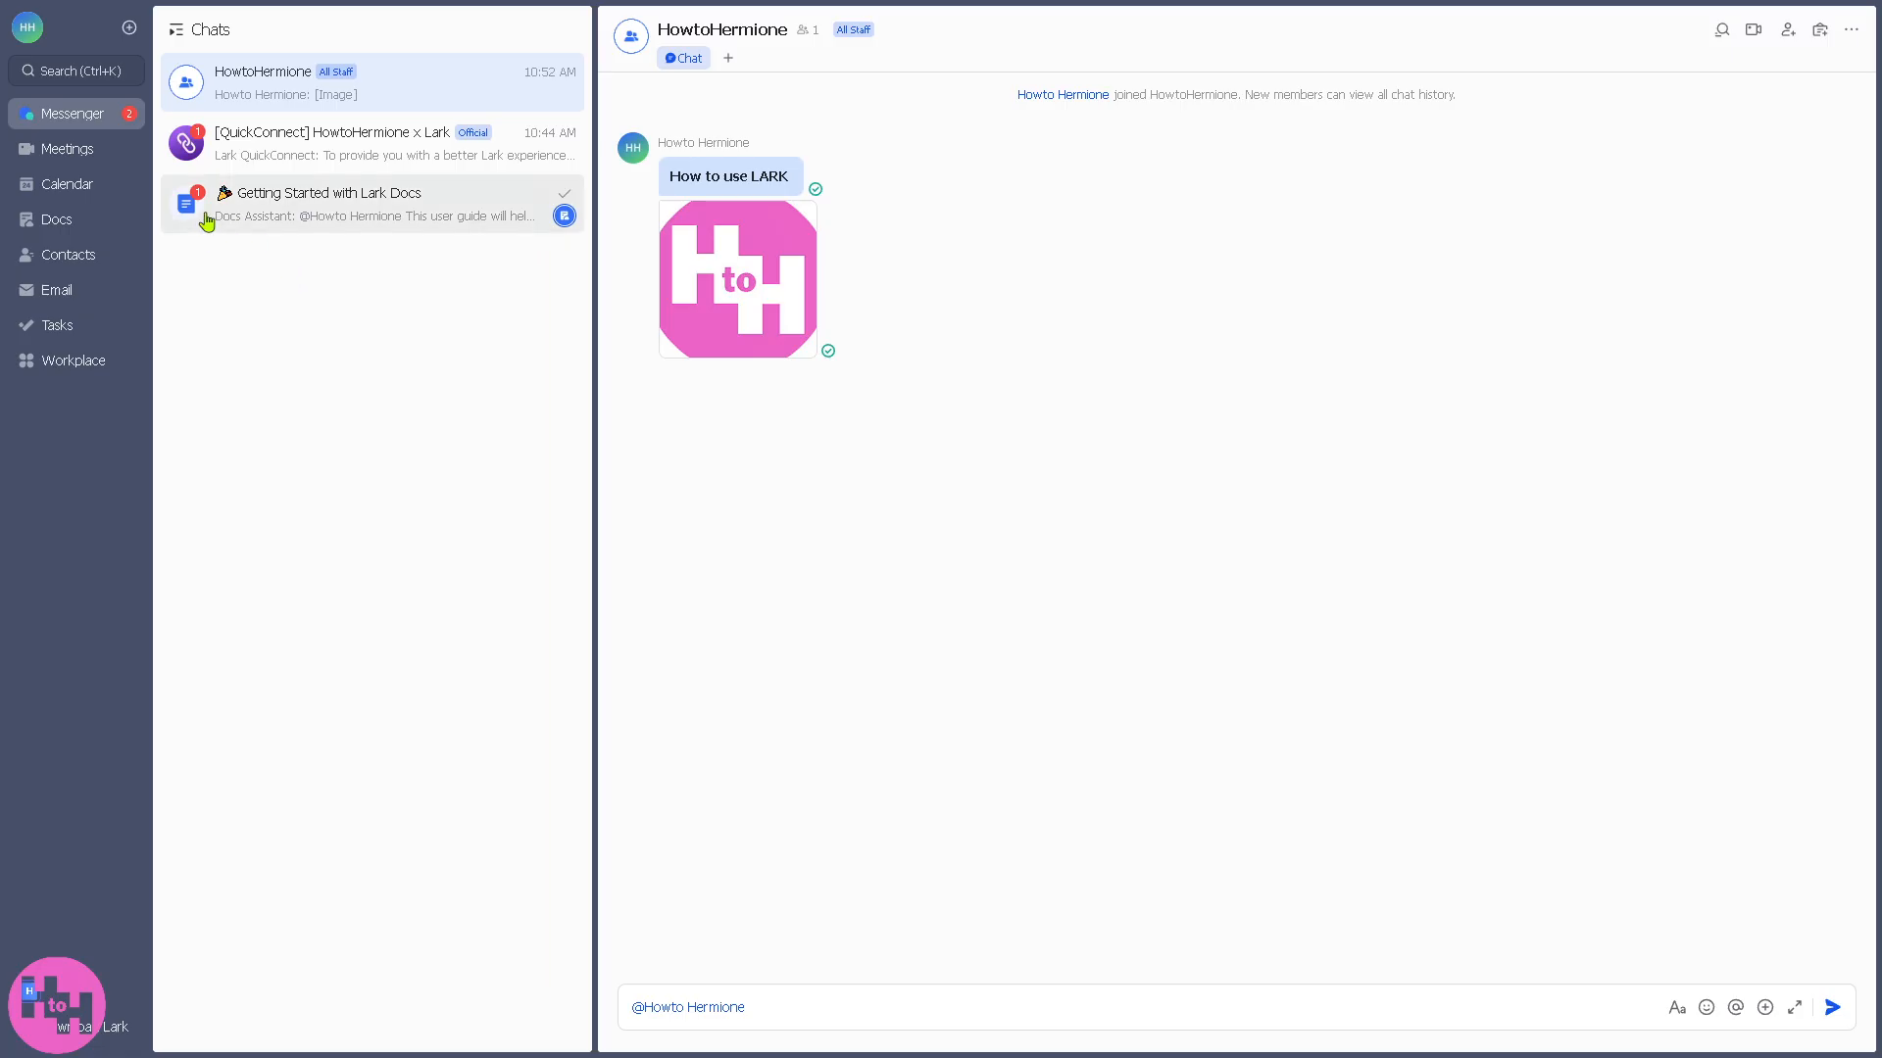
pyautogui.click(66, 149)
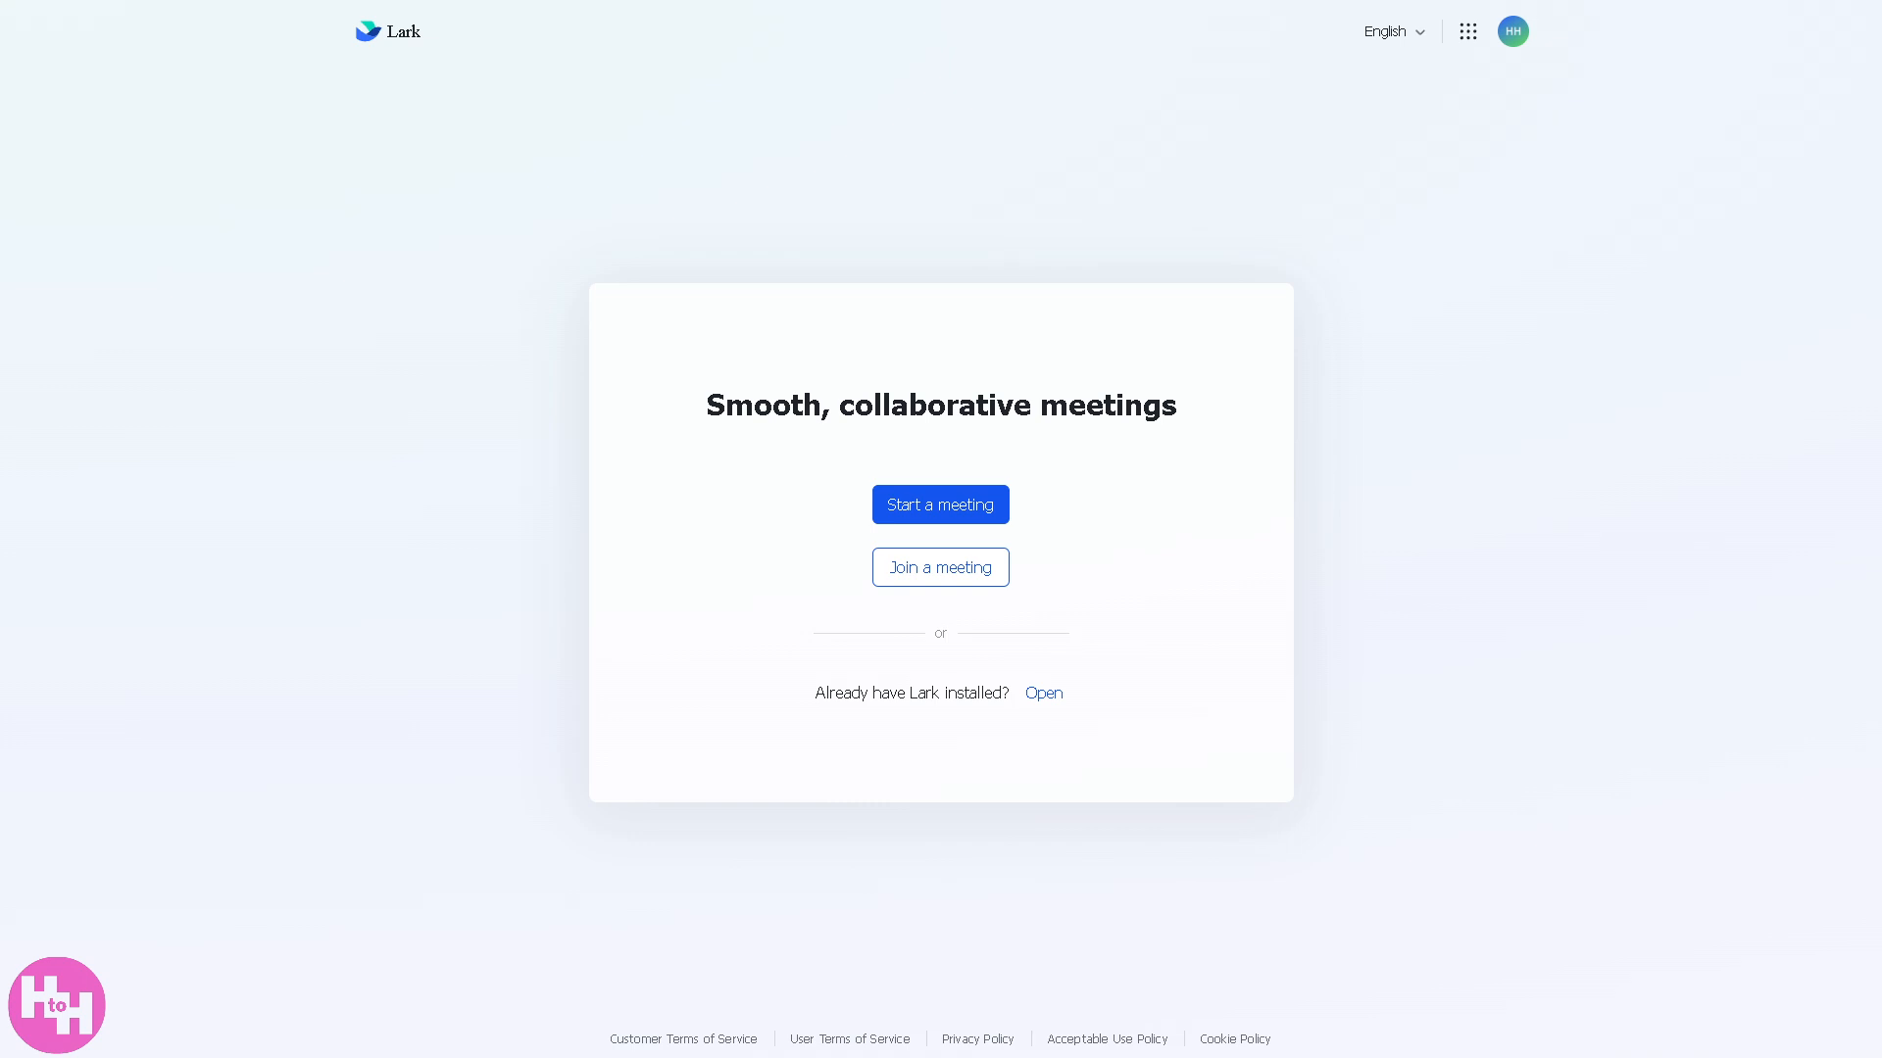
pyautogui.moveTo(938, 567)
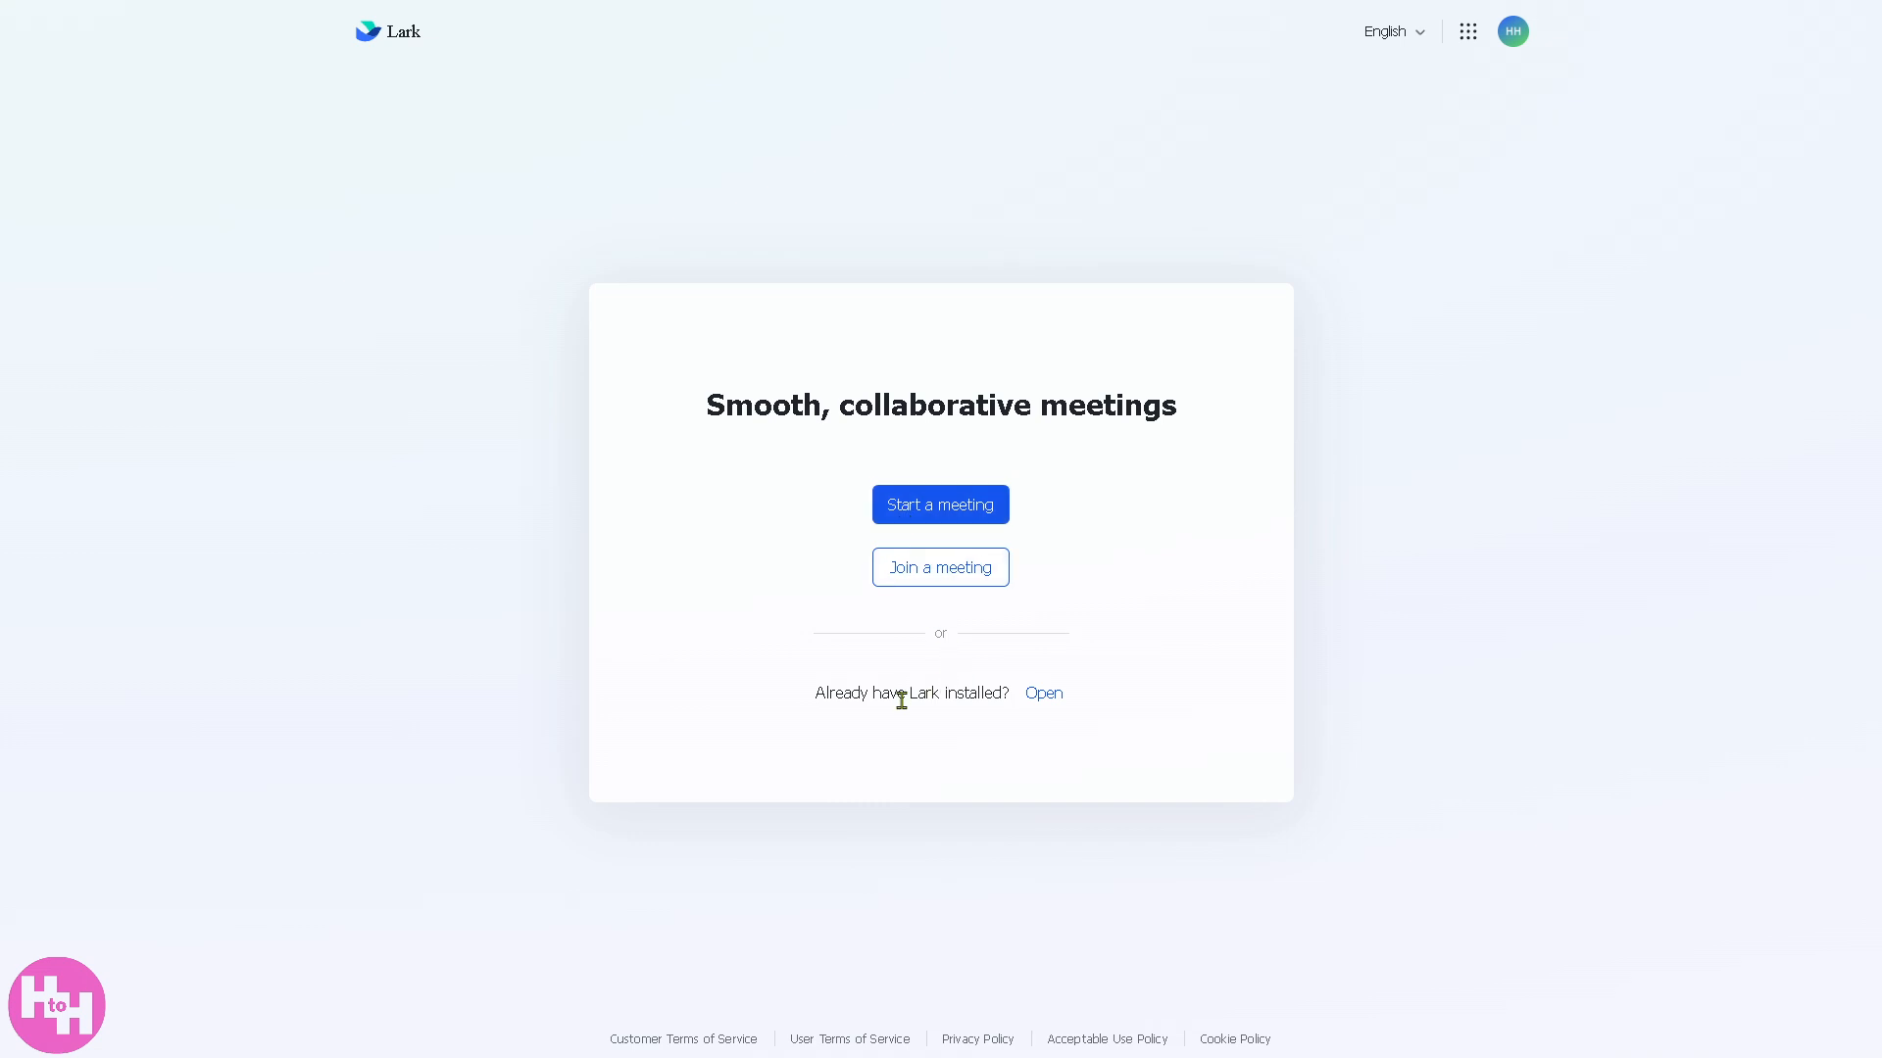
pyautogui.moveTo(805, 709)
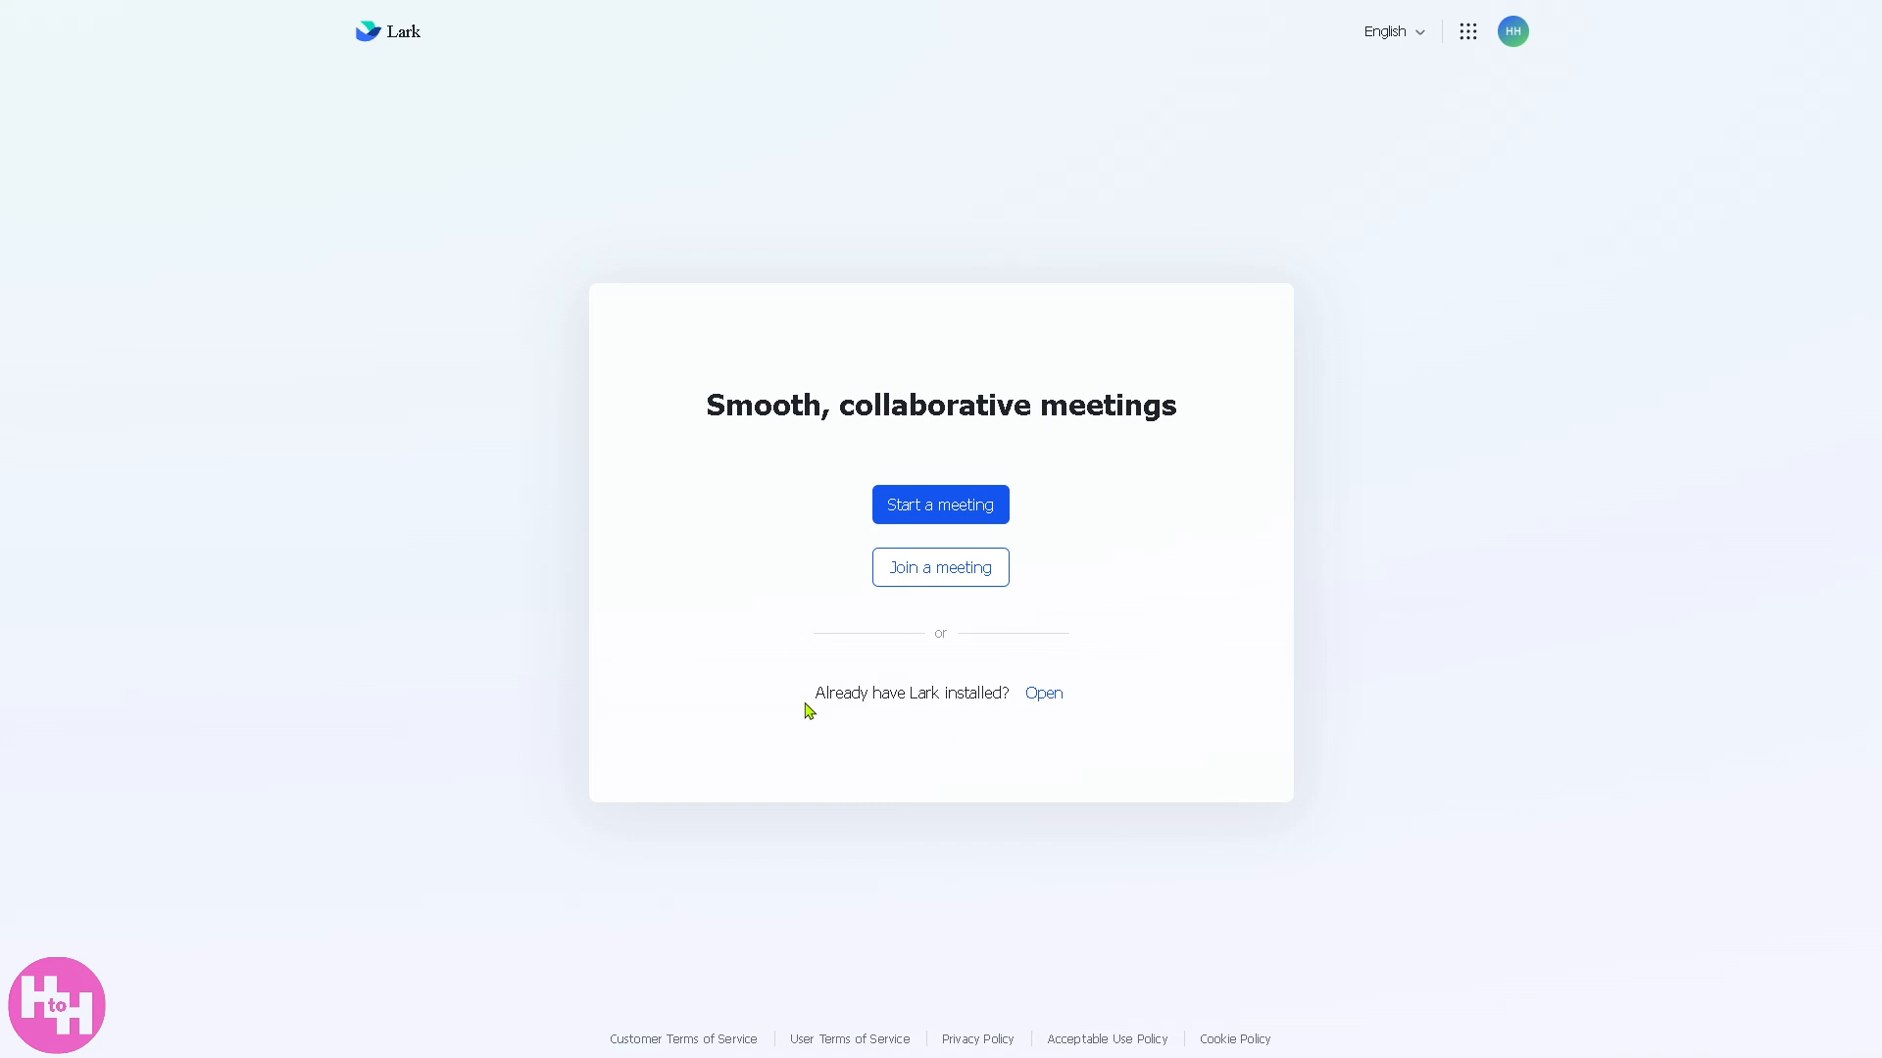
pyautogui.moveTo(986, 714)
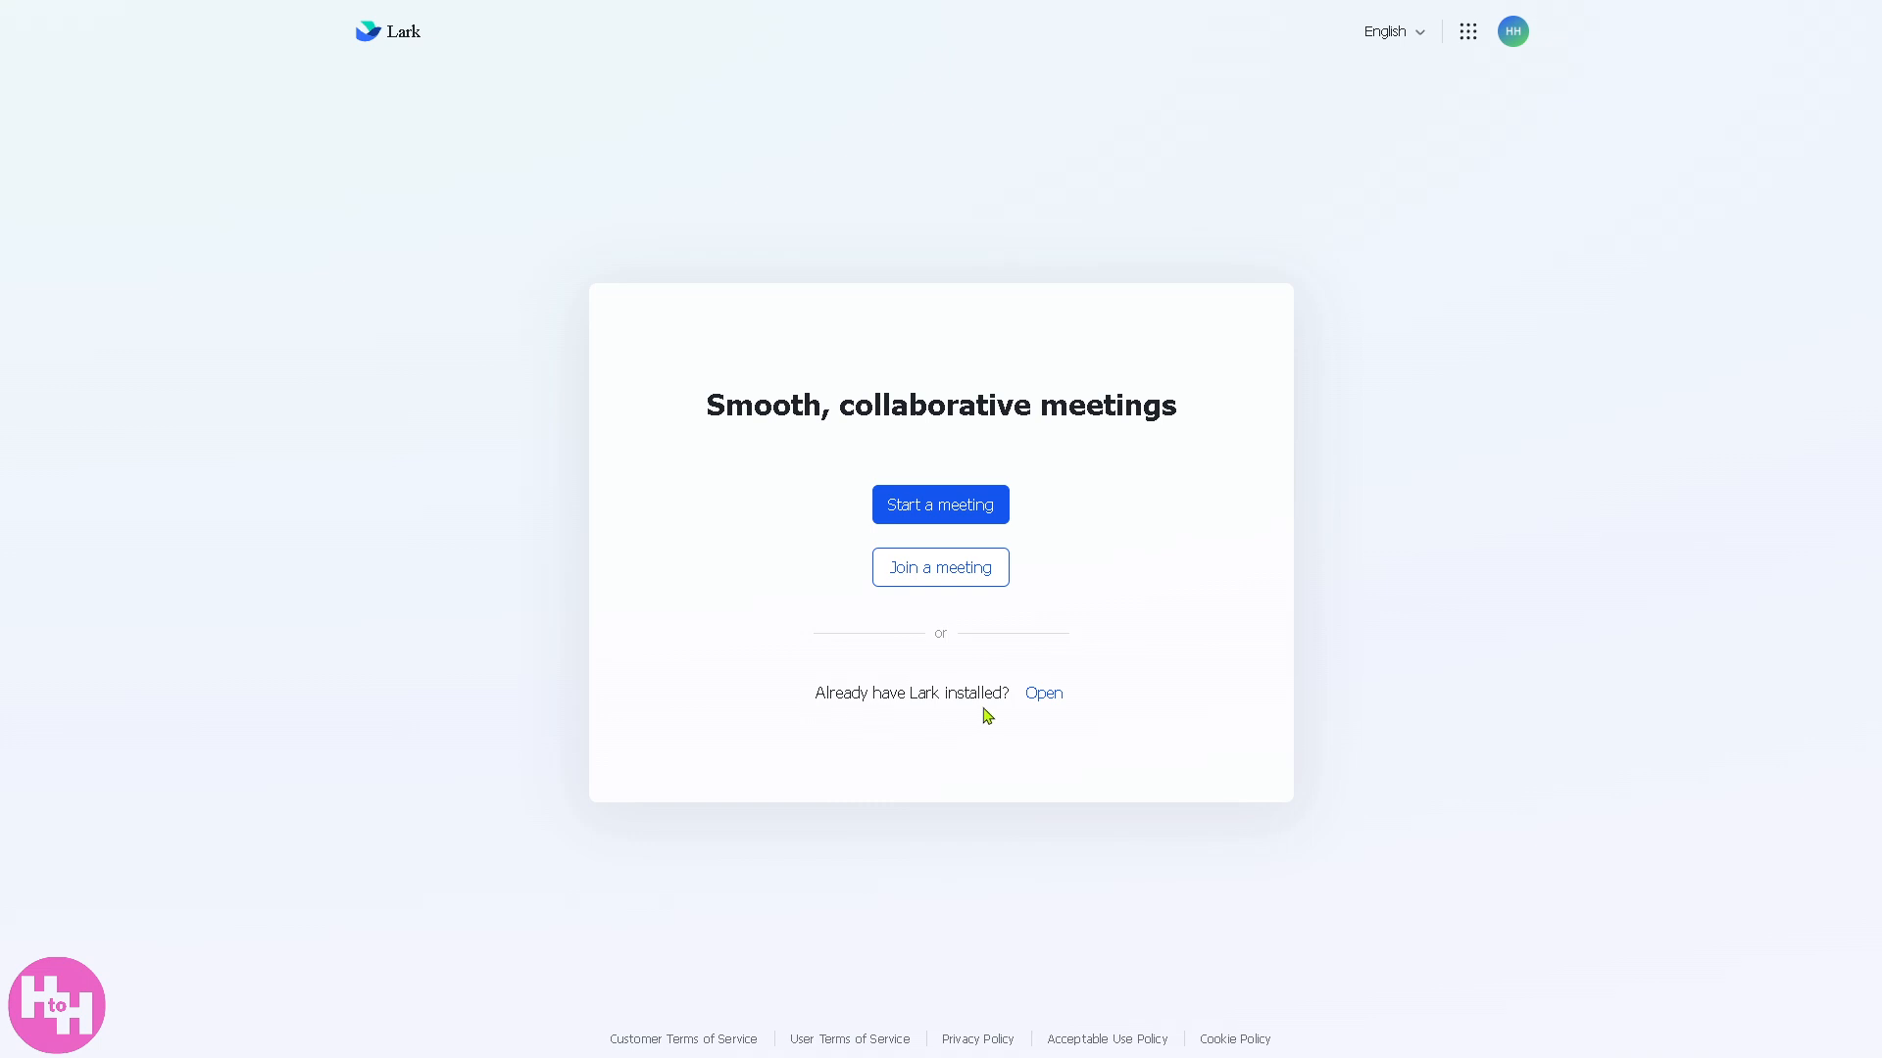
pyautogui.moveTo(821, 657)
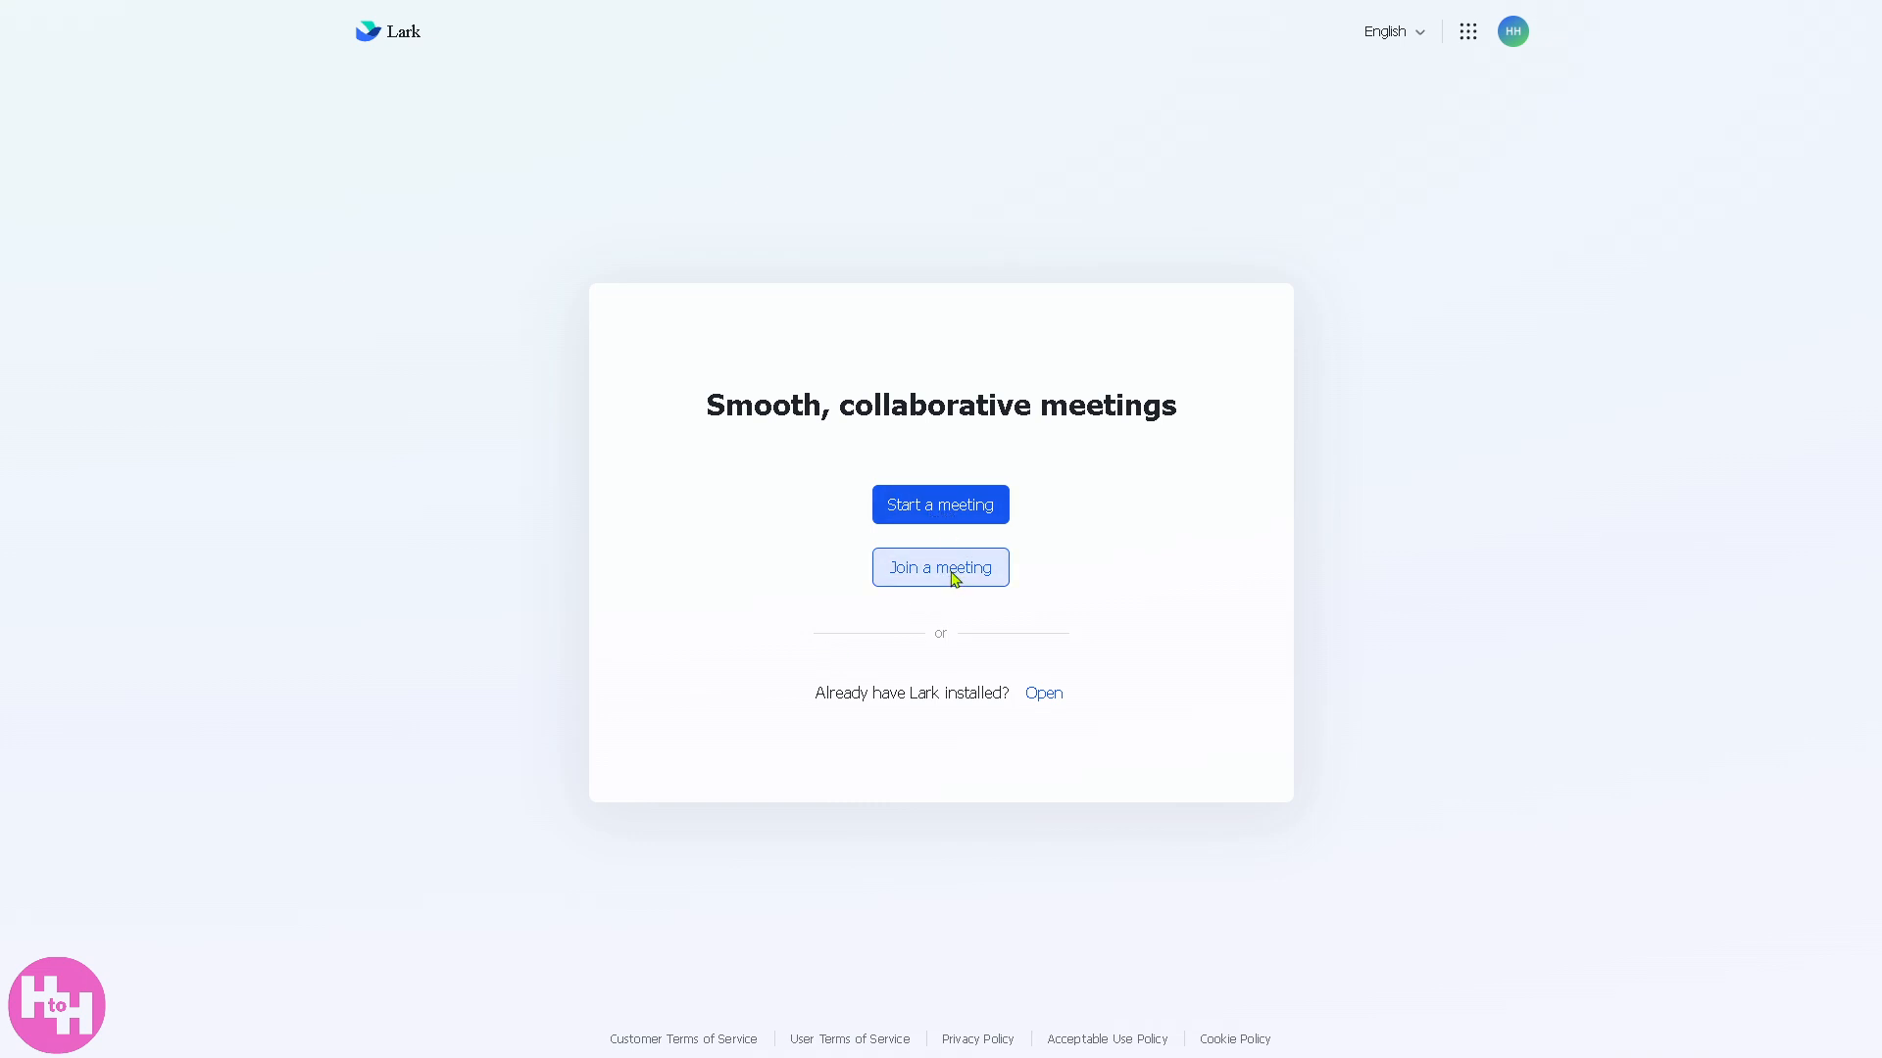
pyautogui.click(939, 567)
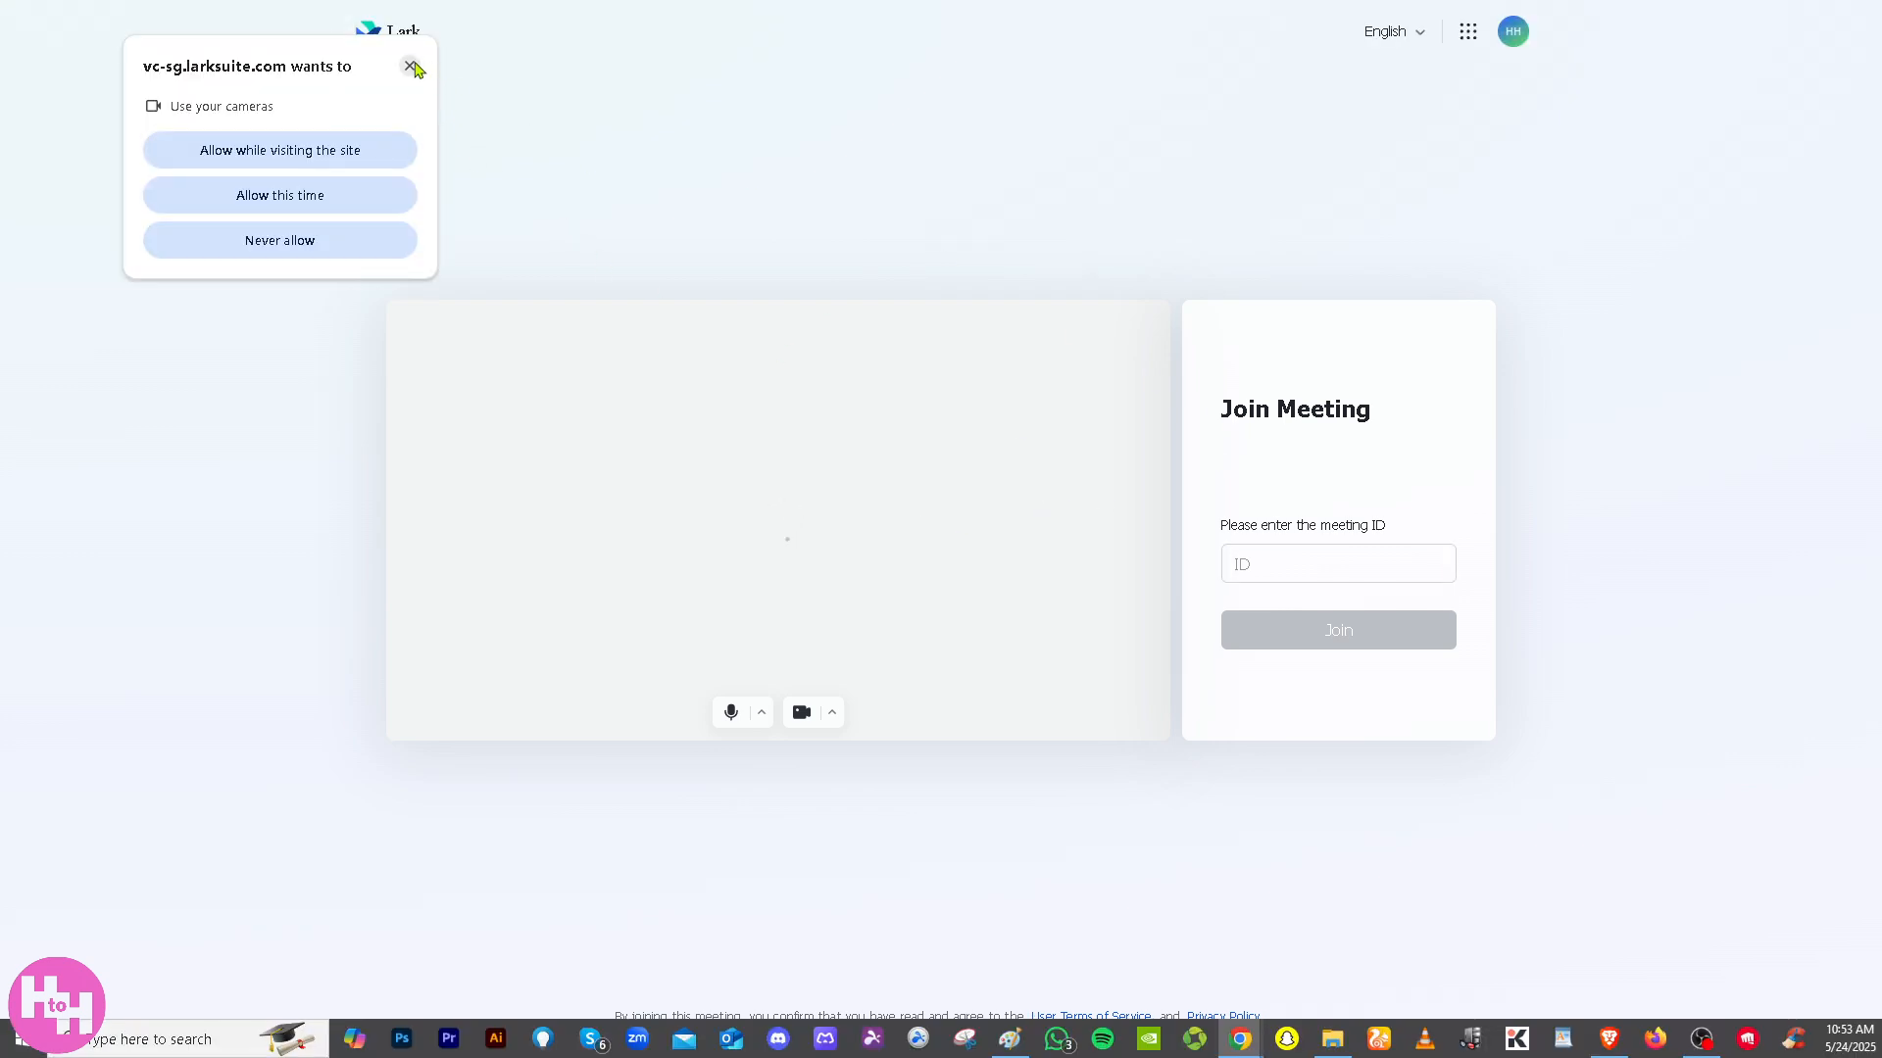
pyautogui.moveTo(414, 67)
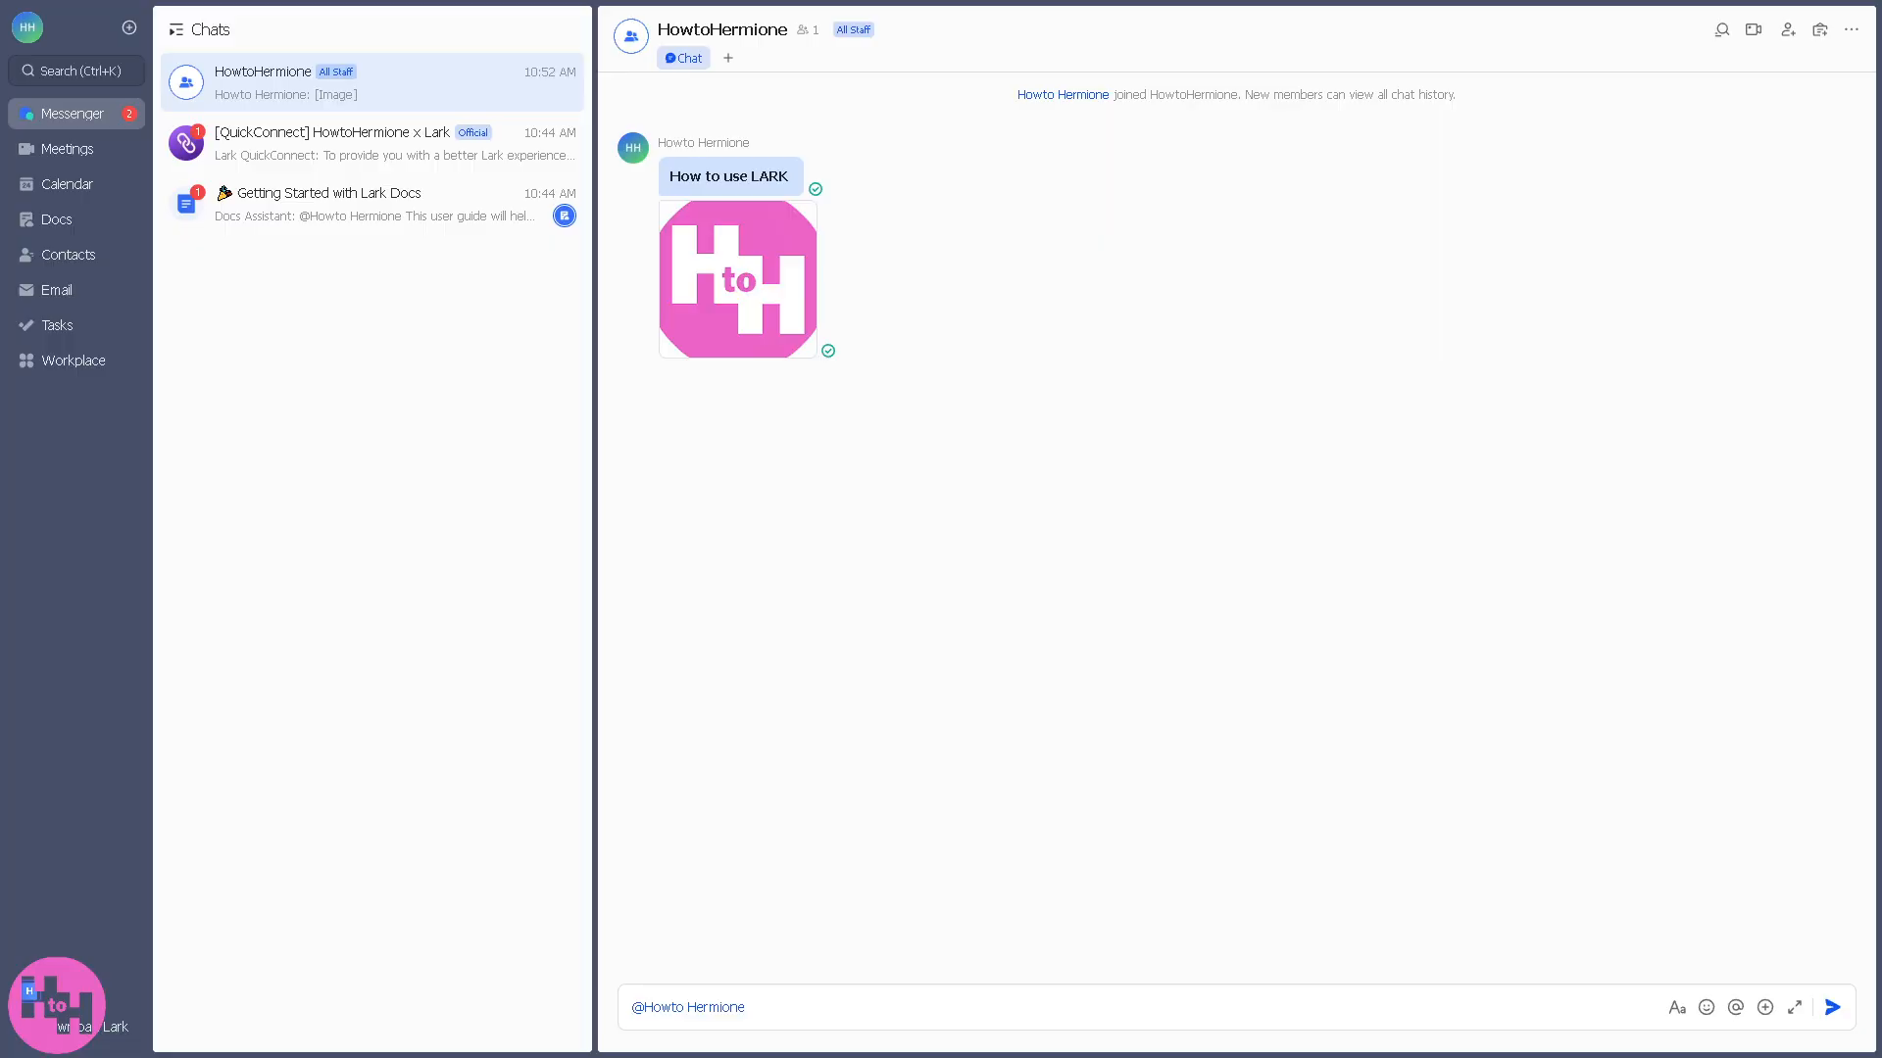
# Draft a calendar event titled 'How to use LARK' and colour it pink.
pyautogui.click(55, 185)
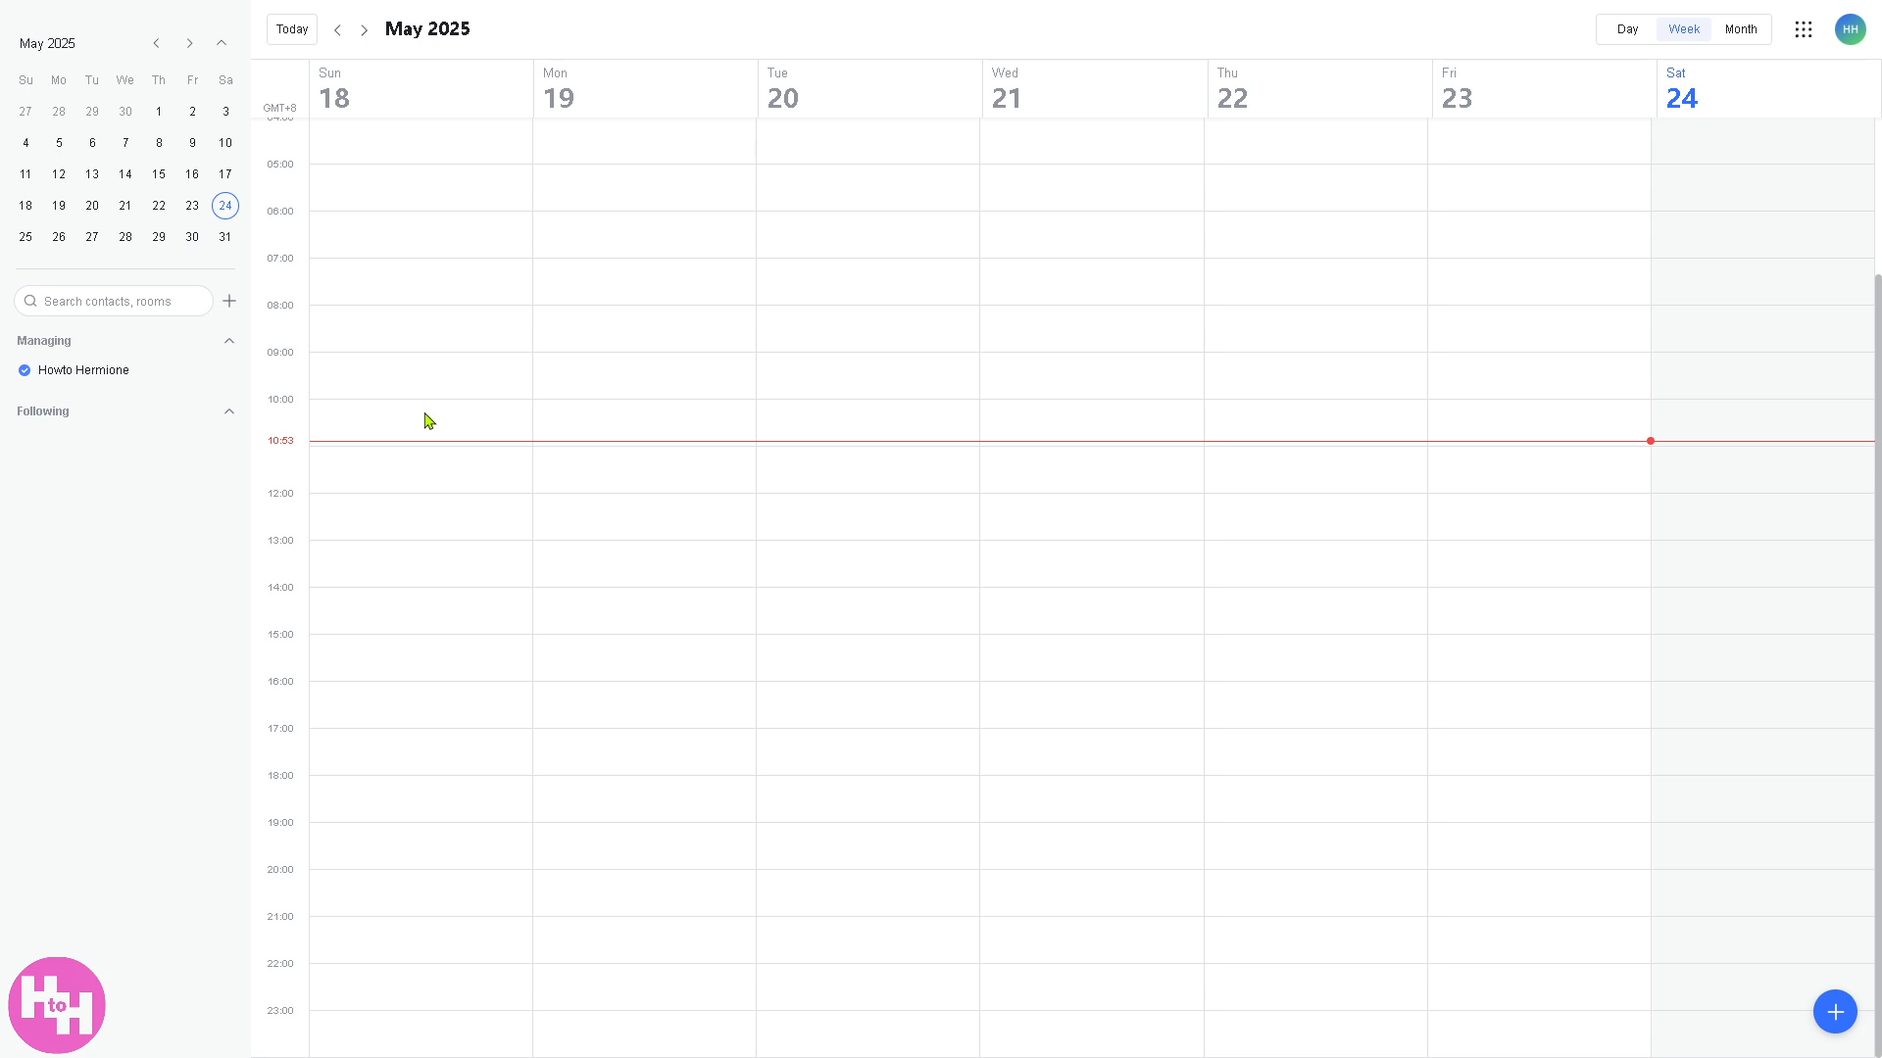
pyautogui.moveTo(1443, 380)
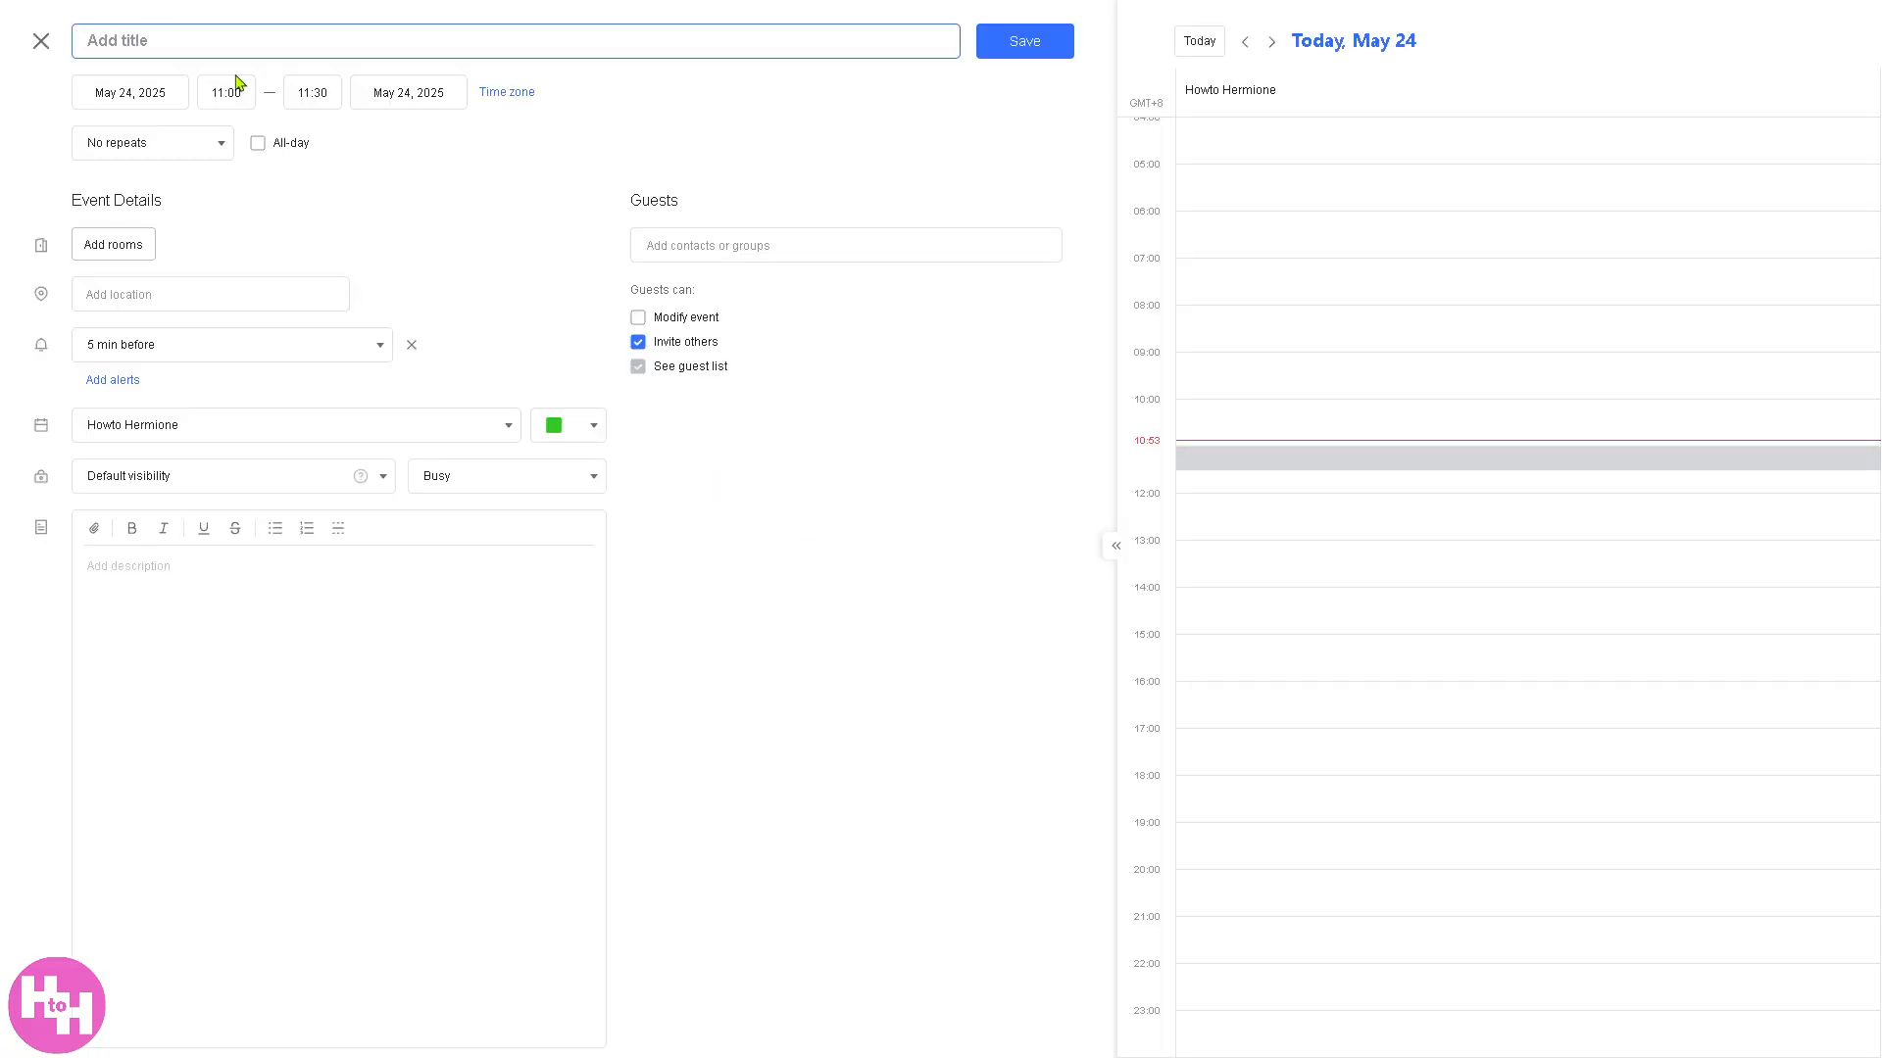
pyautogui.write('How to use LARK')
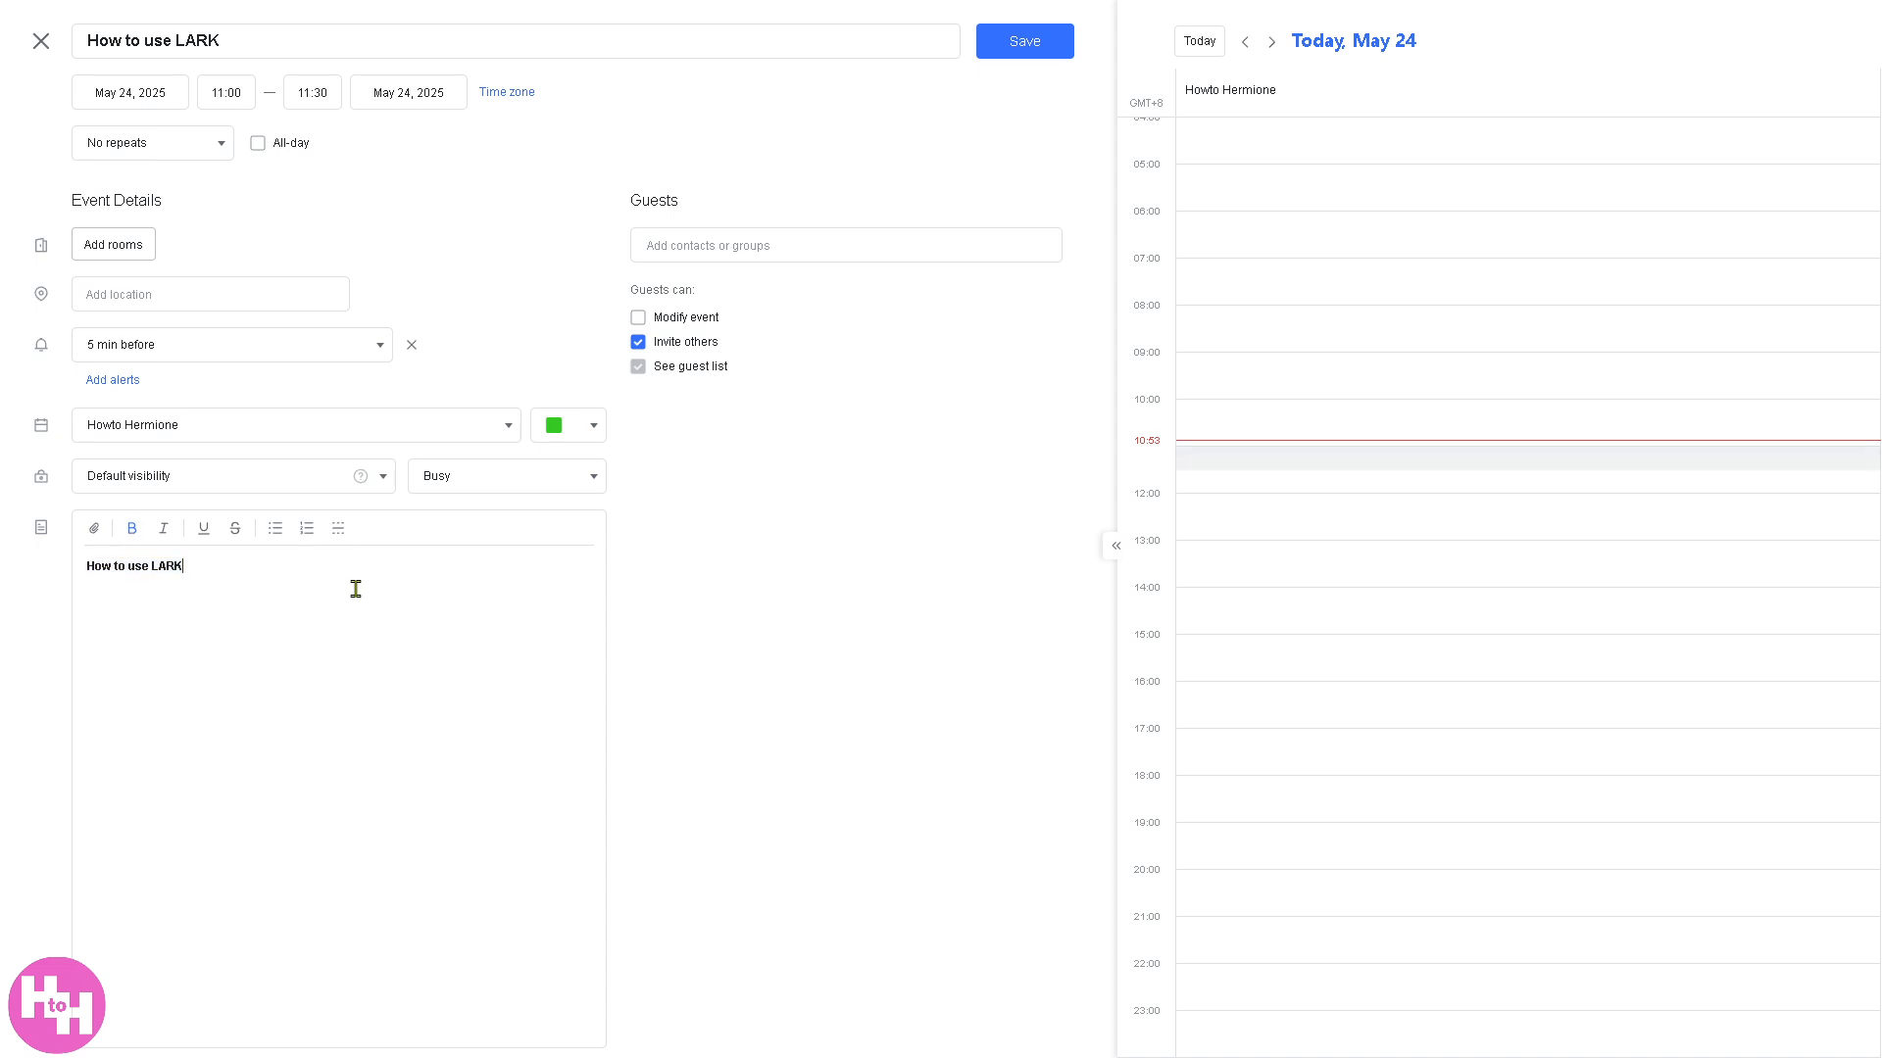
pyautogui.click(568, 426)
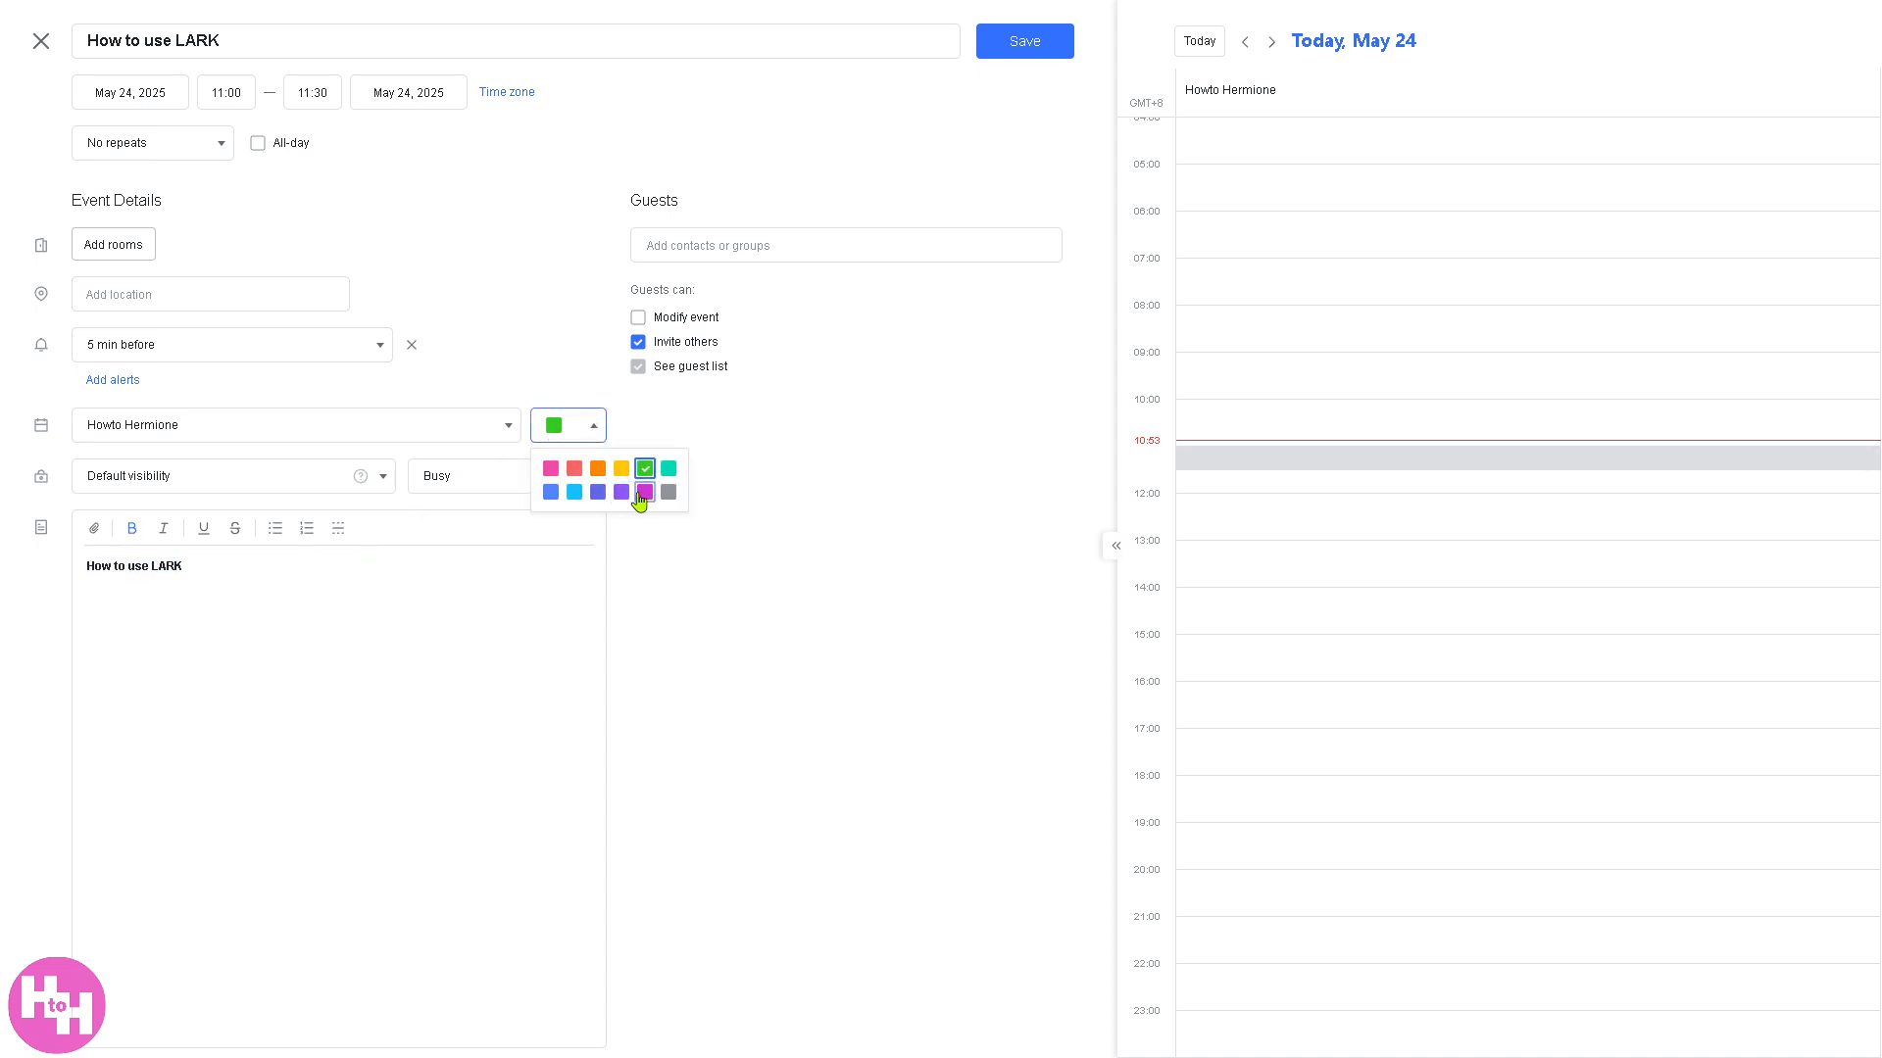
pyautogui.click(643, 492)
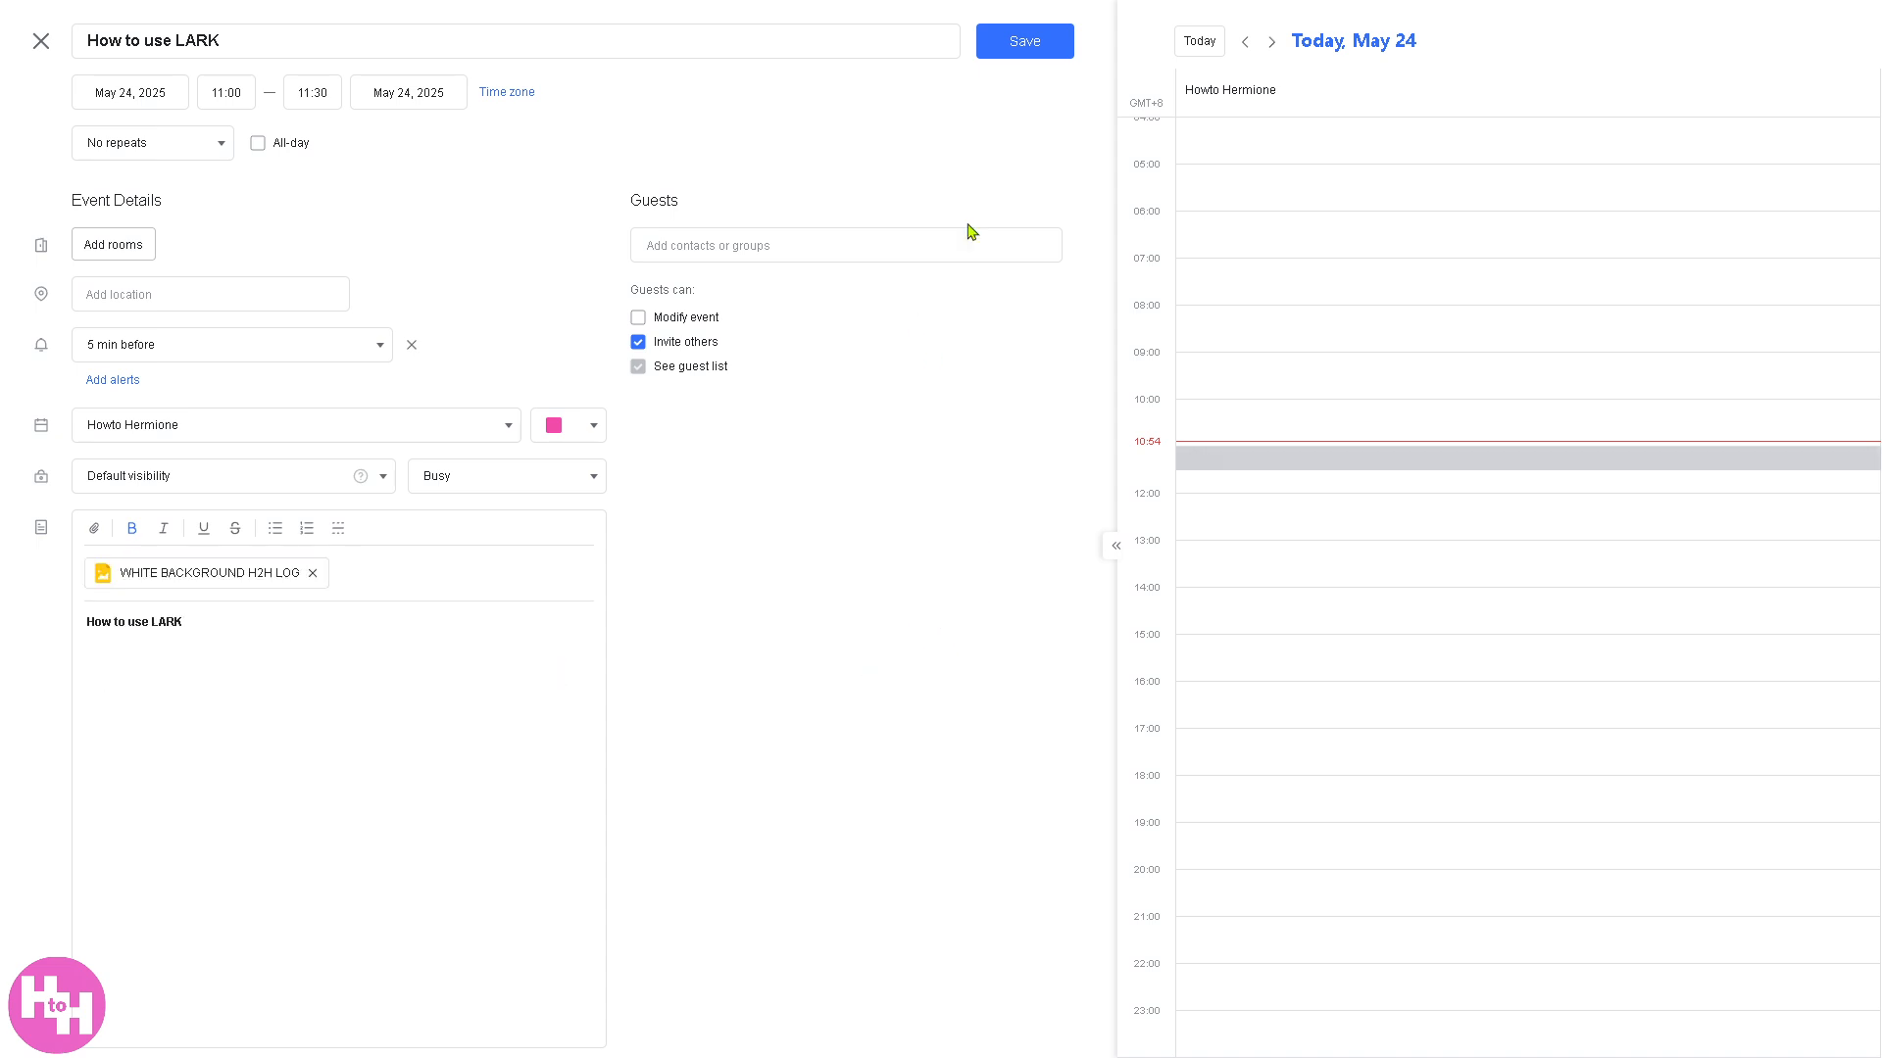
# Save the event to May 24, 11:00–11:30, and return to Messenger.
pyautogui.click(1023, 41)
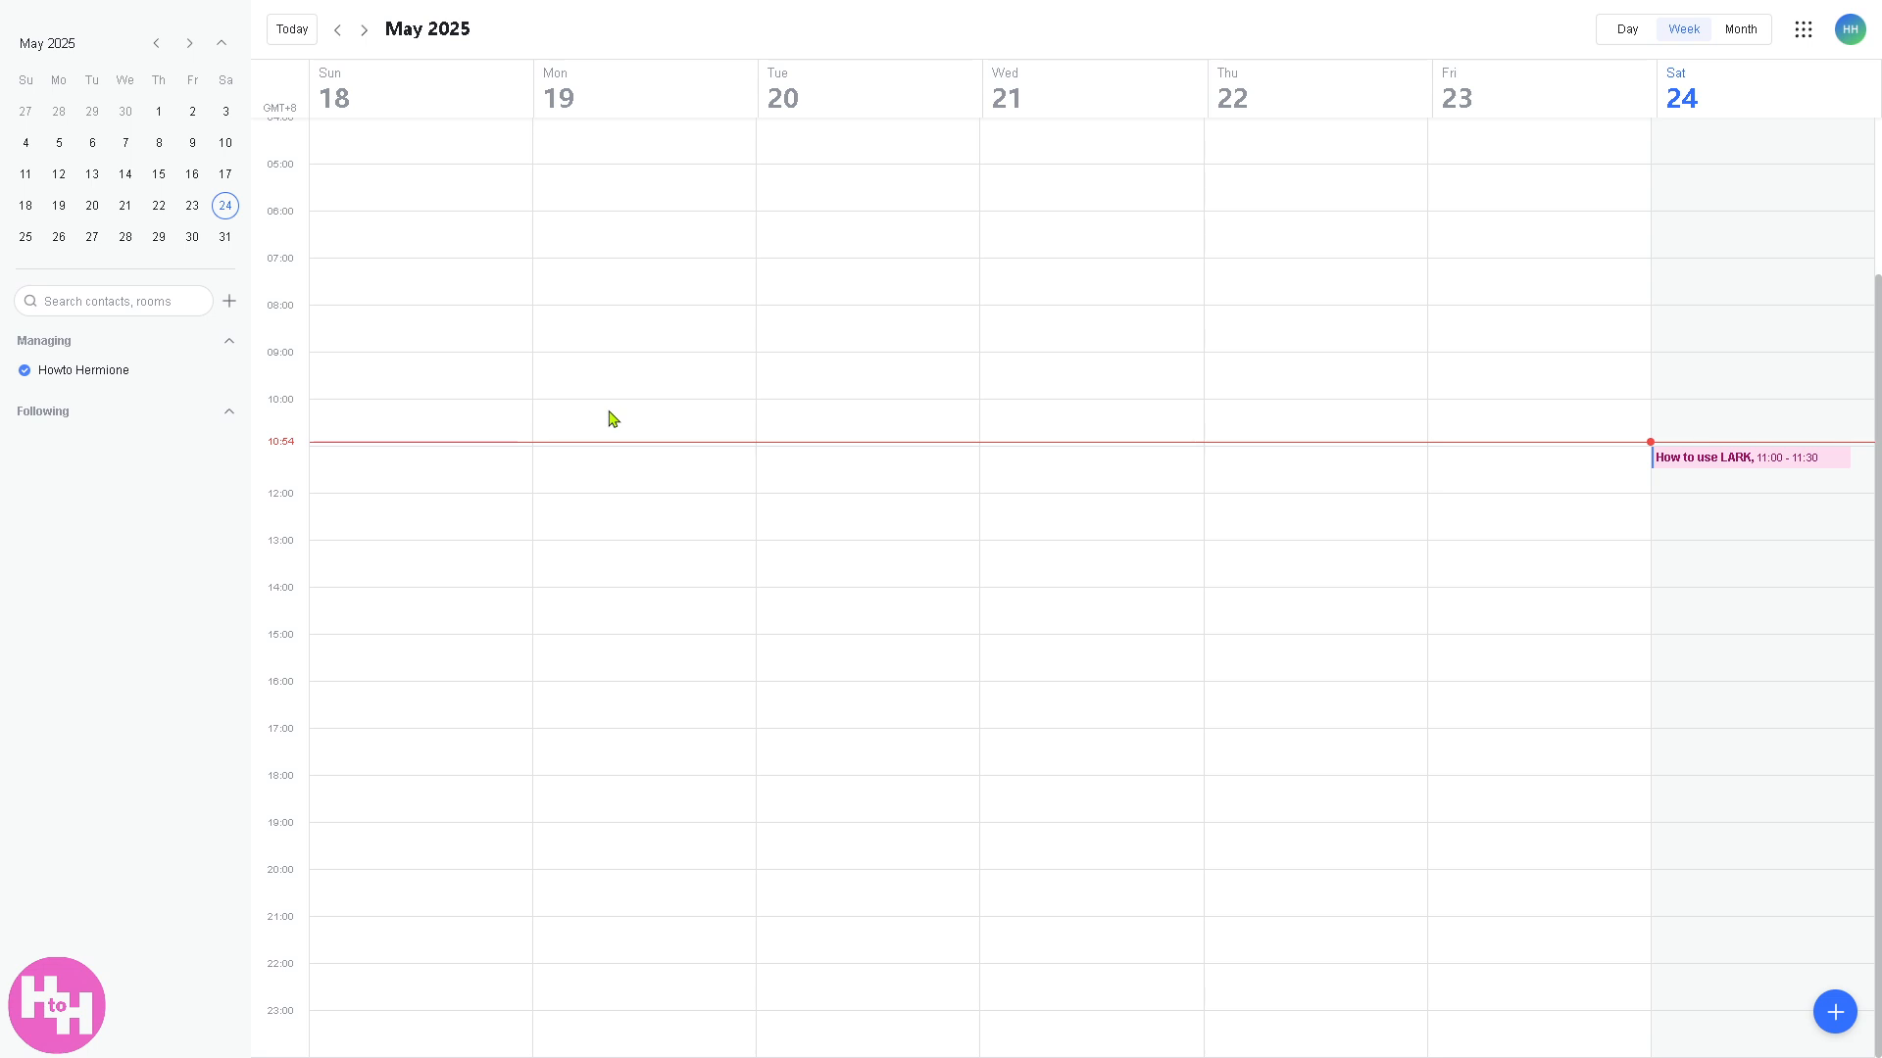
pyautogui.moveTo(606, 418)
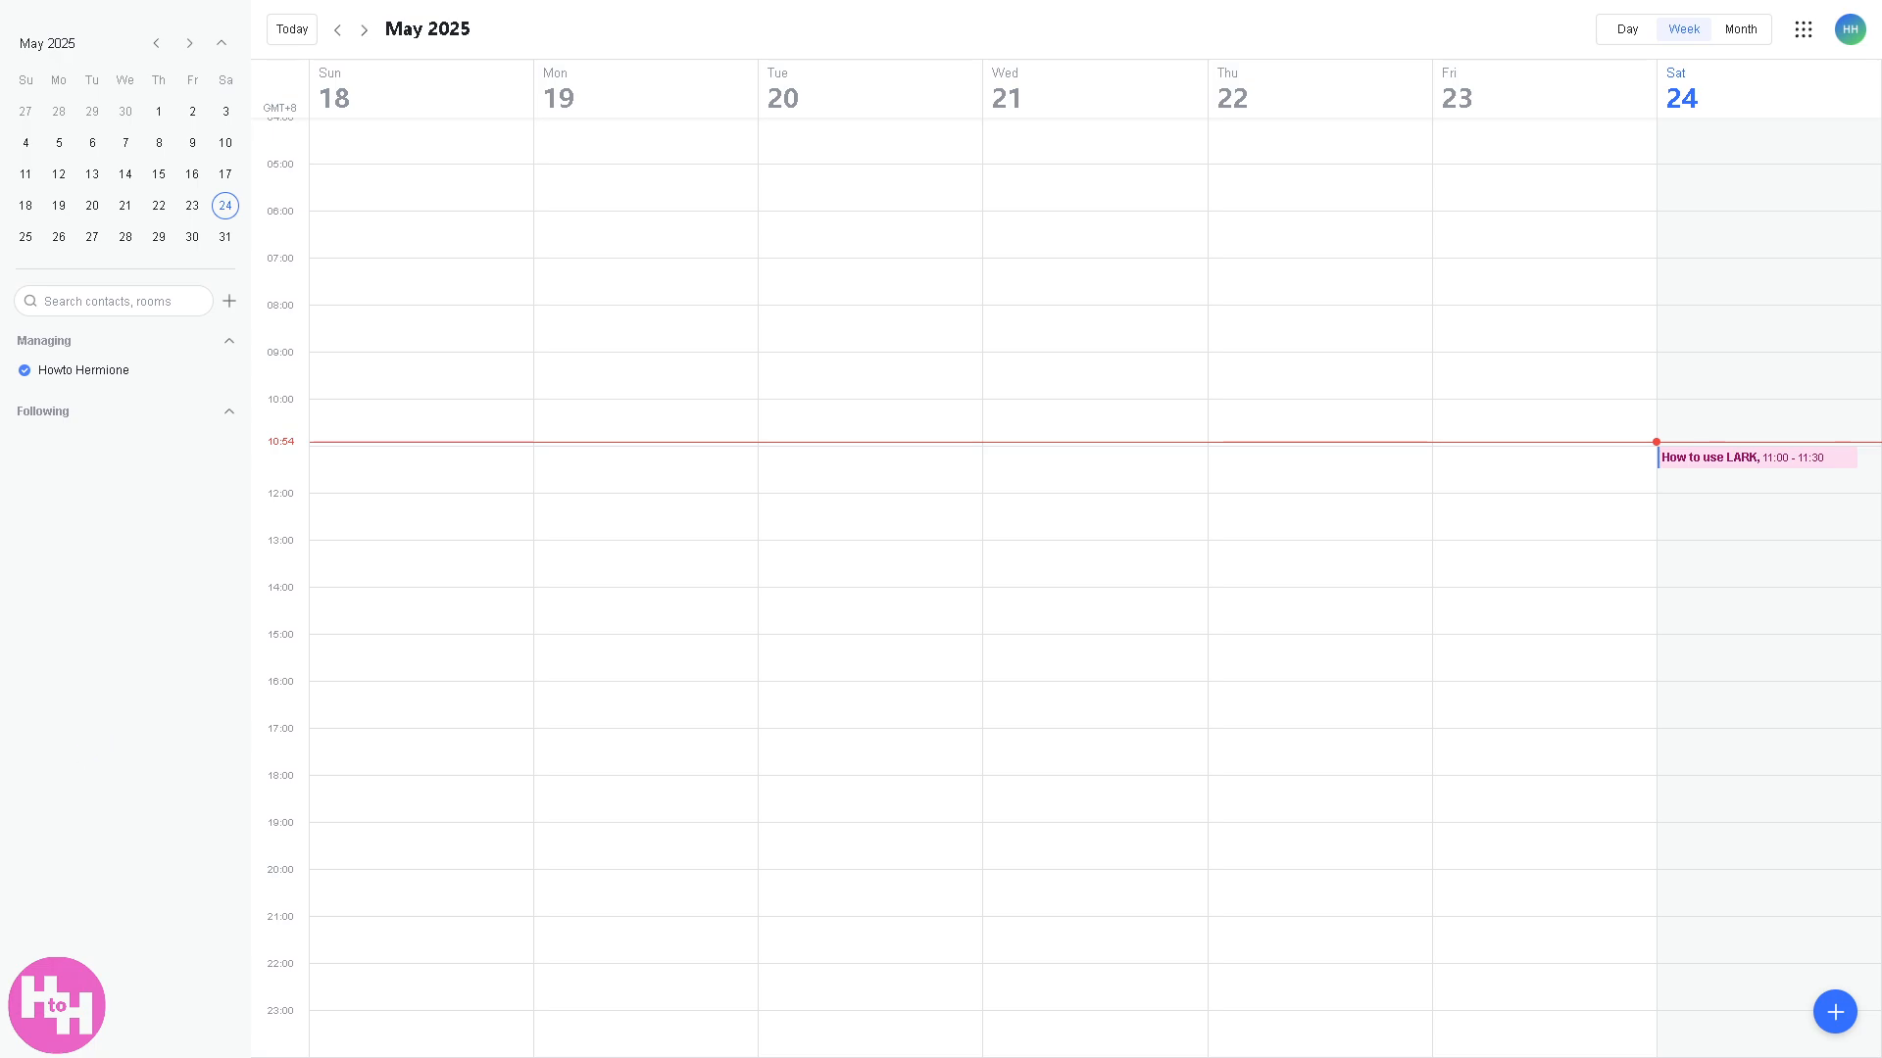
pyautogui.click(71, 114)
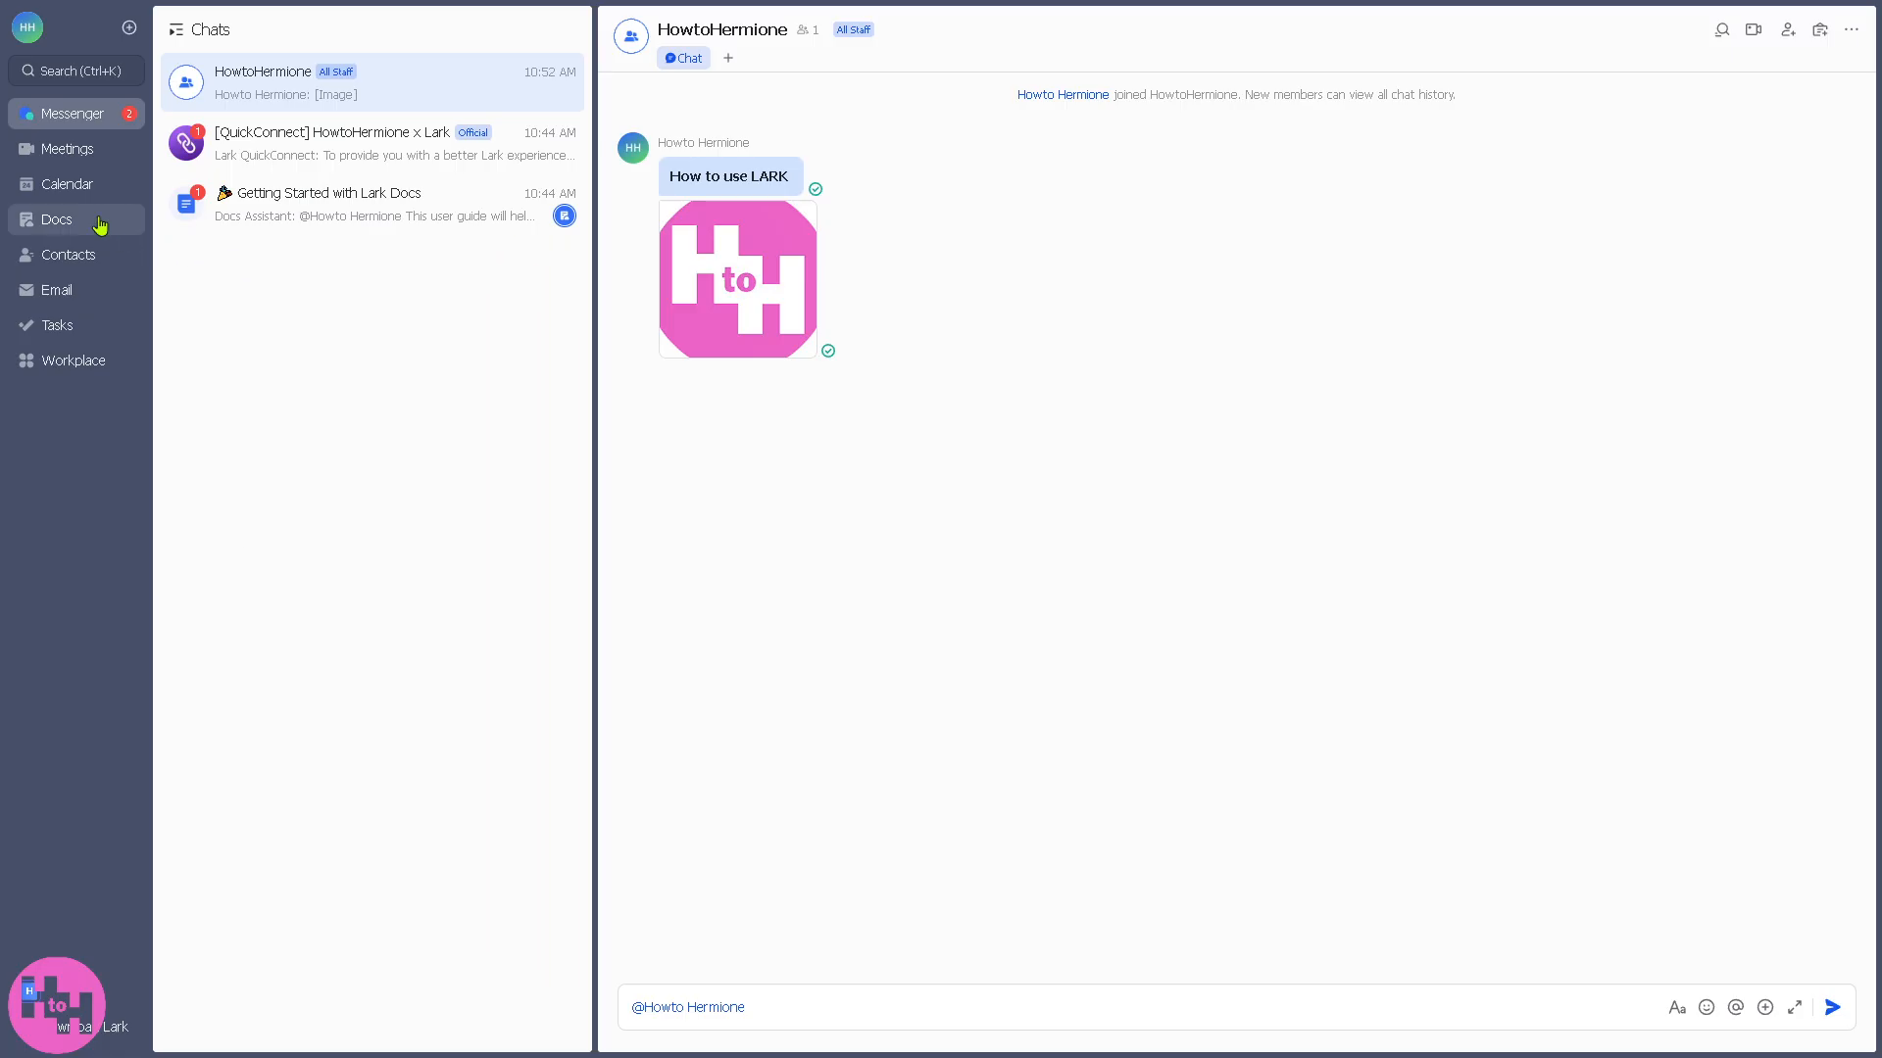
# Create a new document in Docs from the Meeting Notes template.
pyautogui.click(55, 219)
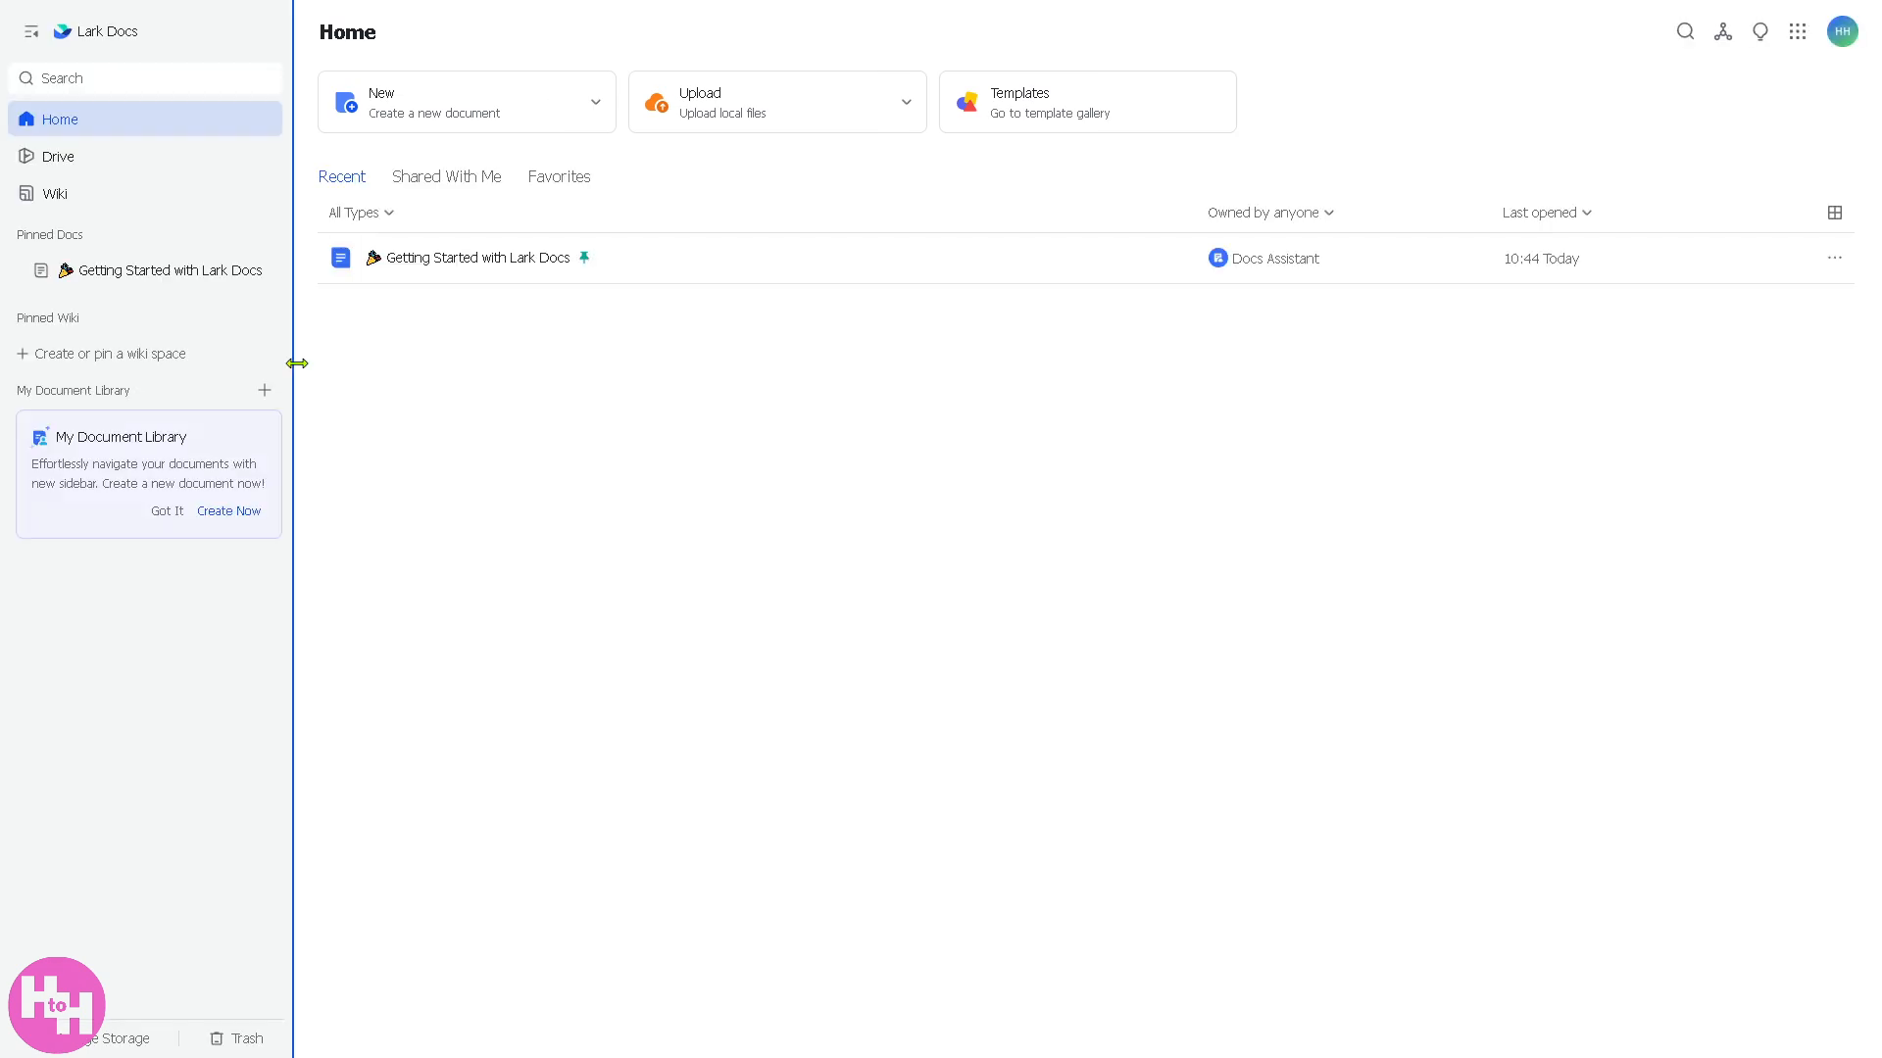
pyautogui.click(466, 100)
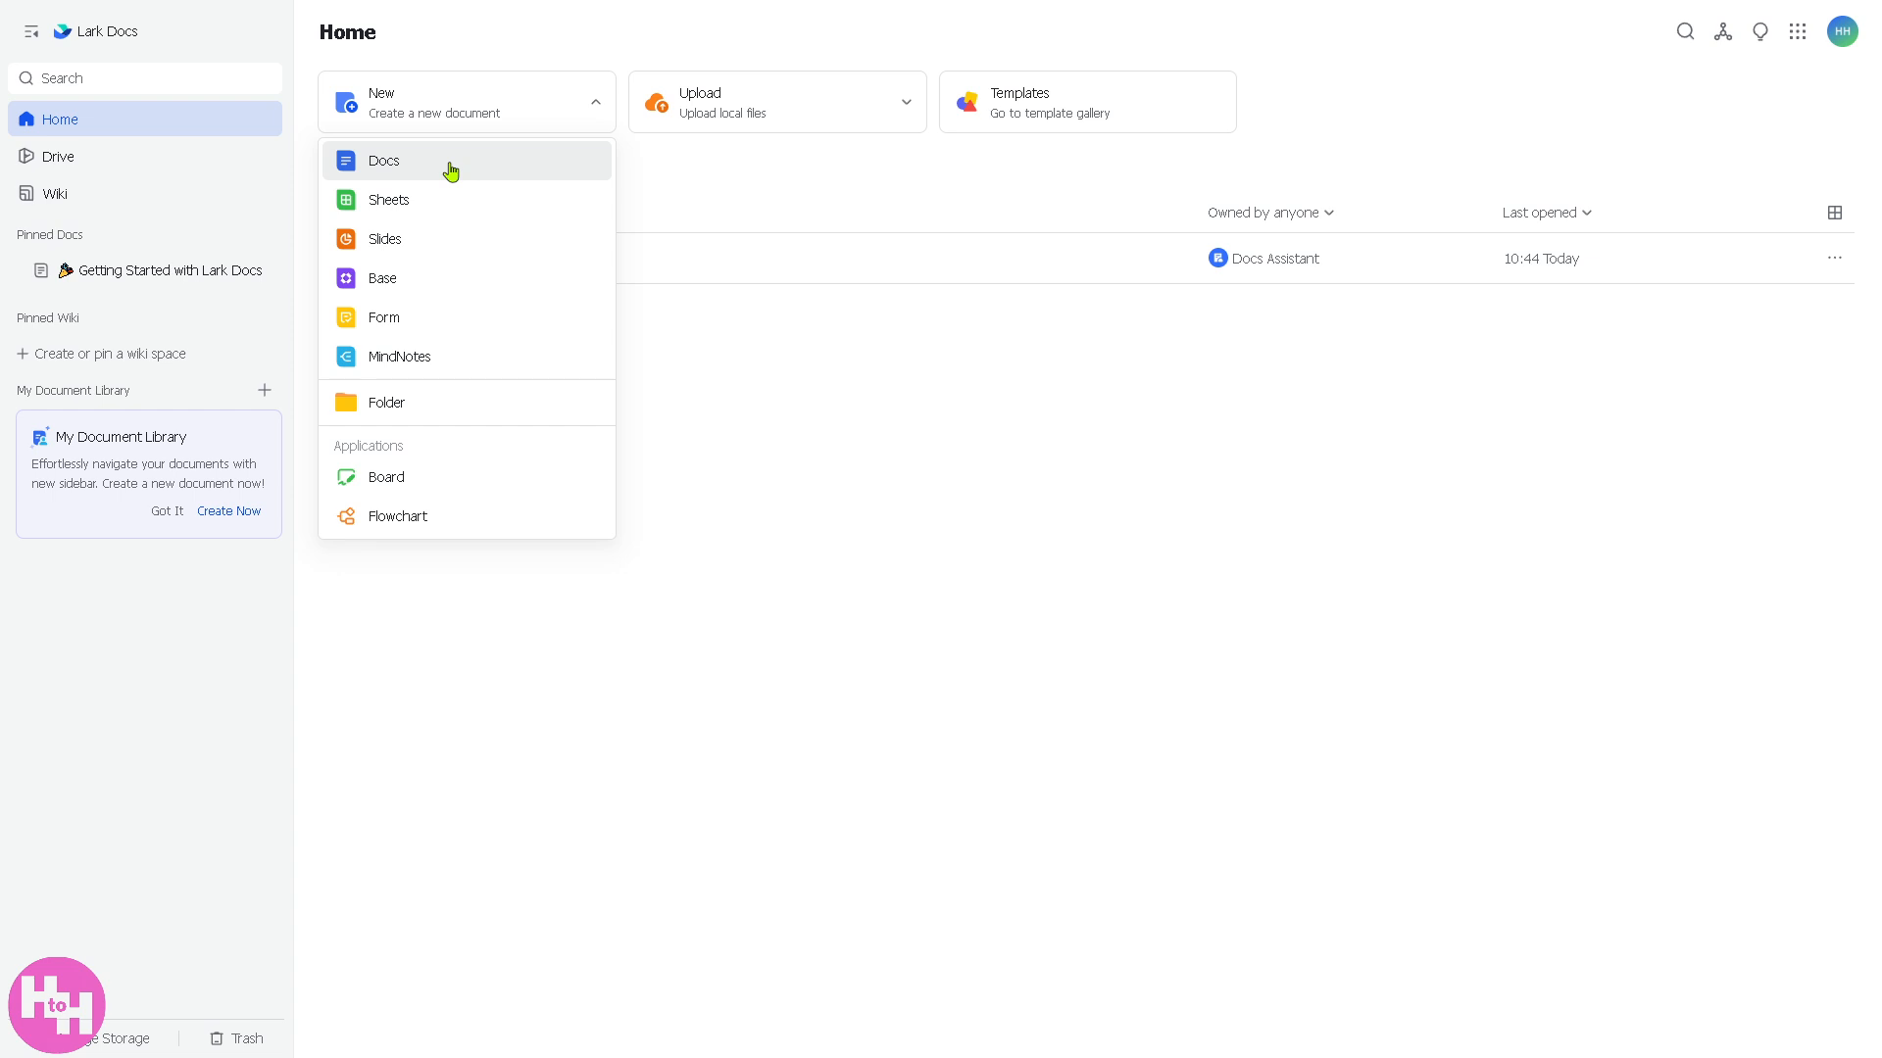
pyautogui.moveTo(417, 318)
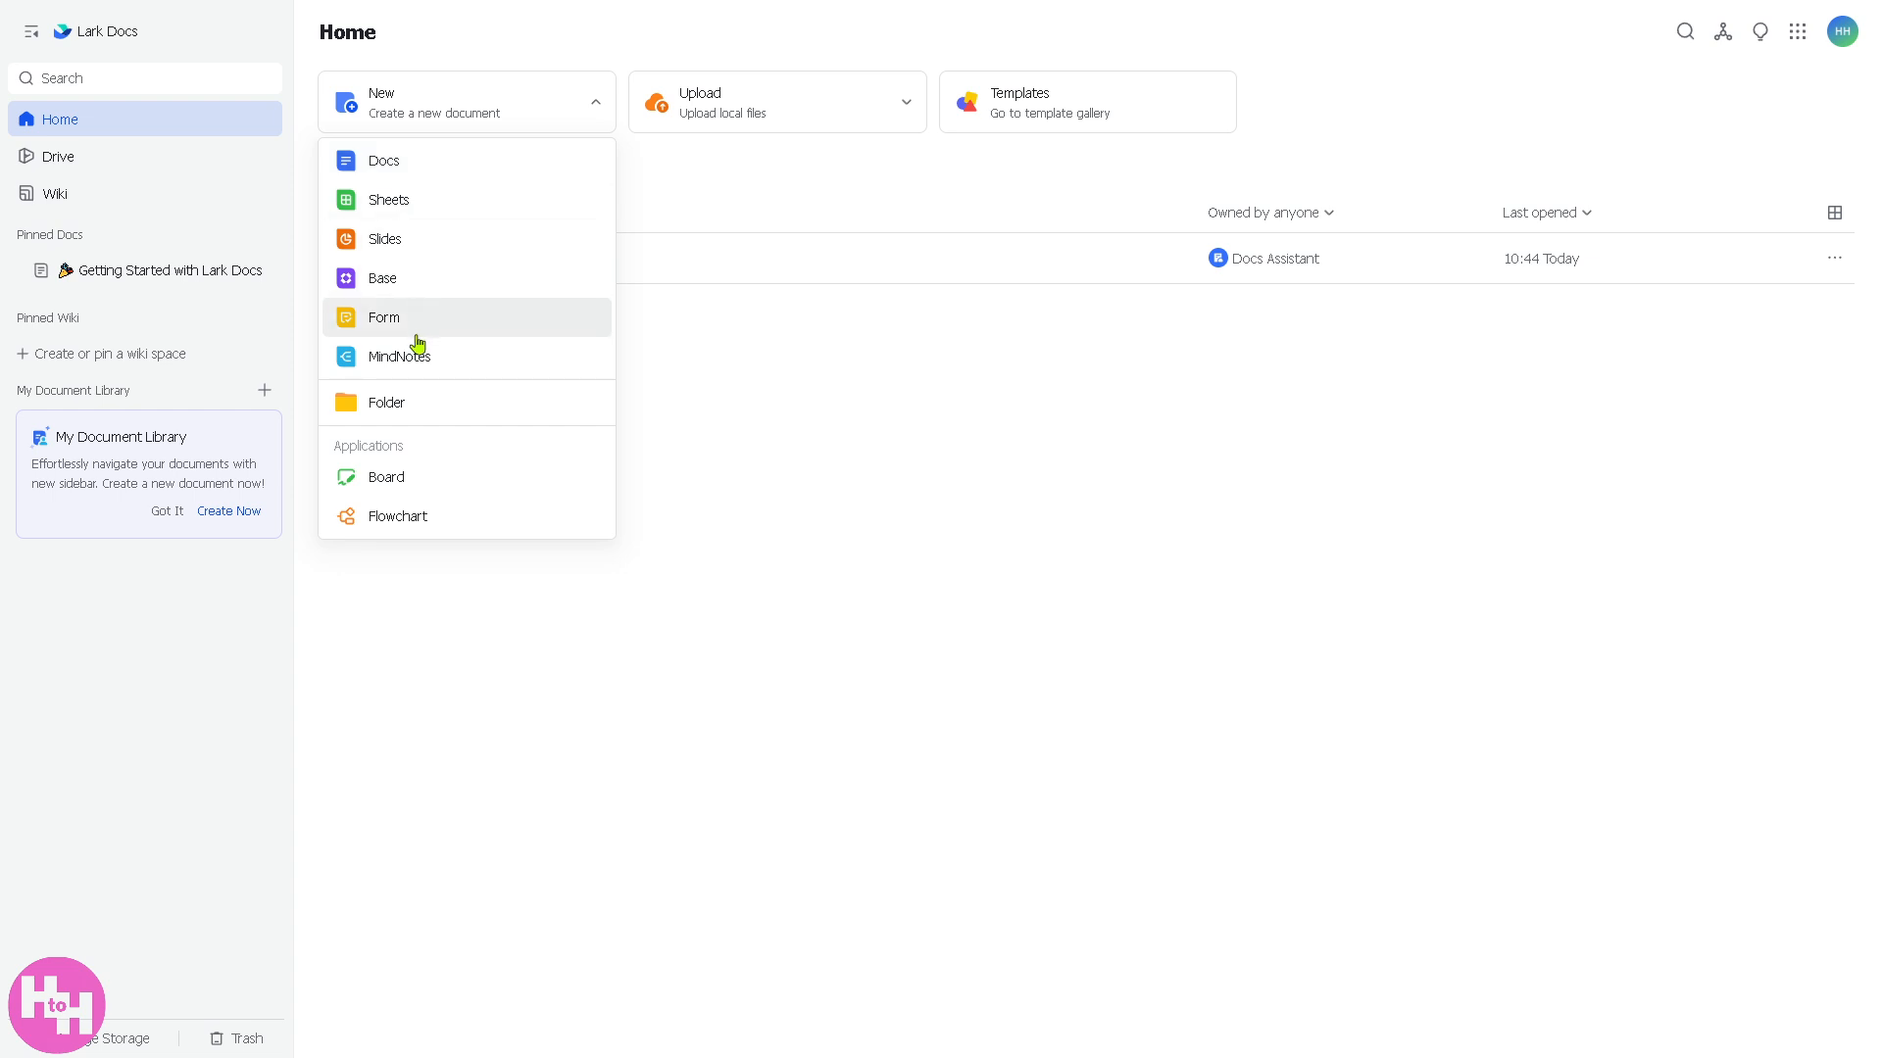
pyautogui.moveTo(417, 276)
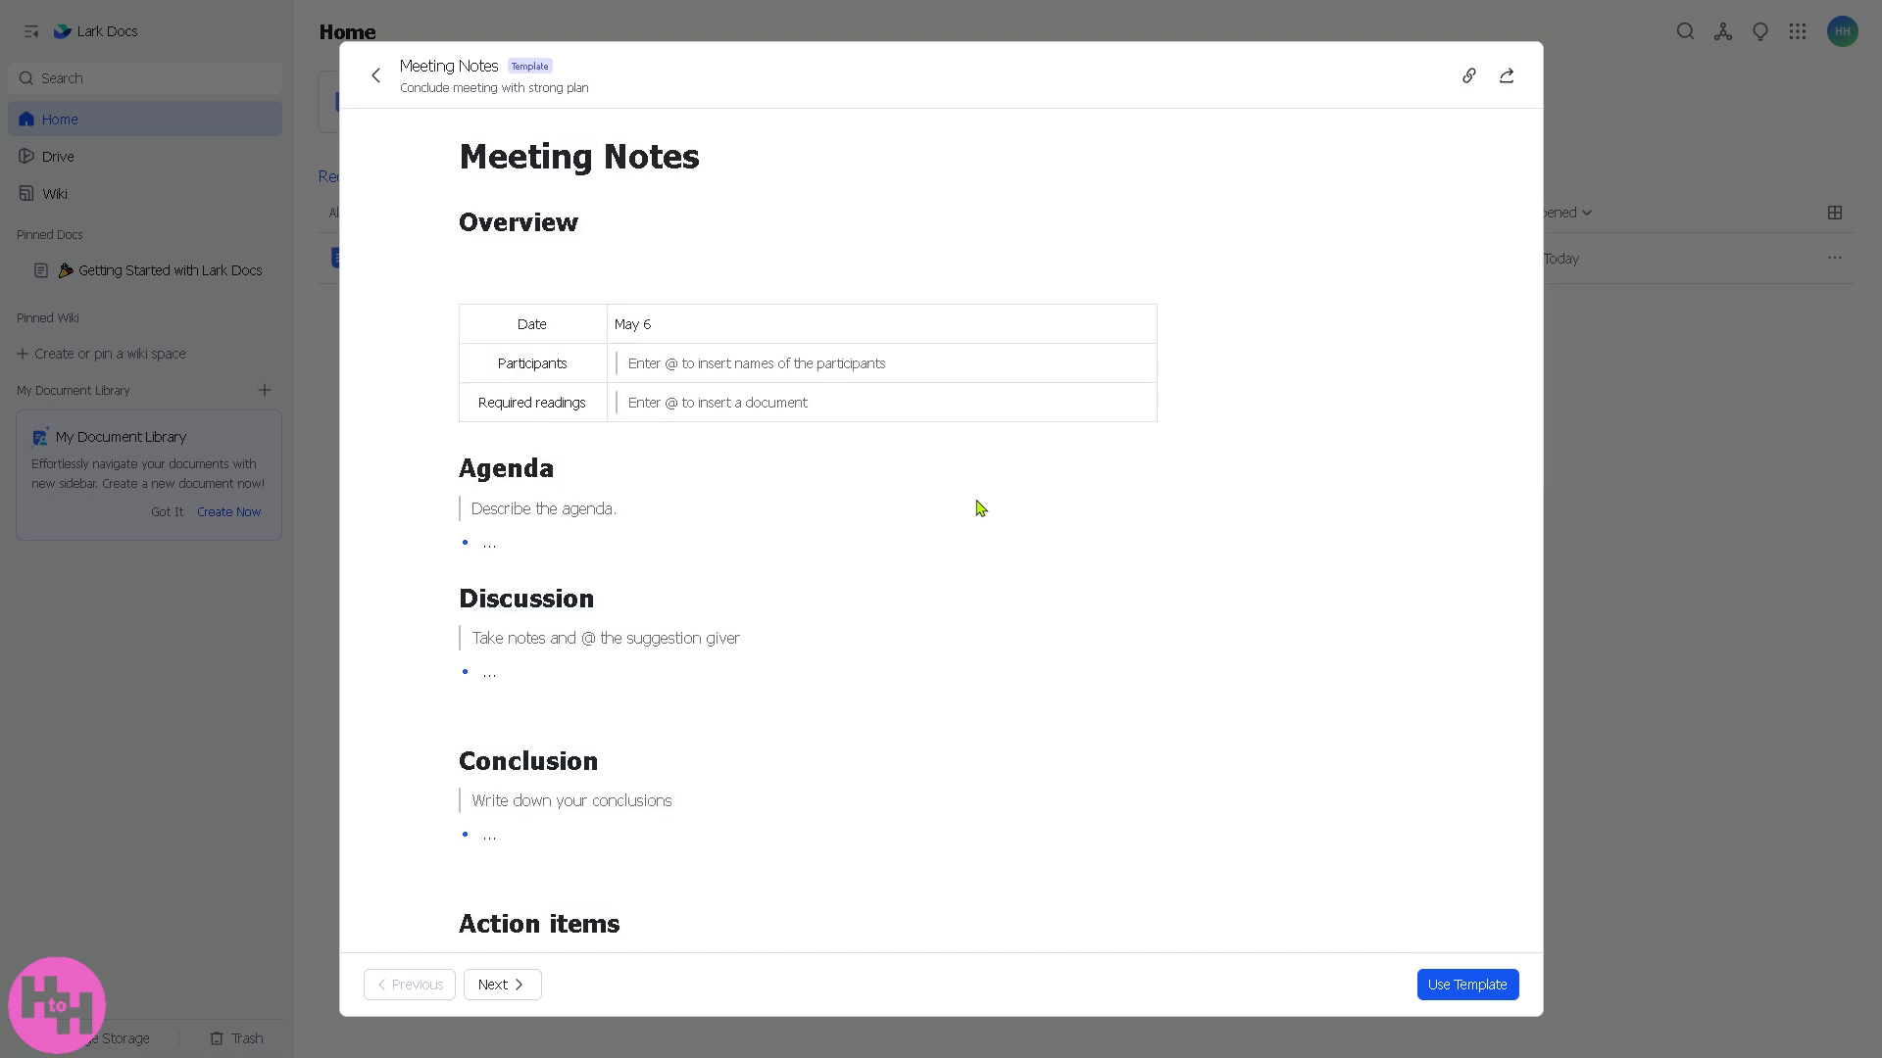
pyautogui.scroll(-3)
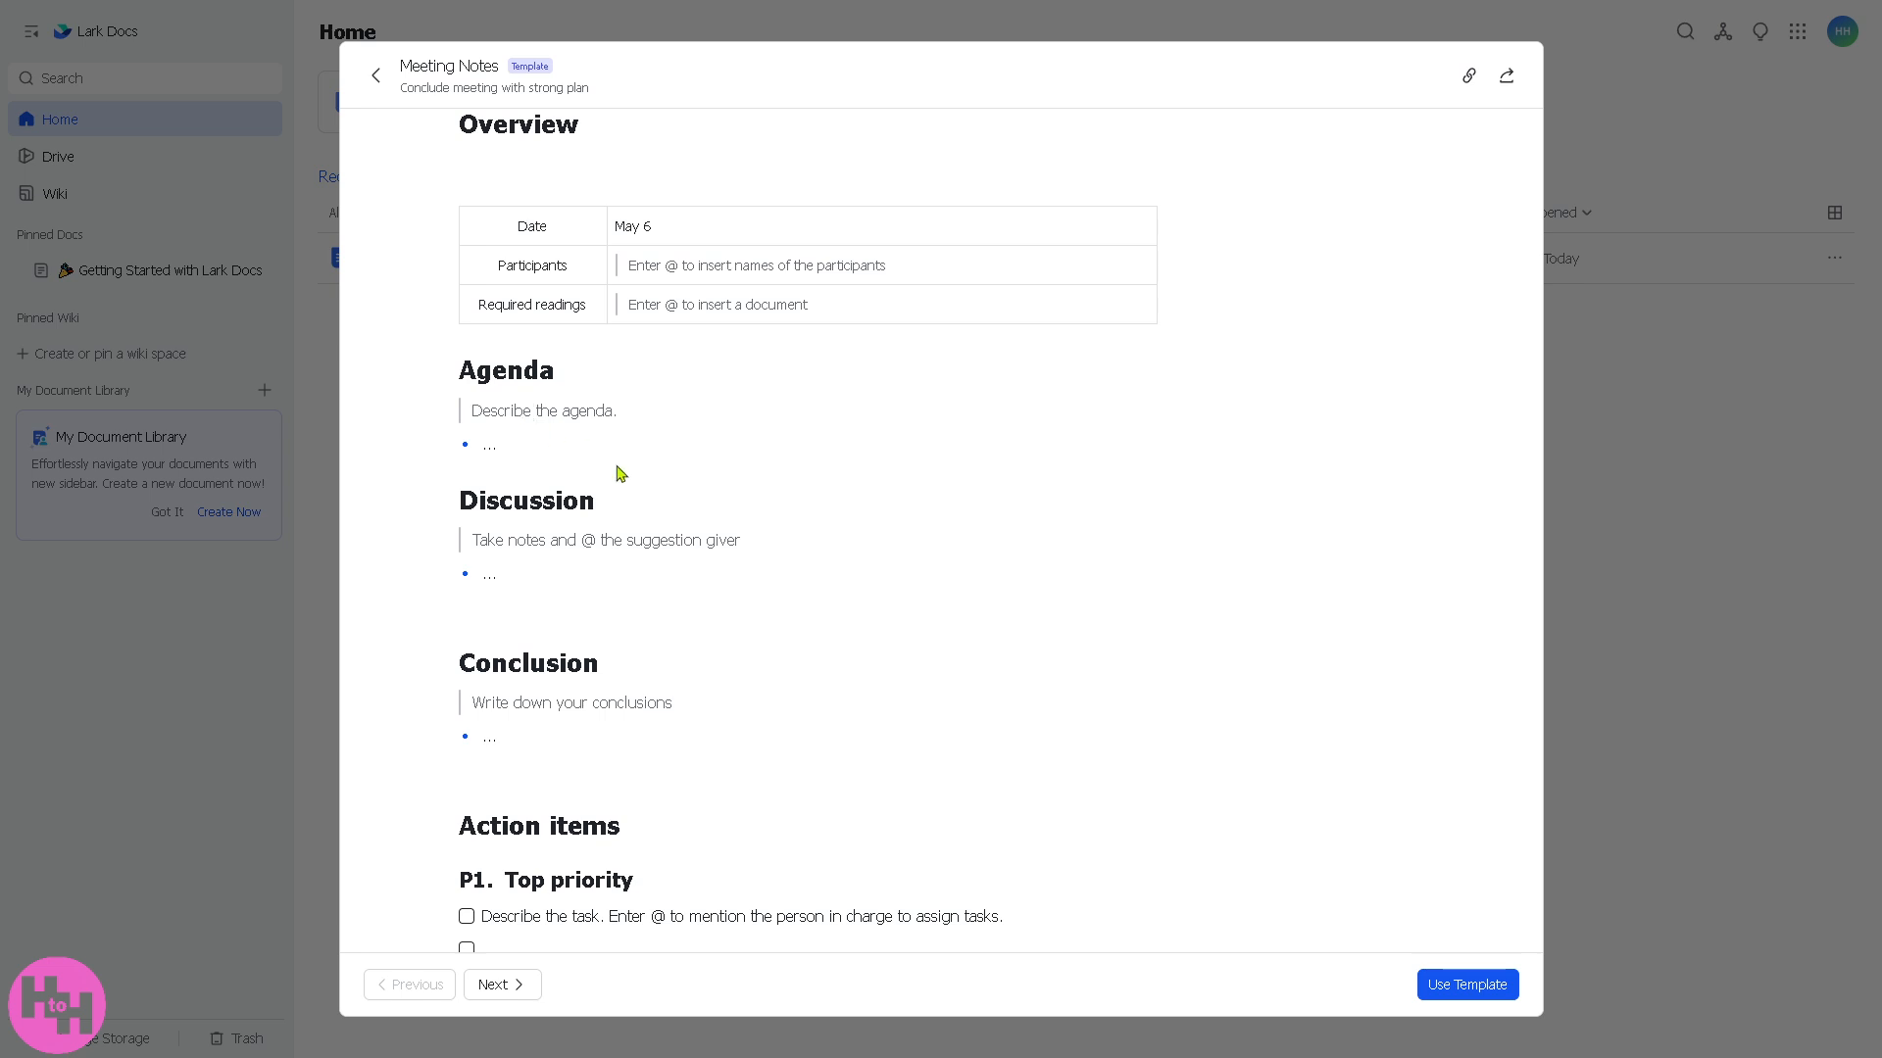
pyautogui.click(1466, 984)
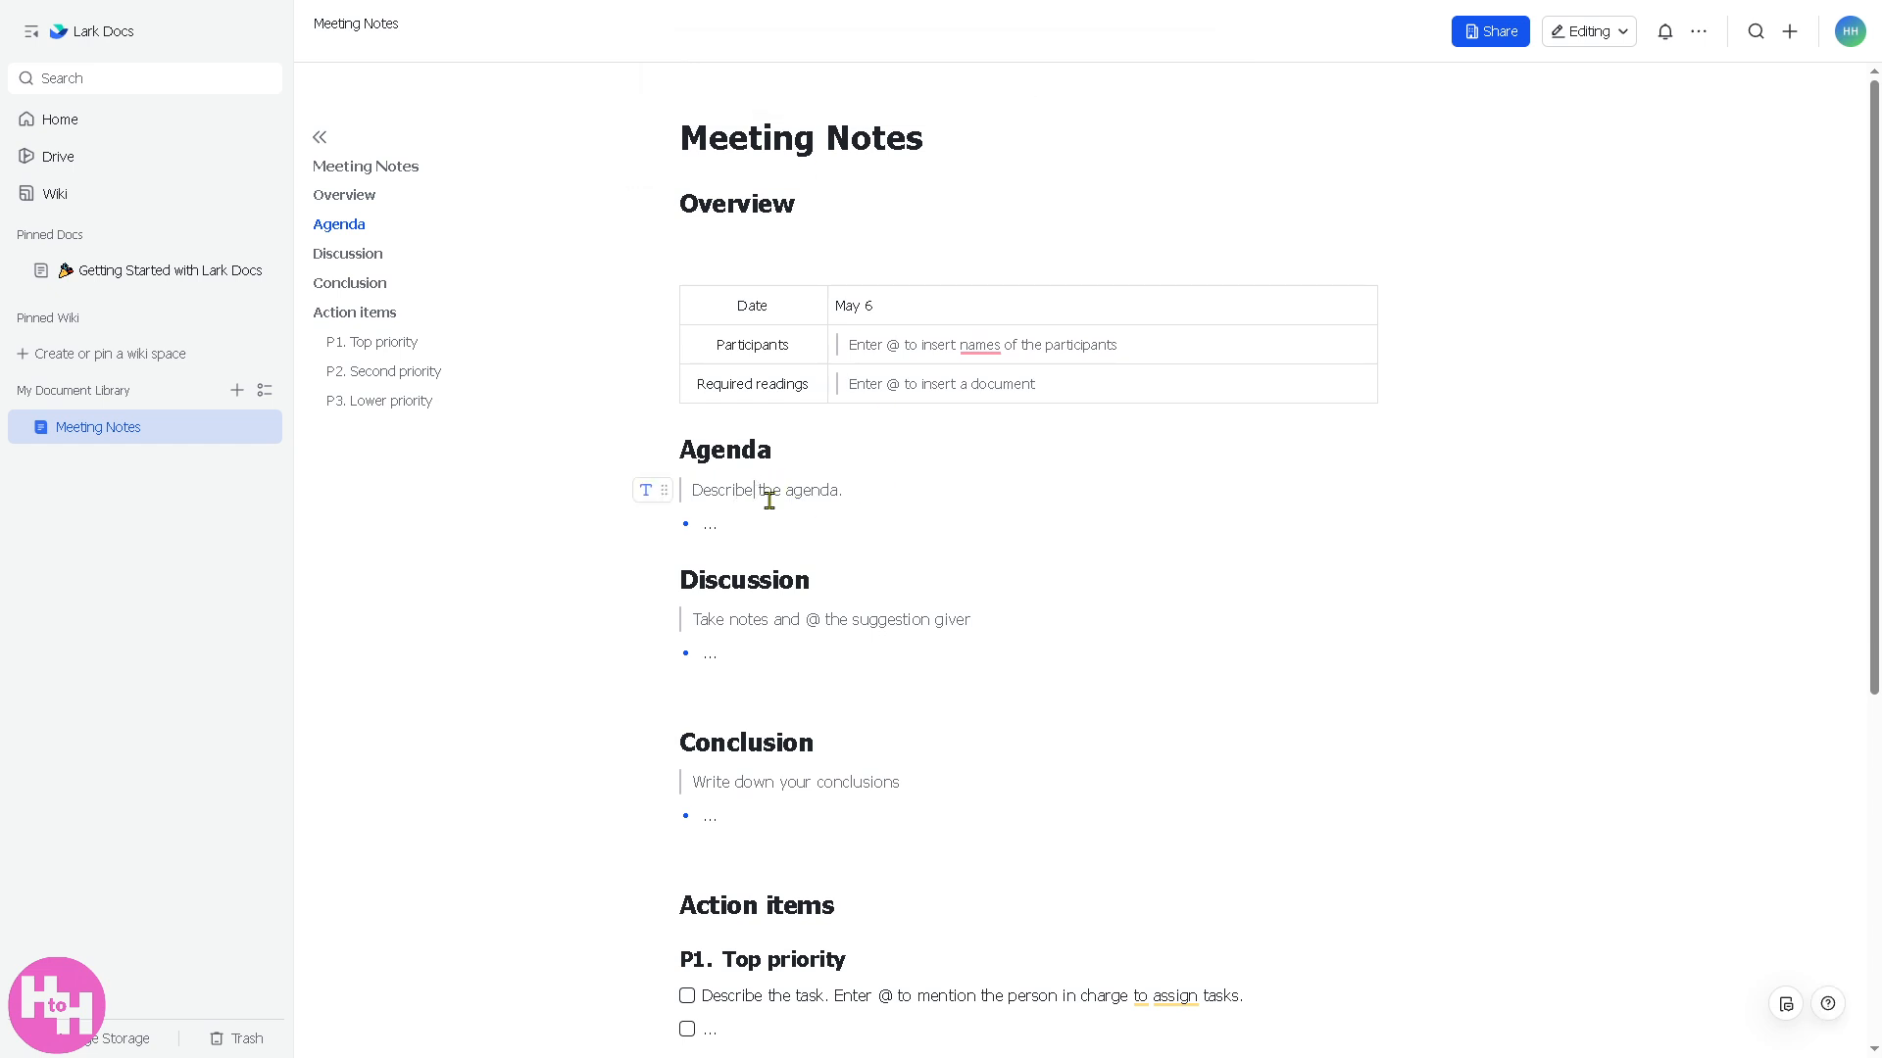
# Enter 'How to use LARK' in the Meeting Notes sections and view the editing mode options.
pyautogui.write('How to use LARK')
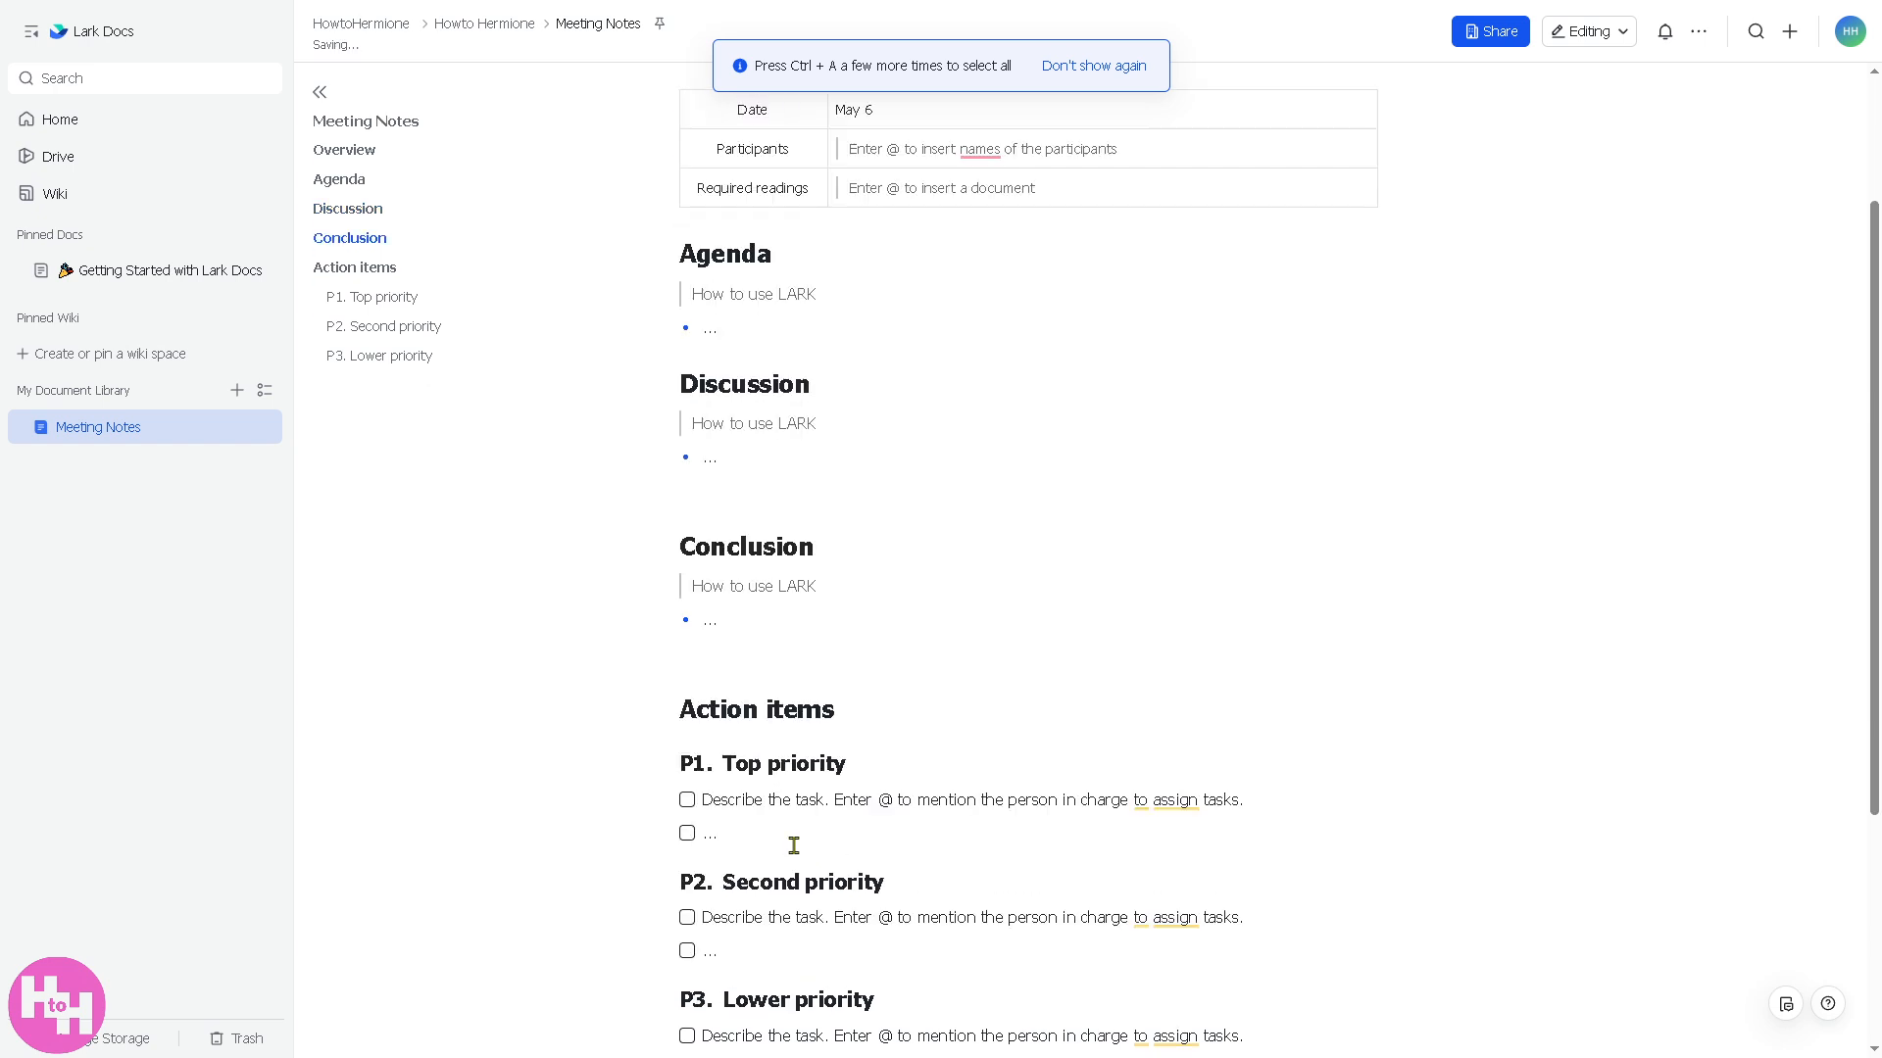
pyautogui.scroll(-3)
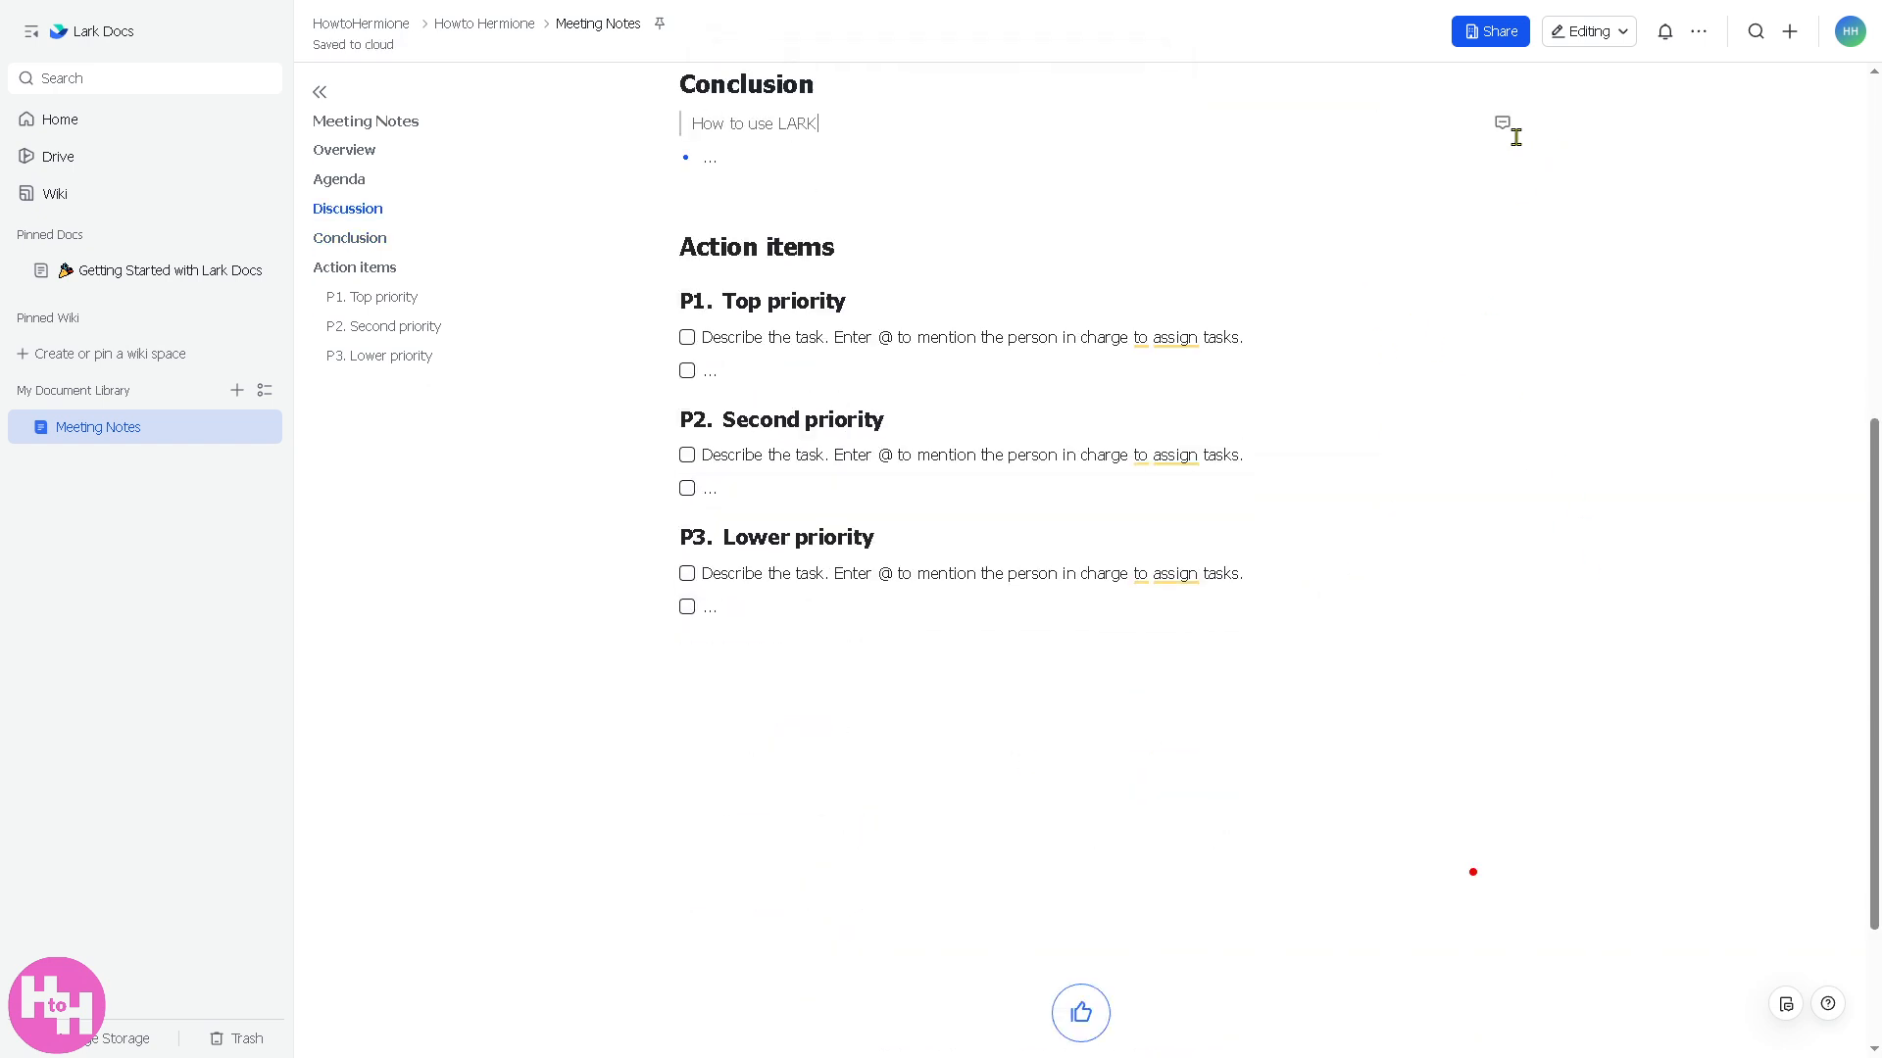
pyautogui.click(1586, 31)
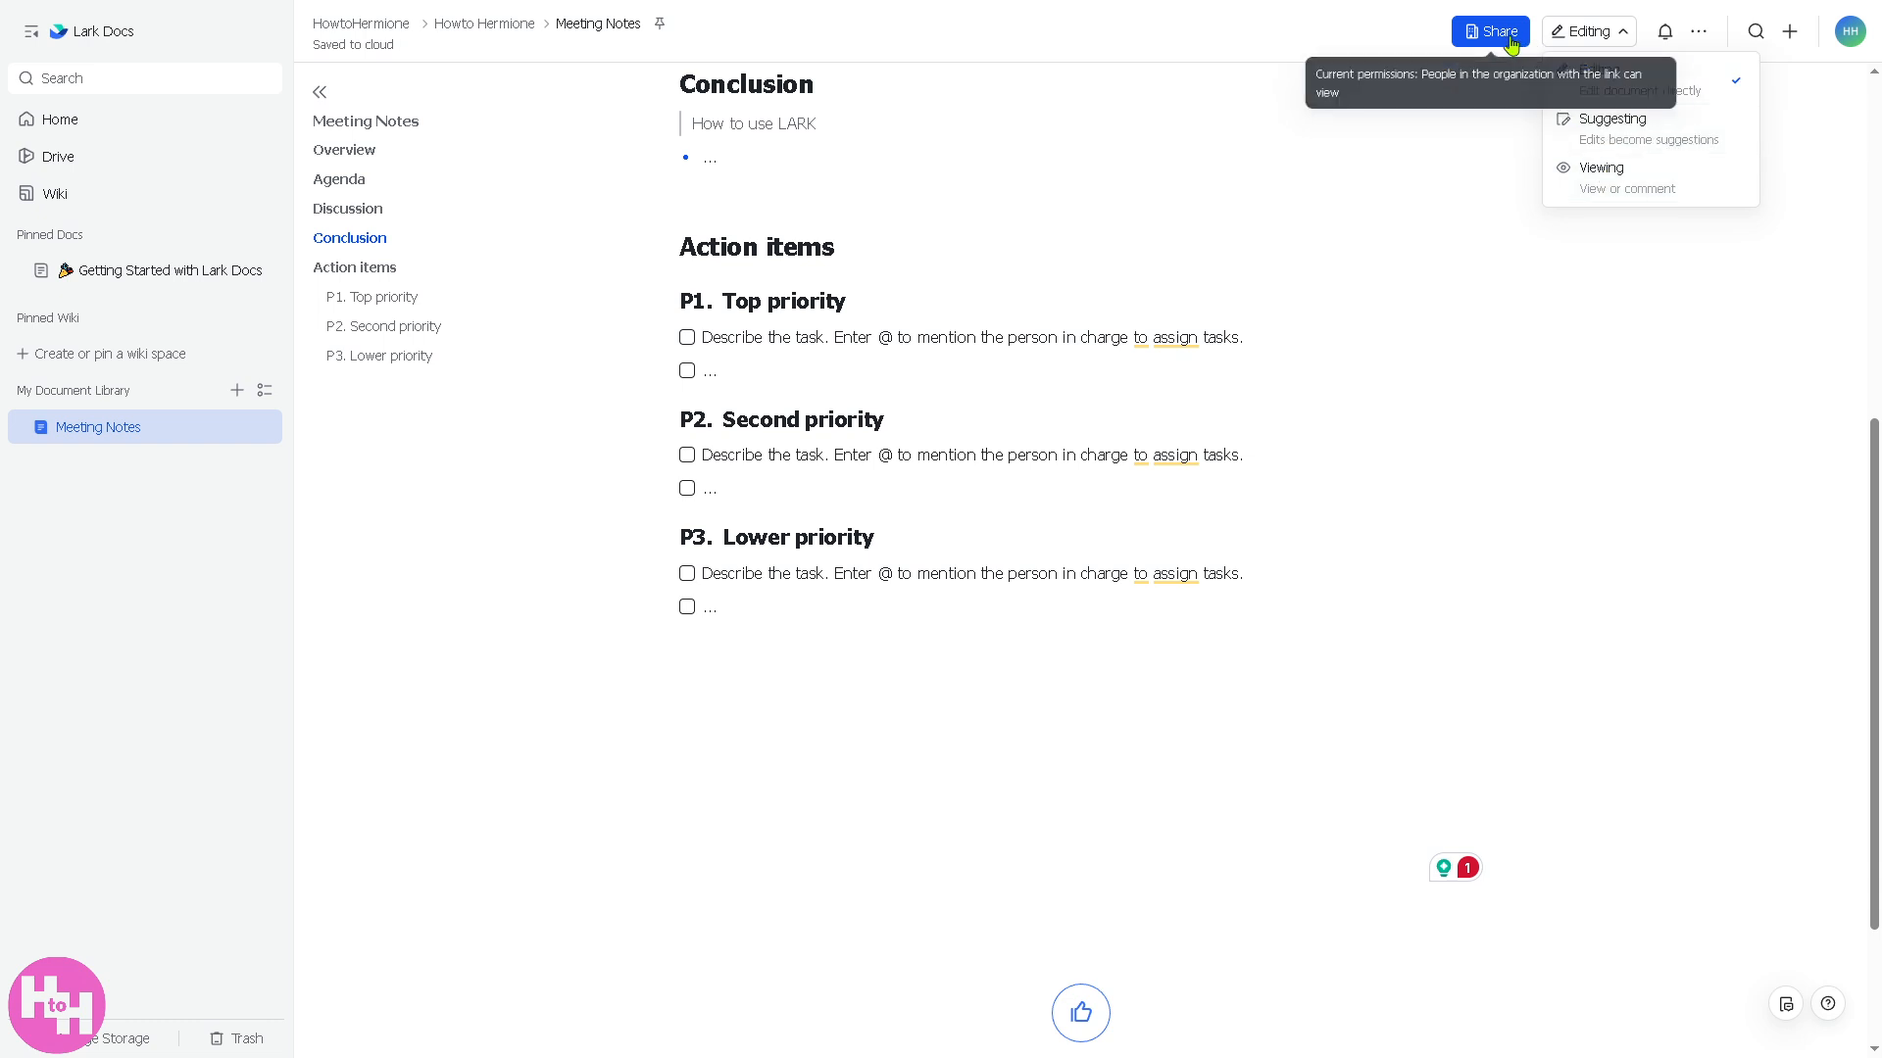
# Review the Meeting Notes link-sharing permissions, showing the Can view / Can edit choices.
pyautogui.click(1490, 31)
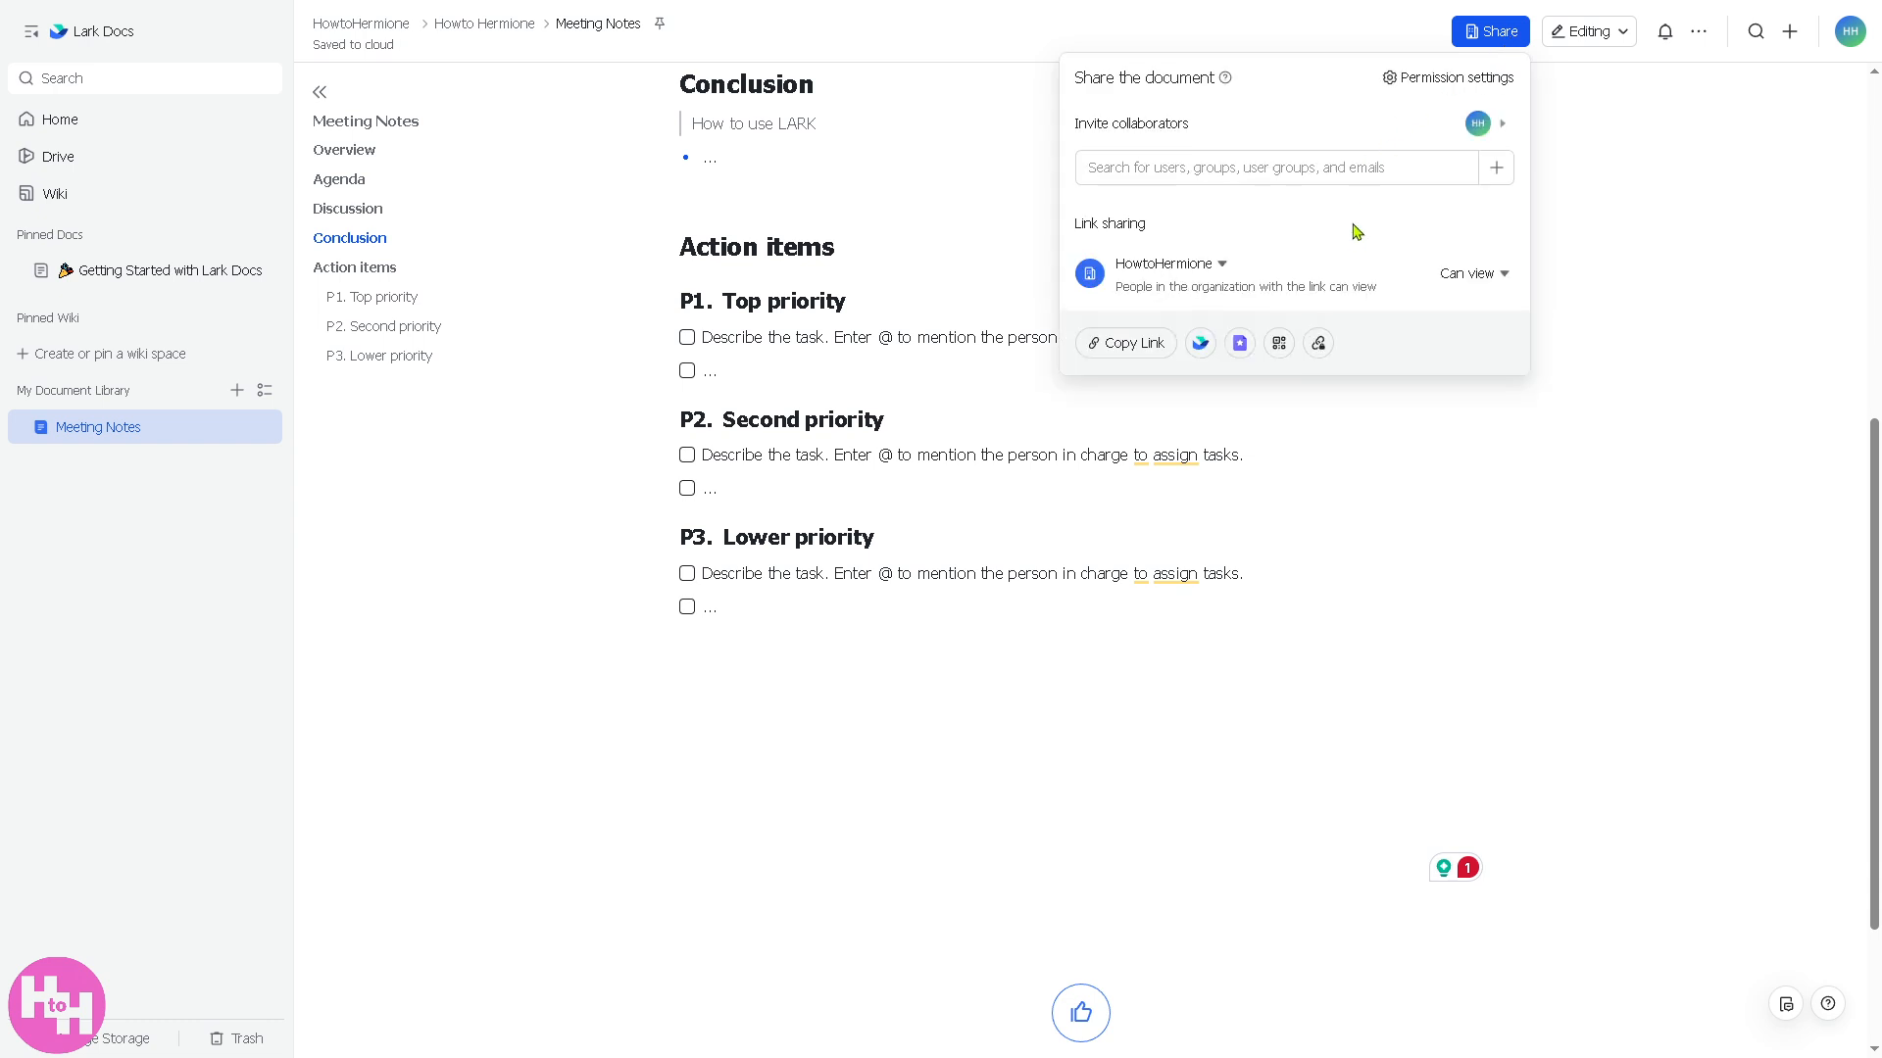
pyautogui.click(1470, 273)
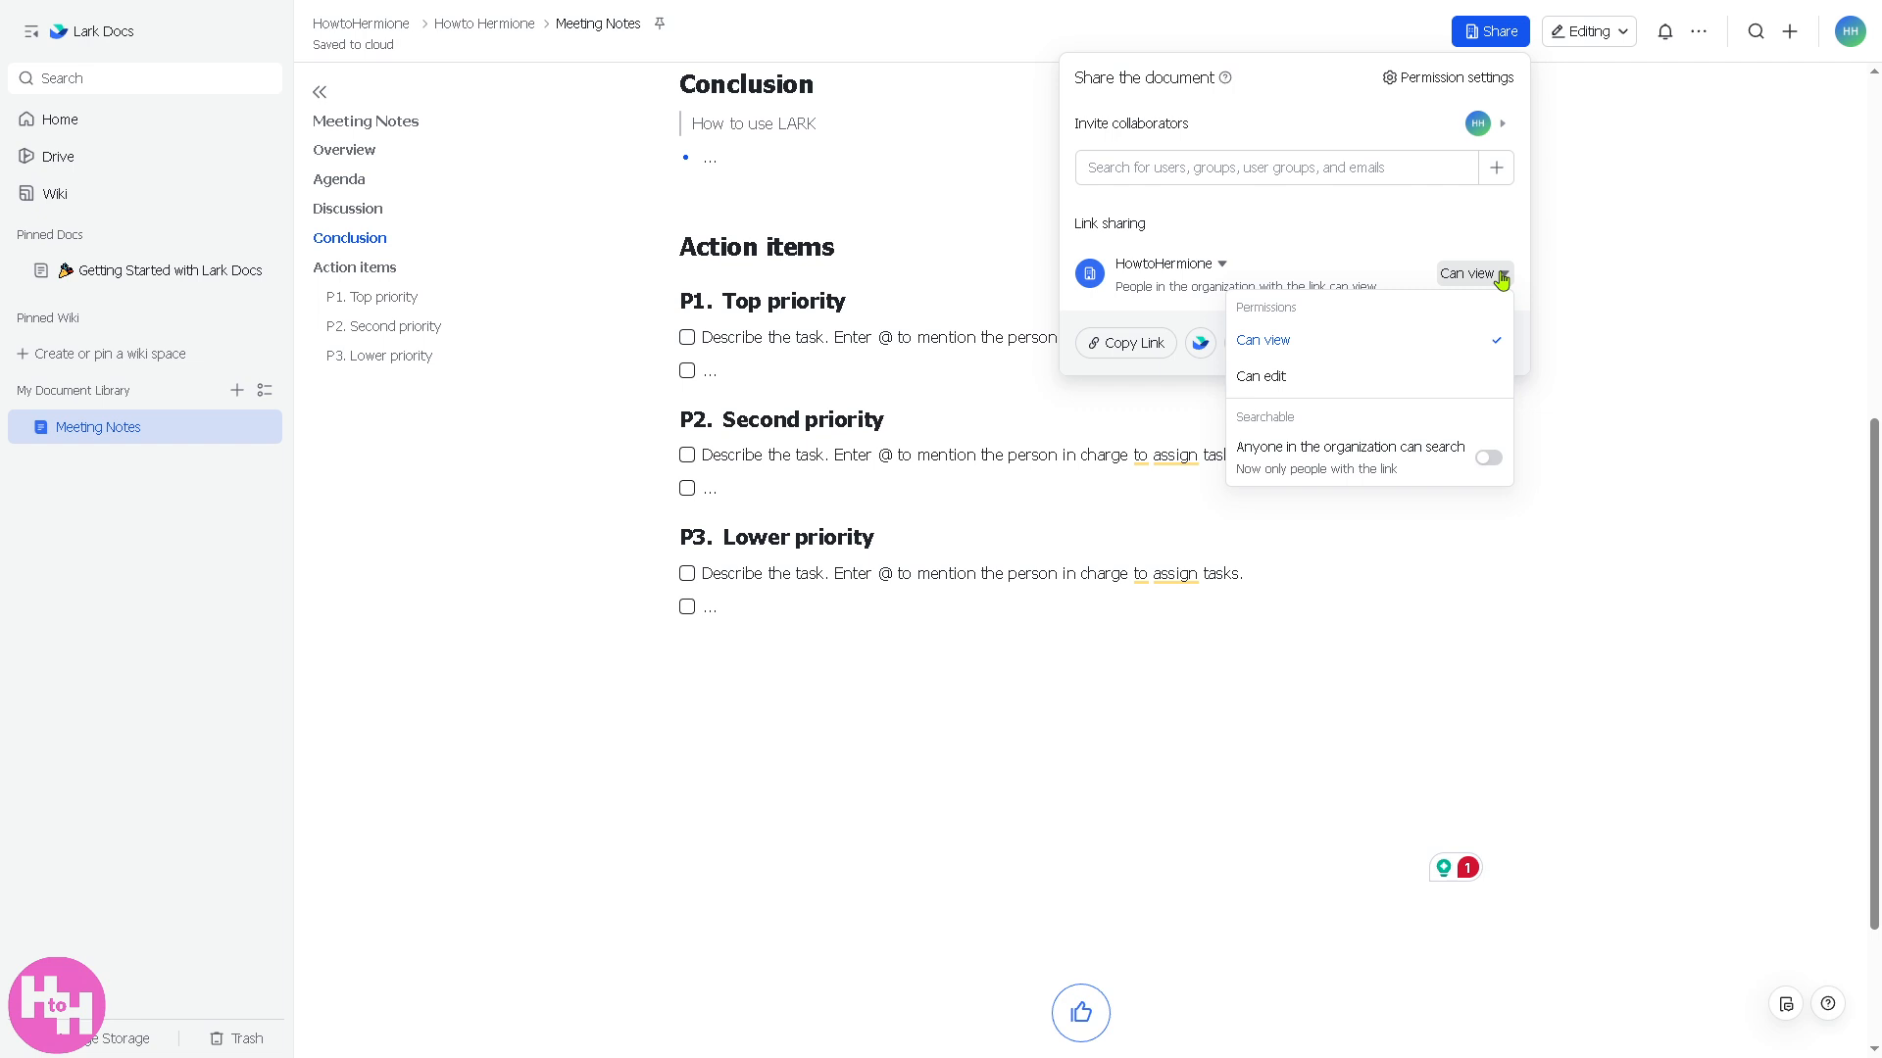
pyautogui.moveTo(1368, 377)
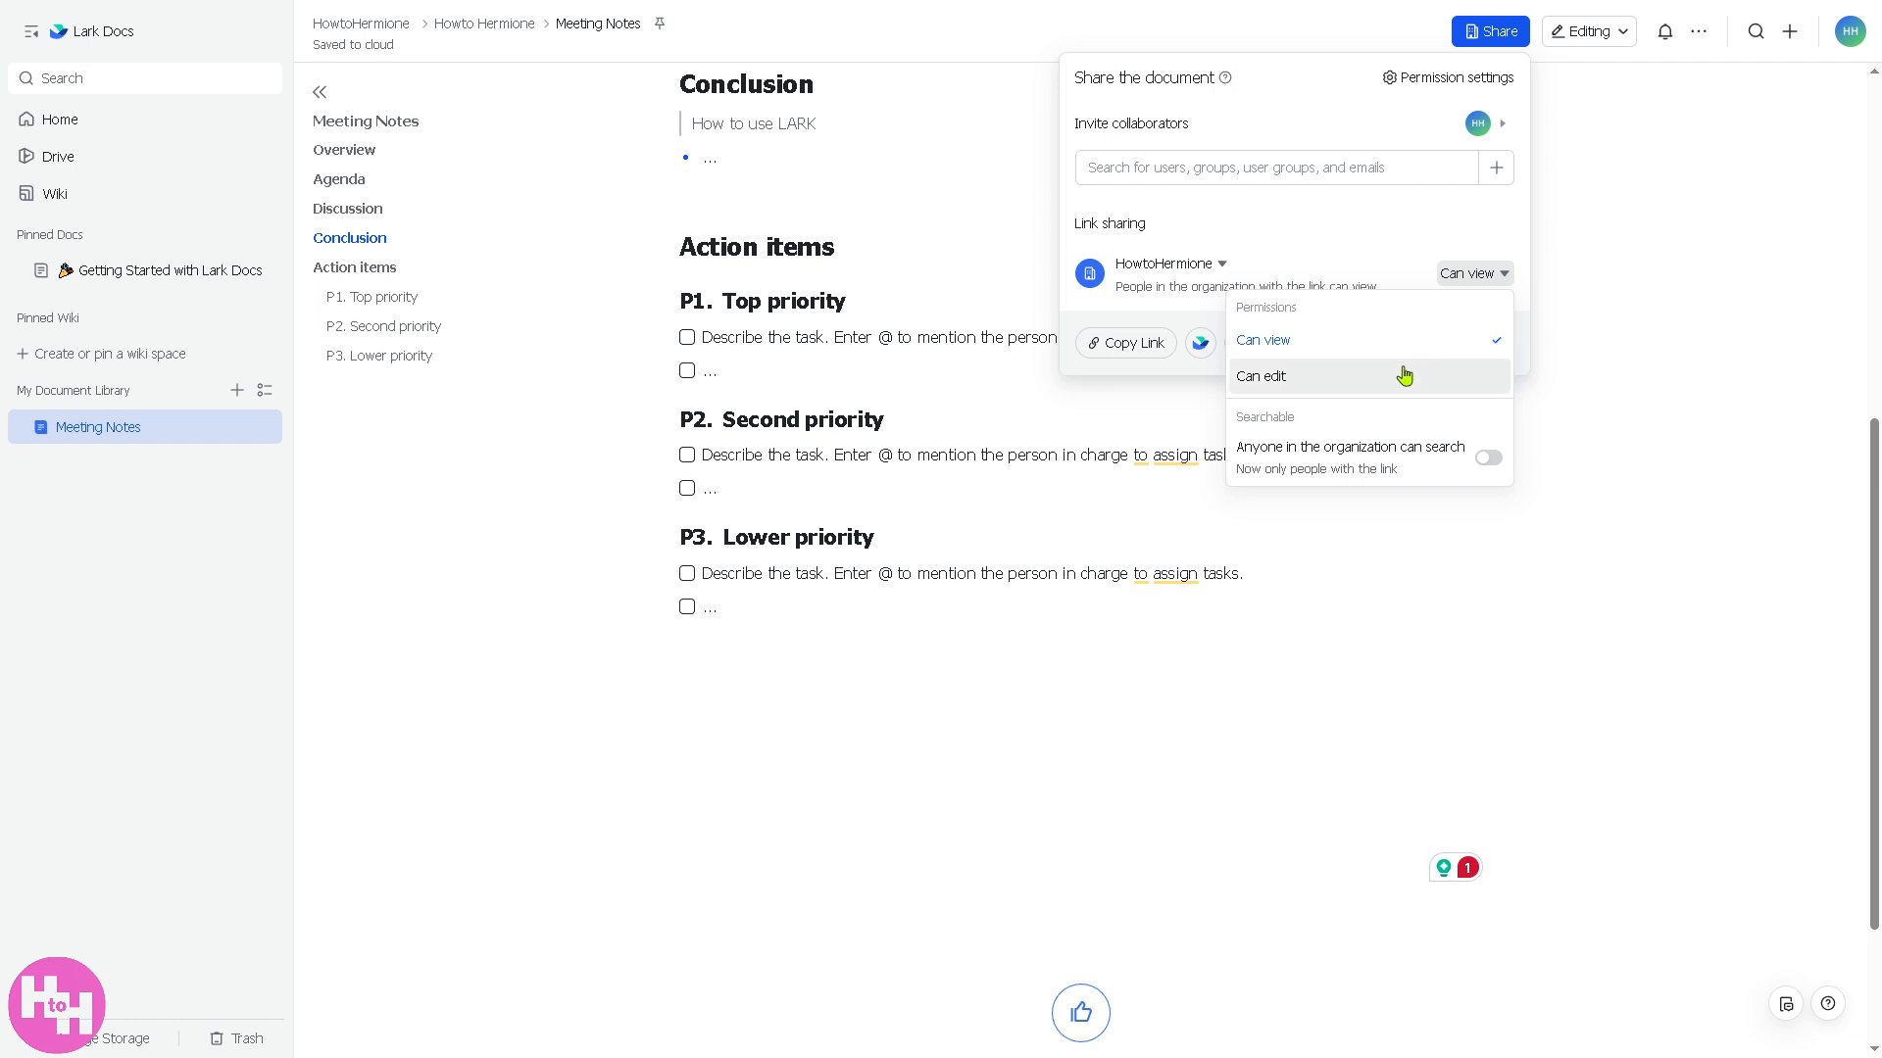
pyautogui.moveTo(1466, 437)
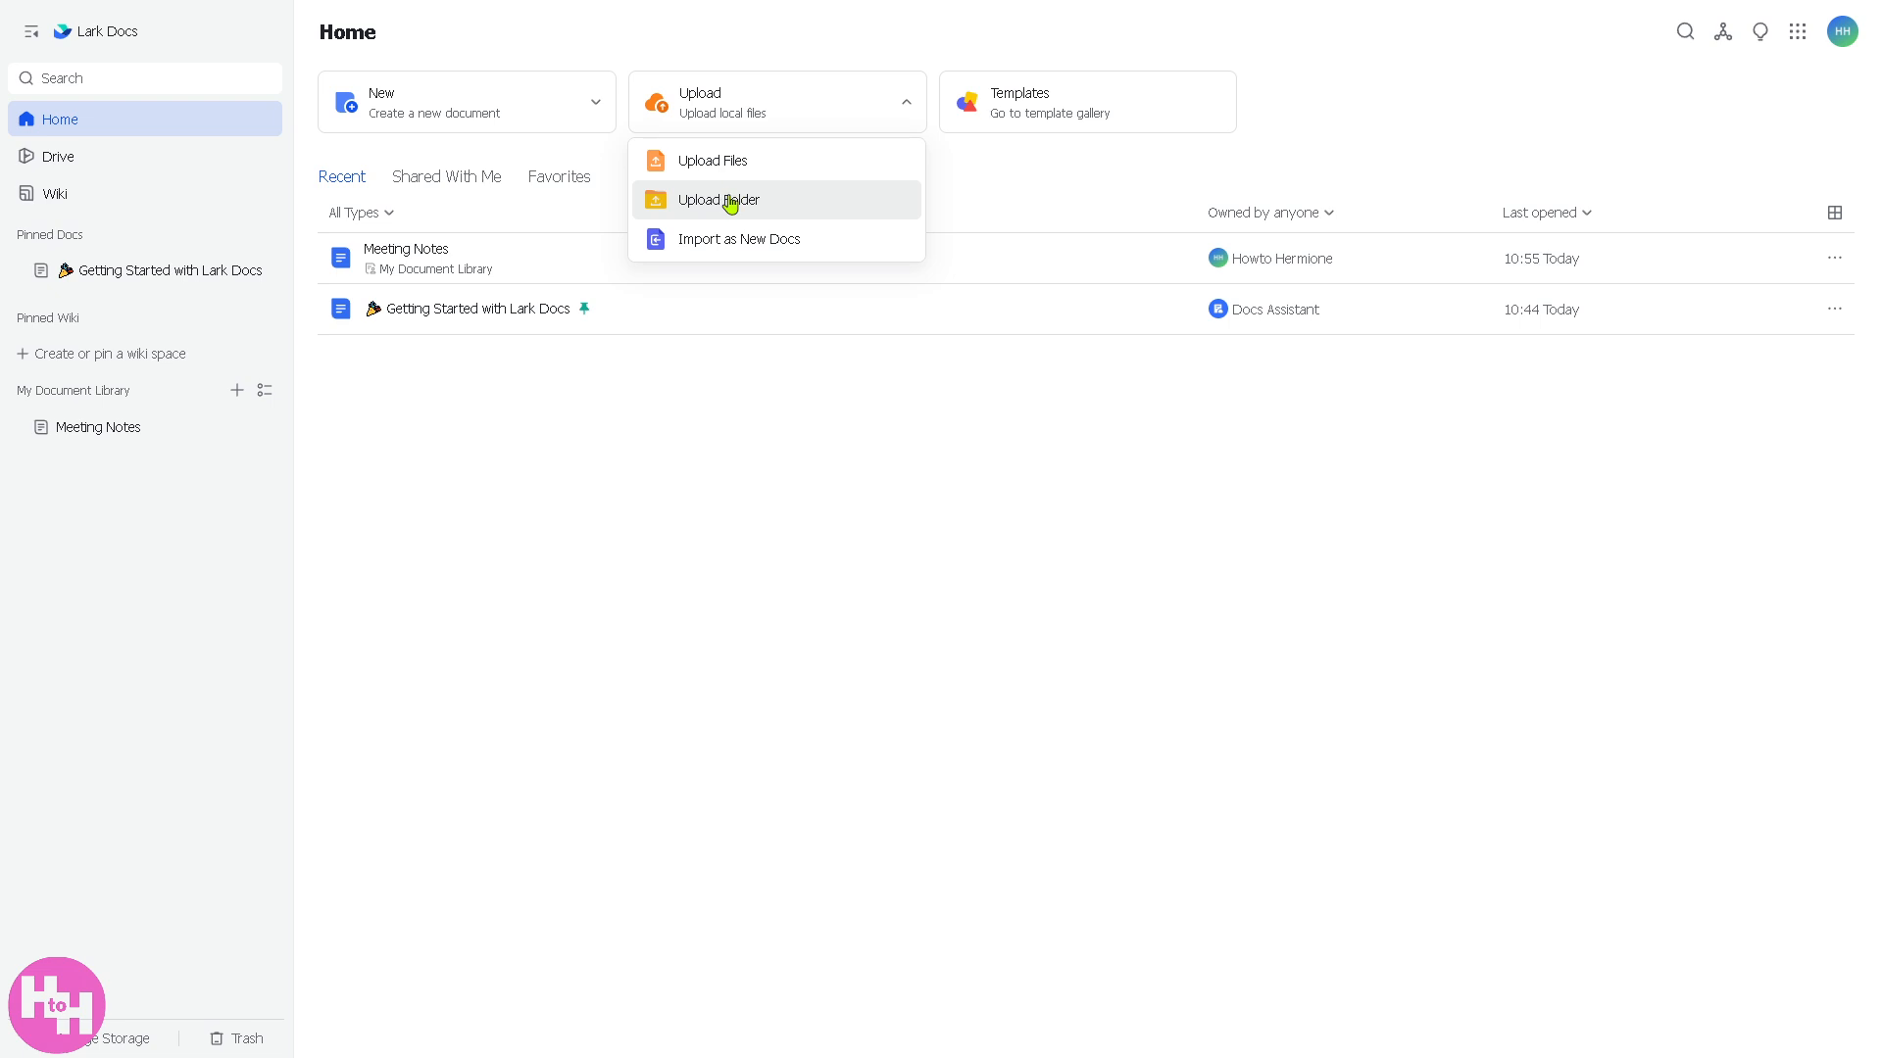
# Browse the recommended document template gallery and close it again.
pyautogui.click(1084, 100)
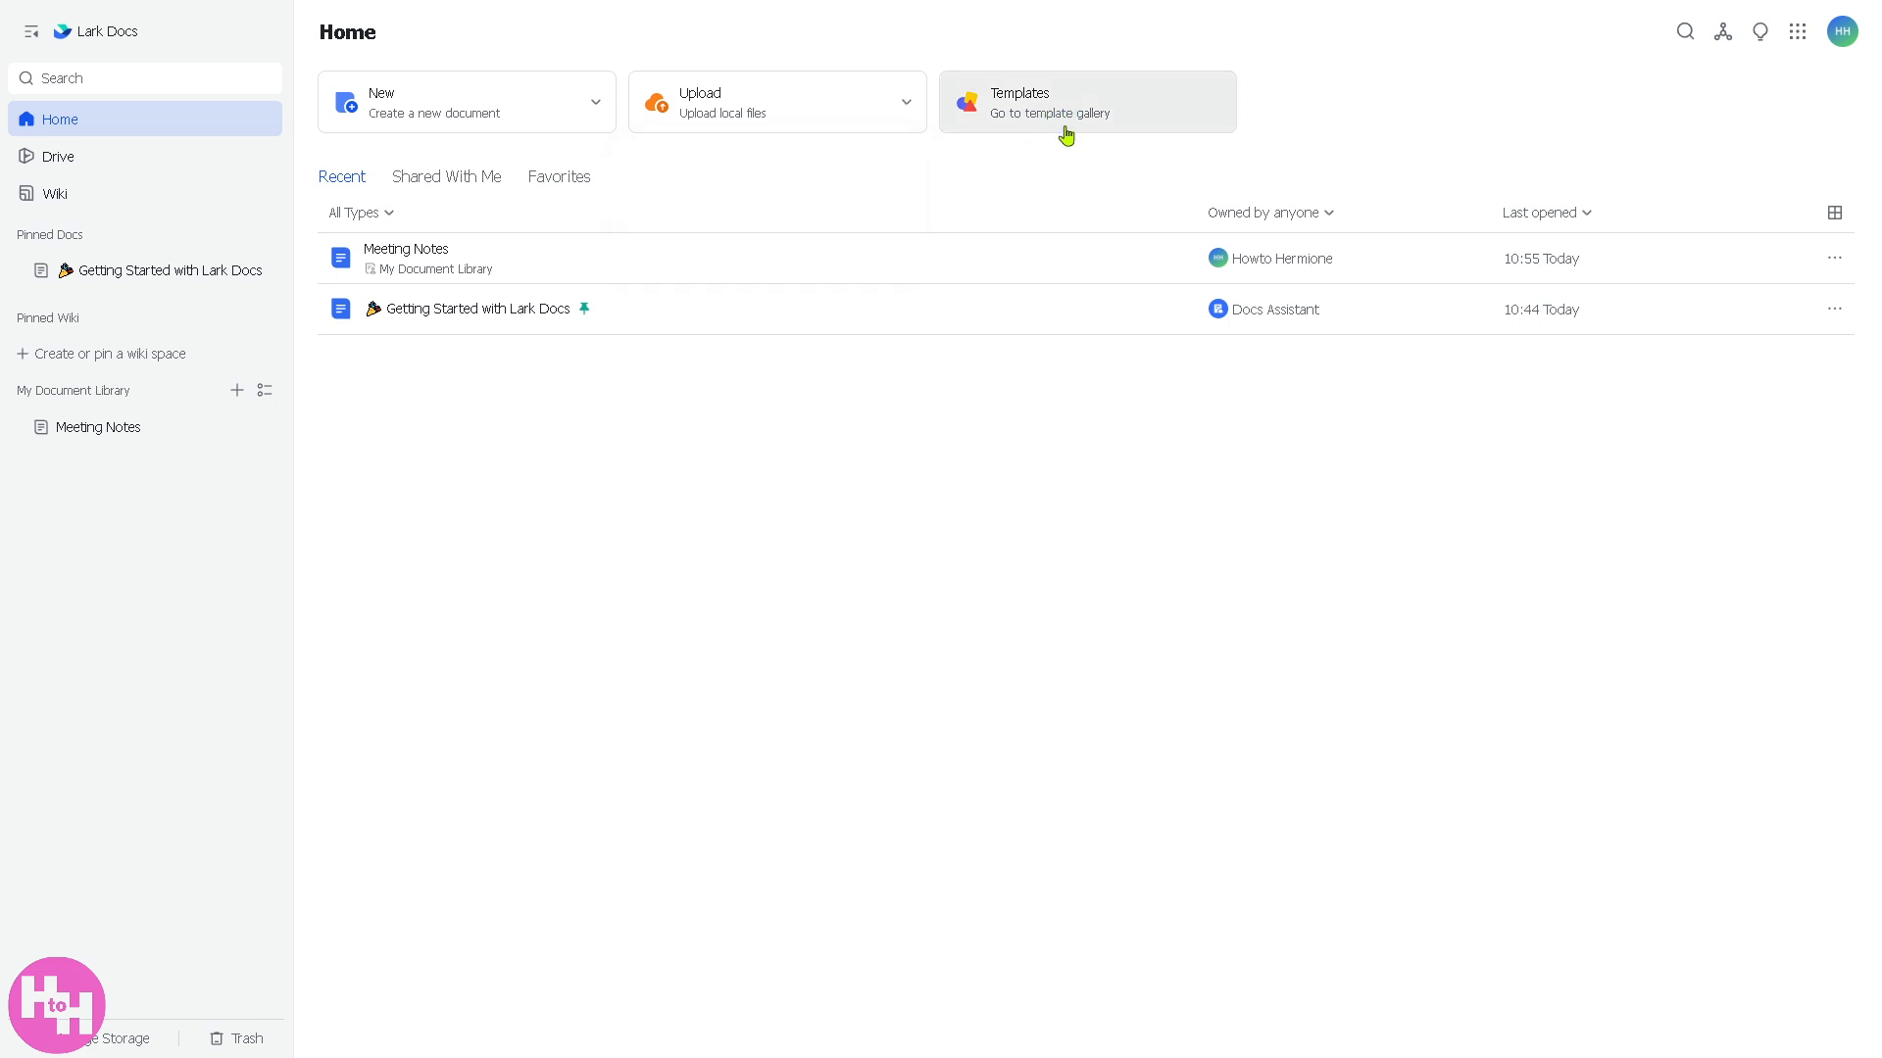
pyautogui.moveTo(1066, 121)
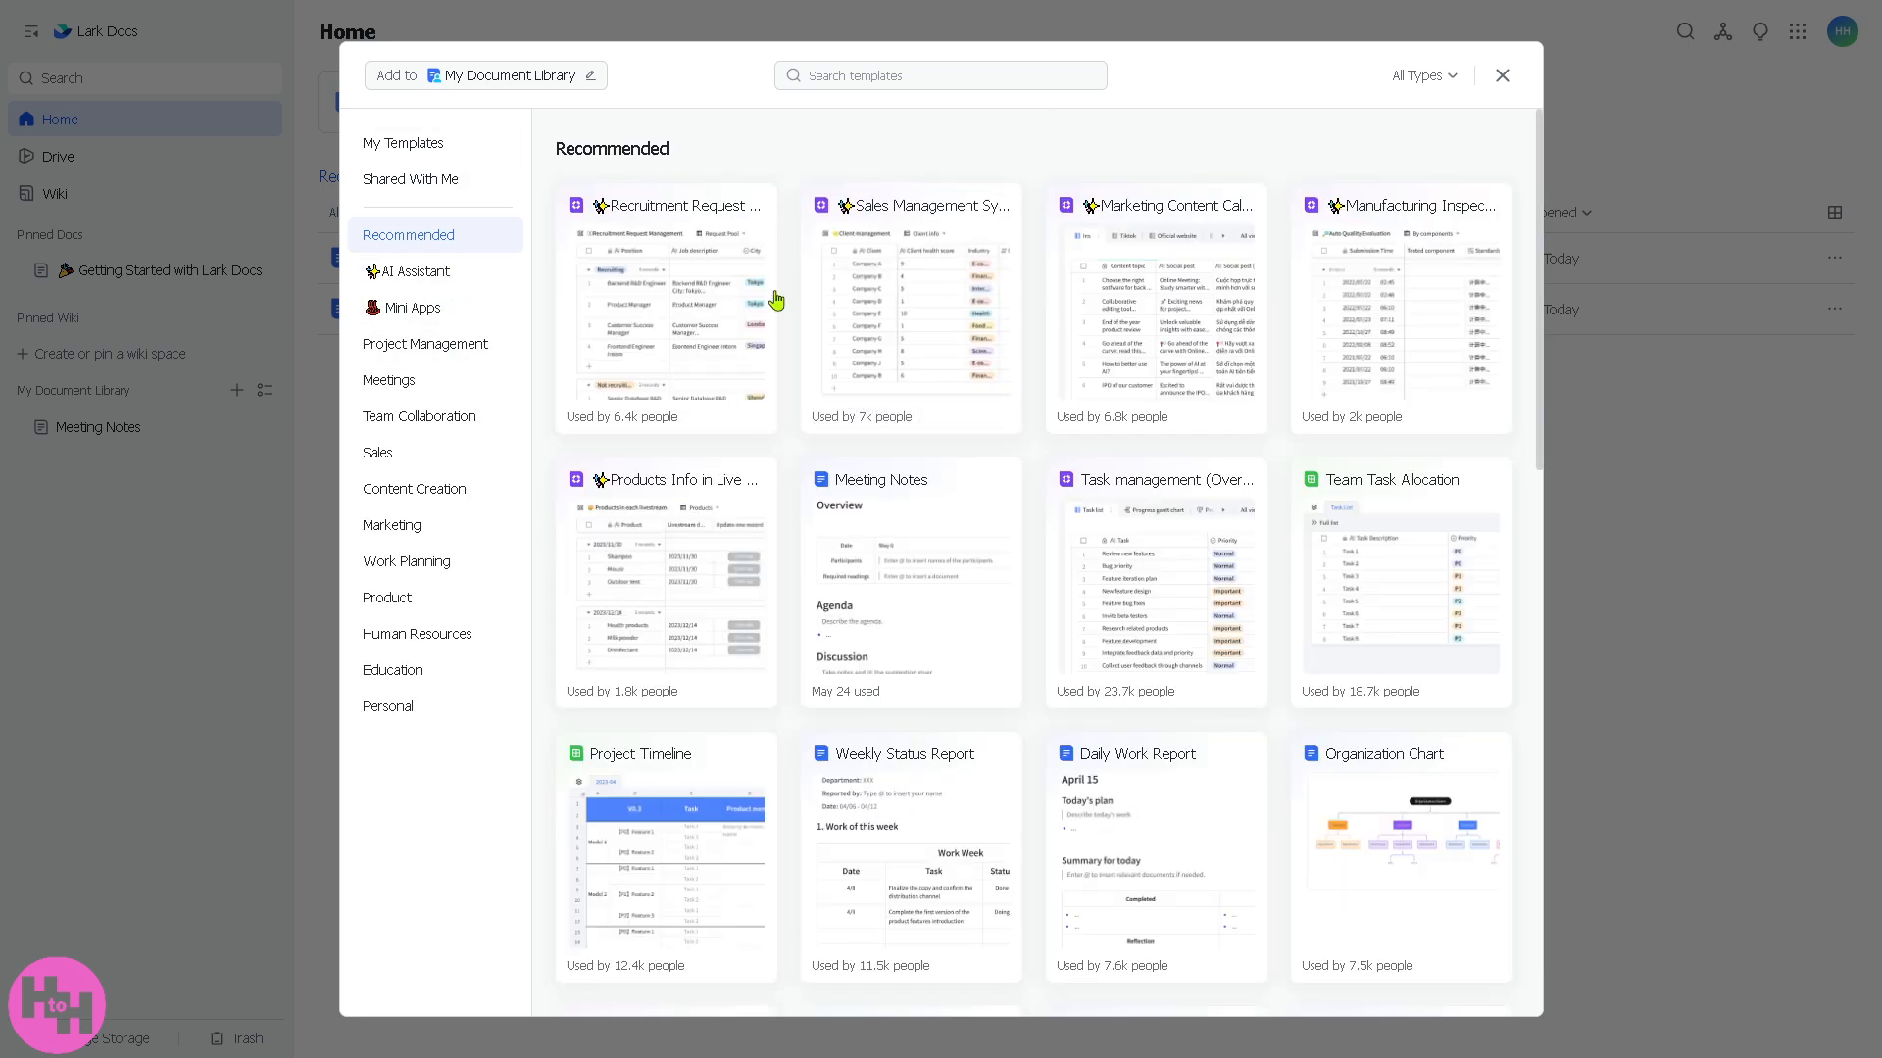
pyautogui.click(1501, 74)
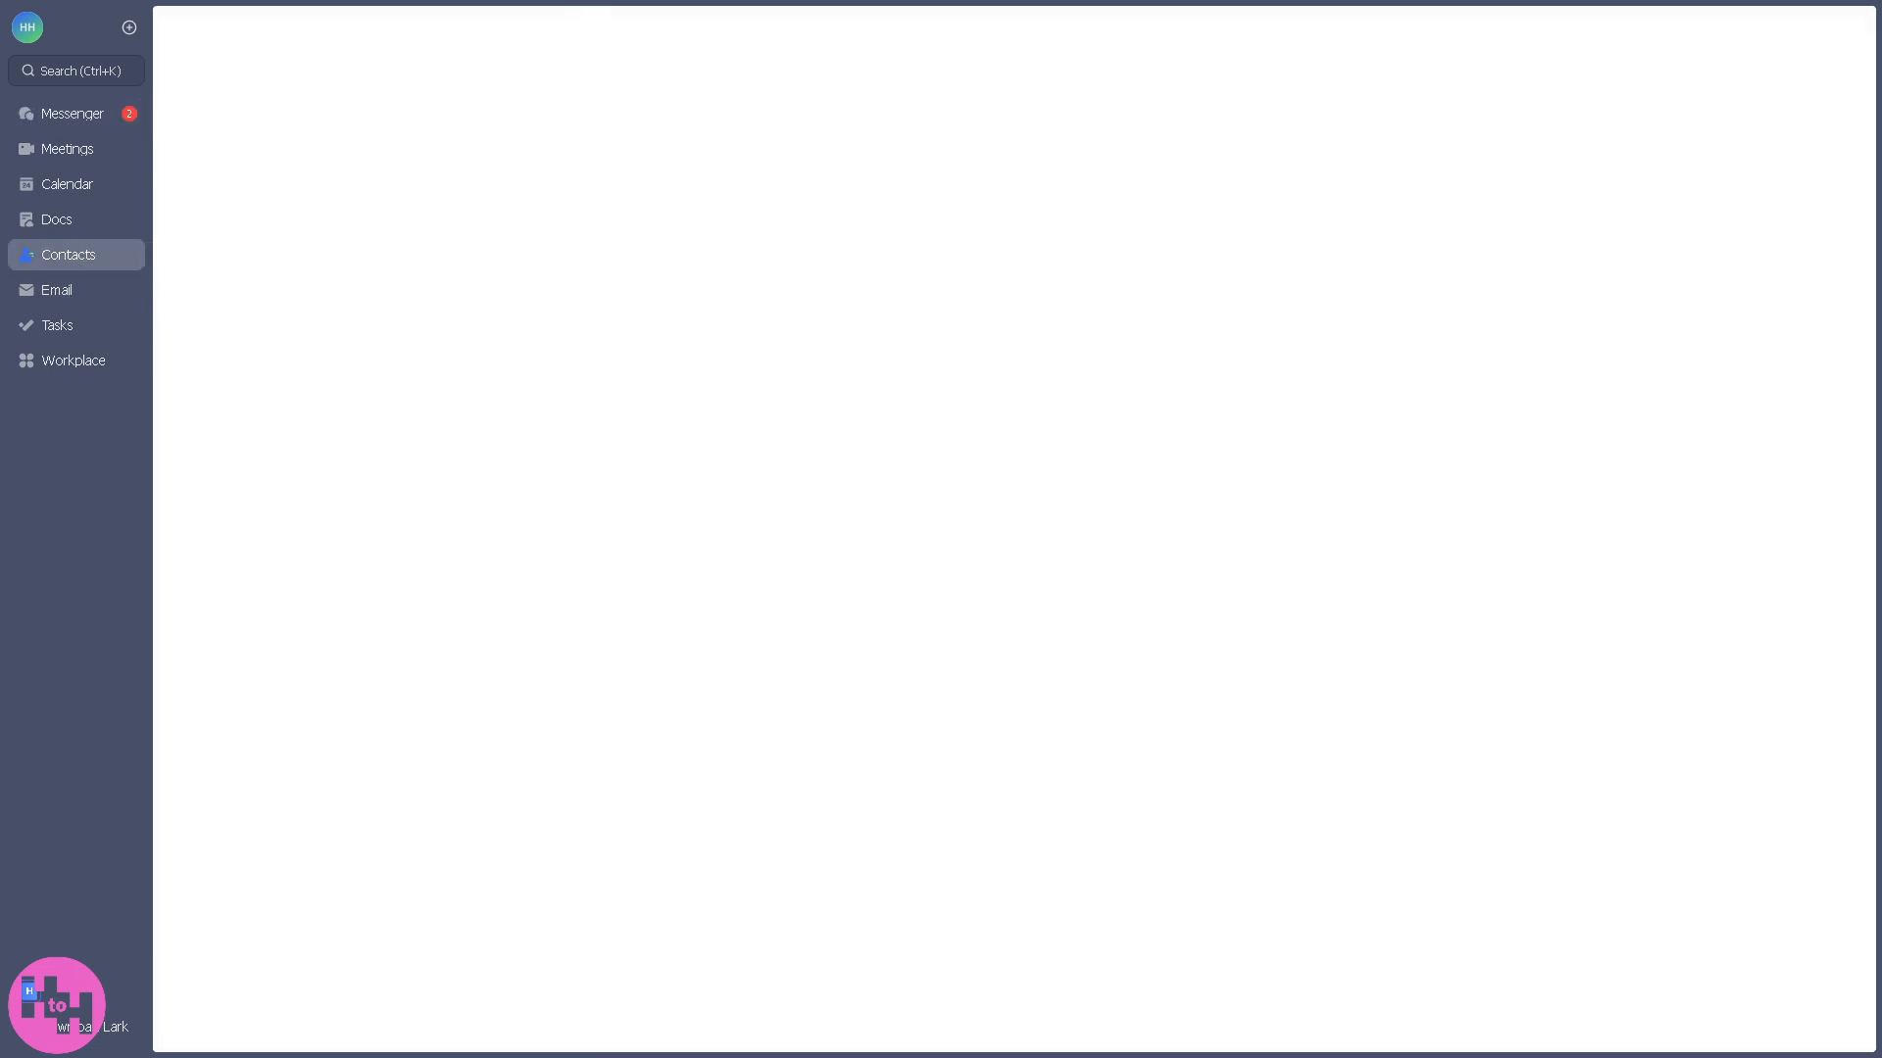
# Look through External Contacts and New Contacts in the Contacts section.
pyautogui.click(67, 255)
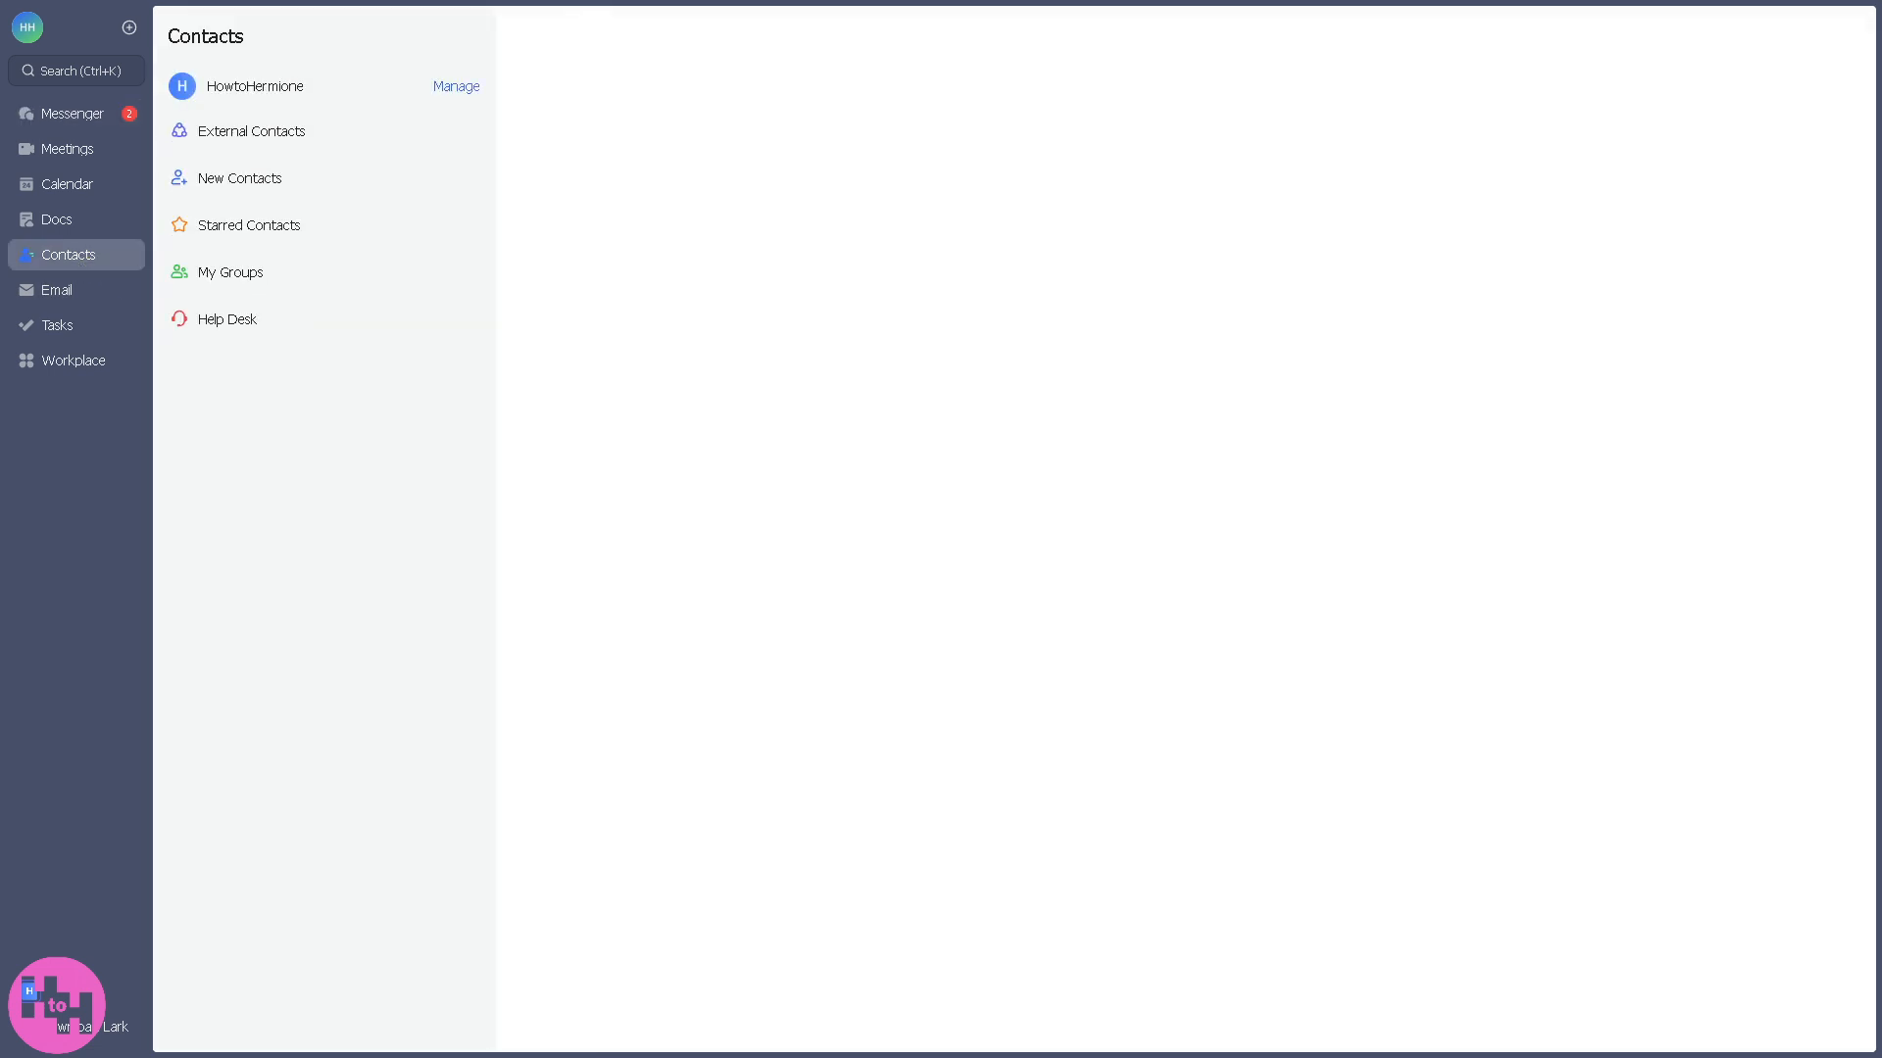
pyautogui.click(251, 132)
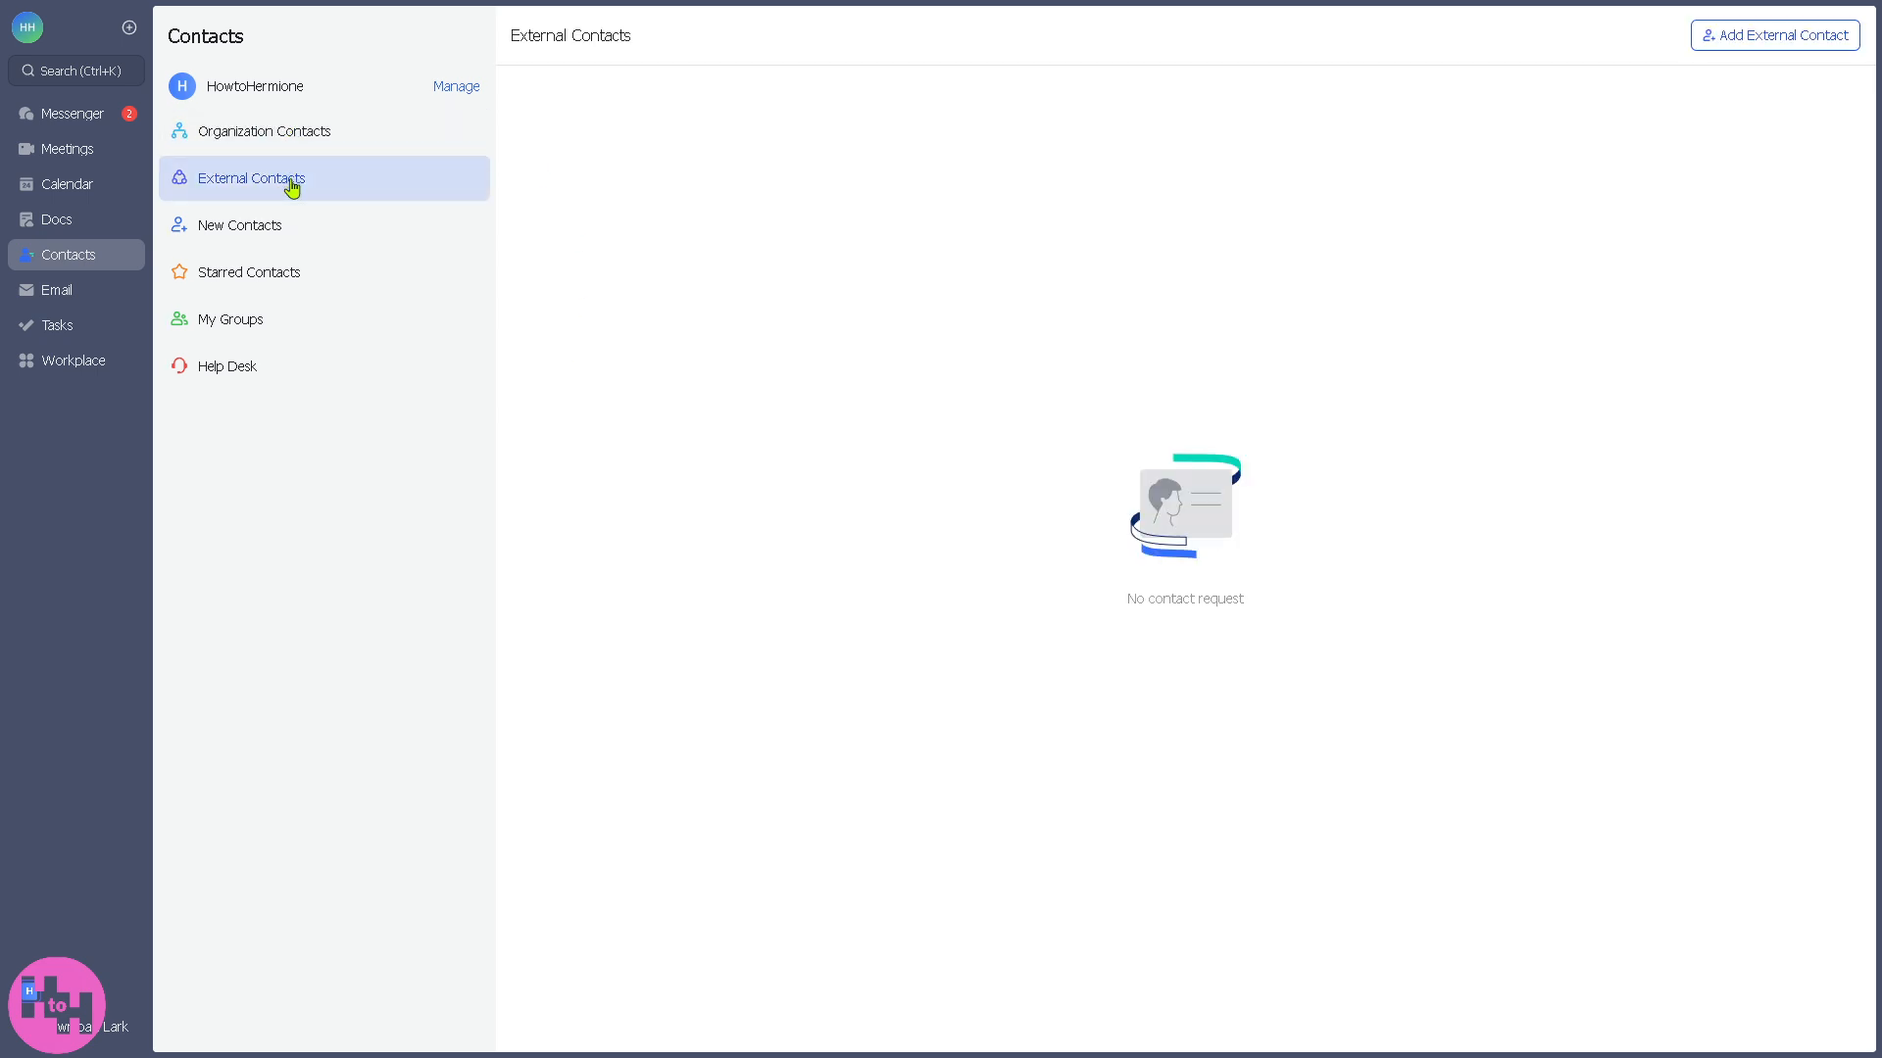
pyautogui.moveTo(239, 226)
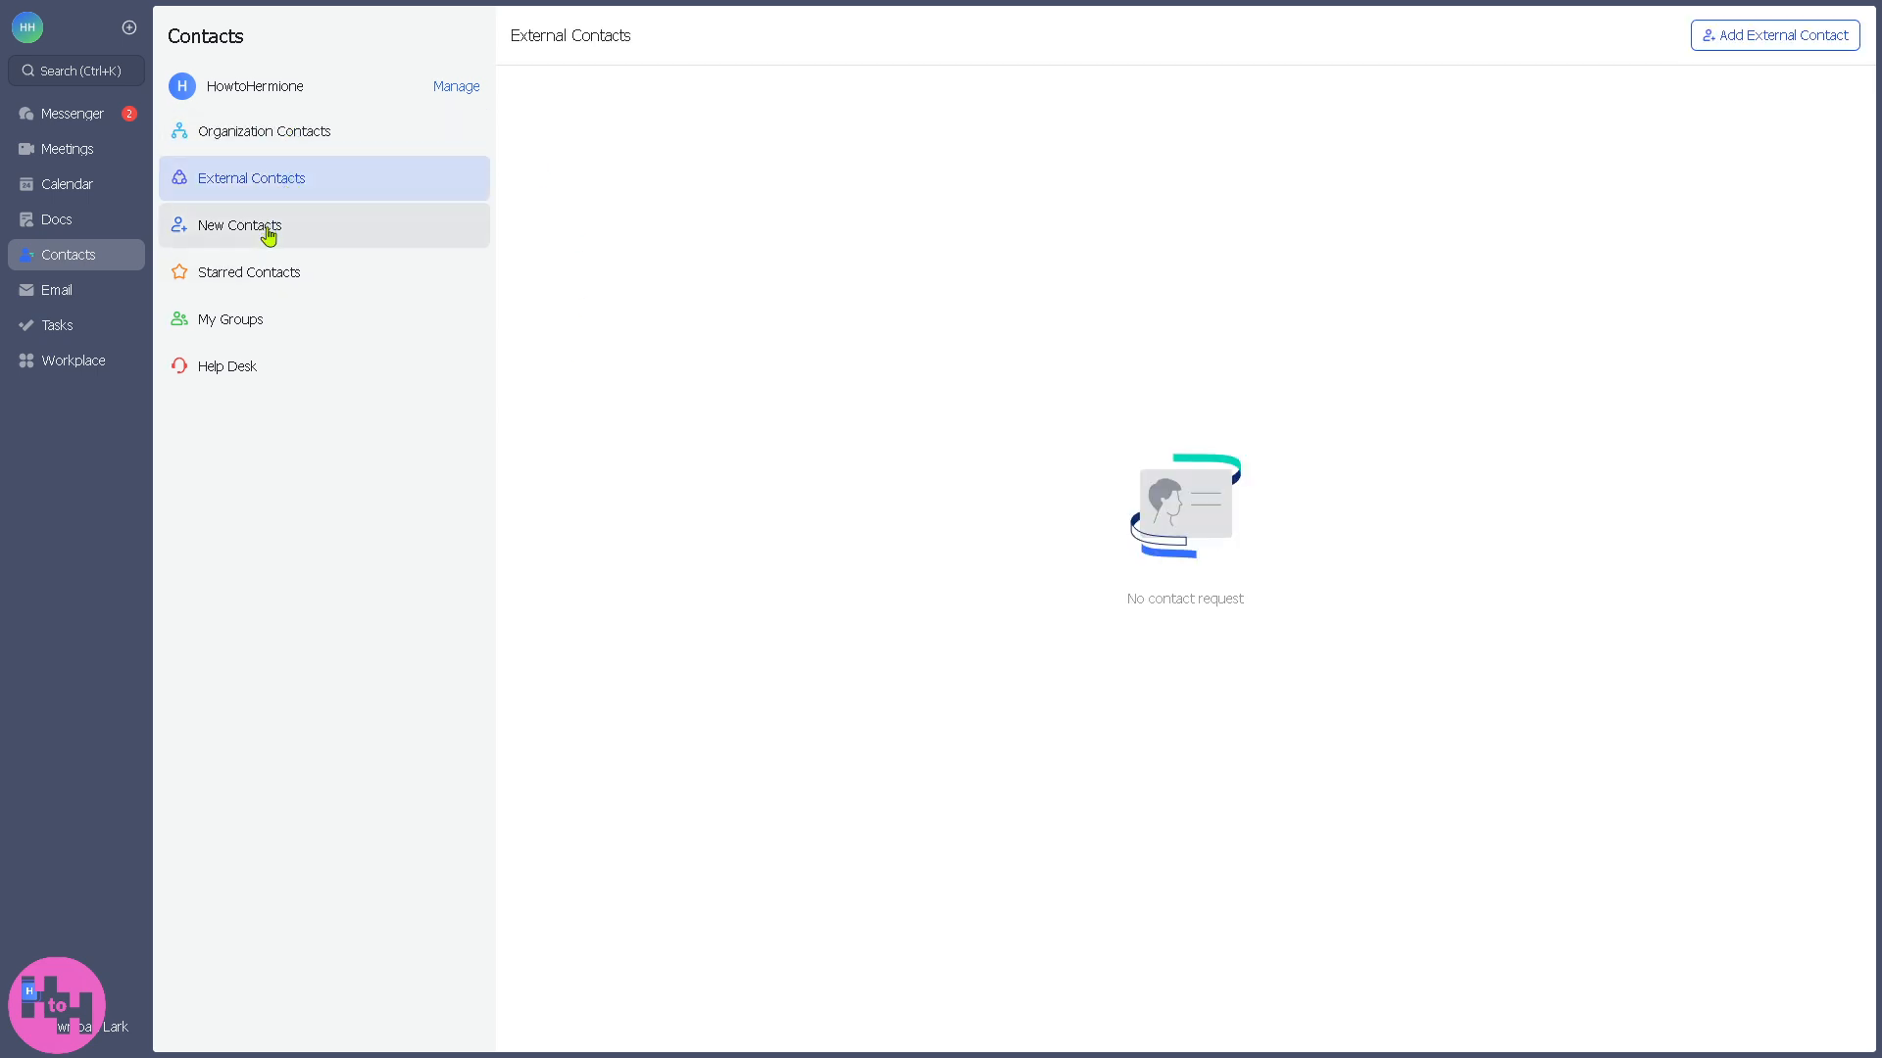
pyautogui.click(240, 226)
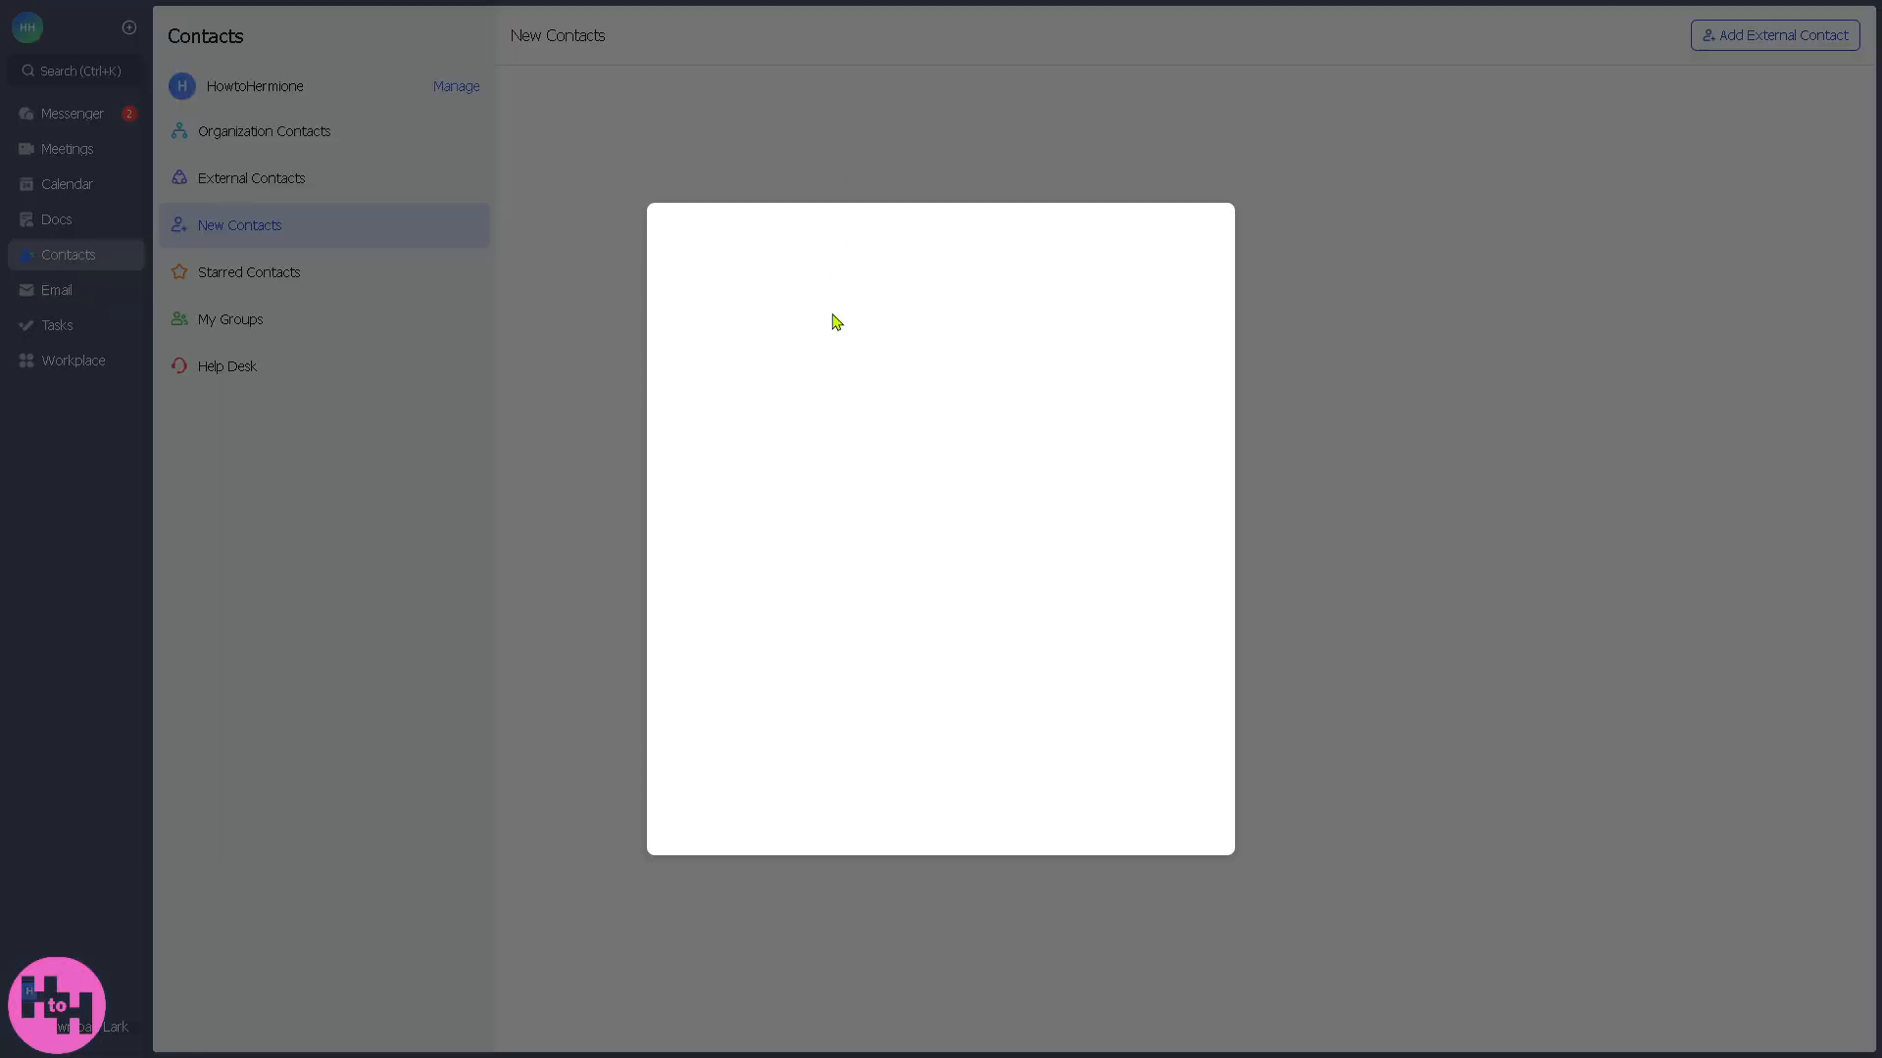
# In Add External Contact, show my personal invite link and then my contact QR code.
pyautogui.click(1776, 35)
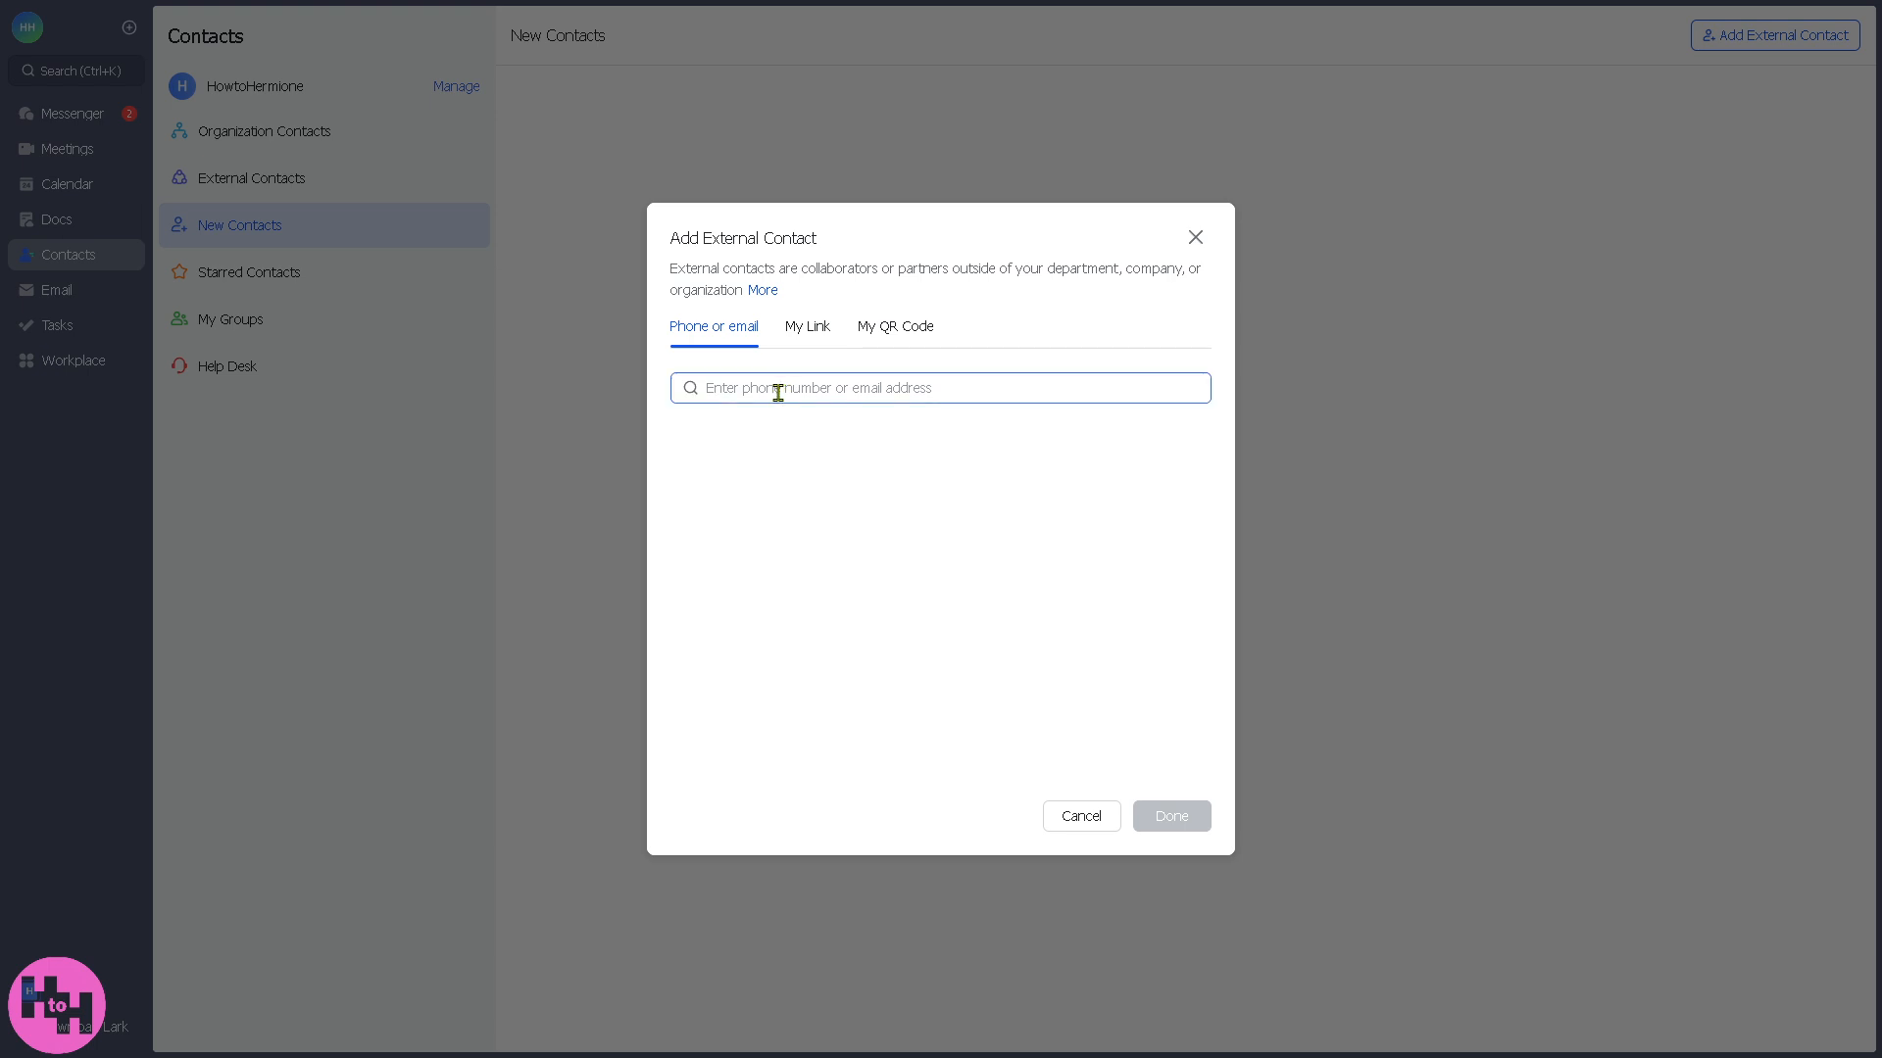
pyautogui.click(805, 325)
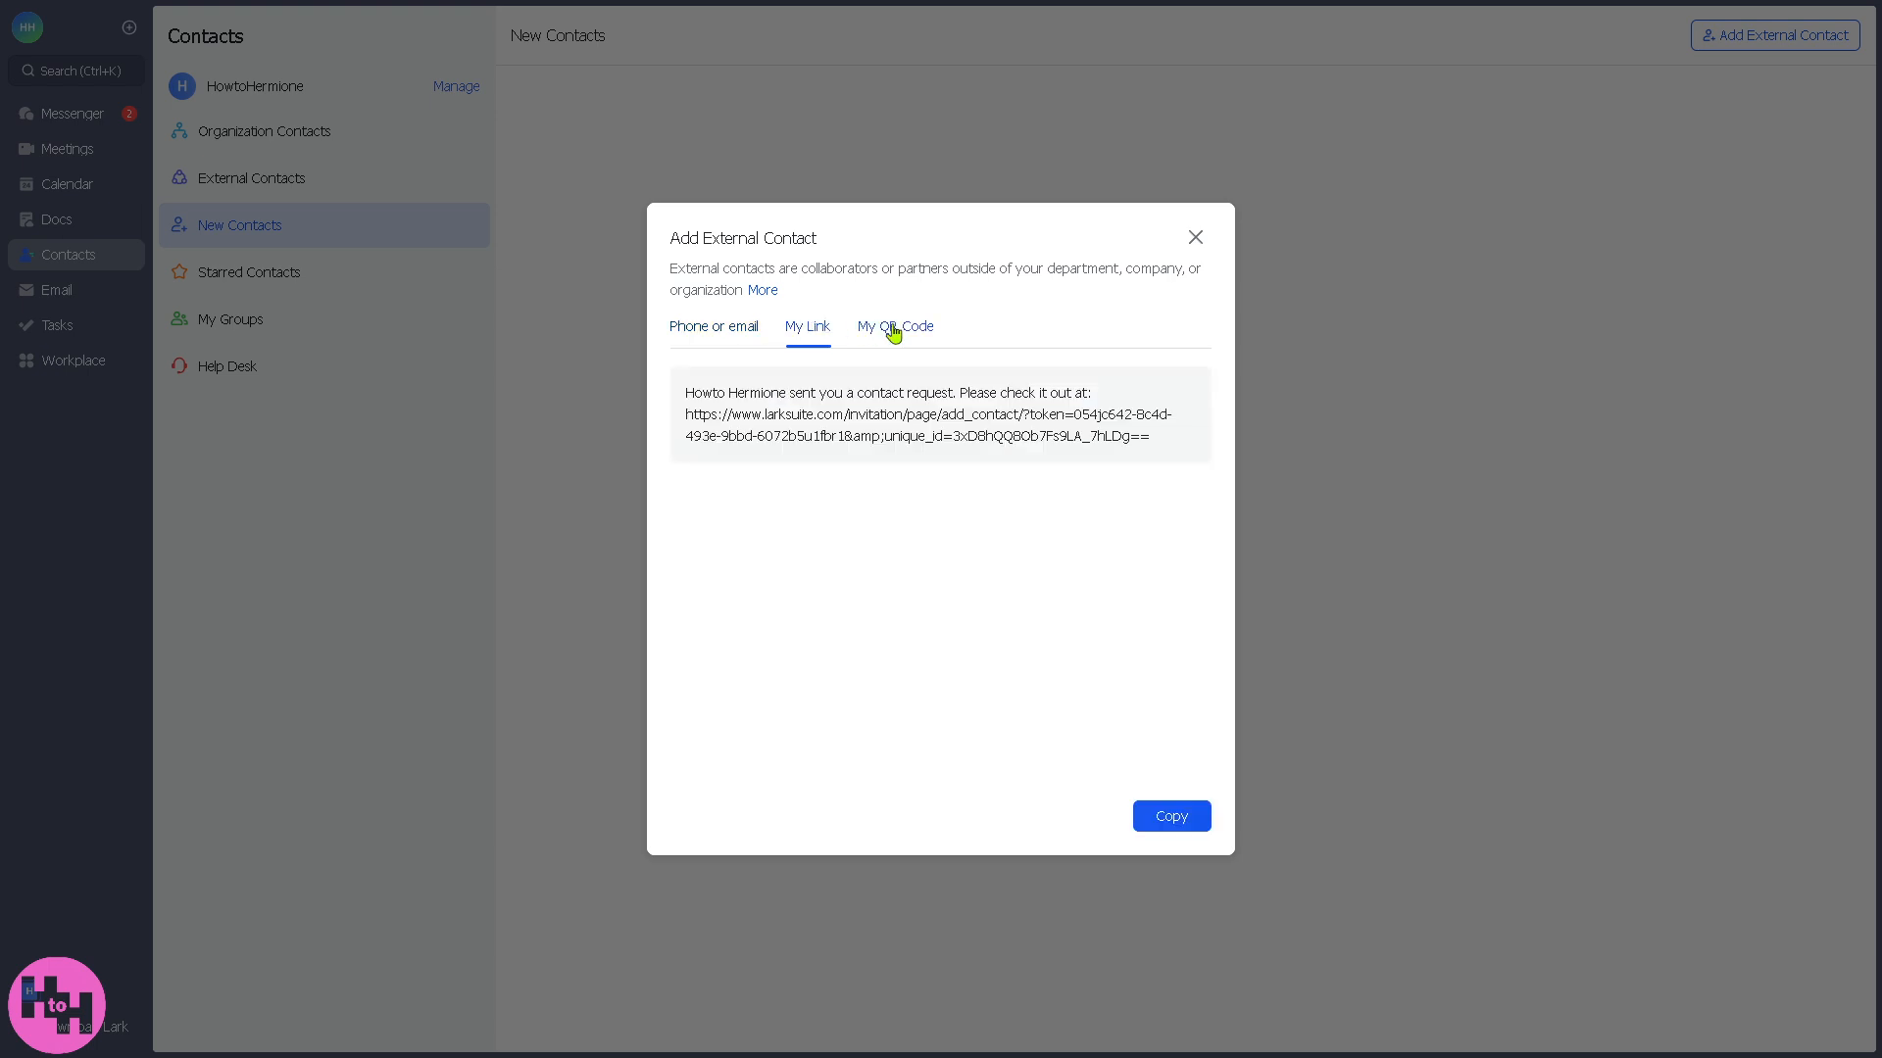
pyautogui.click(894, 325)
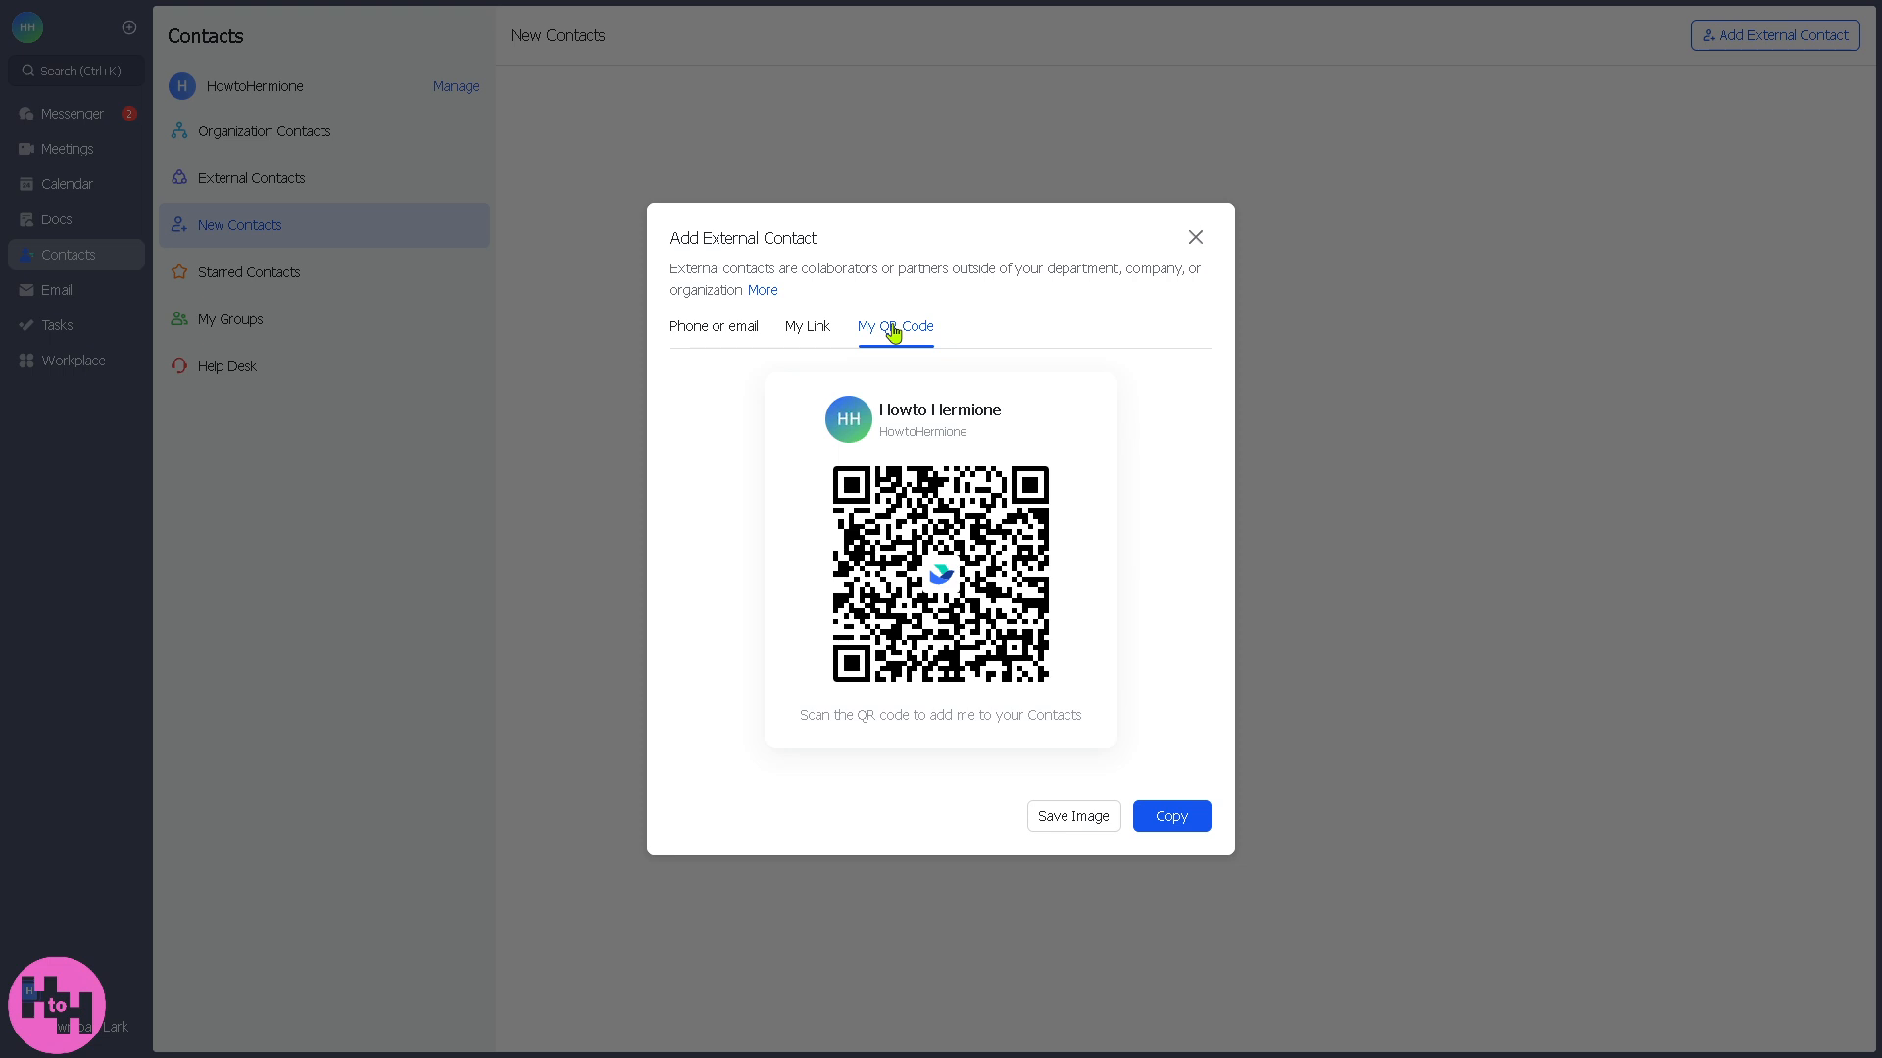
pyautogui.moveTo(1239, 147)
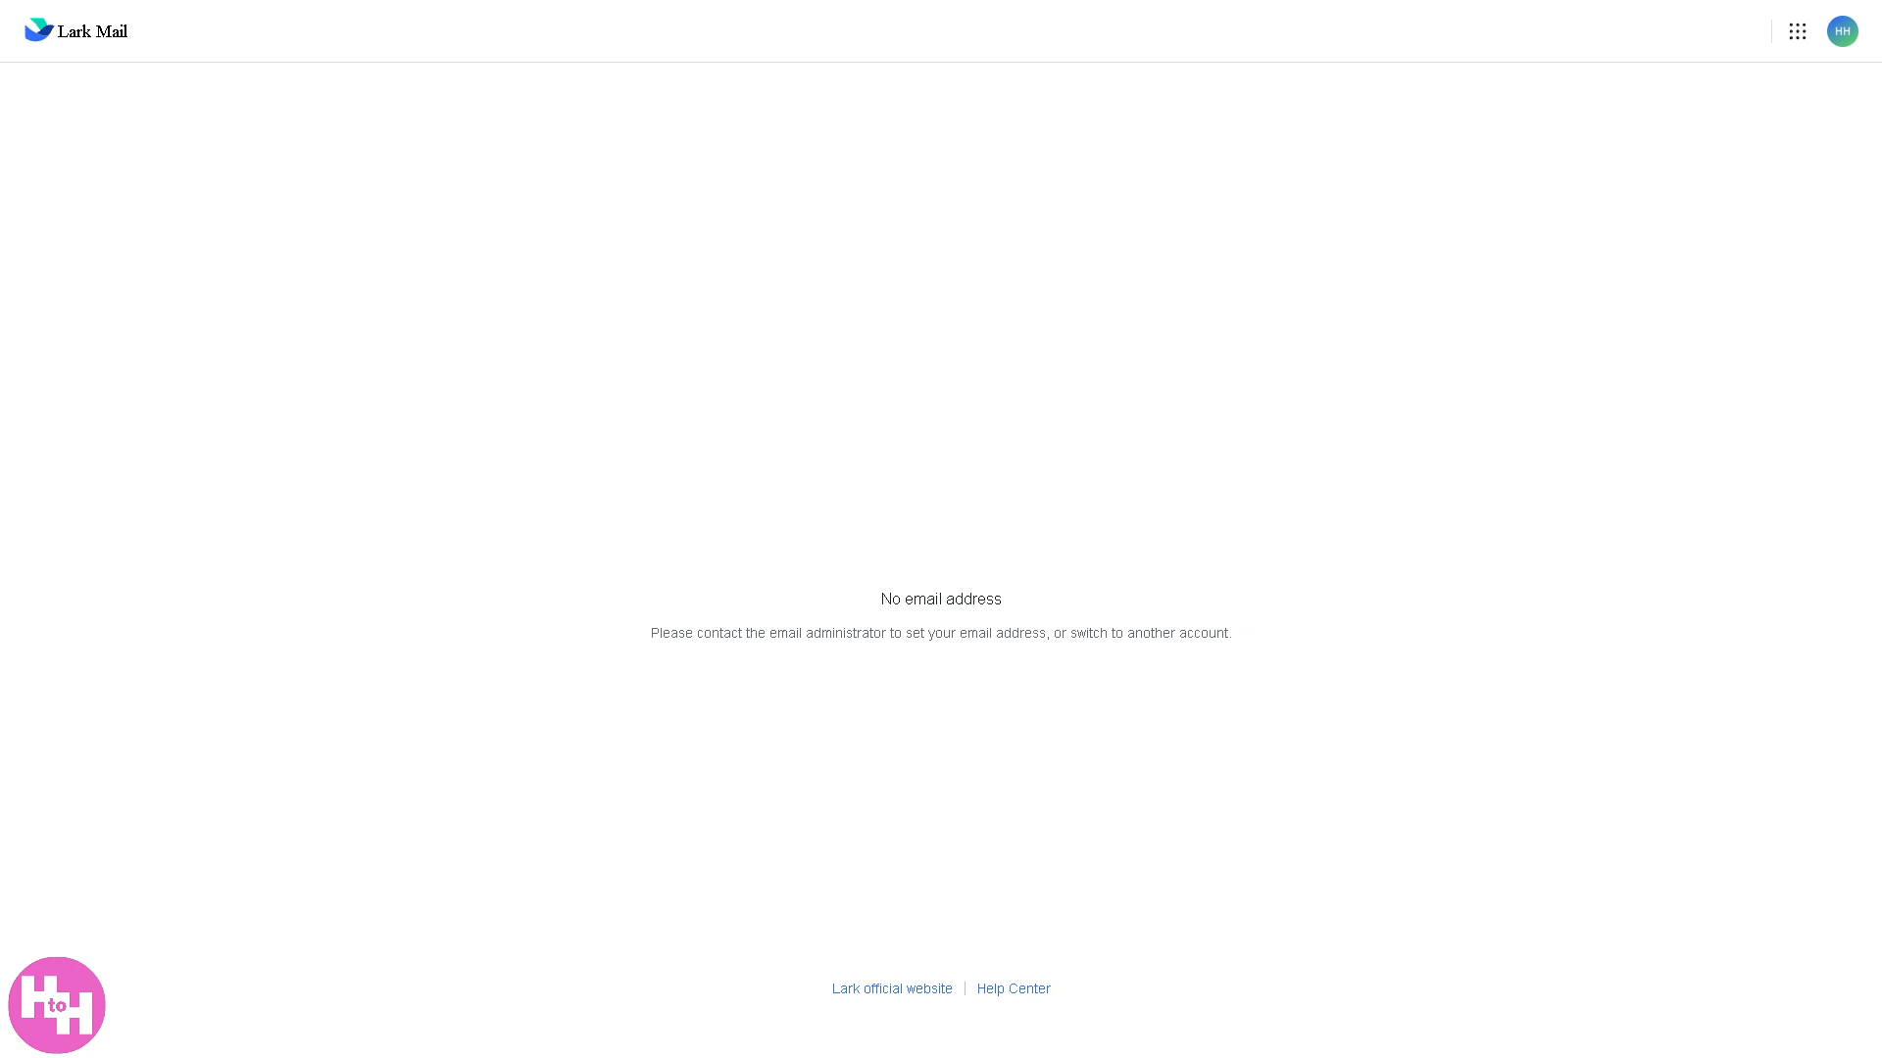
pyautogui.moveTo(768, 388)
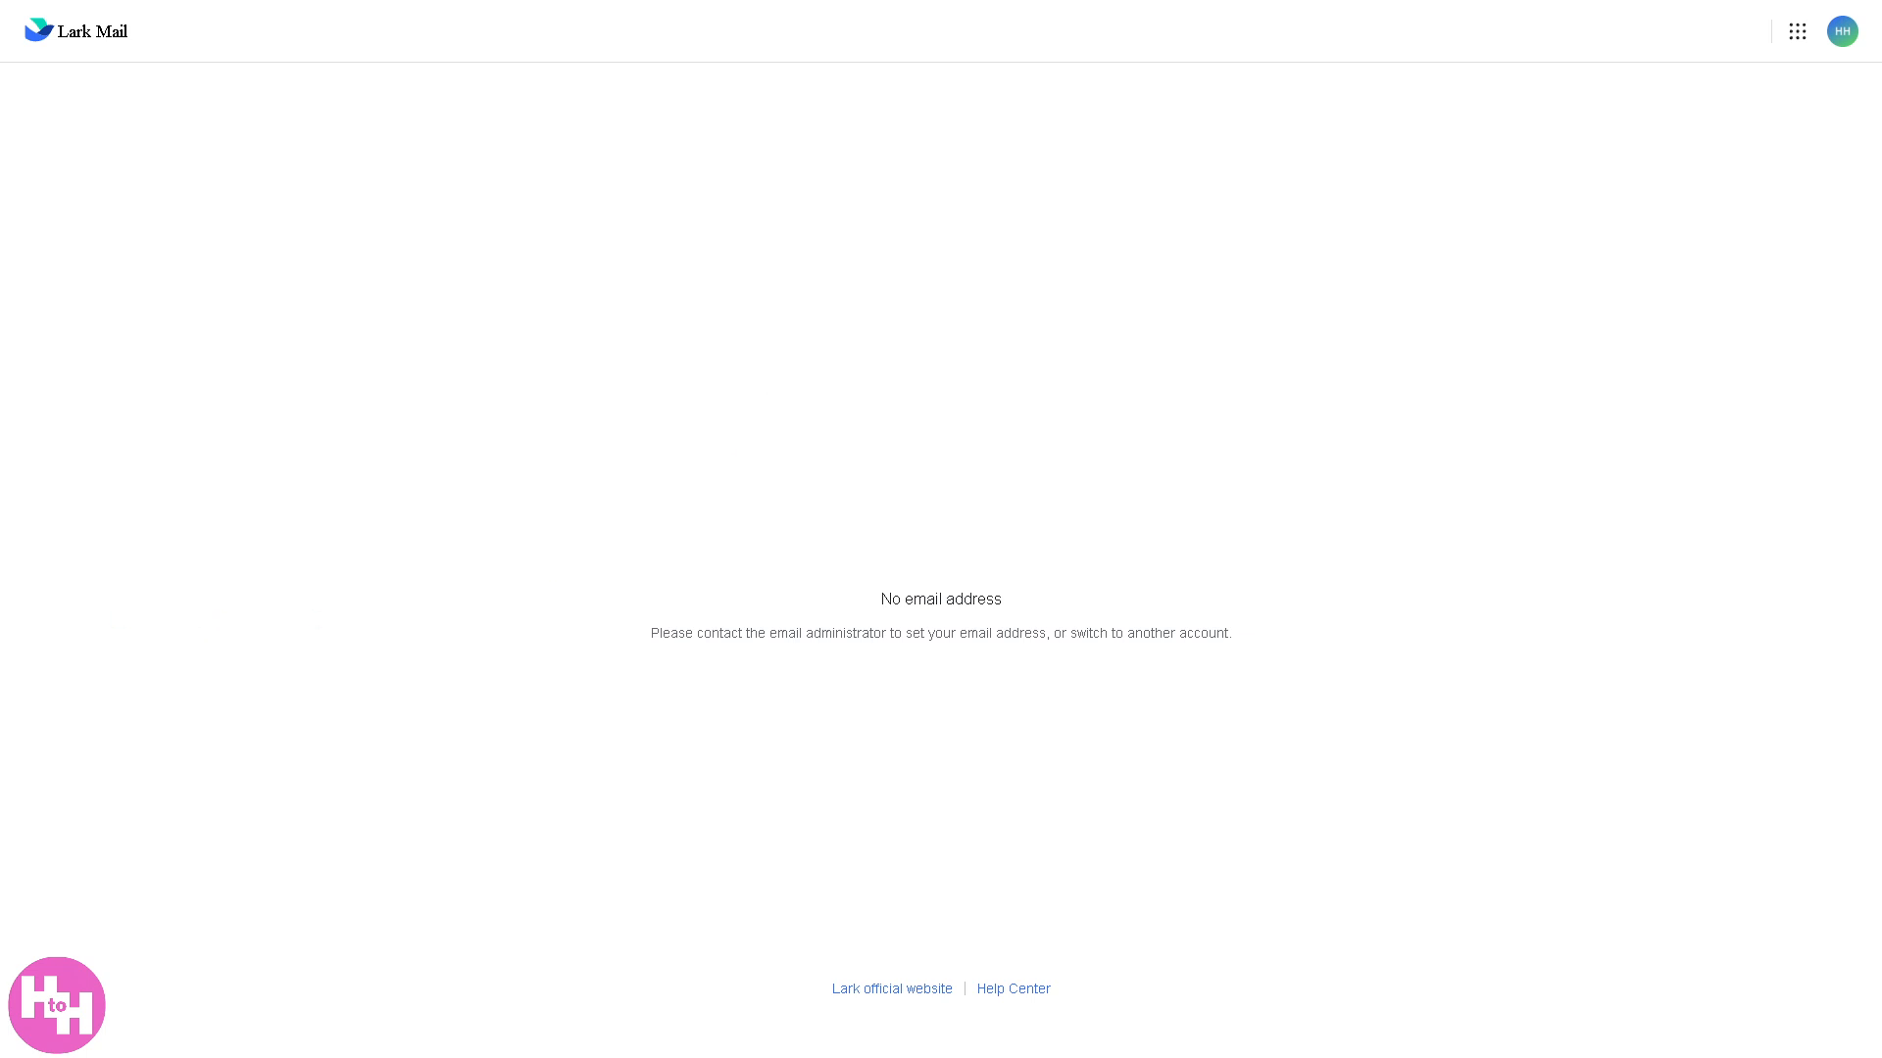
pyautogui.moveTo(25, 631)
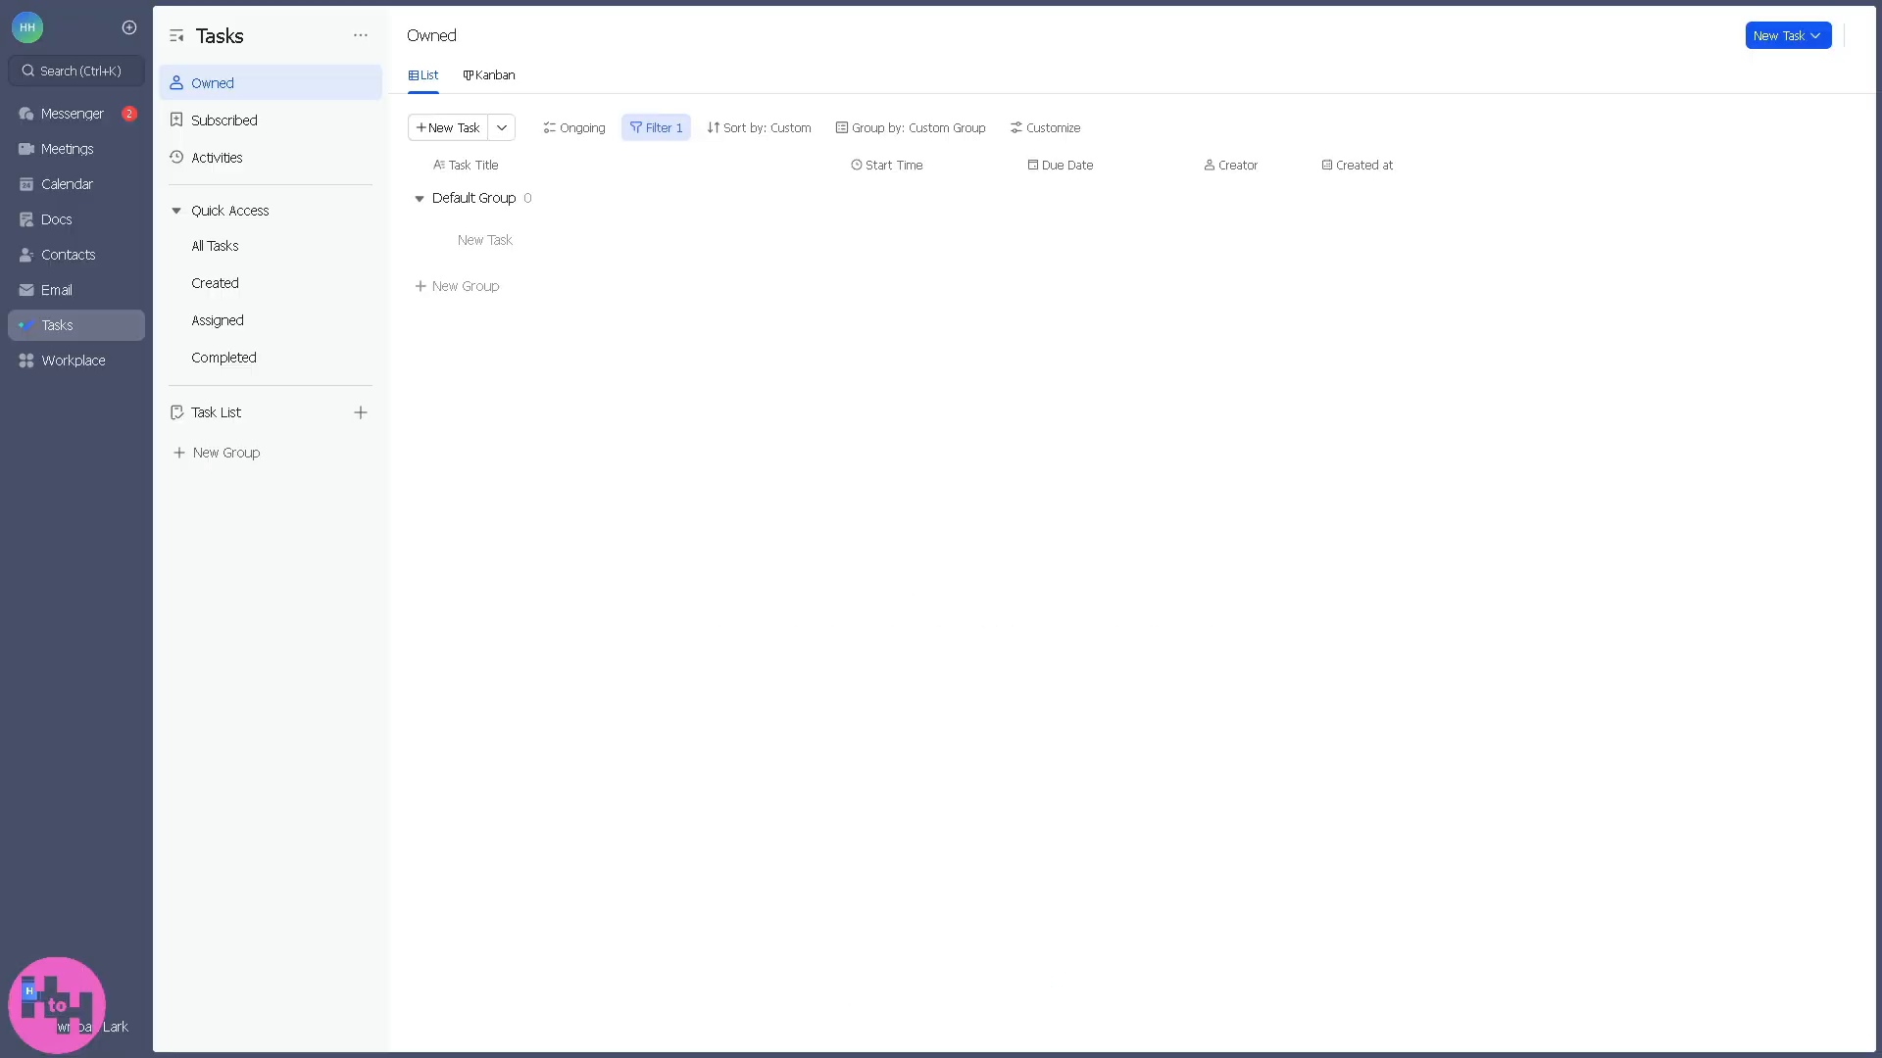
pyautogui.moveTo(602, 571)
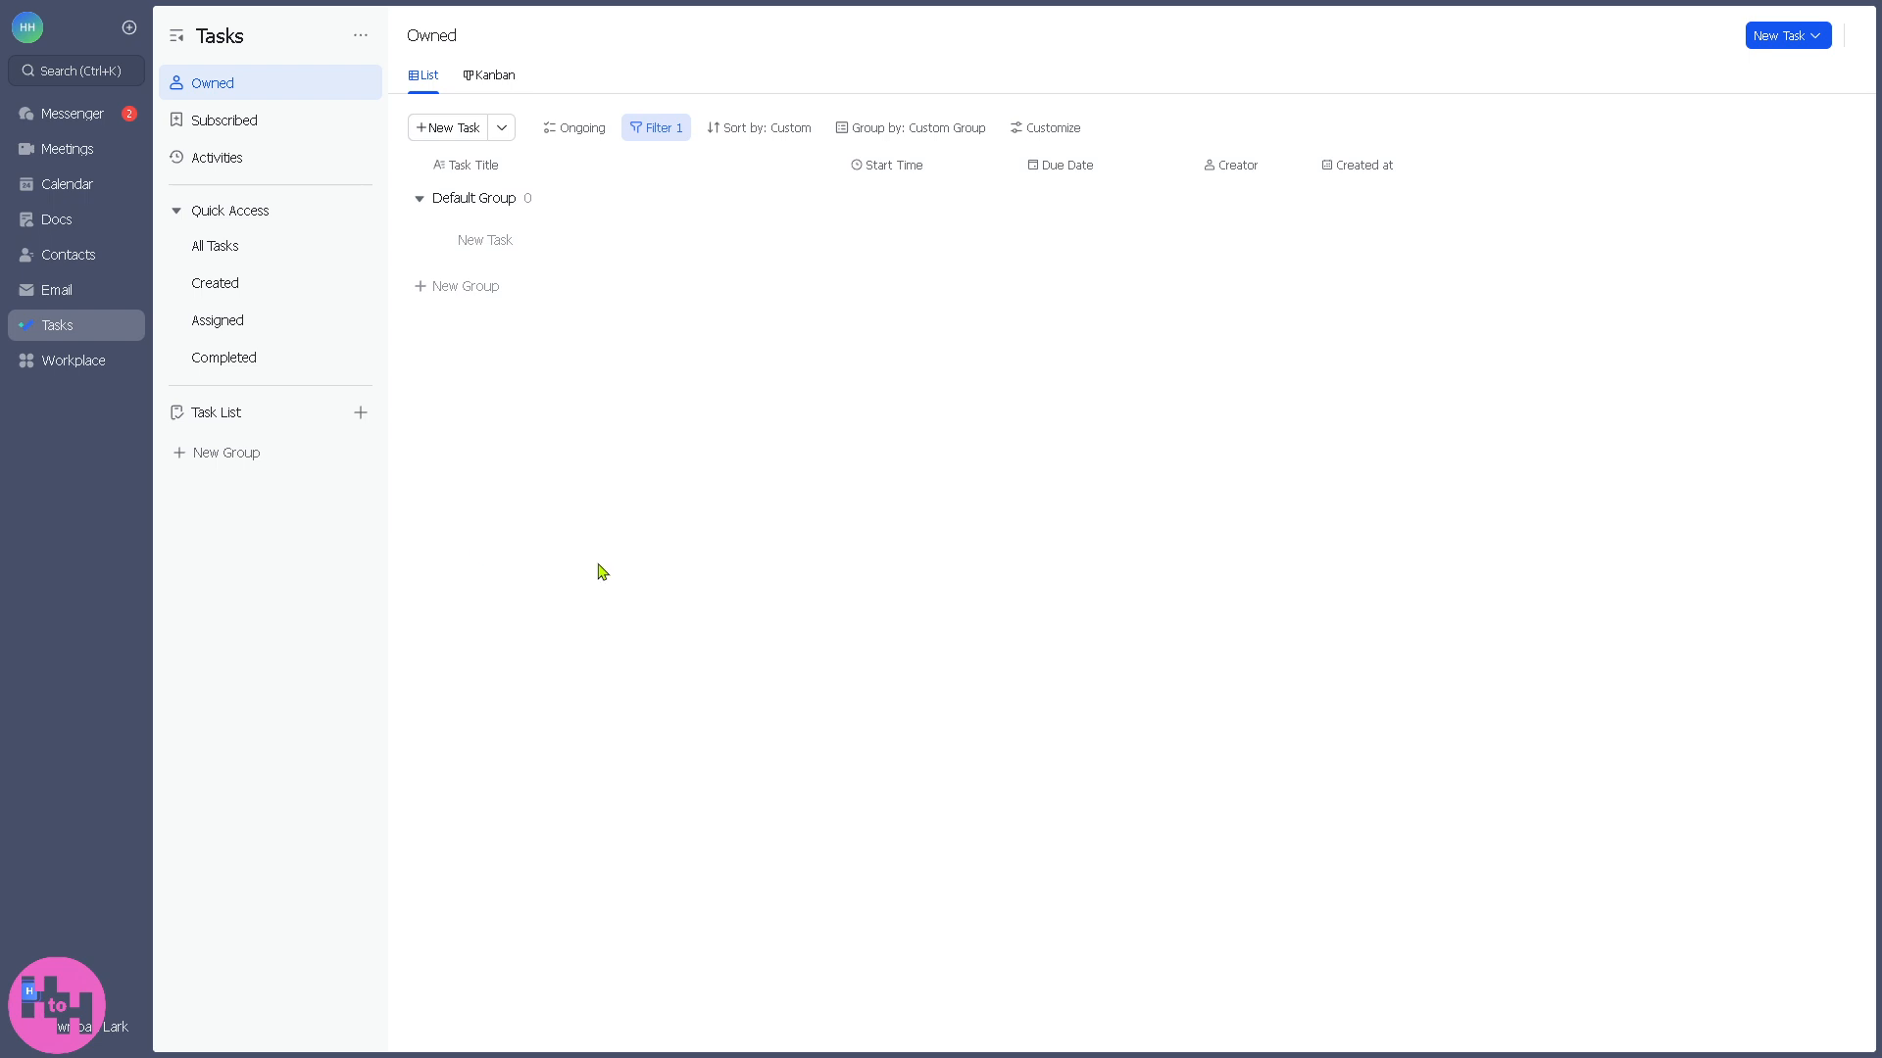
pyautogui.moveTo(621, 571)
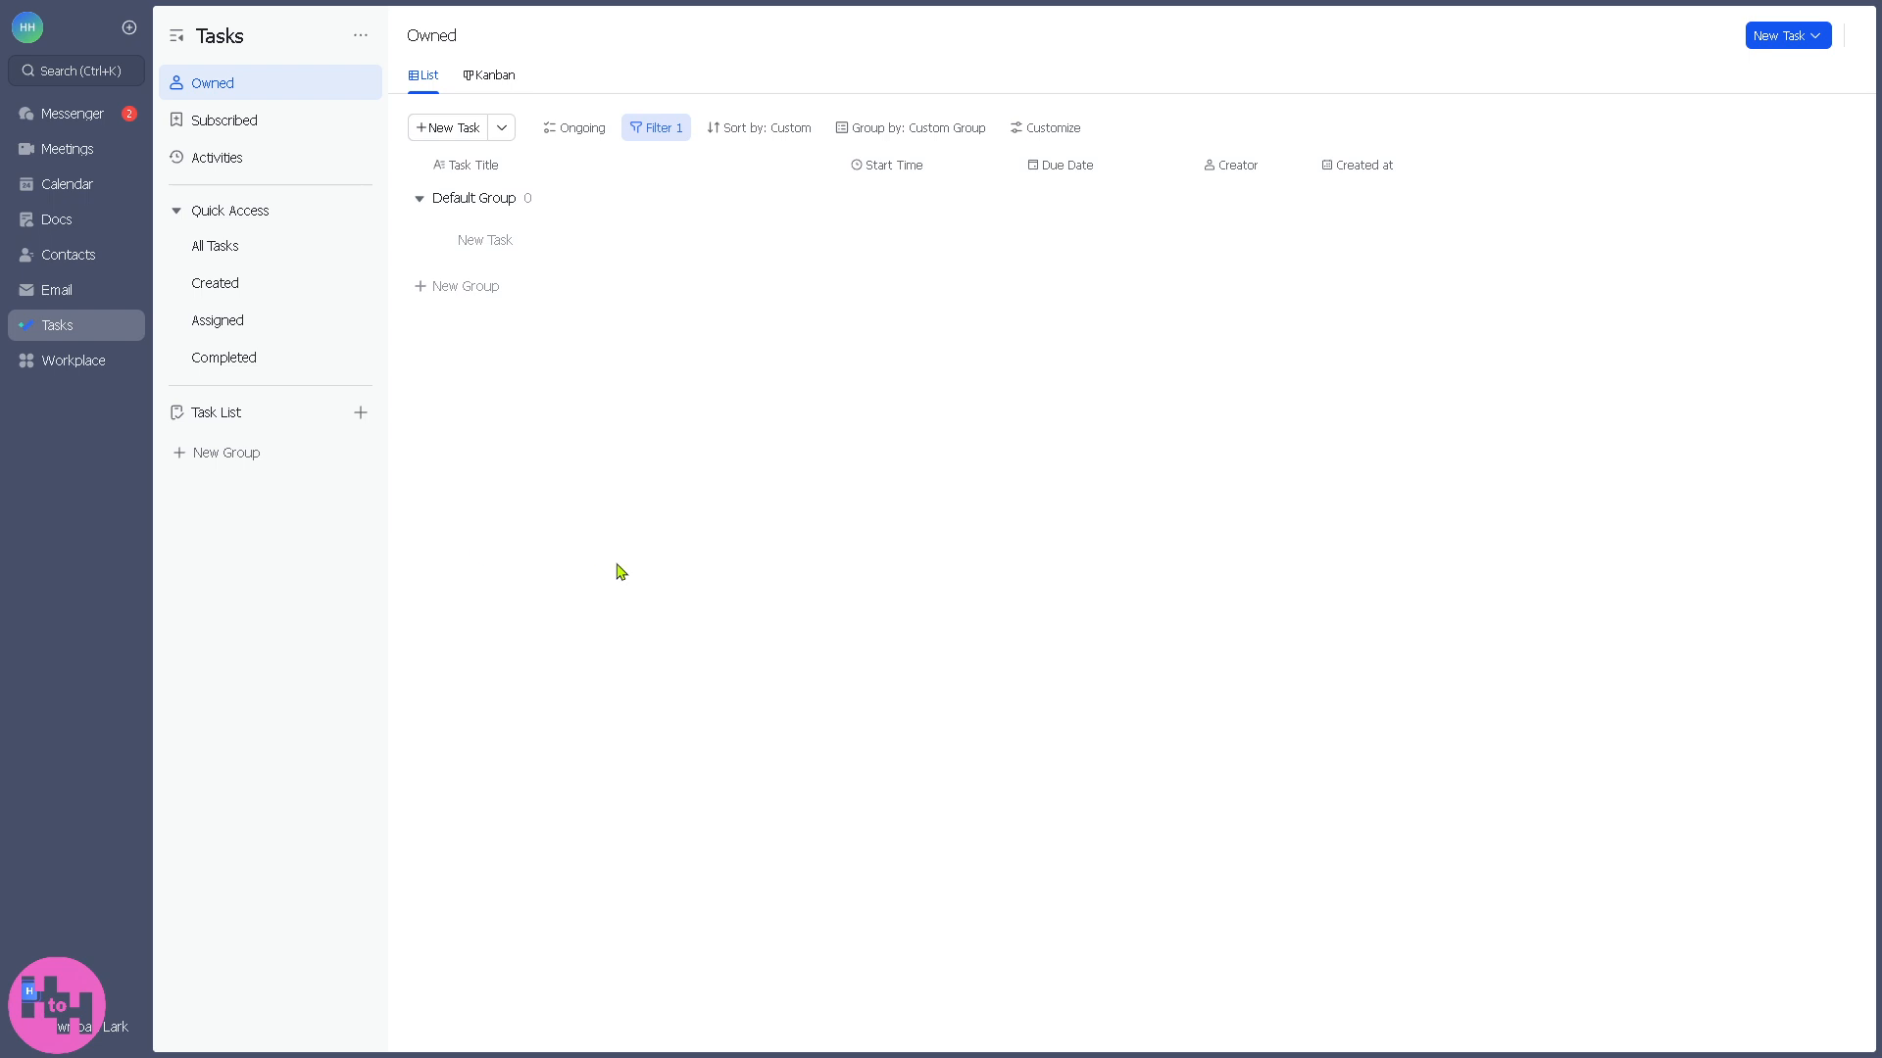
pyautogui.moveTo(1668, 130)
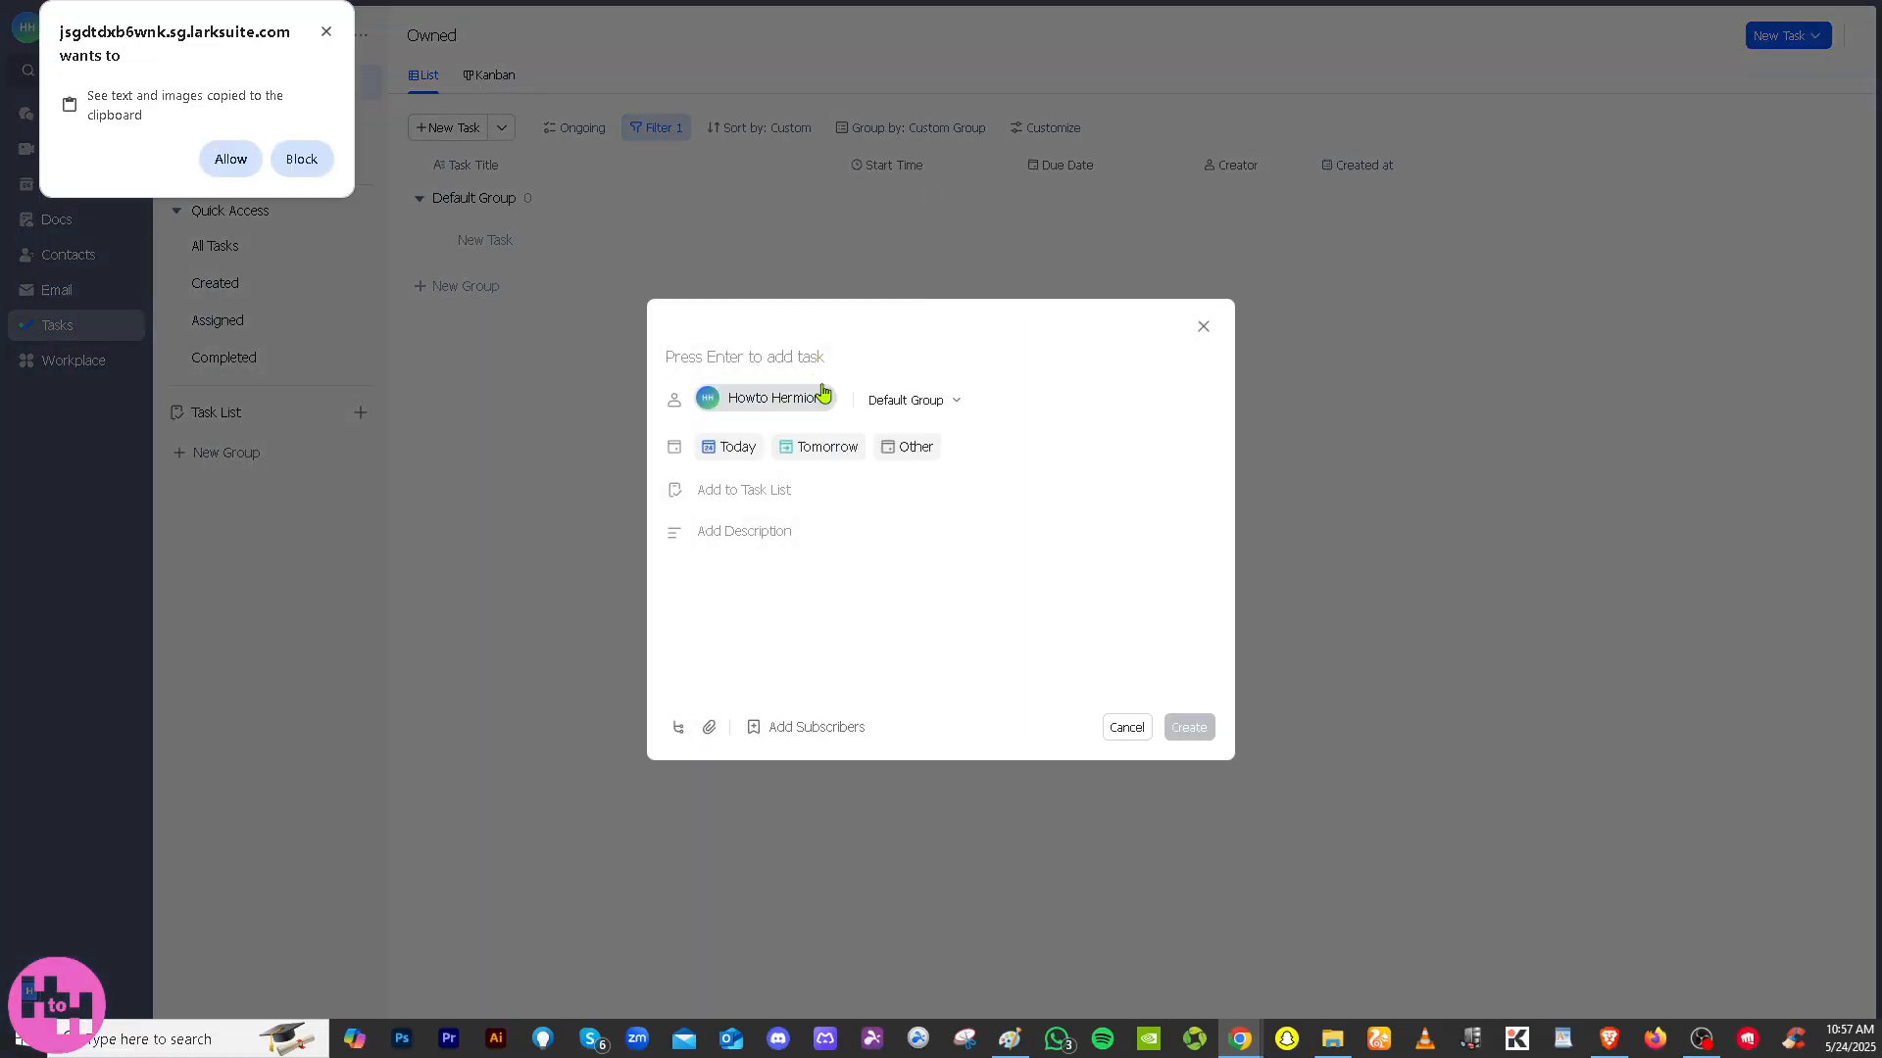
# Create a task titled 'How to use LARK' with description 'How to use LARK', then go to Workplace.
pyautogui.write('How to use LARK')
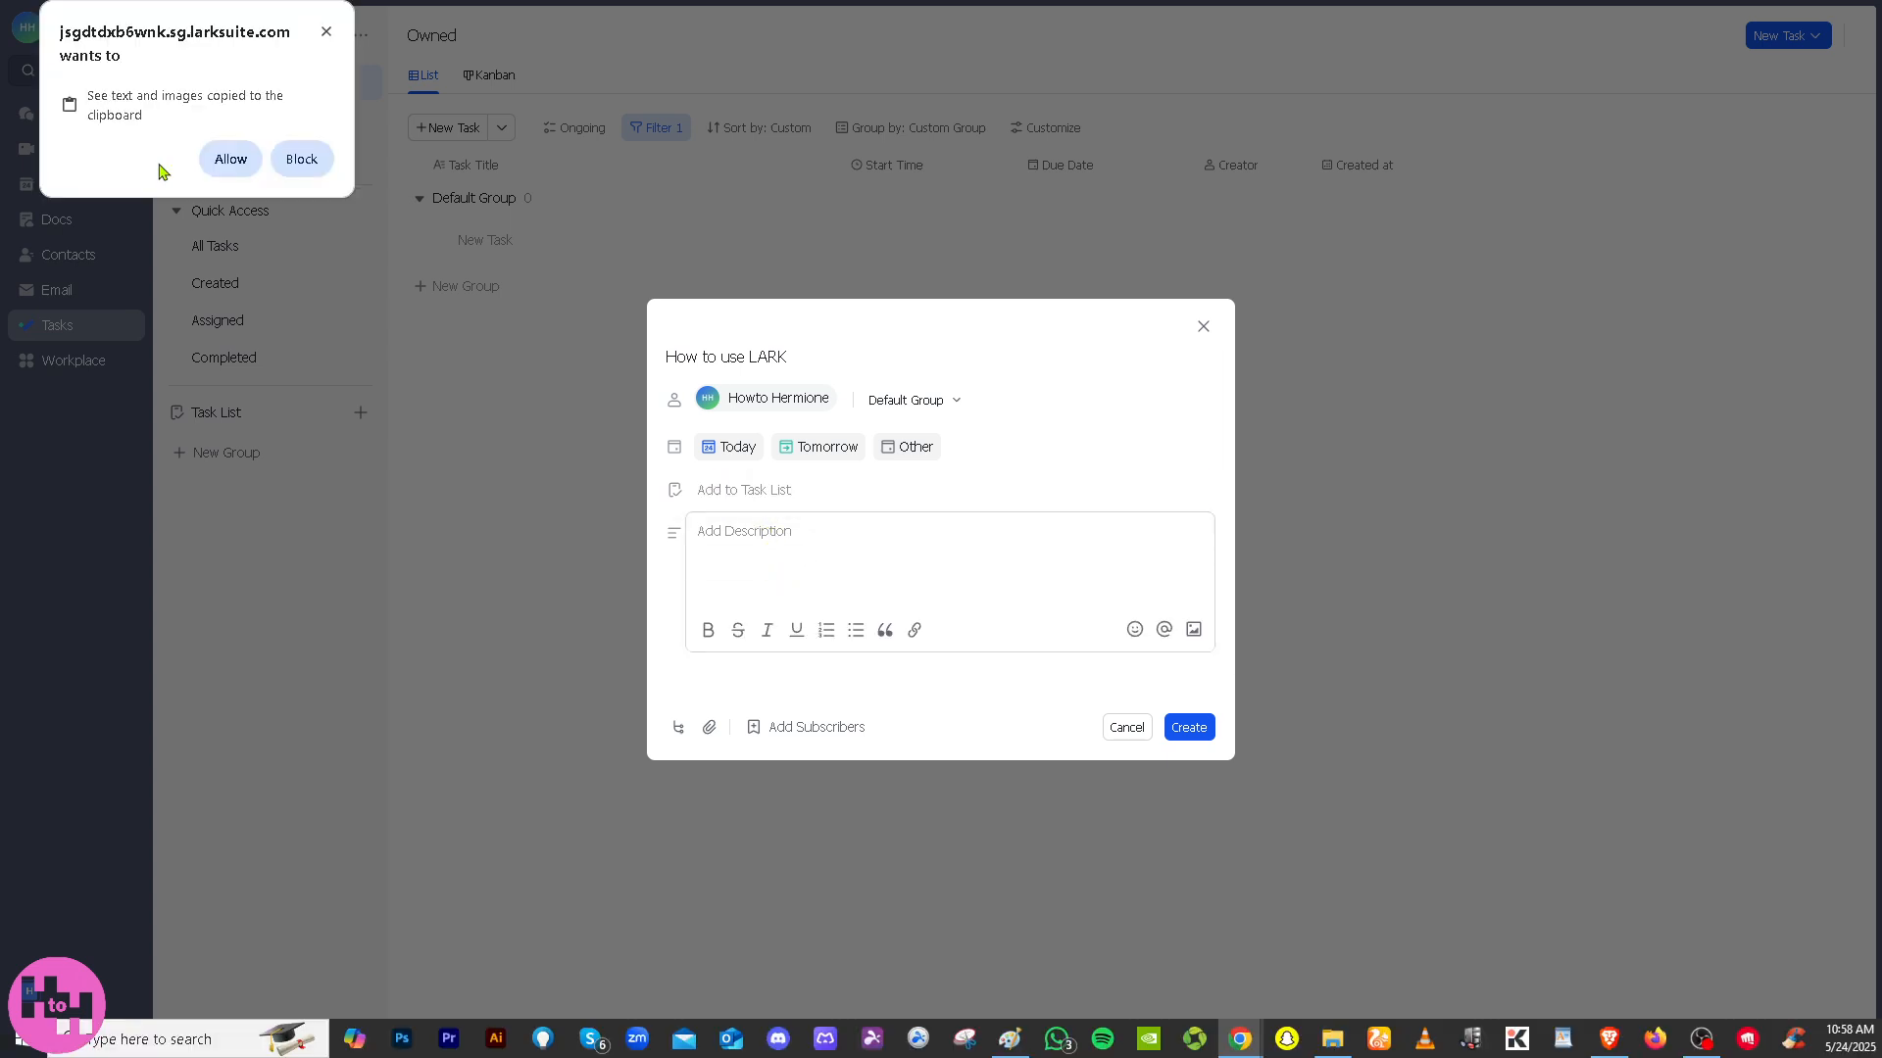
pyautogui.write('How to use LARK')
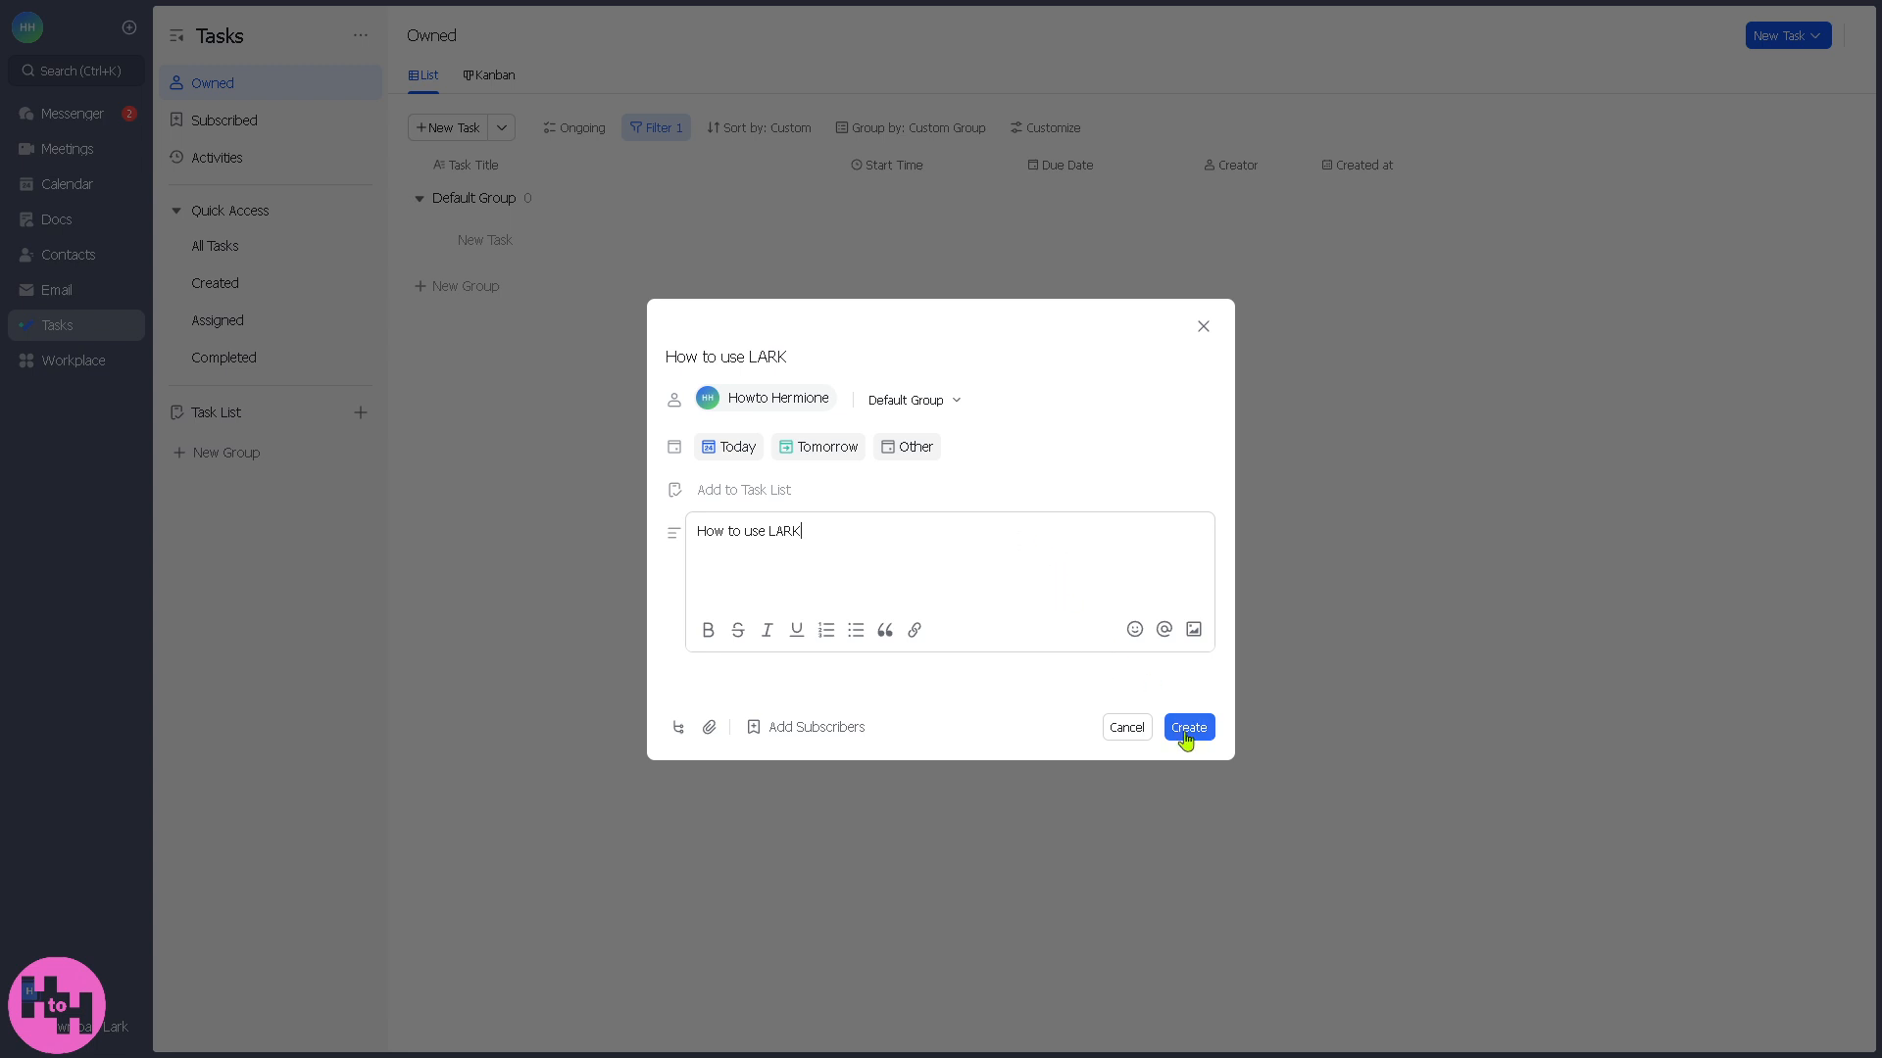
pyautogui.click(1187, 727)
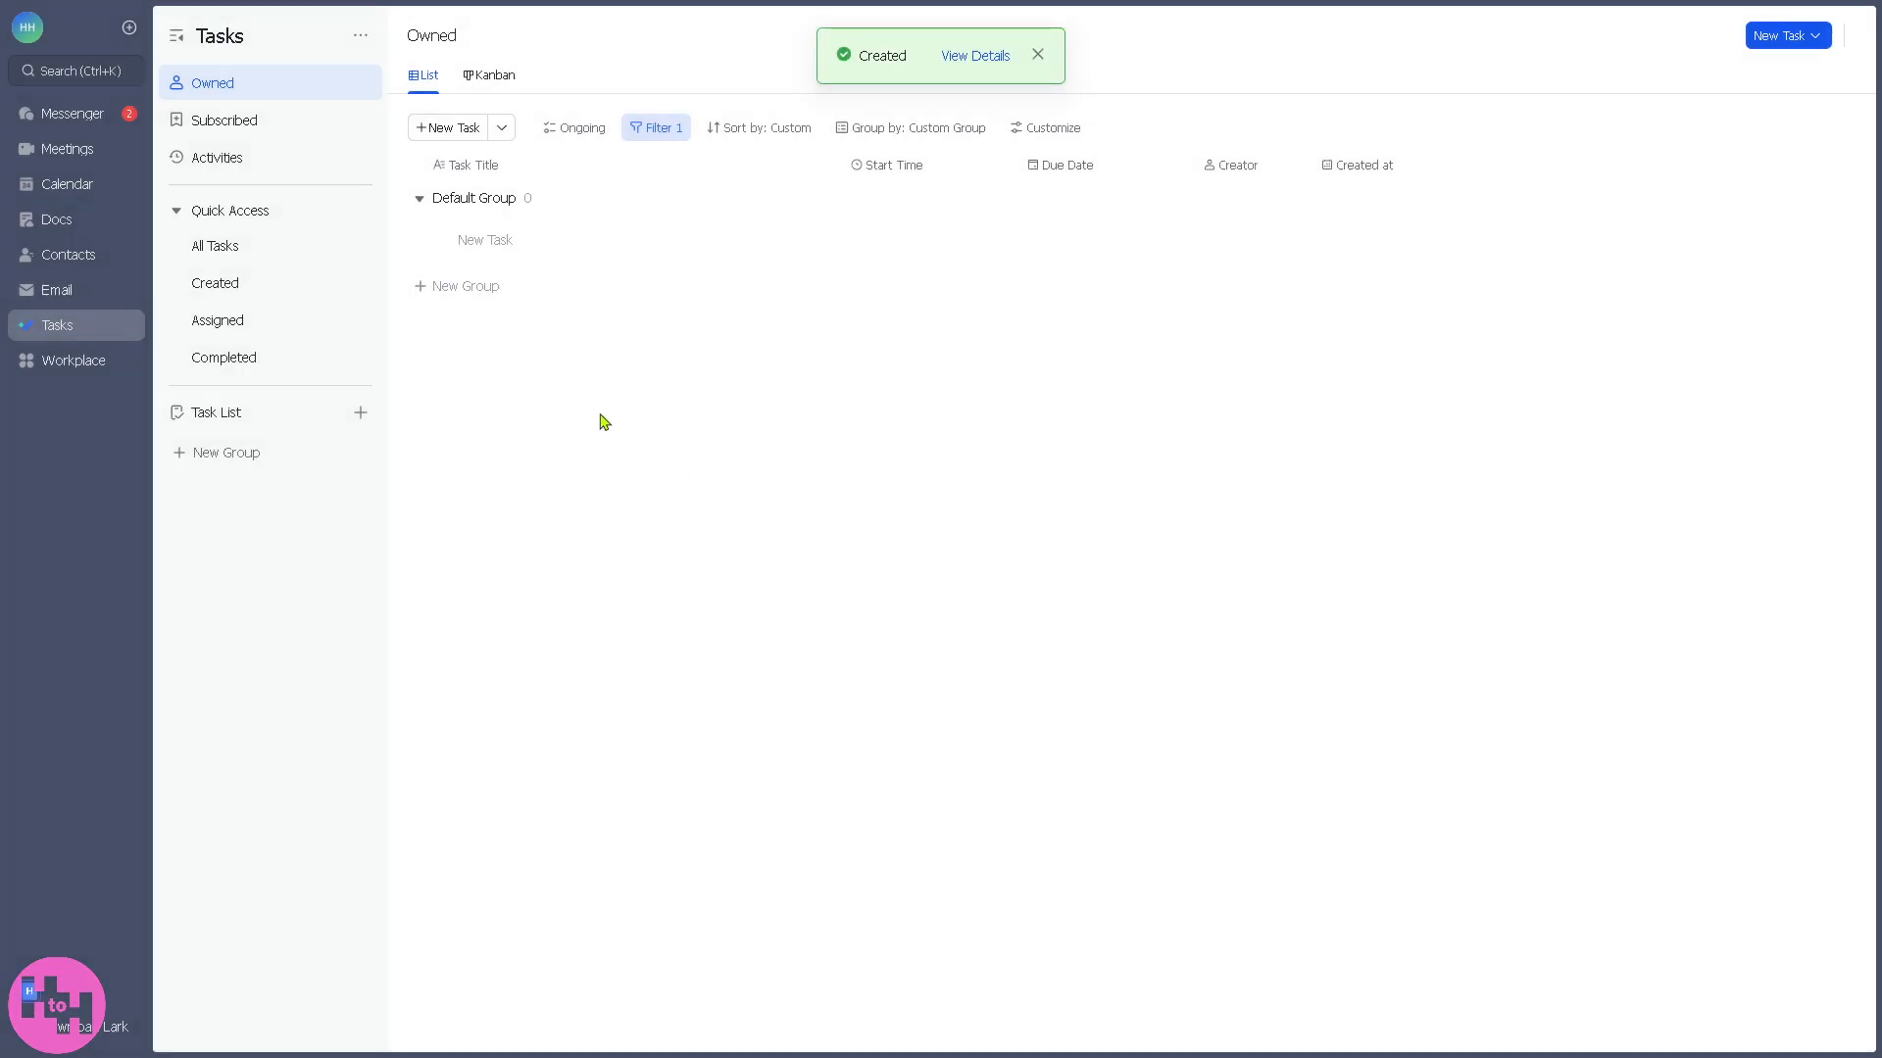
pyautogui.click(75, 360)
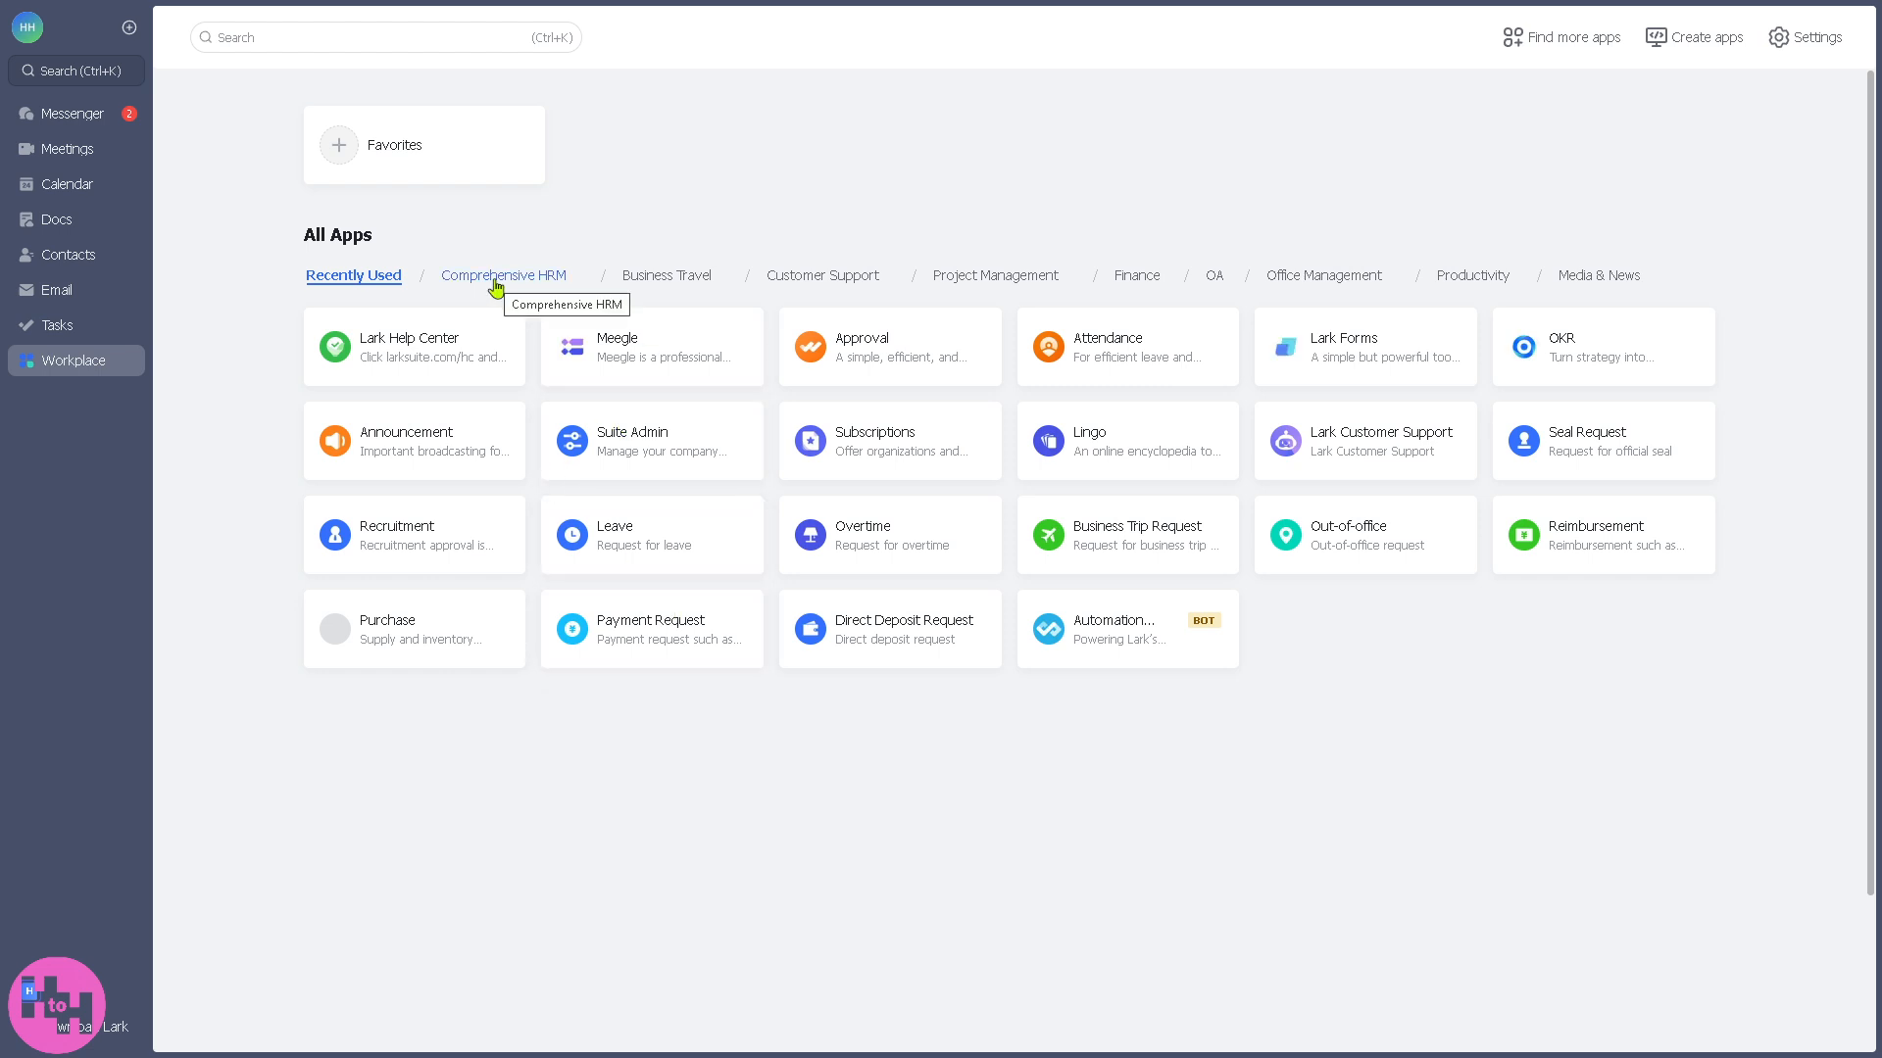
# Filter Workplace apps by Comprehensive HRM, Business Travel, Customer Support and Project Management categories.
pyautogui.click(504, 275)
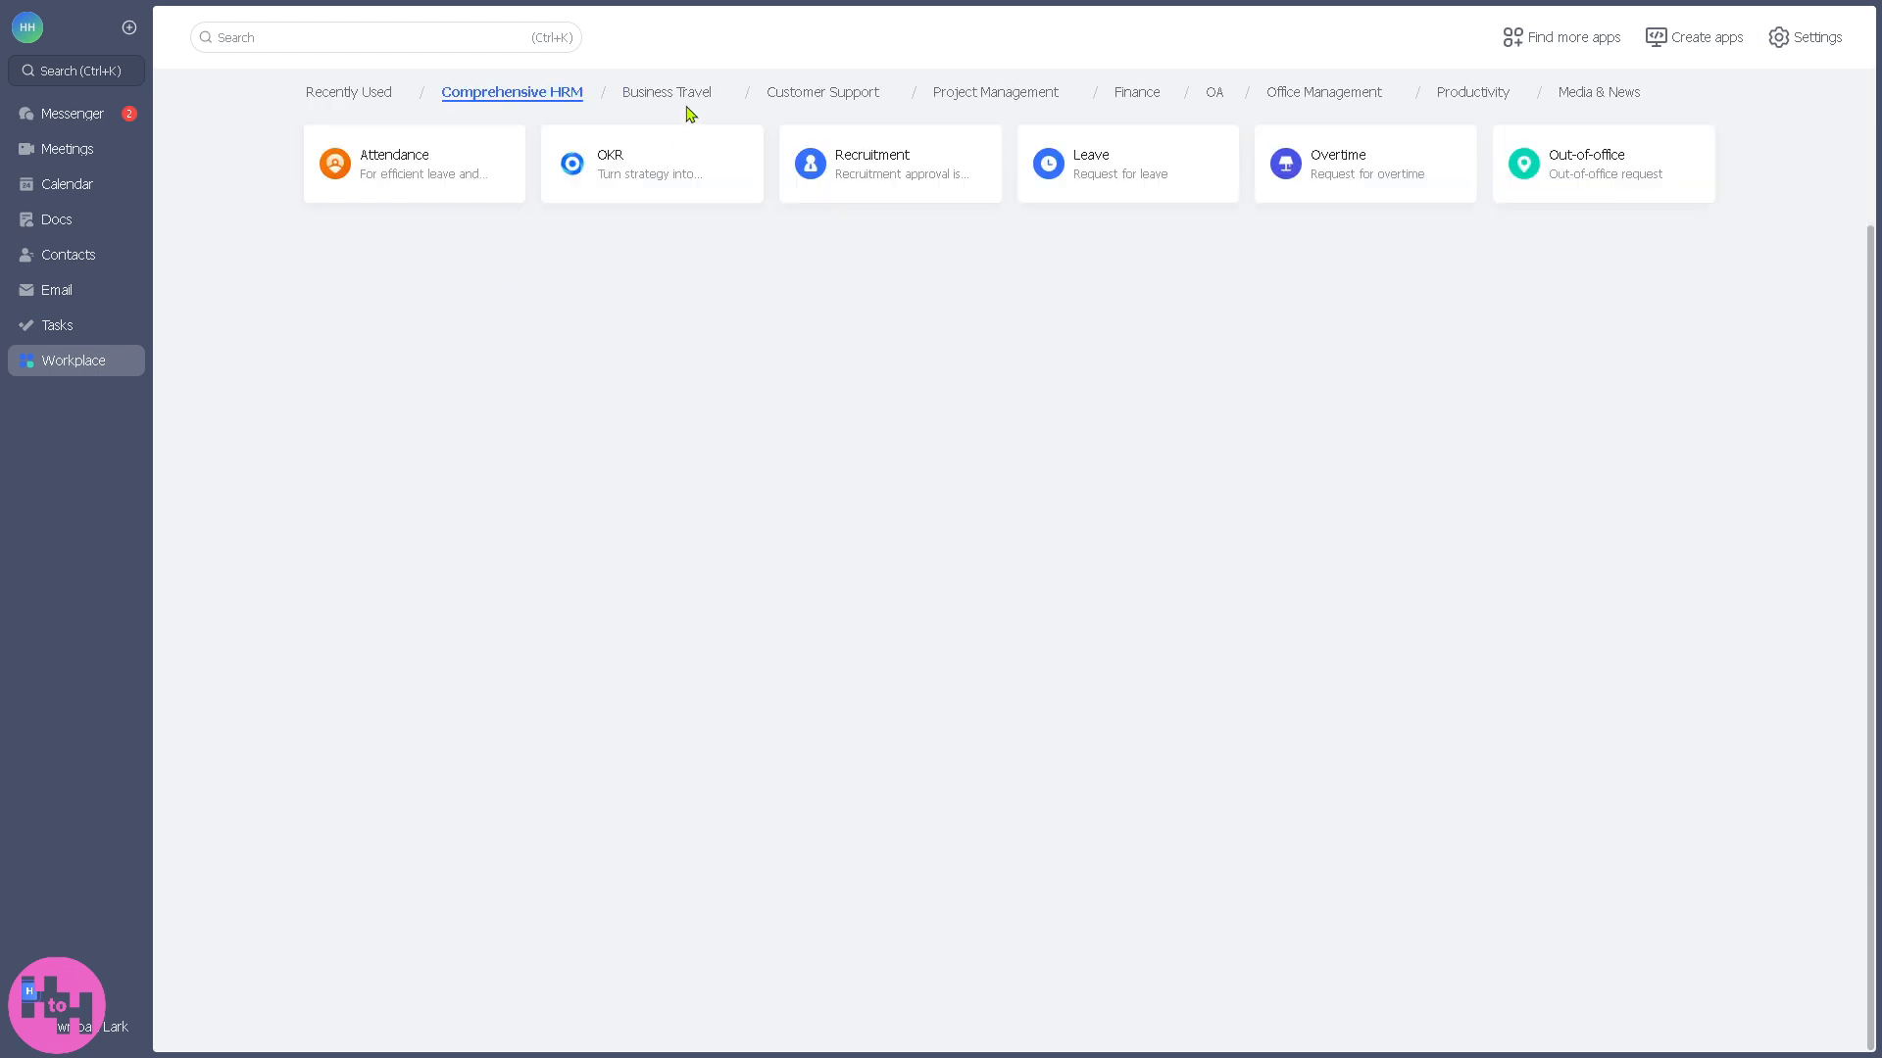
pyautogui.click(666, 92)
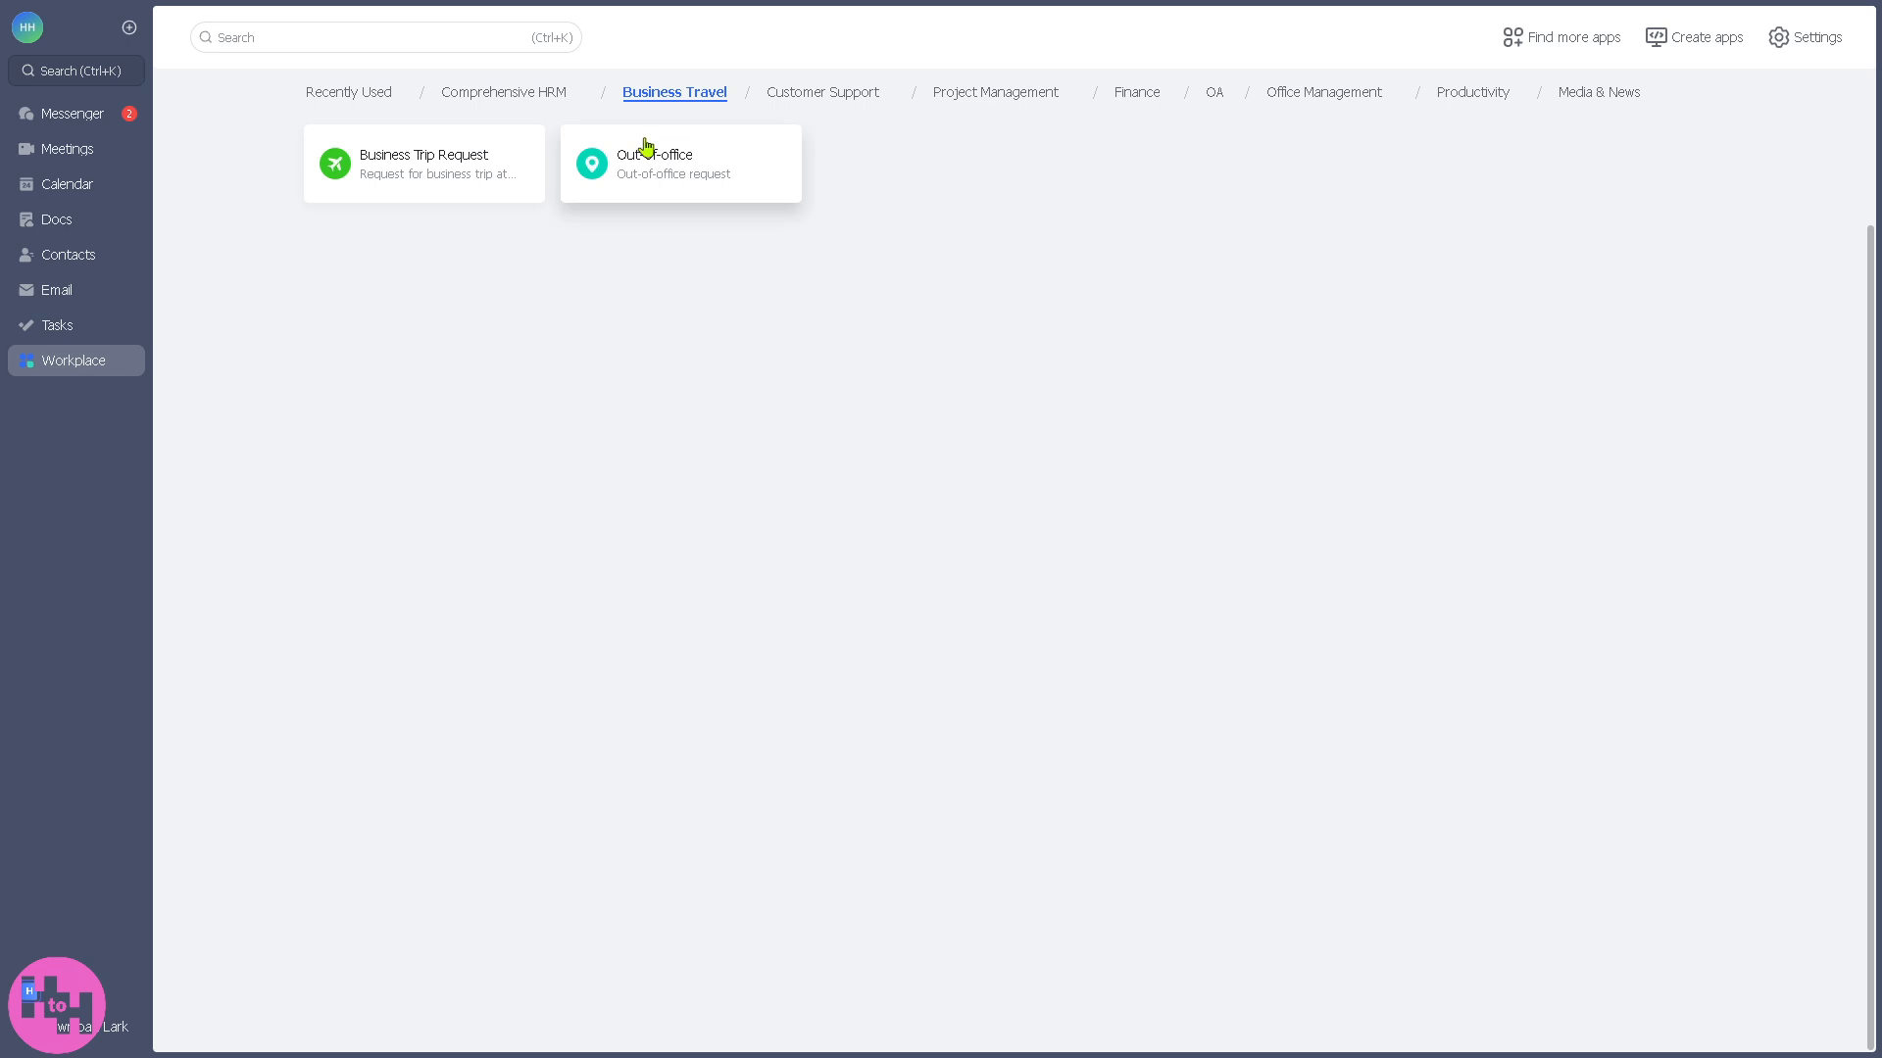
pyautogui.click(827, 92)
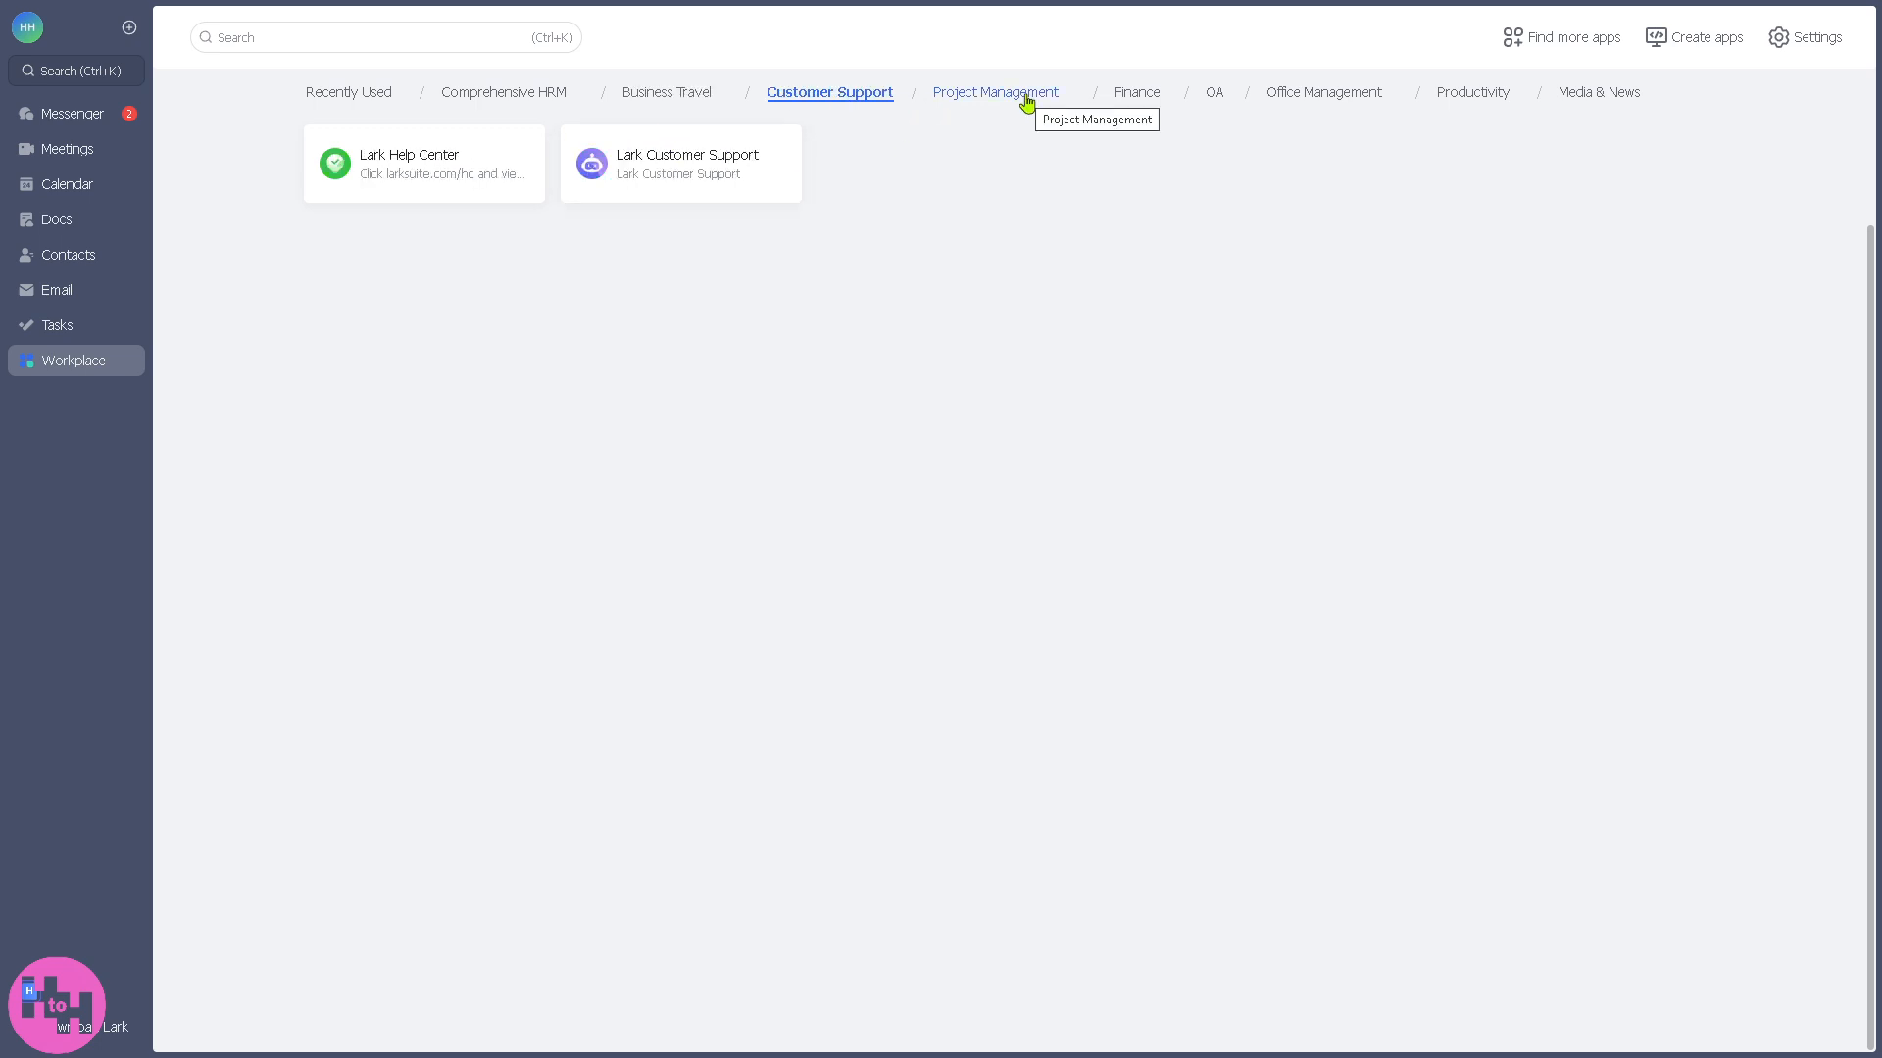
pyautogui.click(994, 92)
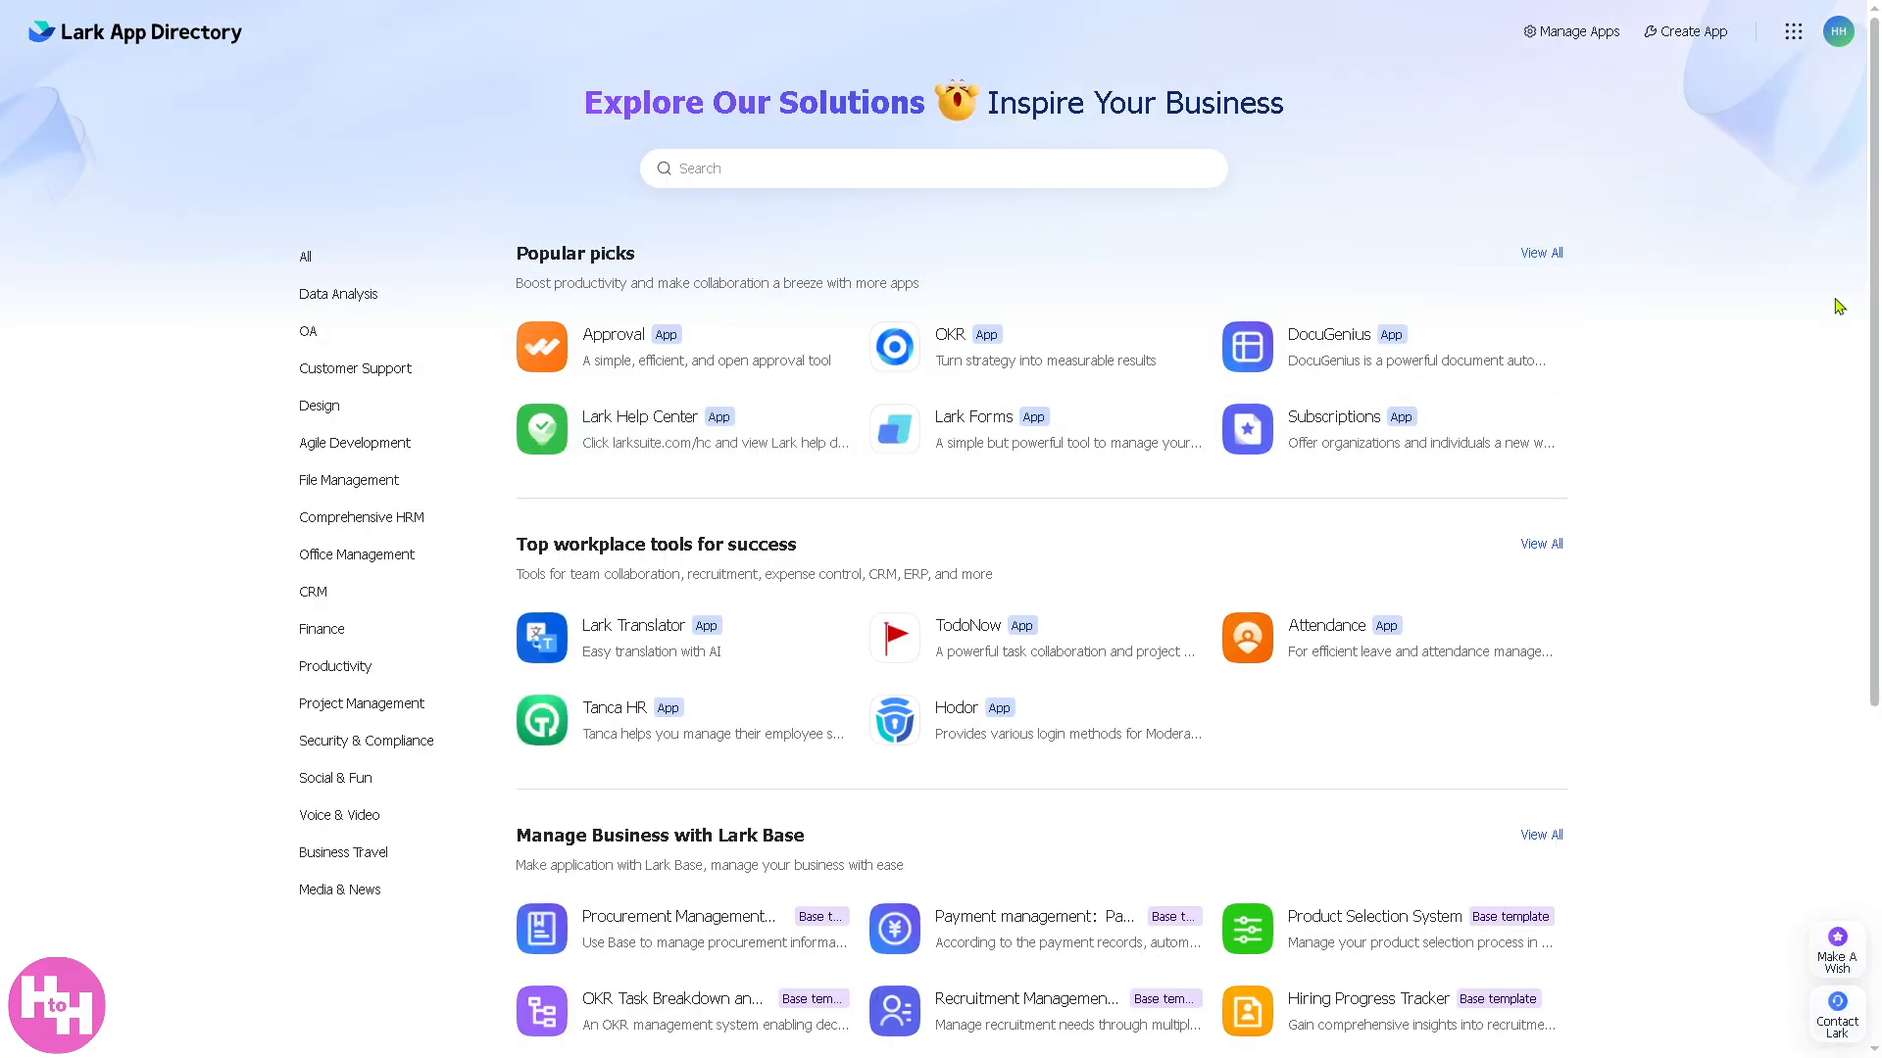
# Show the App Directory's complete All apps list and browse down through the app cards.
pyautogui.scroll(-3)
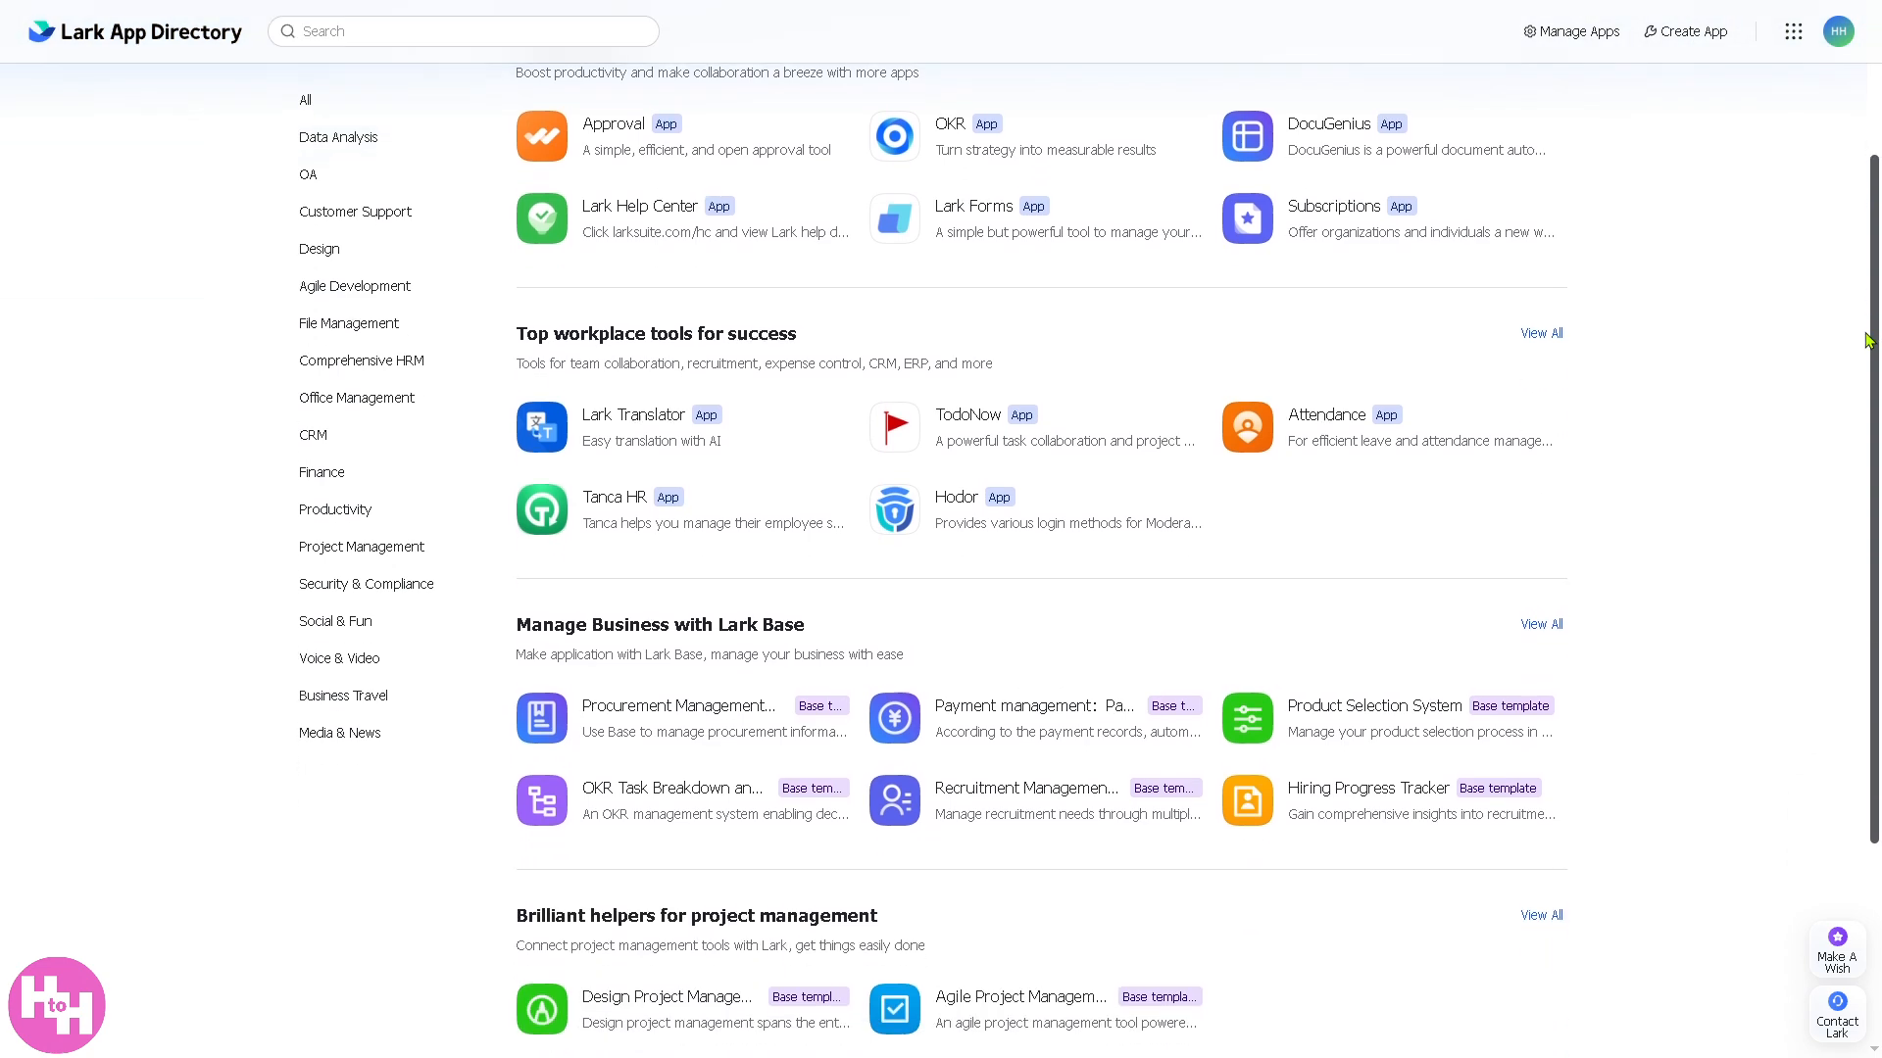
pyautogui.scroll(-3)
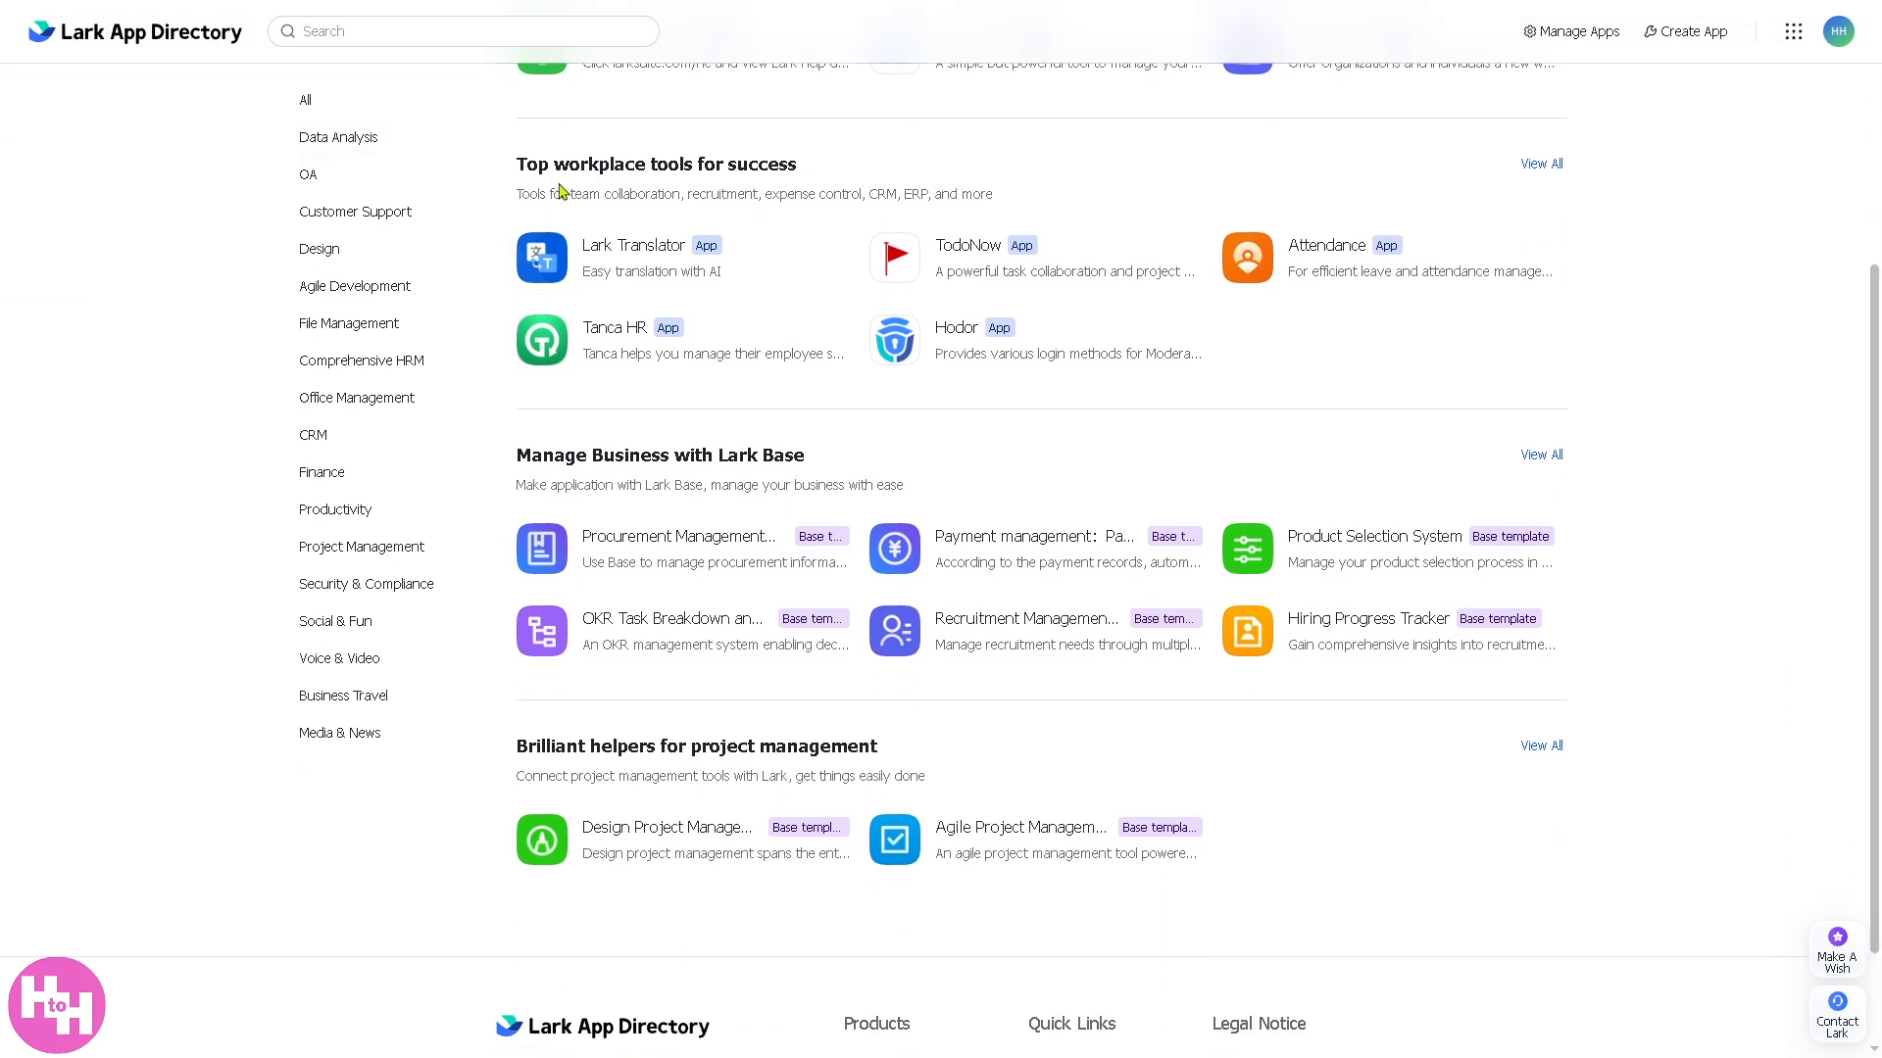
pyautogui.click(306, 100)
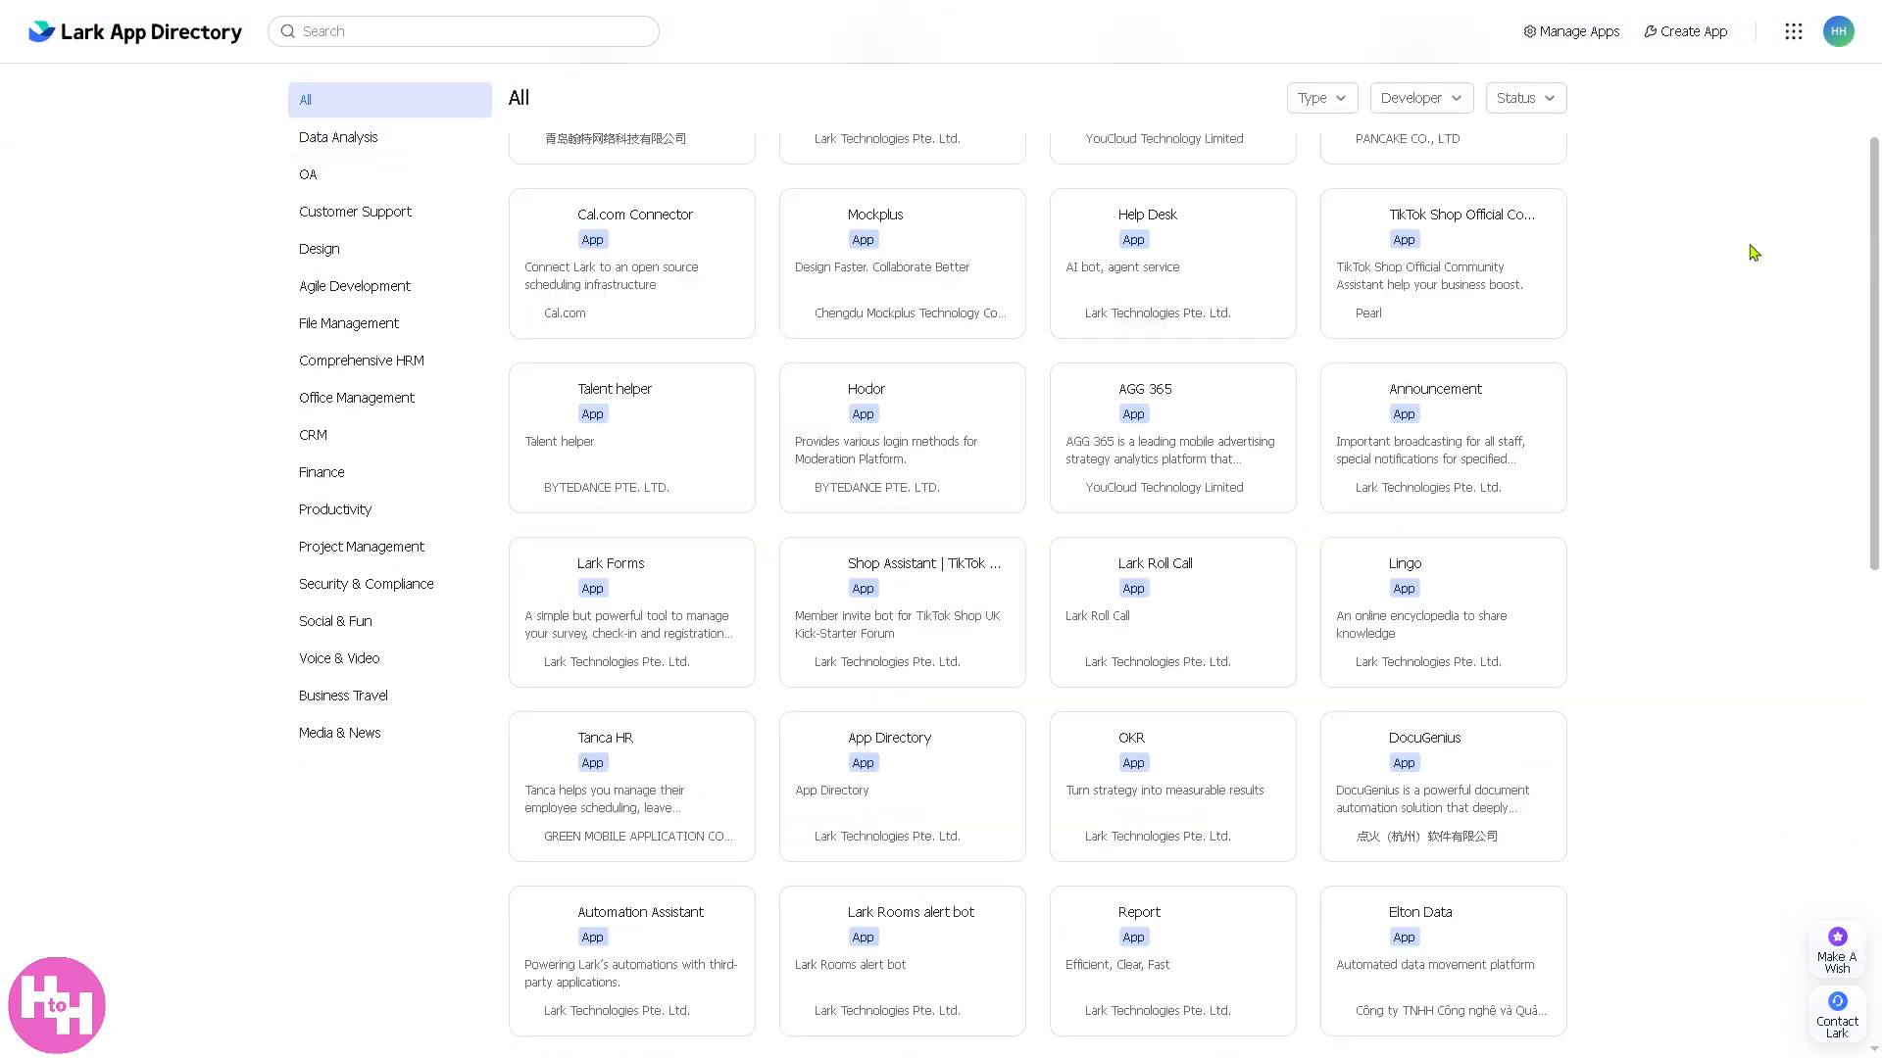
pyautogui.scroll(-3)
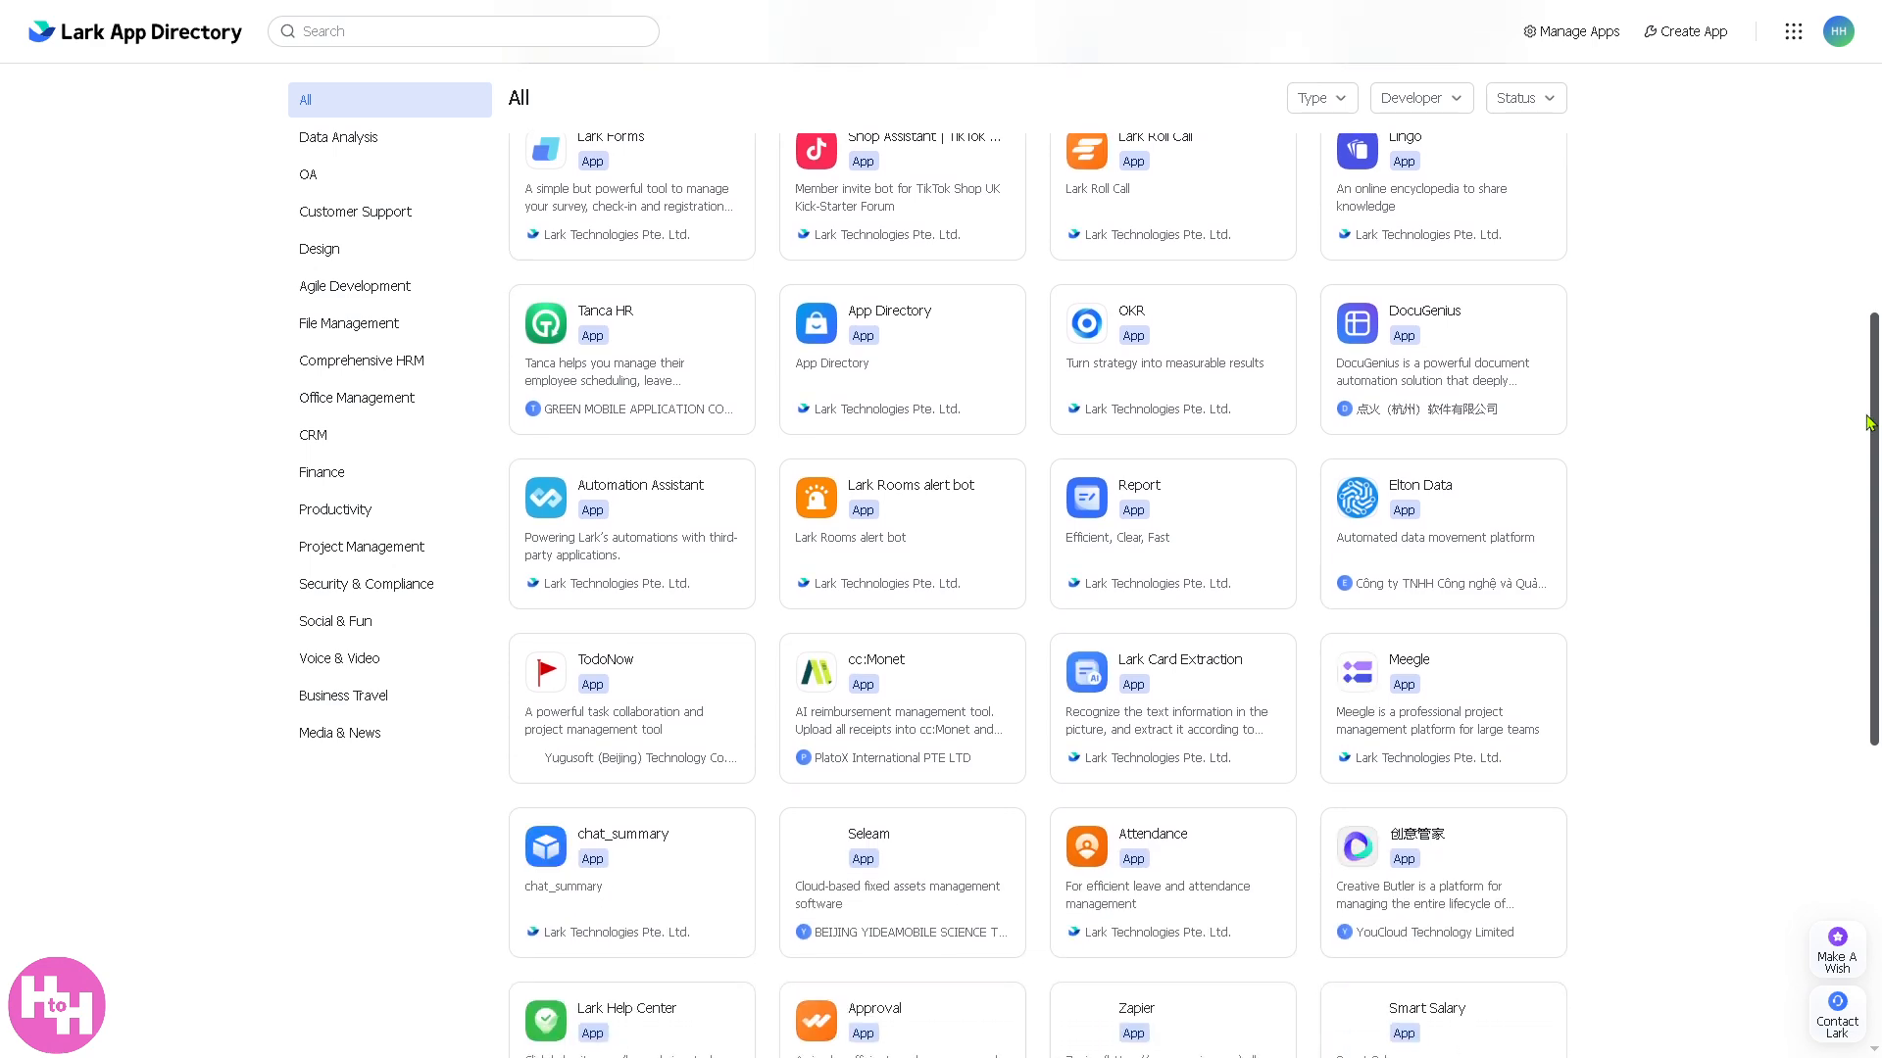
pyautogui.scroll(-3)
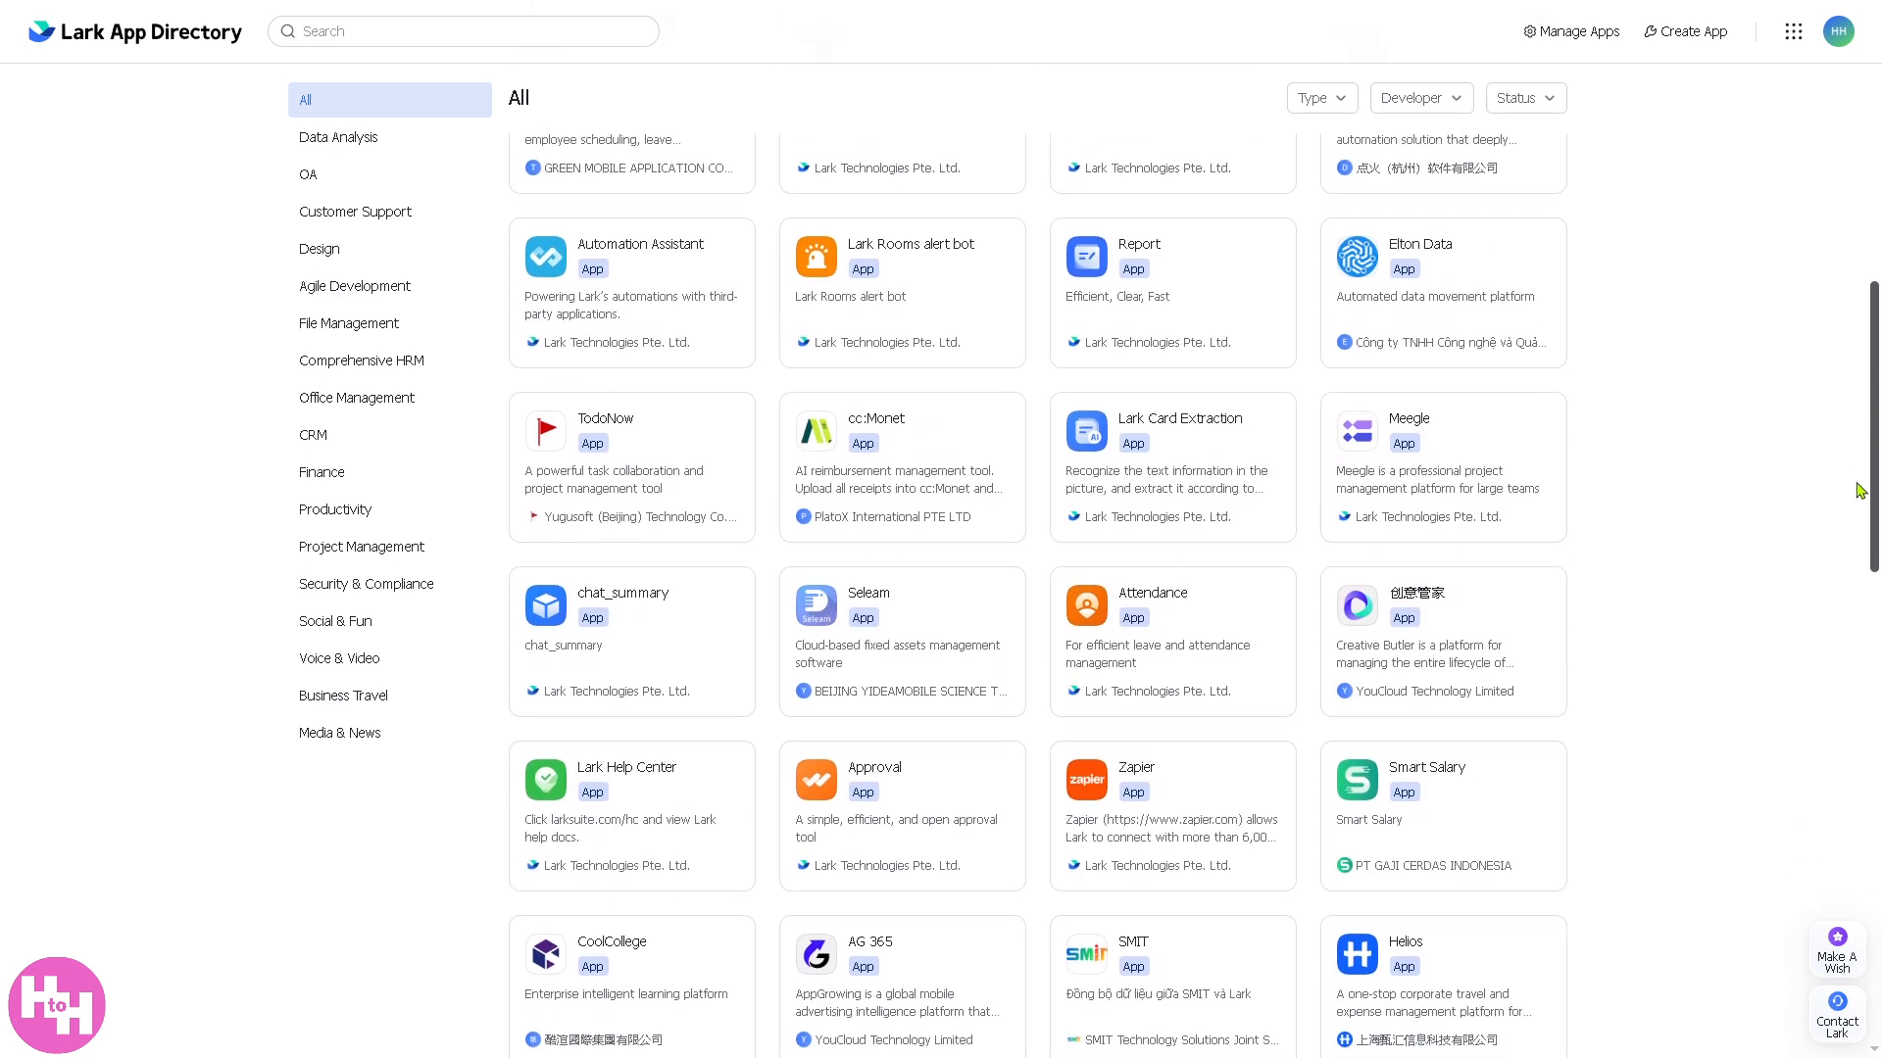
pyautogui.scroll(-3)
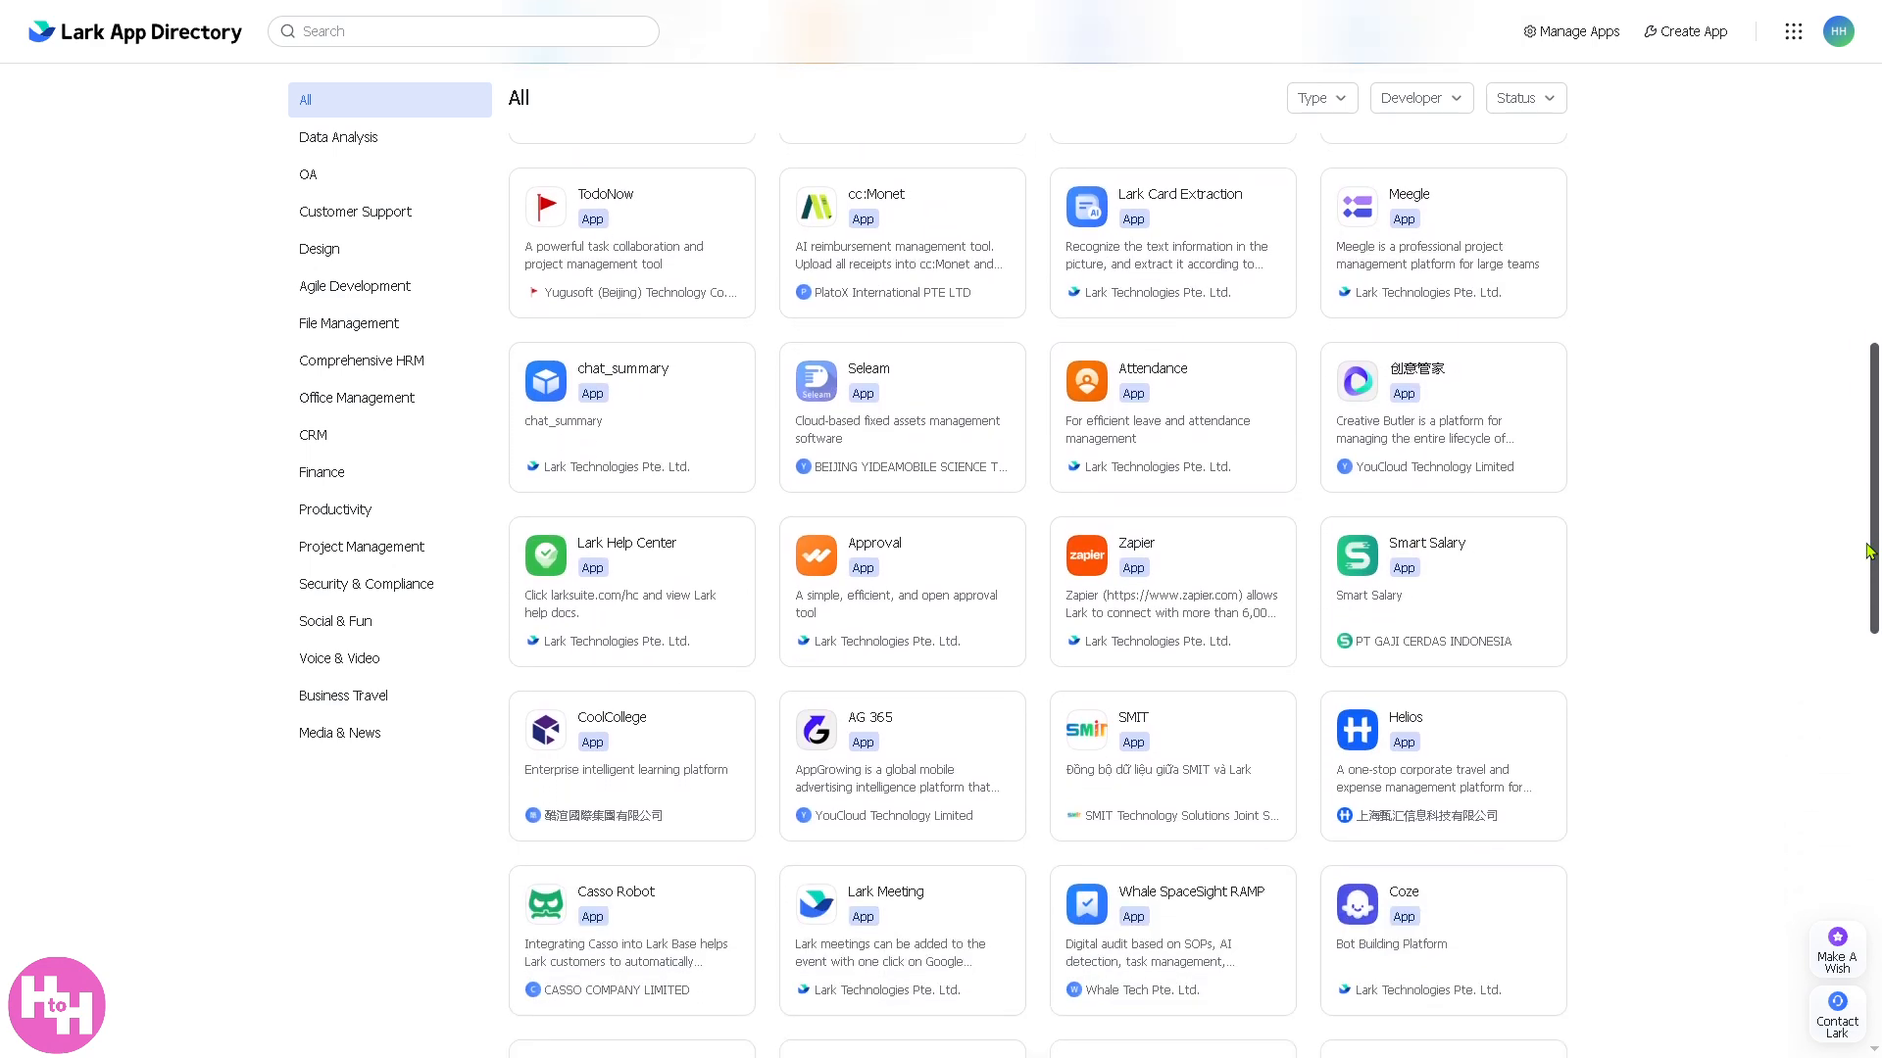
pyautogui.scroll(-3)
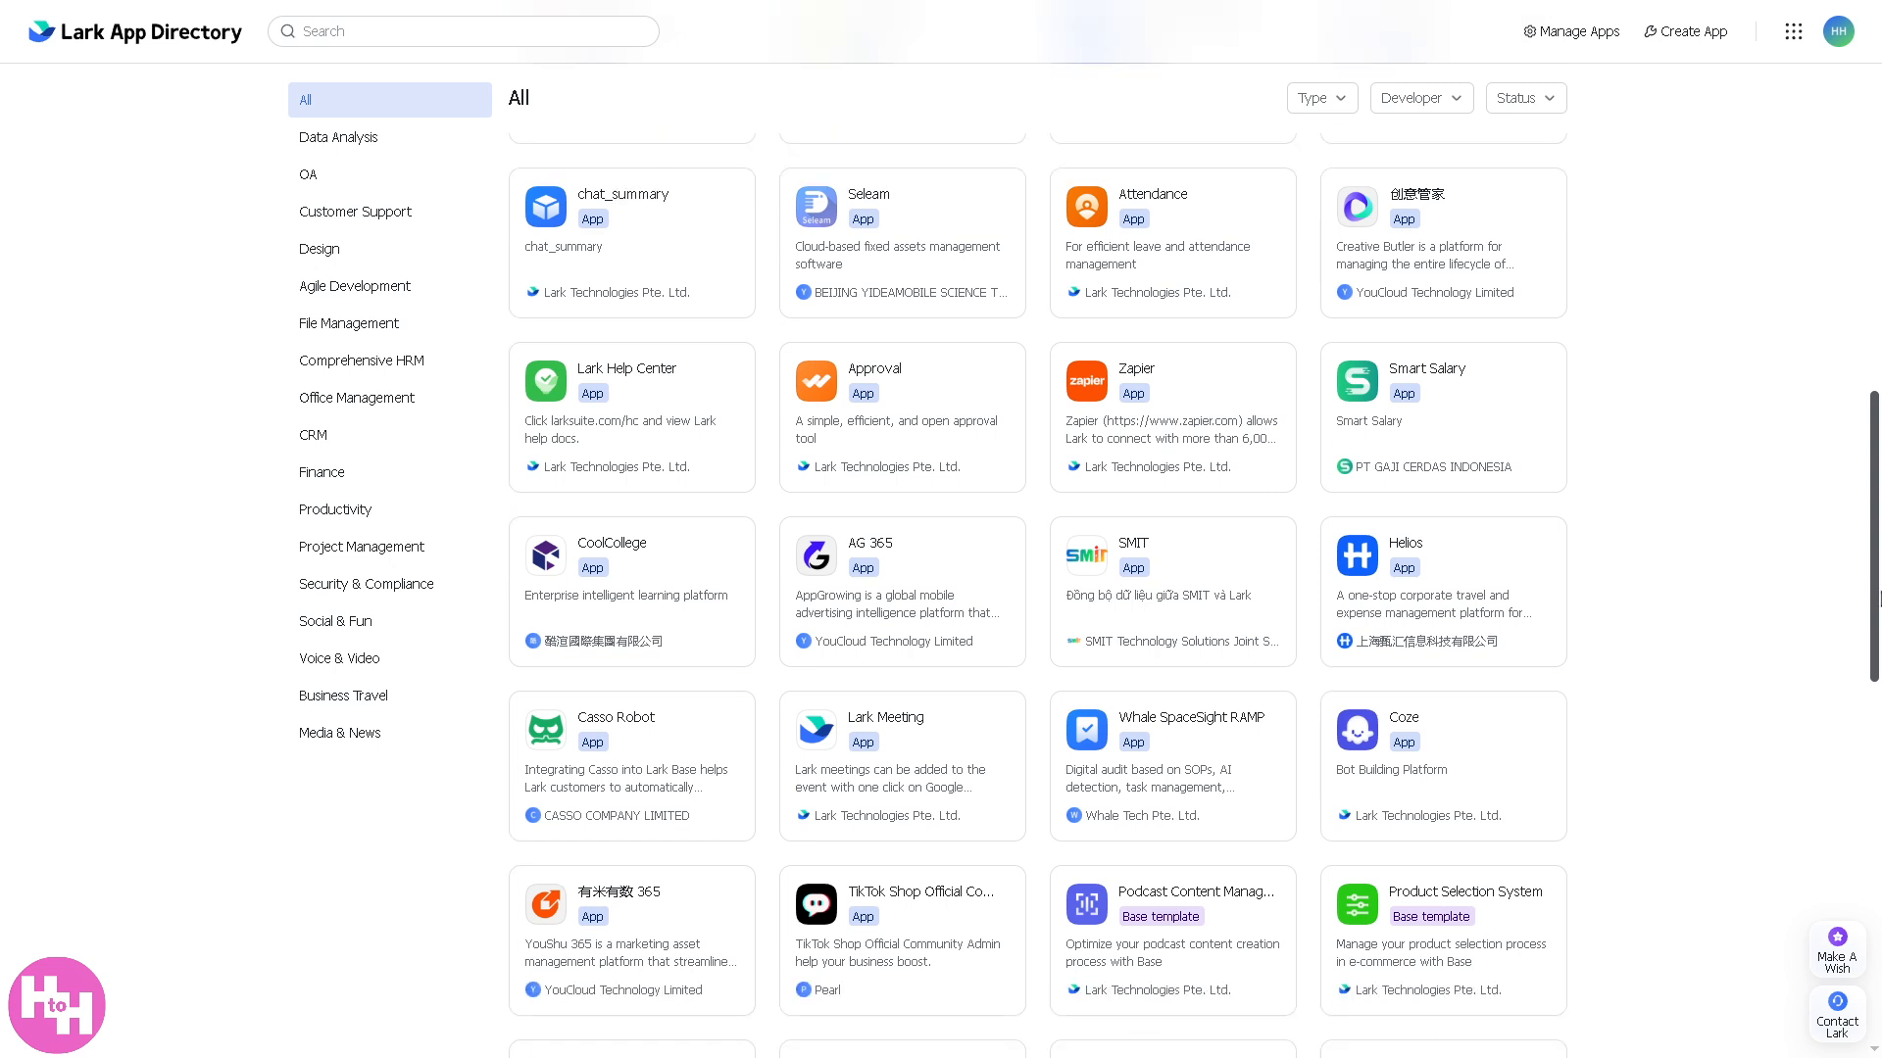
pyautogui.scroll(-3)
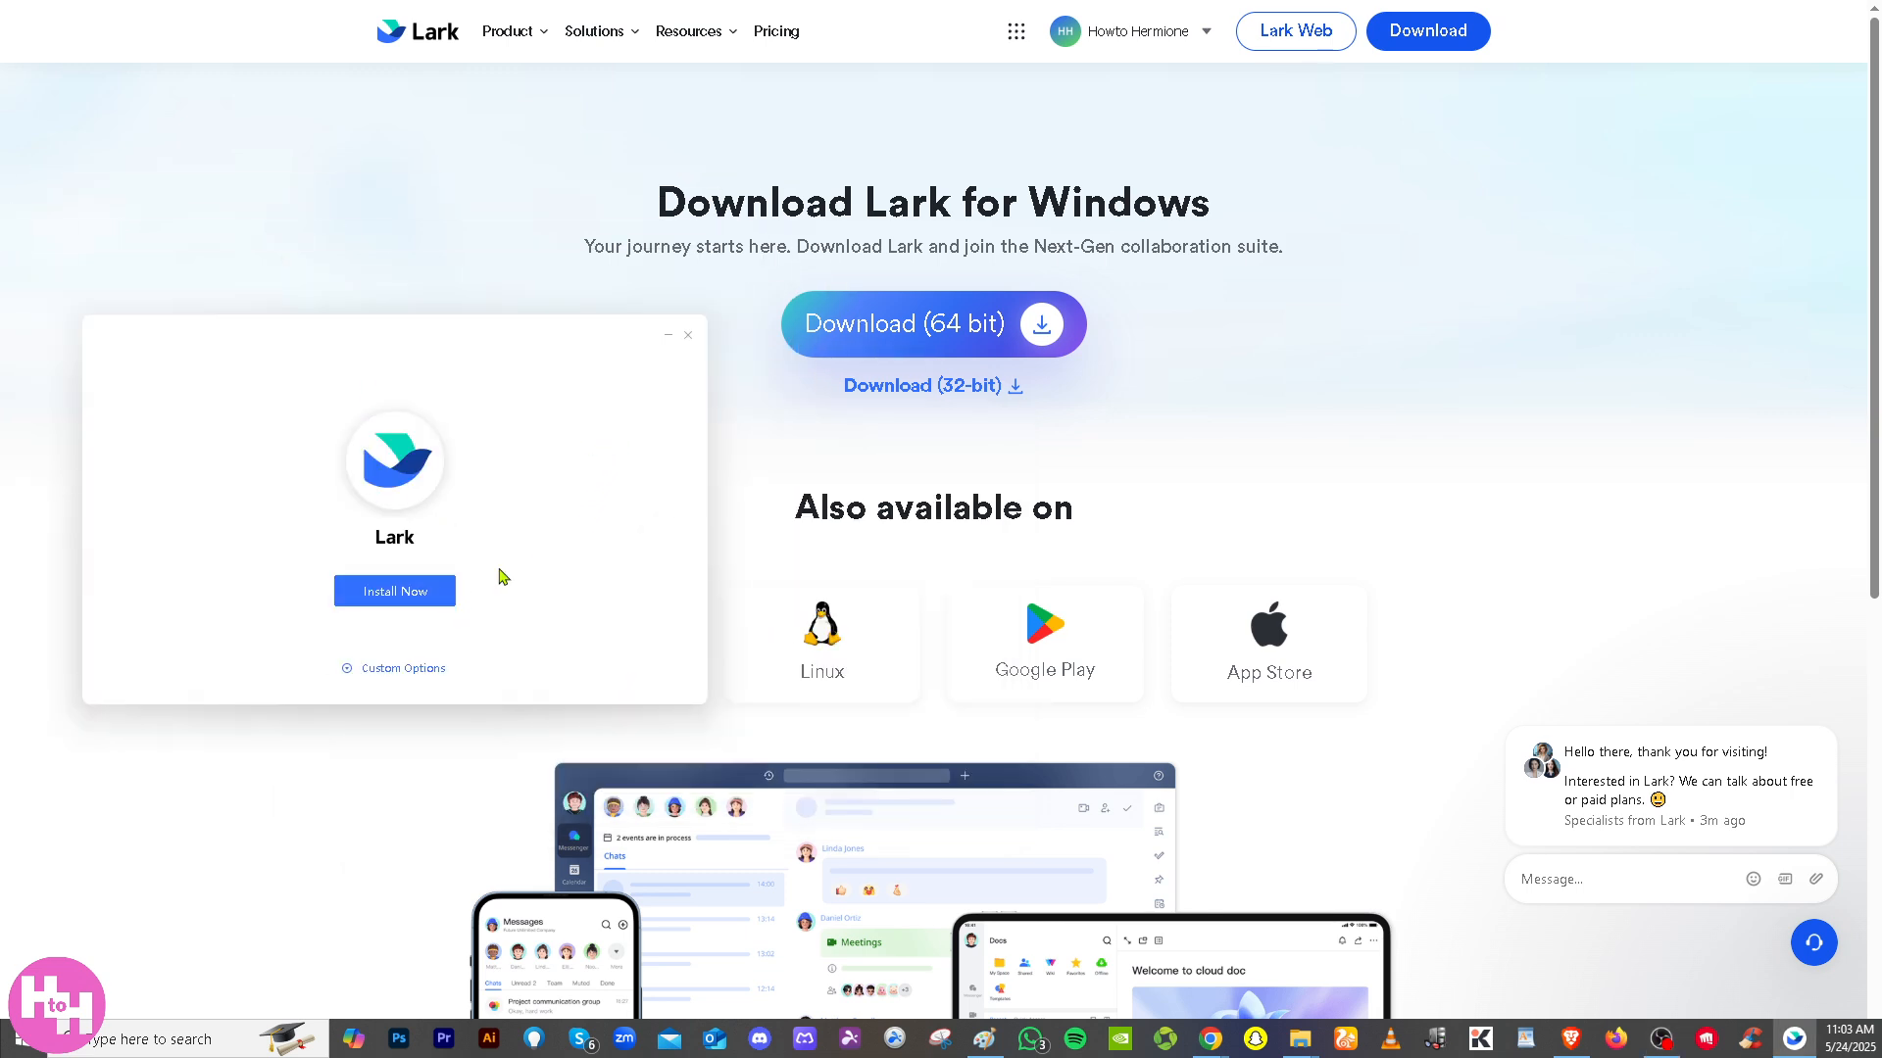
pyautogui.moveTo(541, 413)
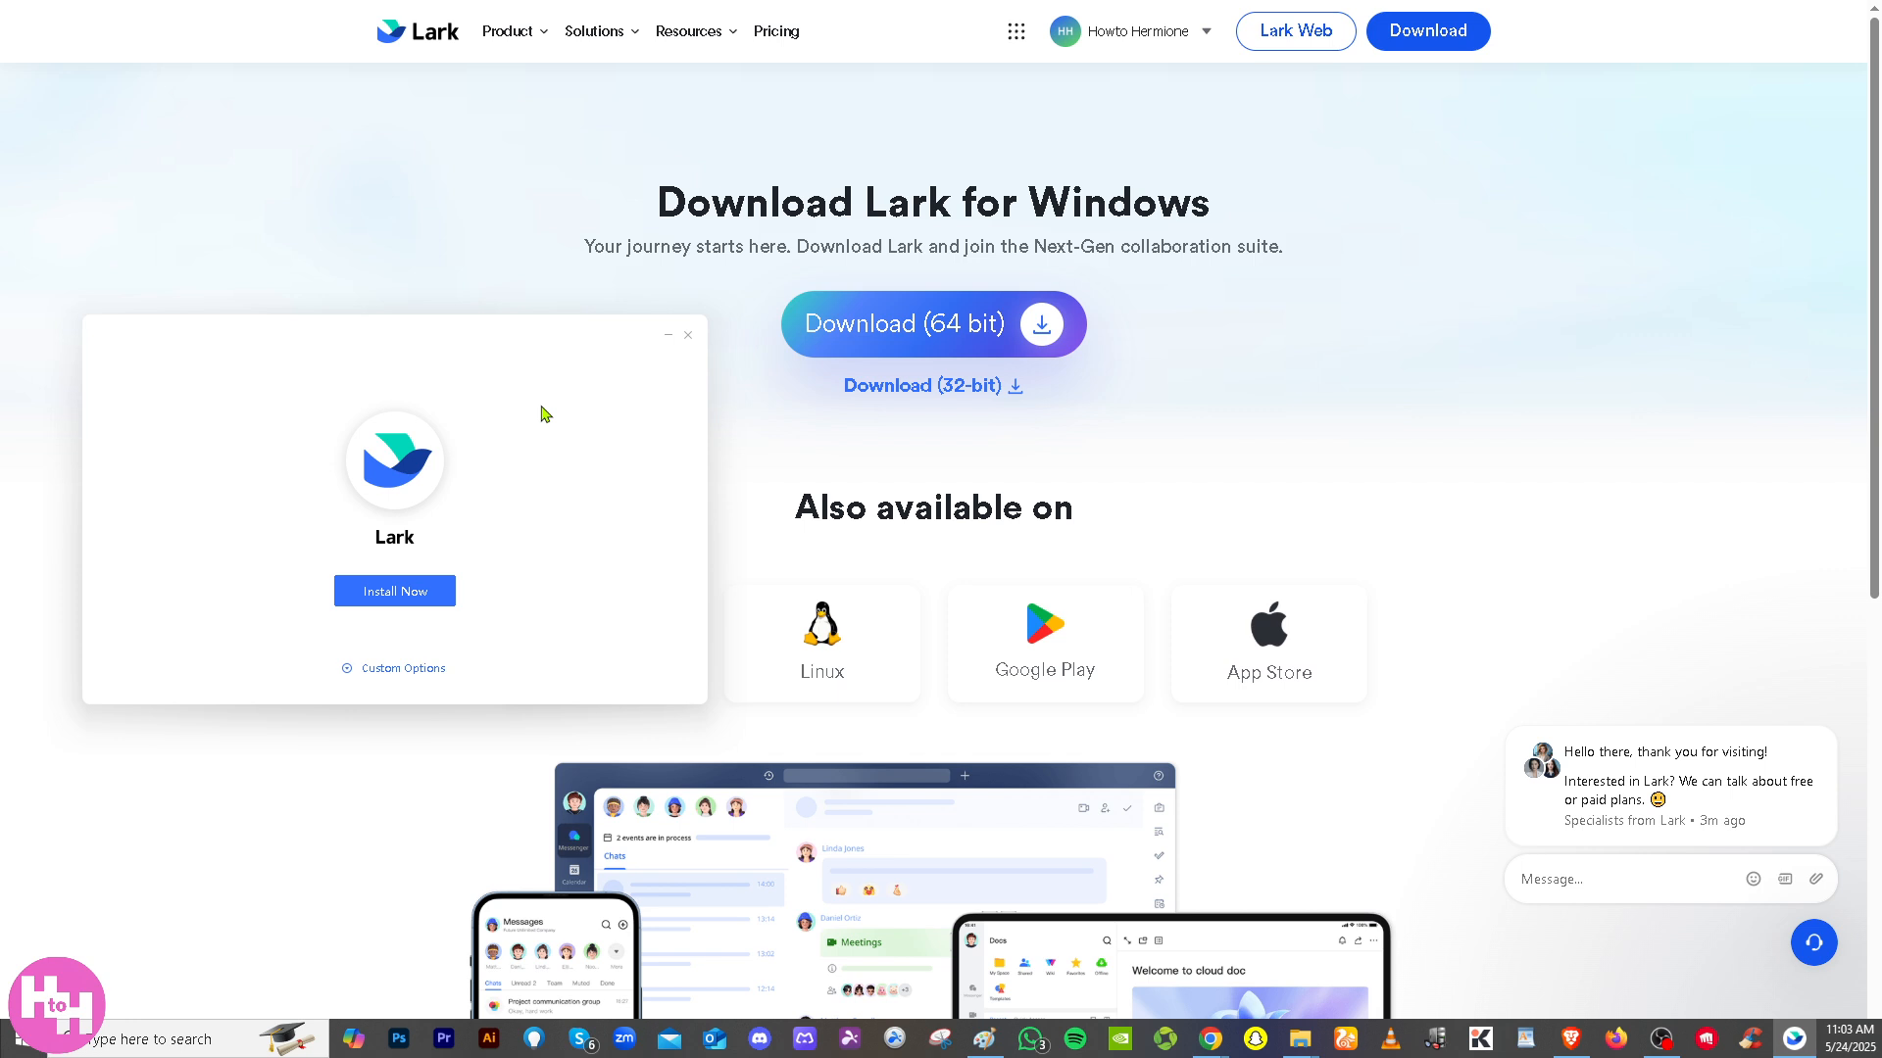
# Run the downloaded Lark for Windows installer with Install Now.
pyautogui.click(394, 590)
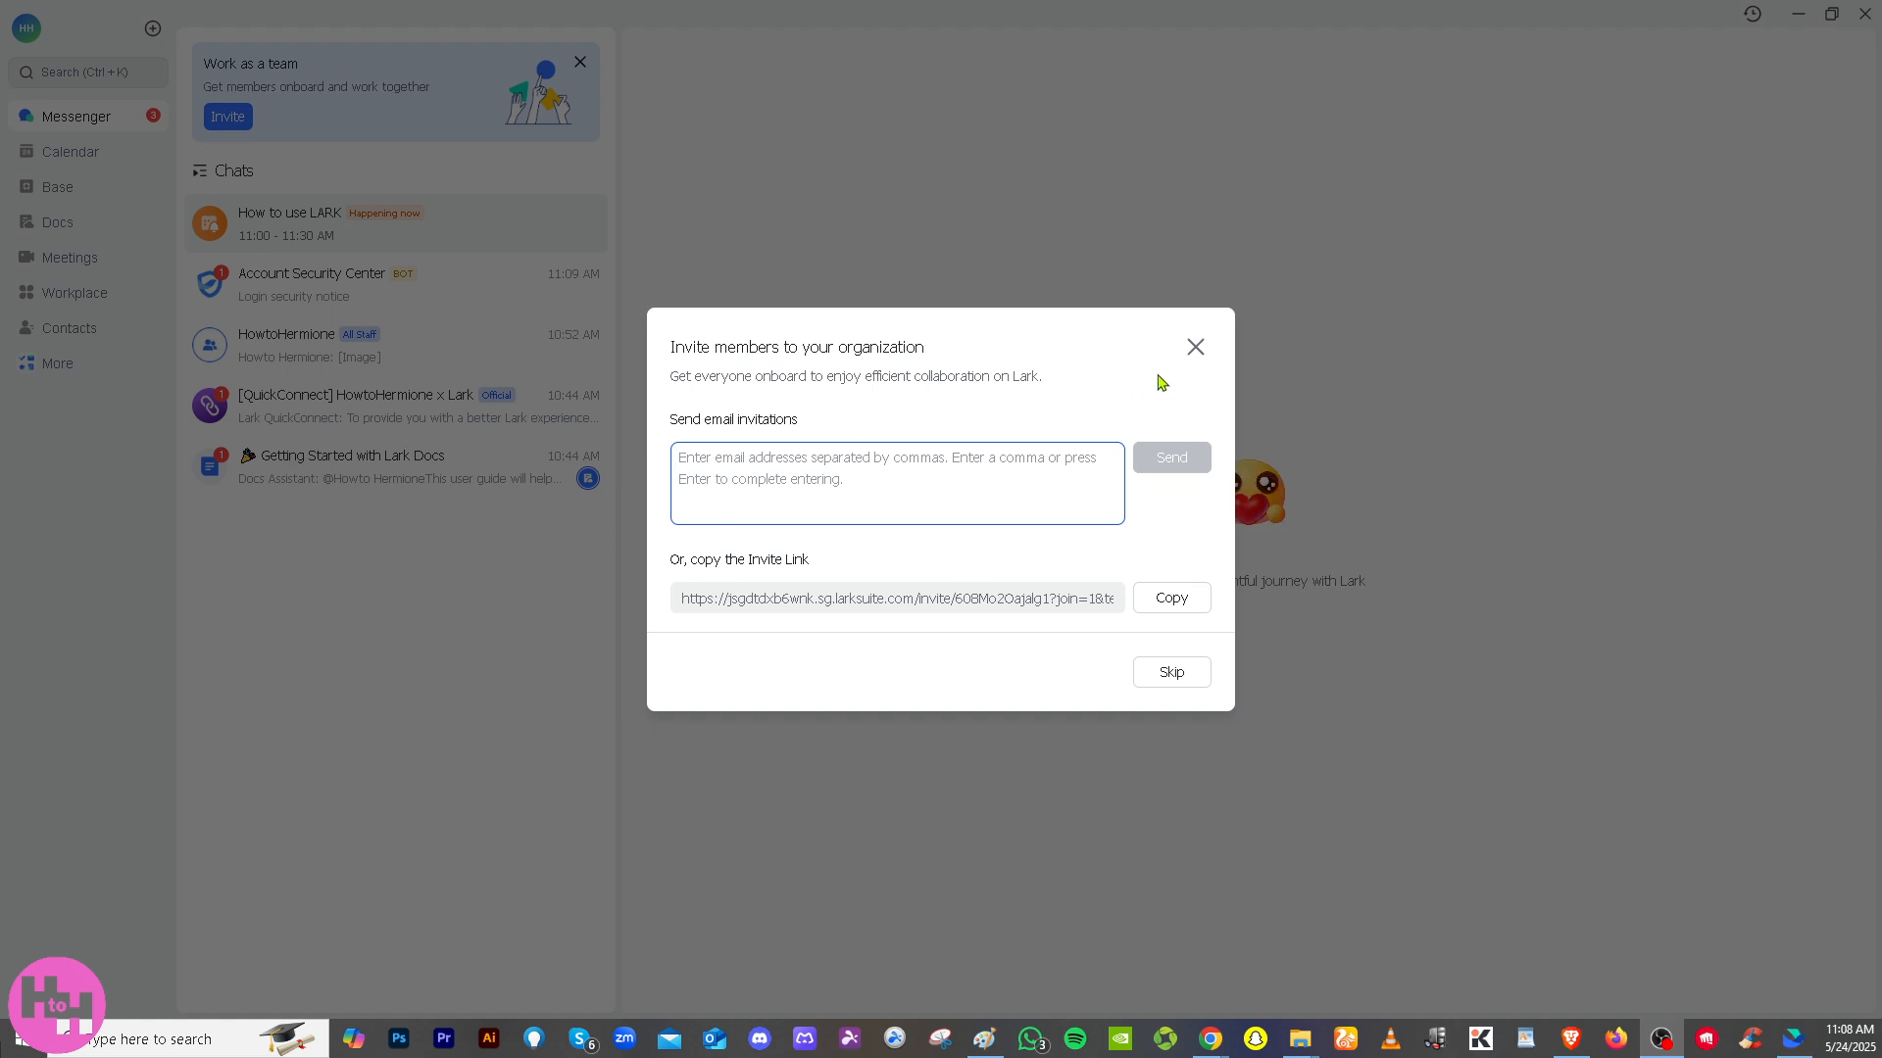
# Dismiss the invite members prompt and visit Calendar, Messenger and Docs in Lark desktop.
pyautogui.click(1194, 347)
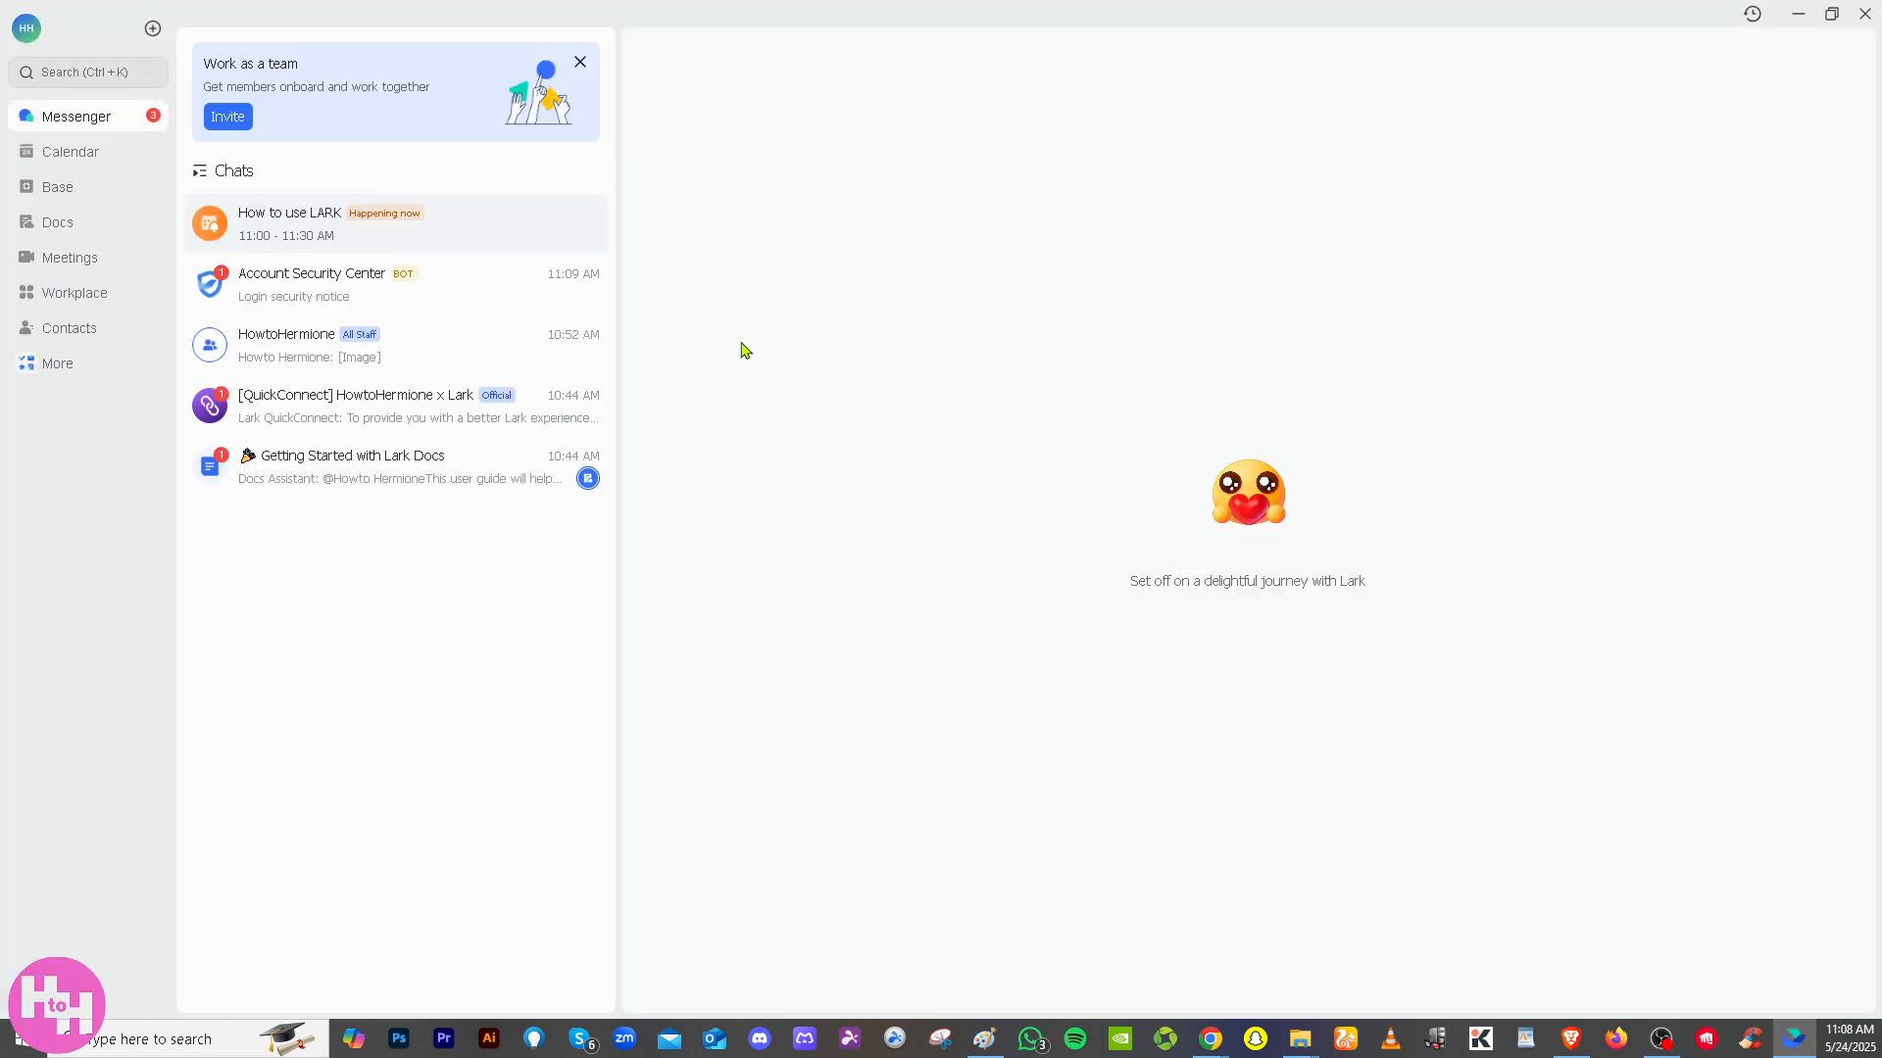
pyautogui.click(68, 151)
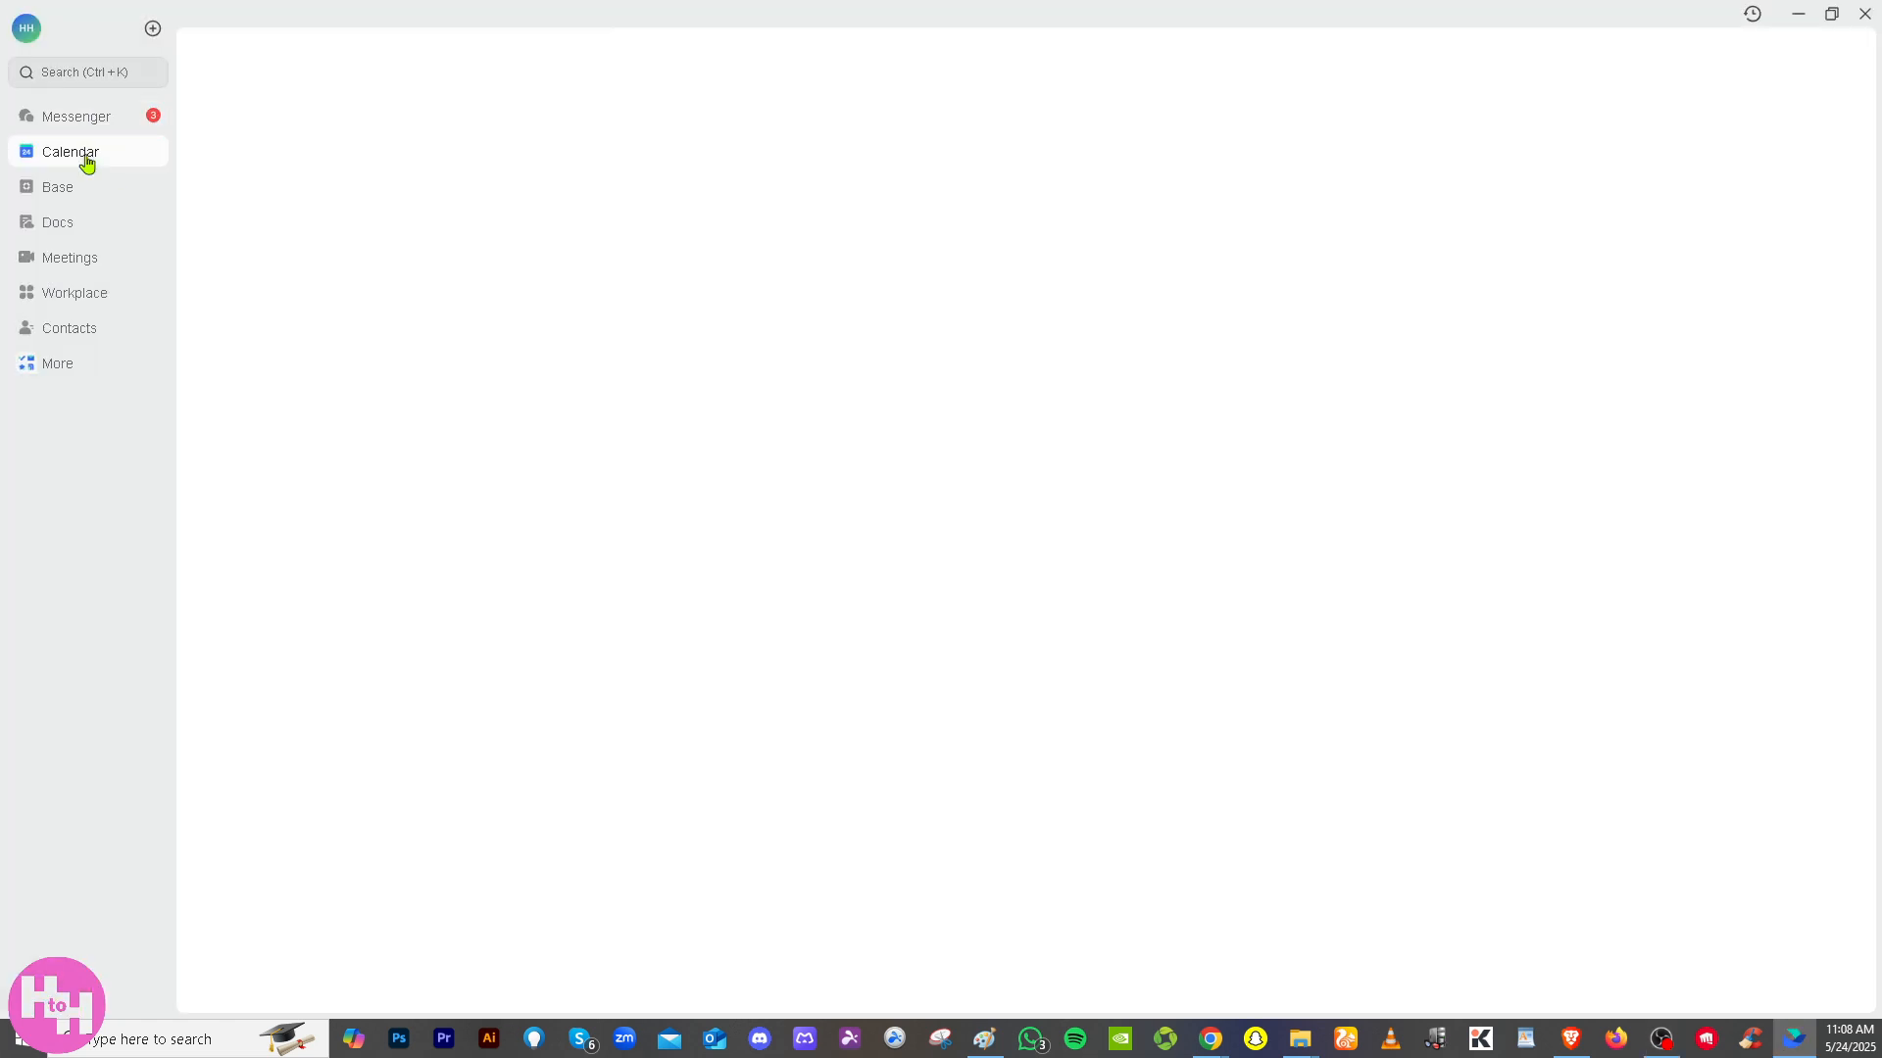
pyautogui.click(77, 116)
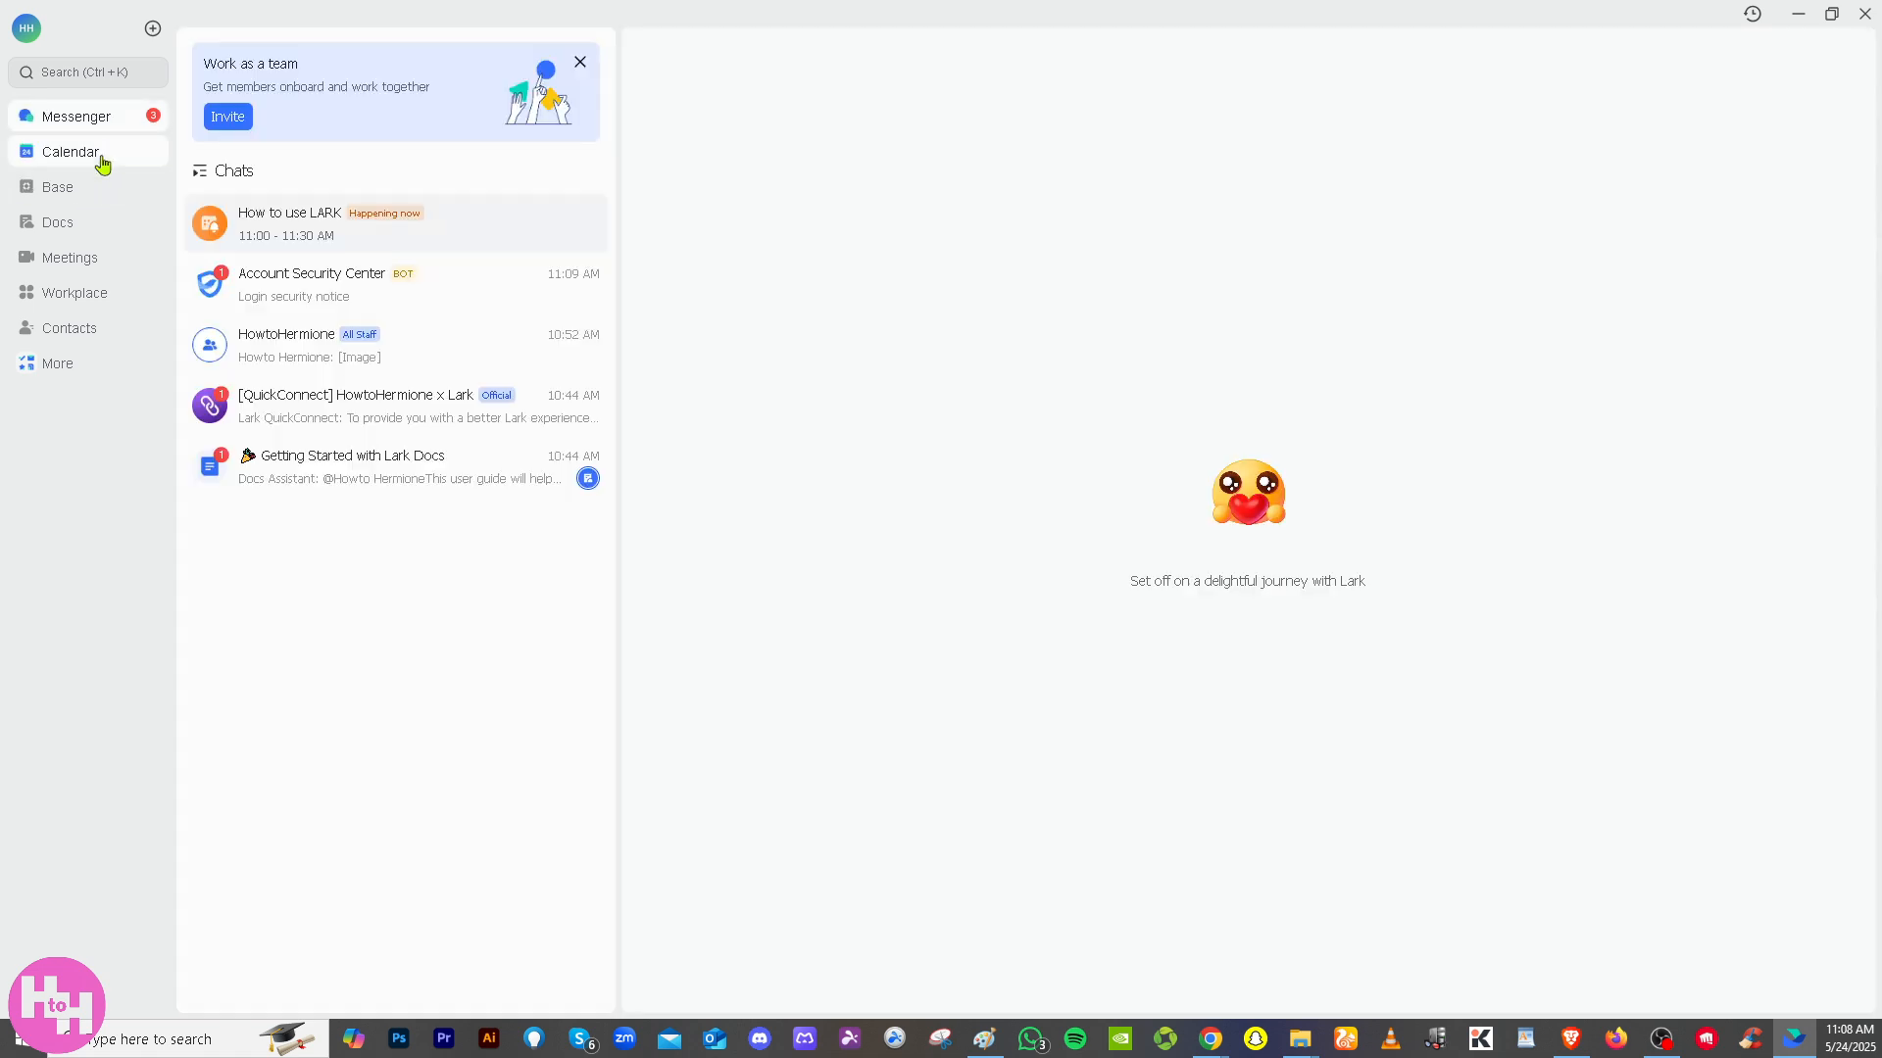
pyautogui.click(57, 222)
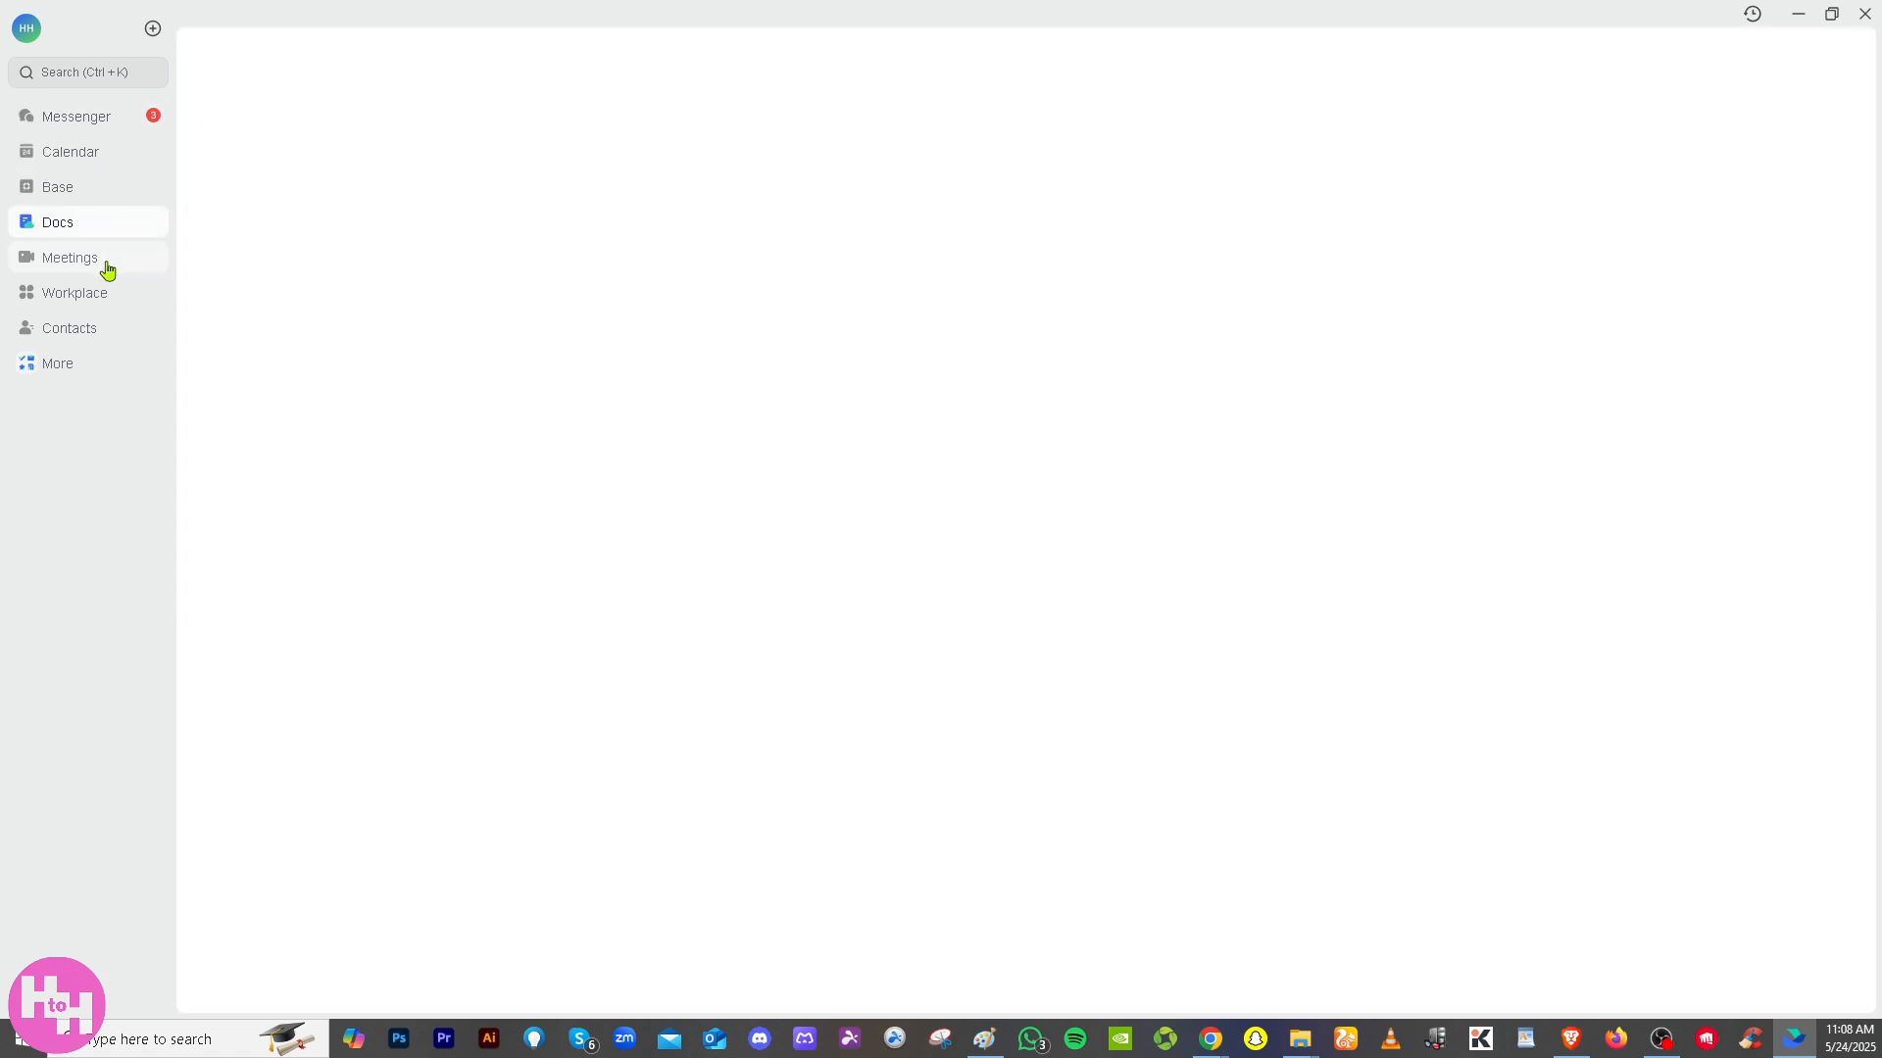
# Visit Workplace, Contacts and Workplace again, finishing on the Meetings section.
pyautogui.click(72, 292)
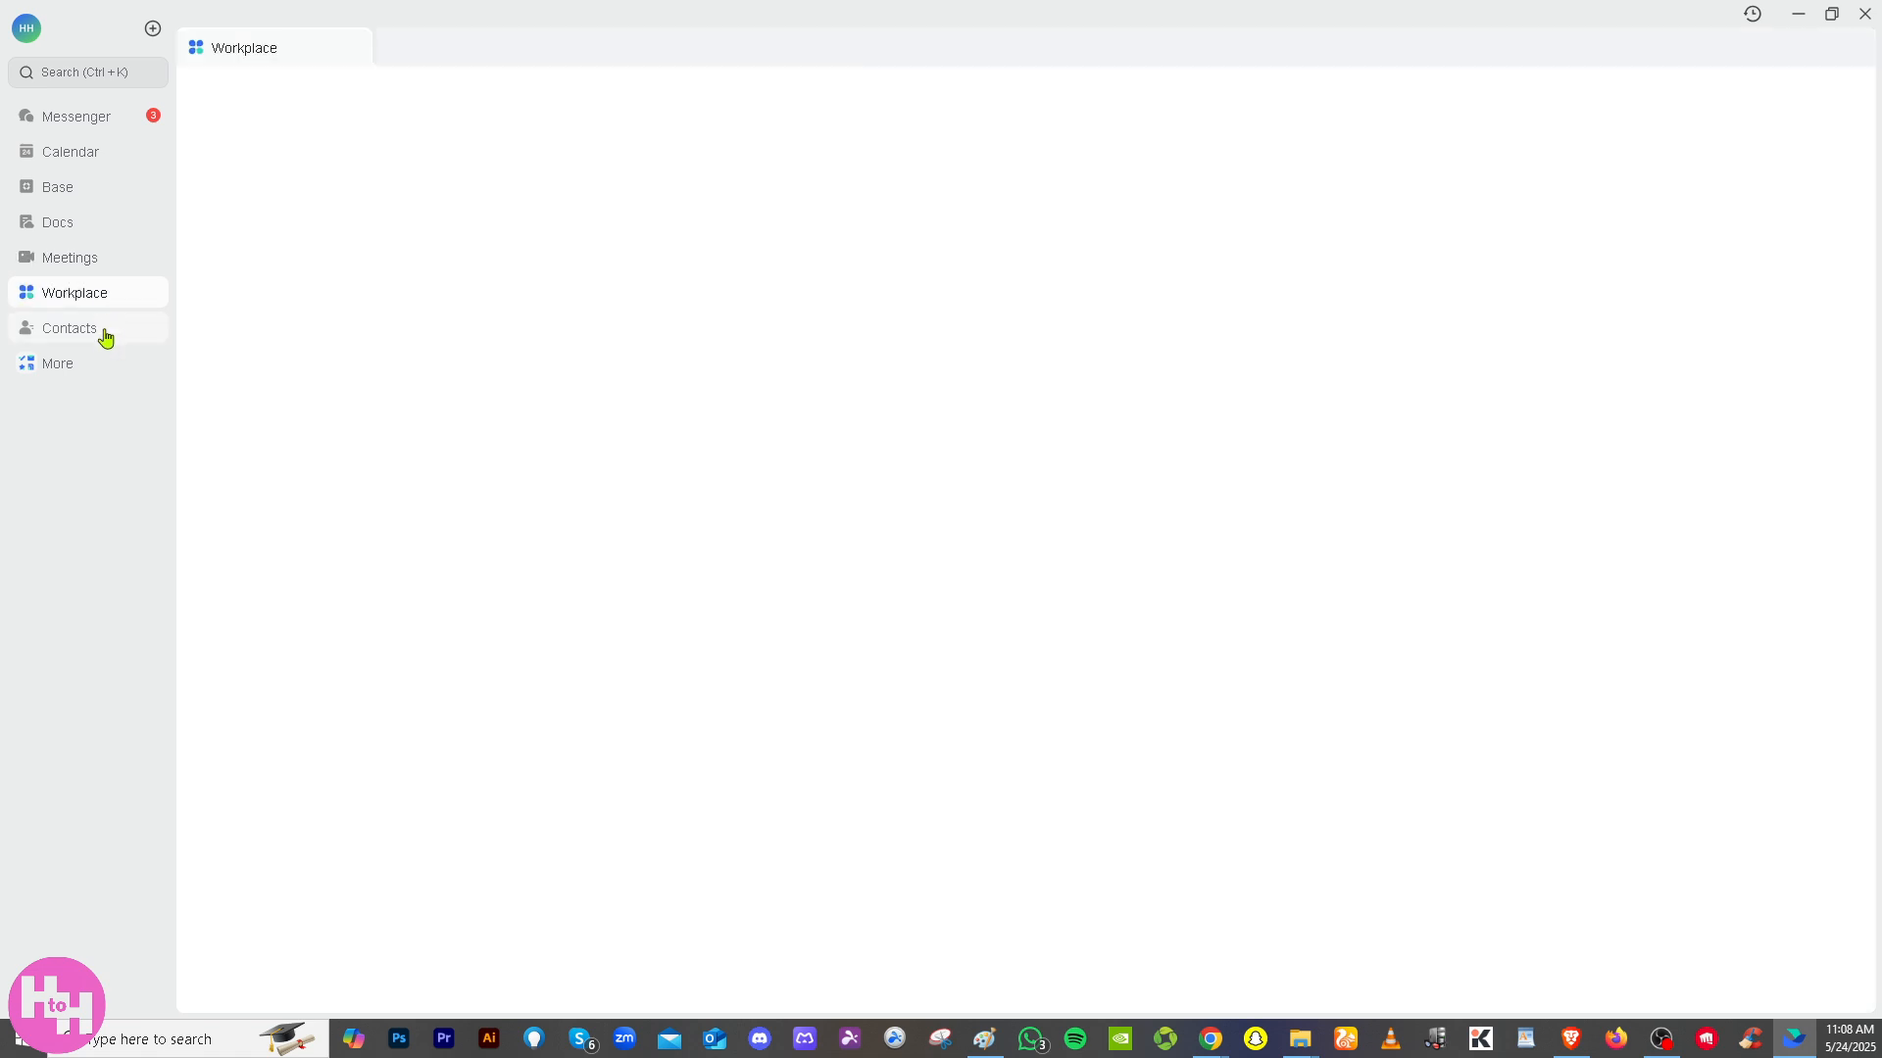
pyautogui.click(69, 327)
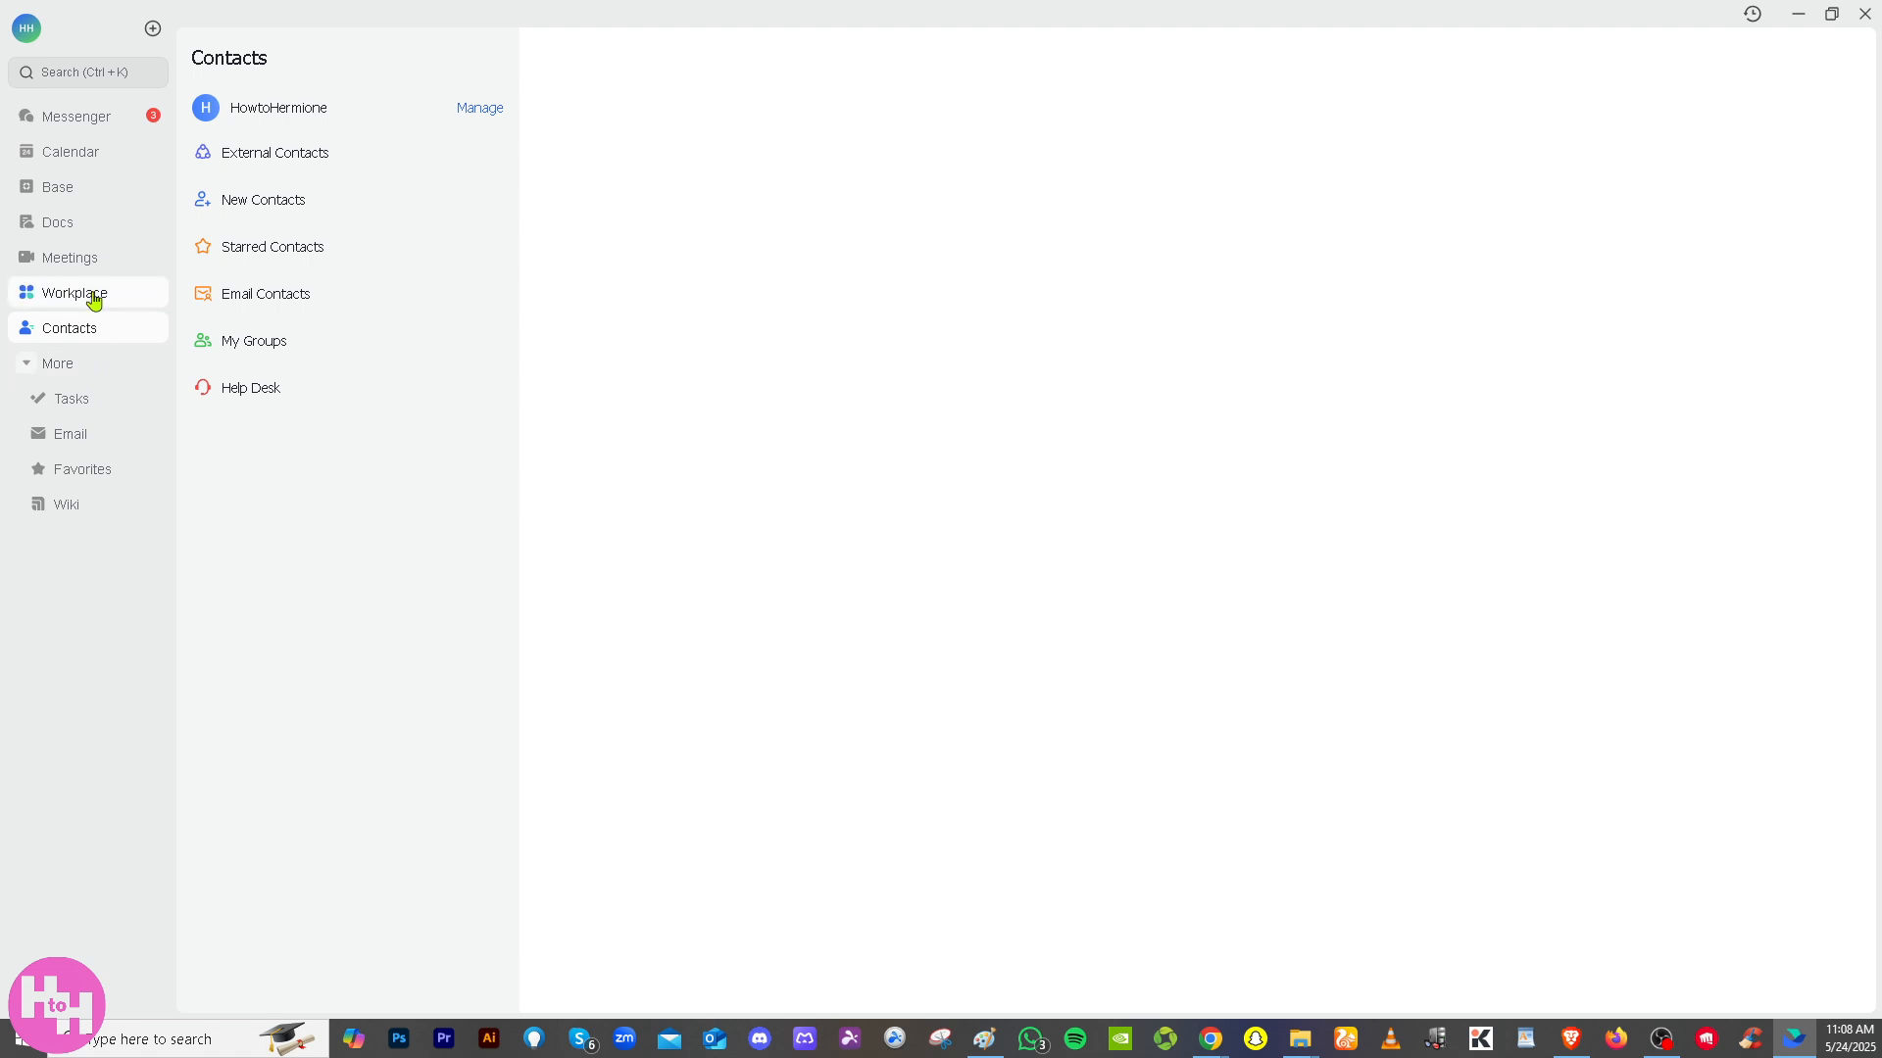
pyautogui.click(72, 292)
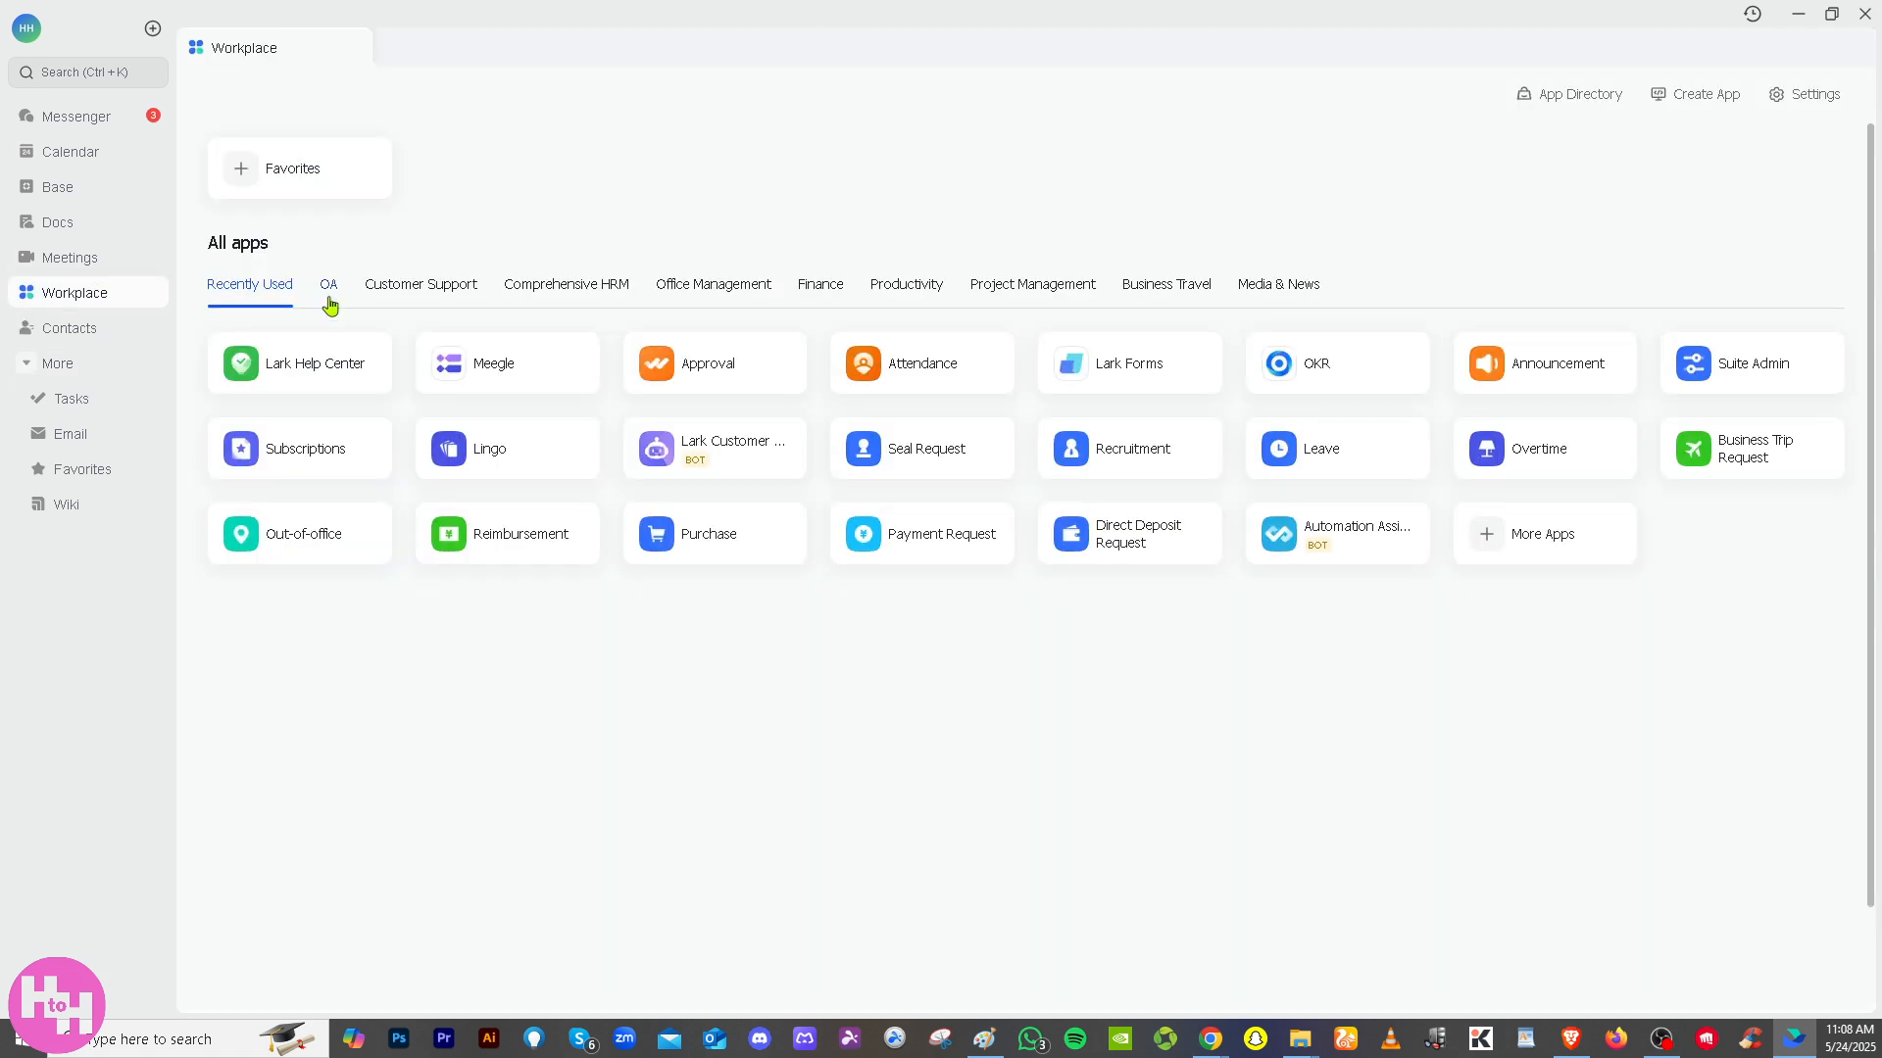
pyautogui.moveTo(282, 298)
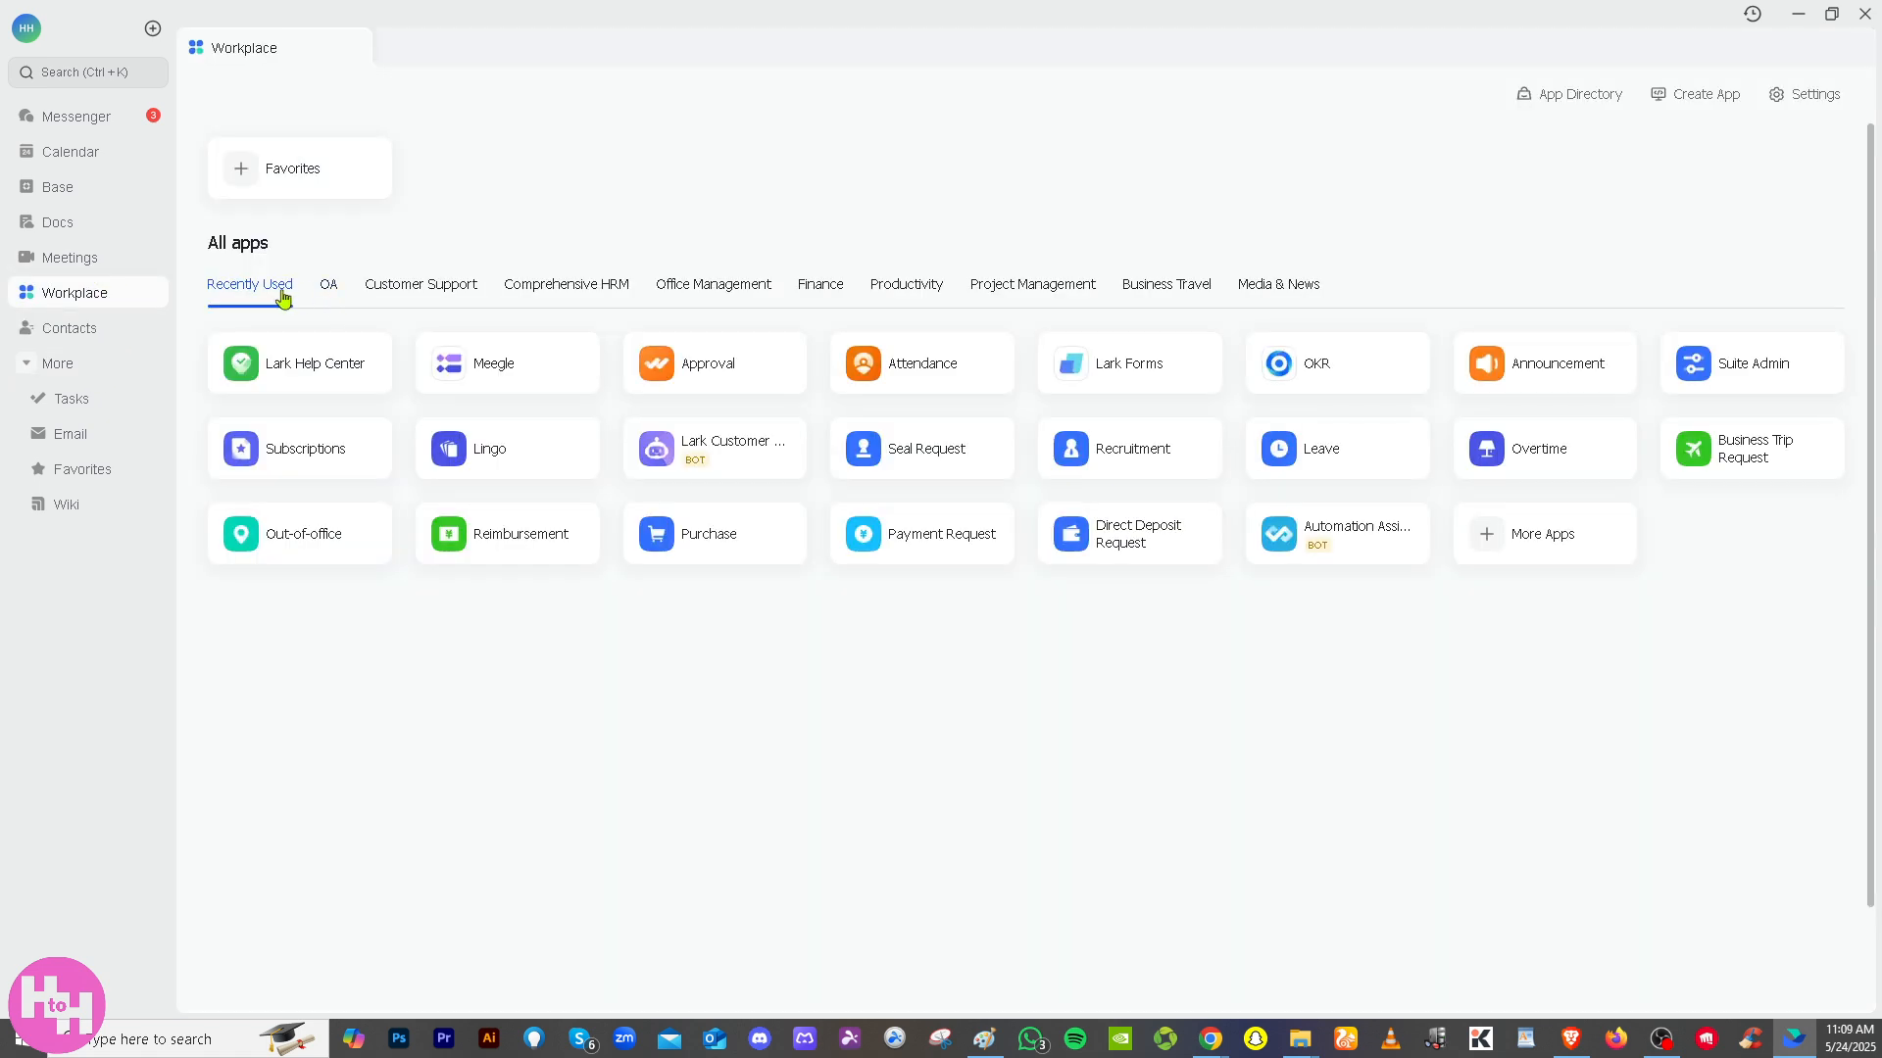
pyautogui.click(70, 257)
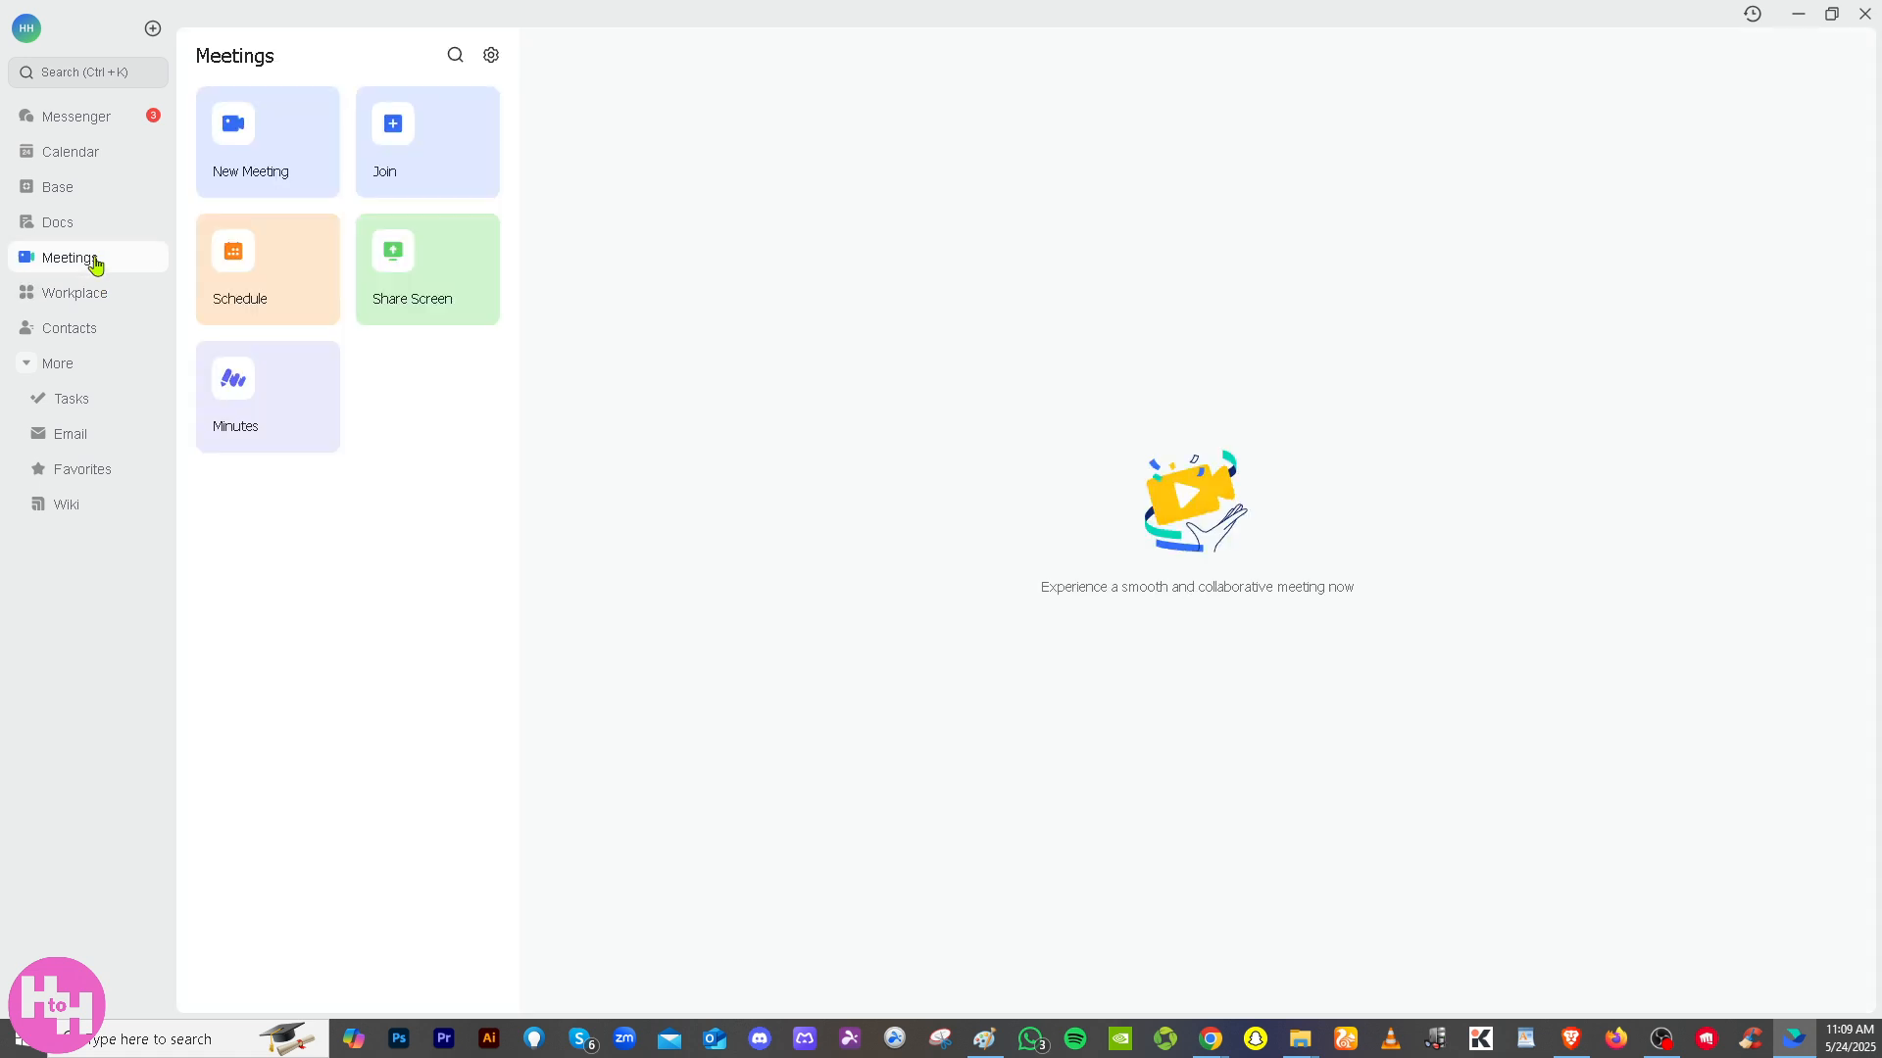